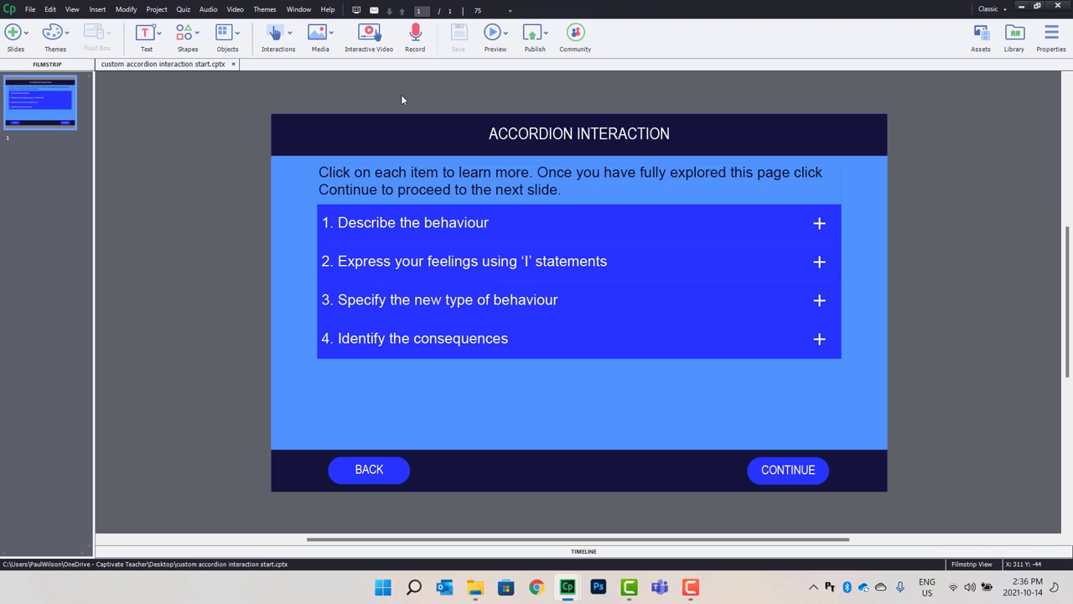
pyautogui.moveTo(785, 232)
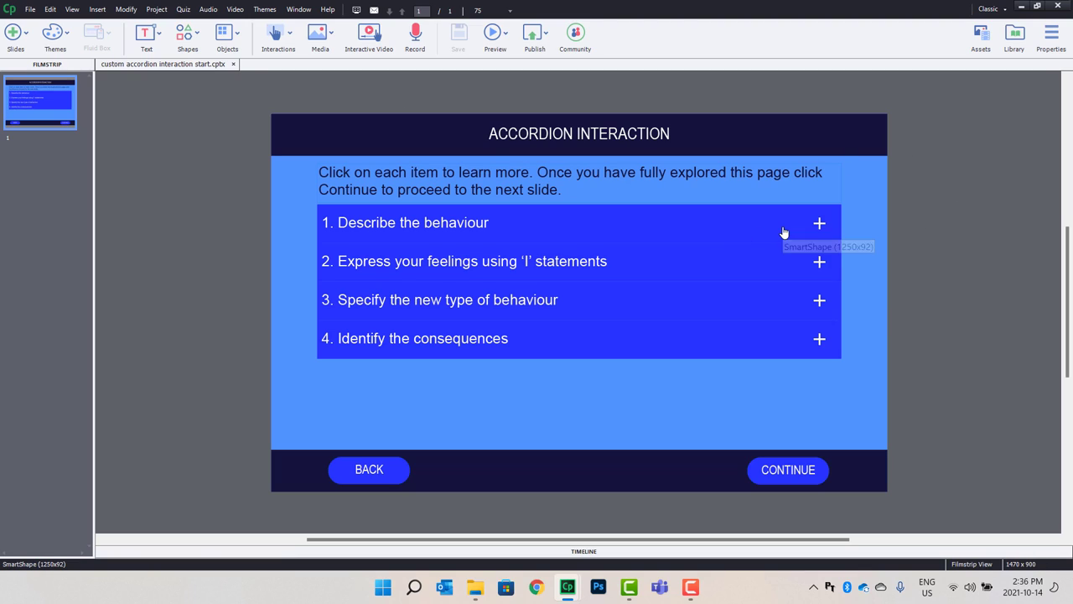
pyautogui.moveTo(694, 224)
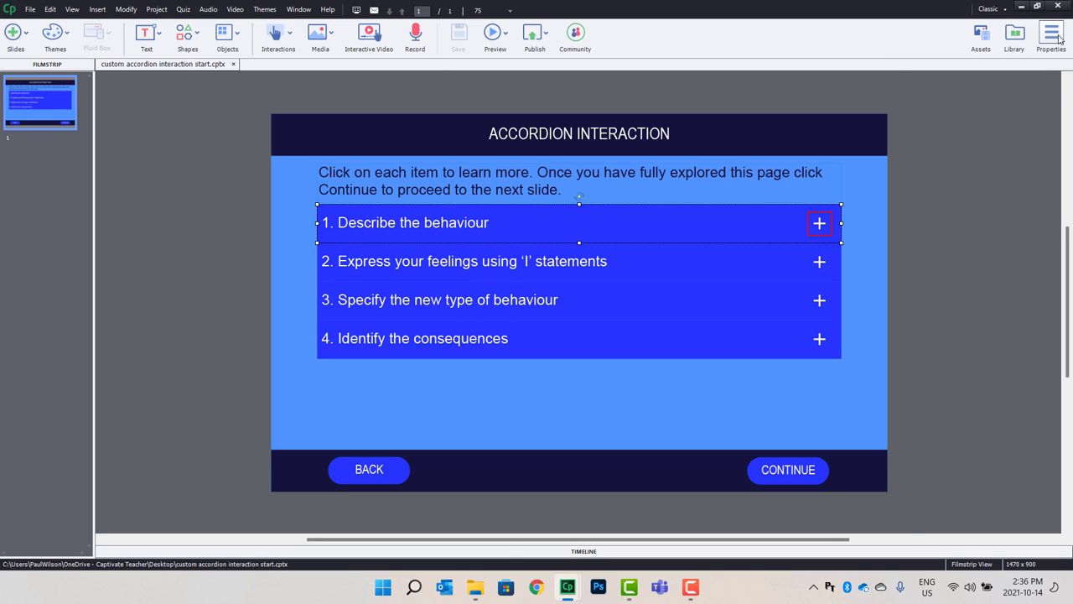
# - Show the Properties of the first accordion item s01_accordion01 beside the slide
pyautogui.click(1050, 34)
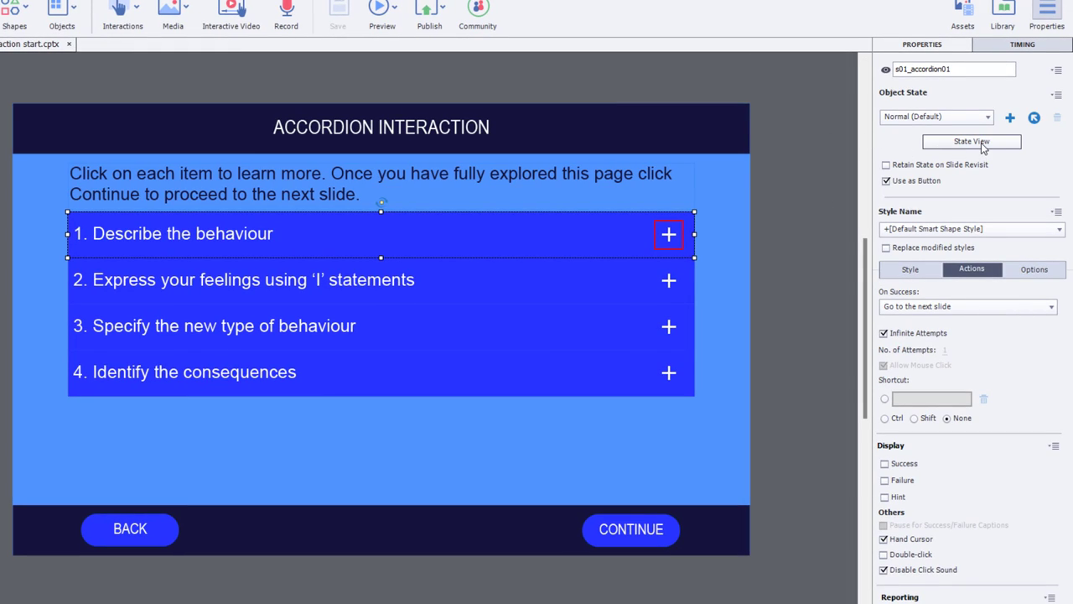
pyautogui.moveTo(972, 141)
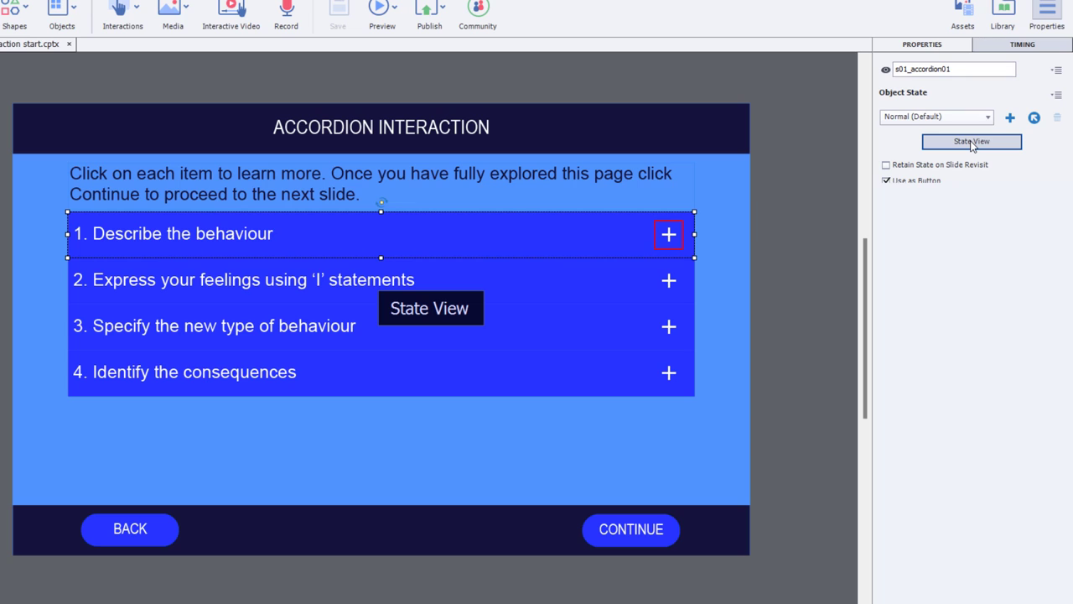
# - Enter State View listing Normal (Default) and Selected states for s01_accordion01
pyautogui.click(973, 141)
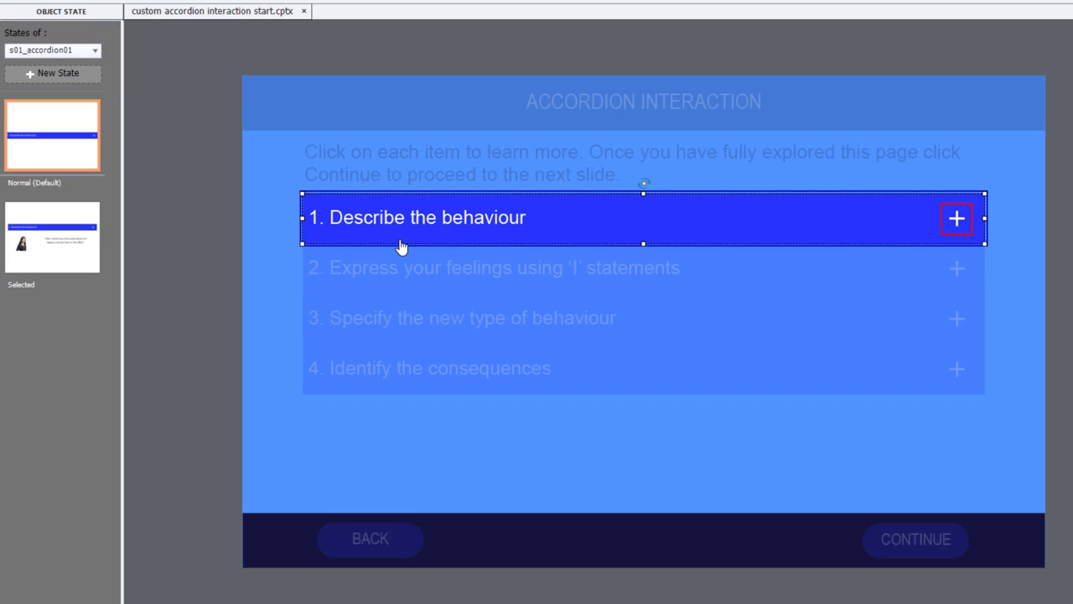
pyautogui.moveTo(728, 166)
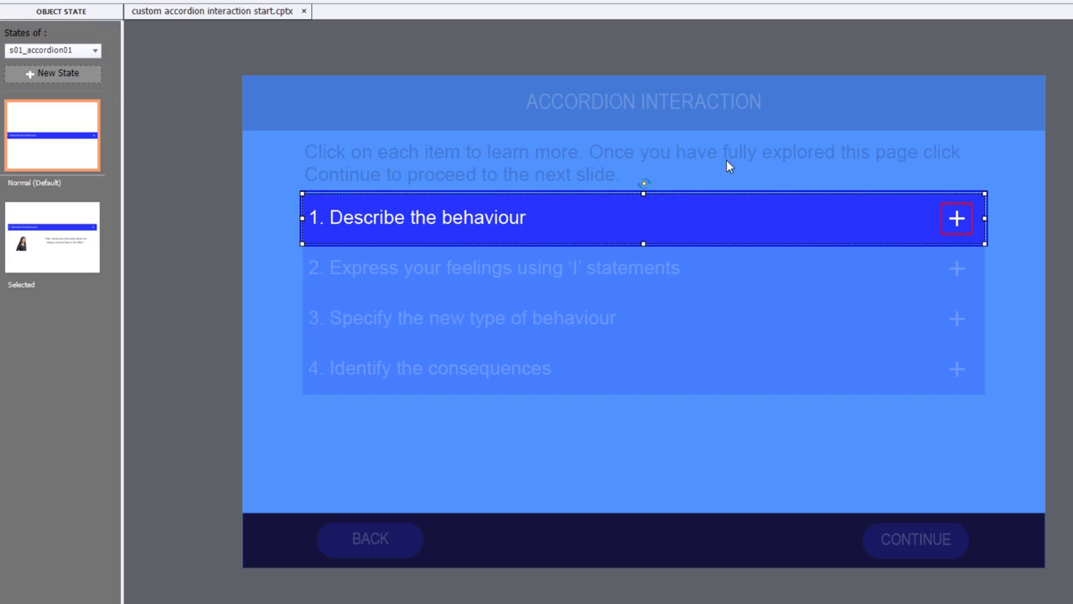
pyautogui.moveTo(951, 241)
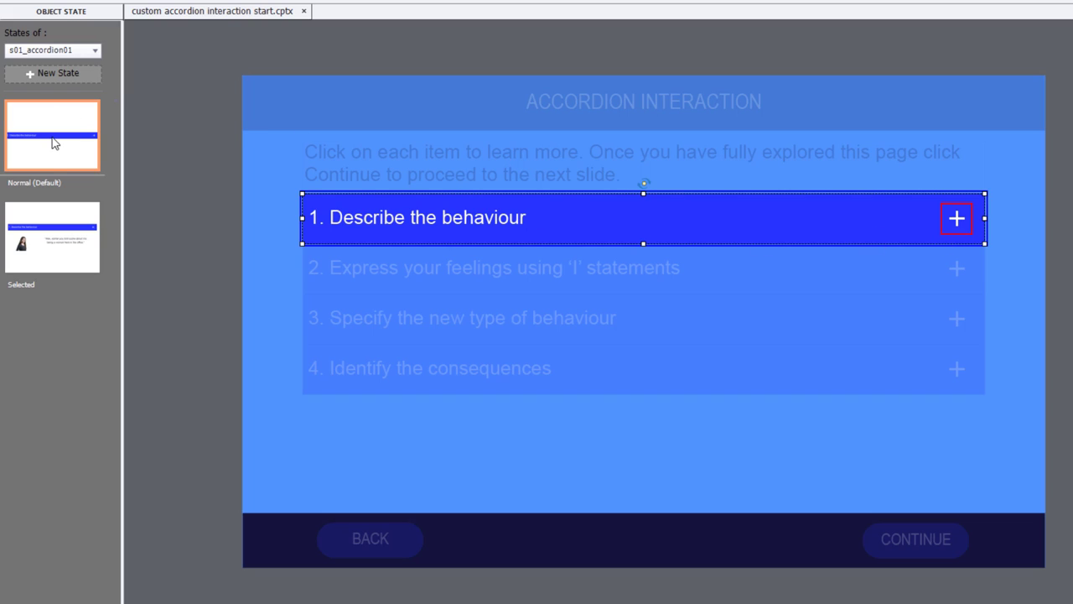
pyautogui.moveTo(969, 228)
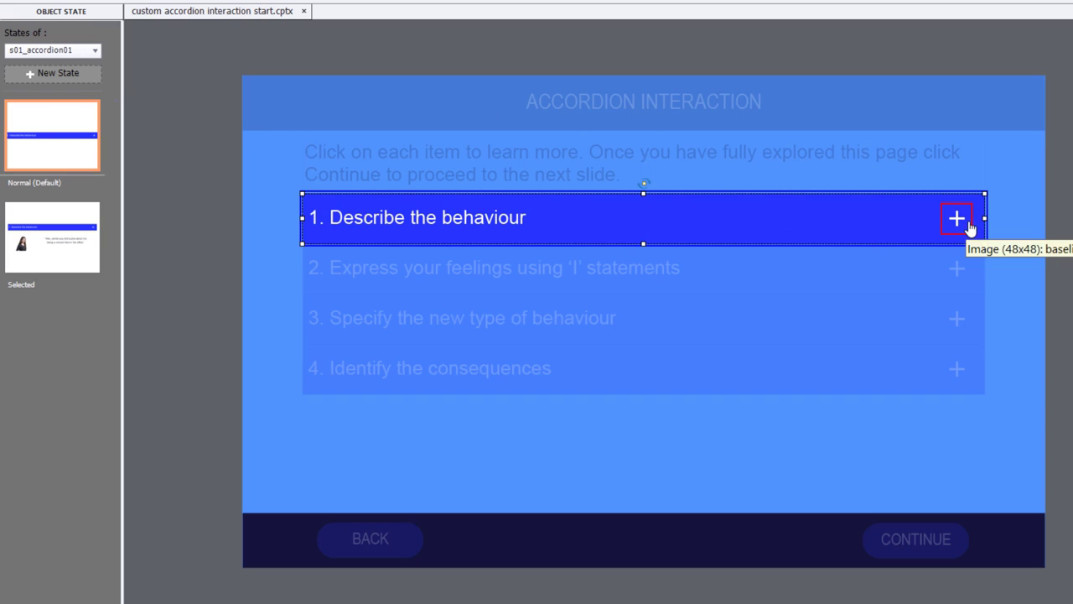
pyautogui.moveTo(963, 231)
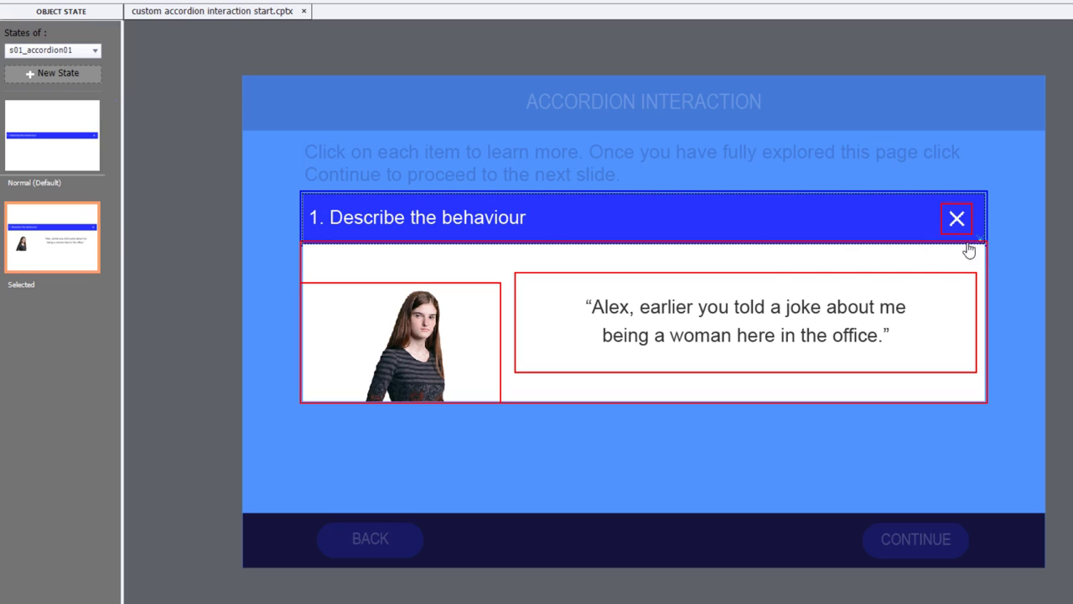
pyautogui.moveTo(938, 224)
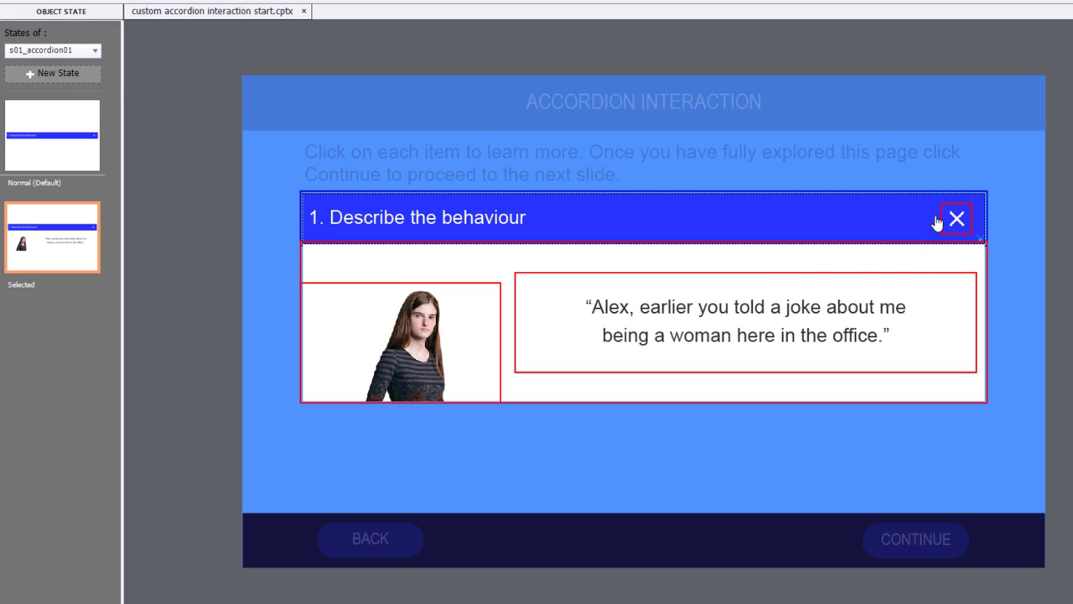
pyautogui.moveTo(969, 233)
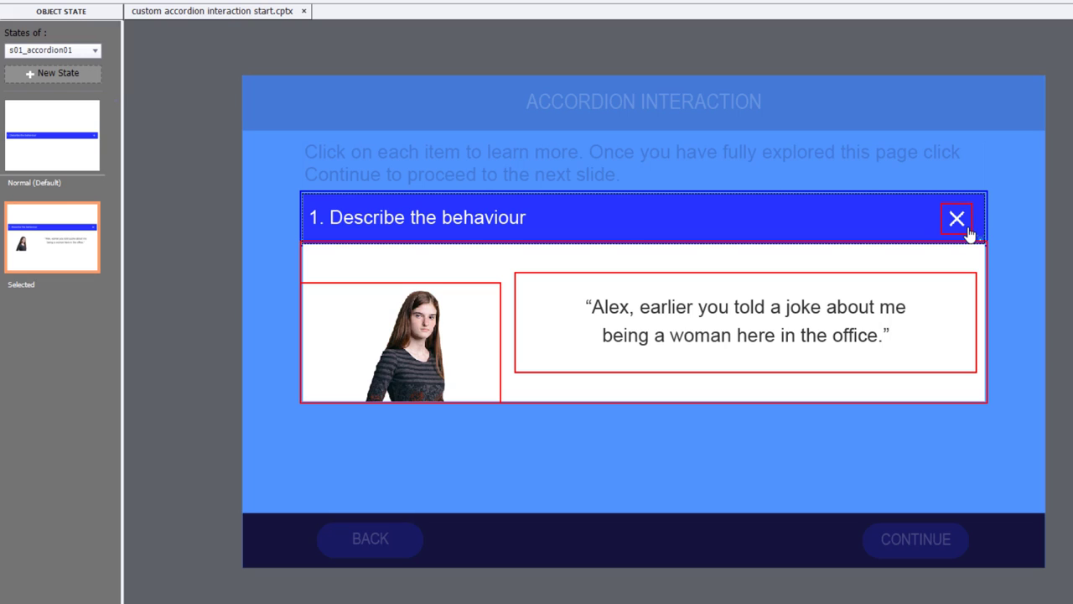
pyautogui.moveTo(668, 264)
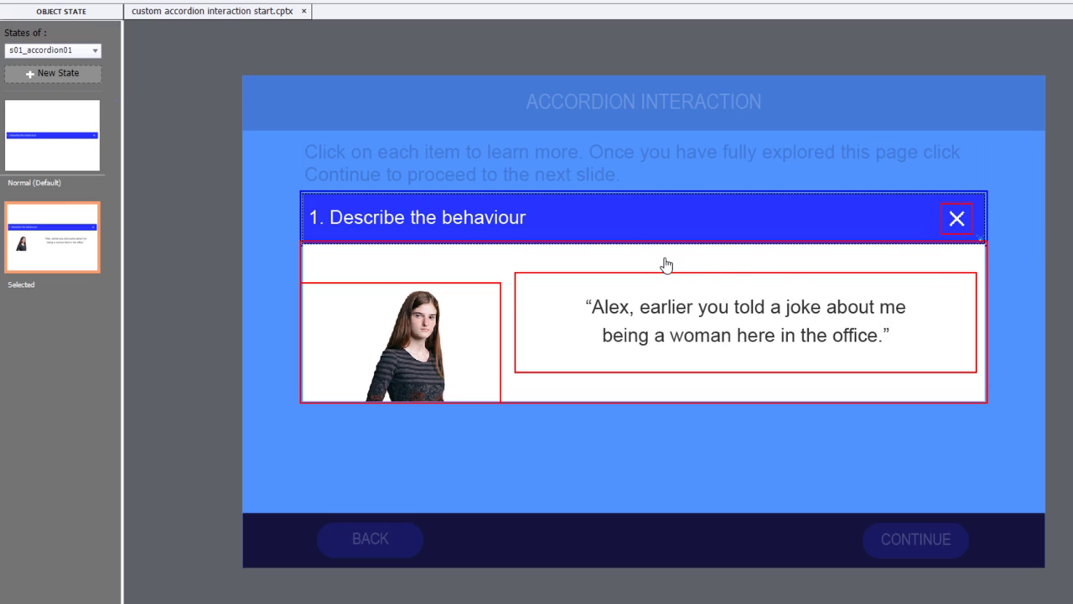
pyautogui.moveTo(446, 269)
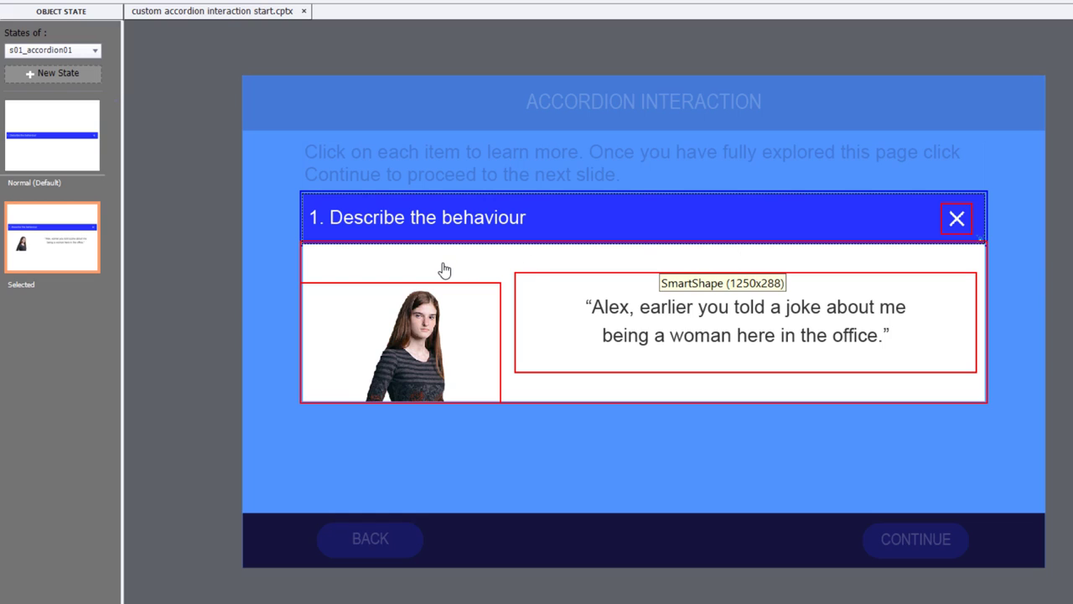
pyautogui.moveTo(466, 356)
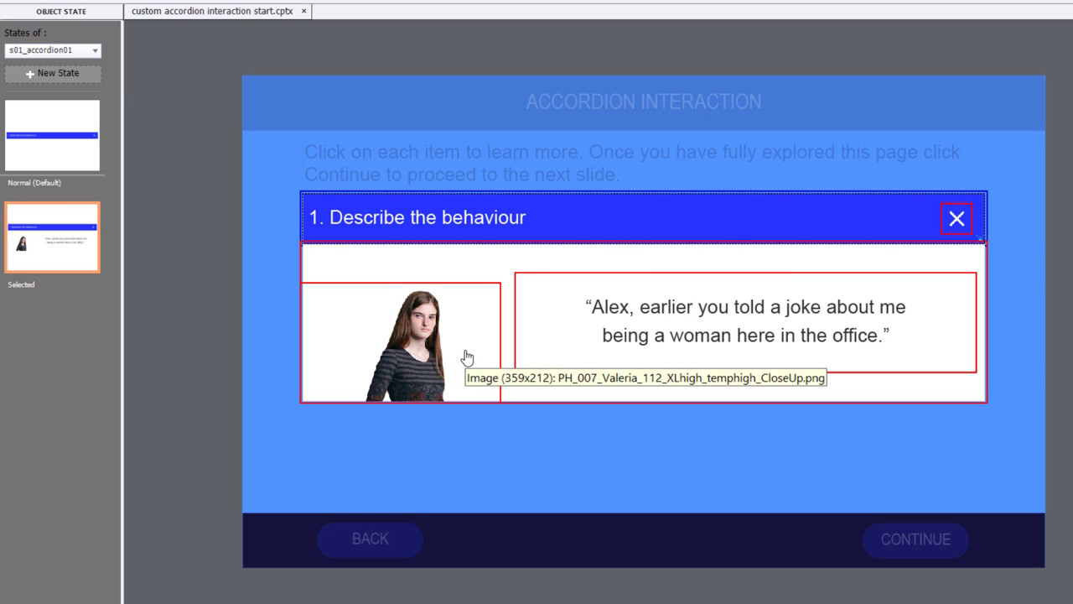
pyautogui.moveTo(758, 335)
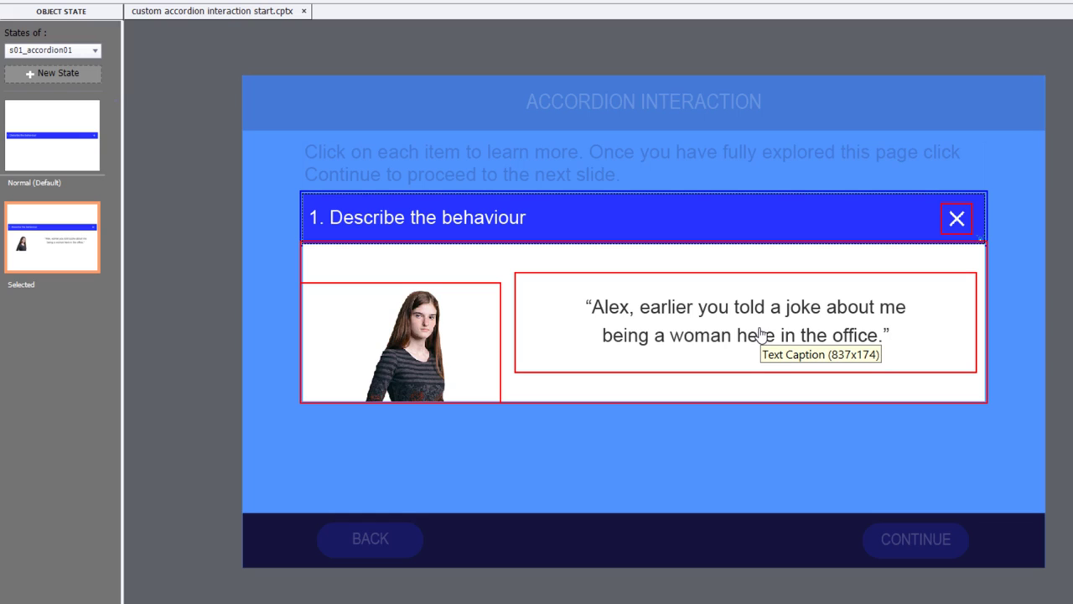
pyautogui.moveTo(1000, 248)
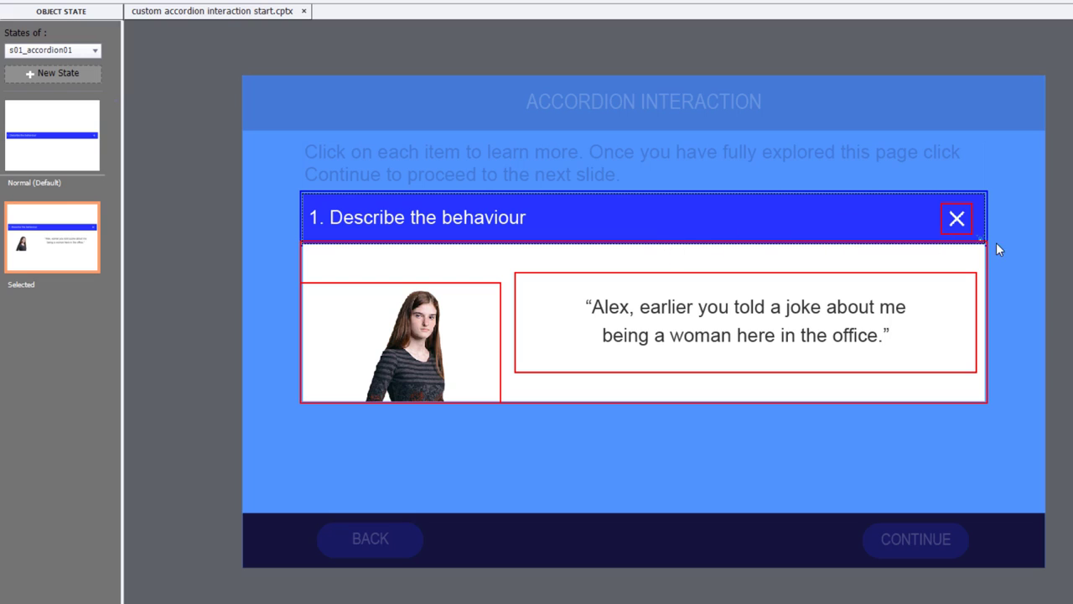
pyautogui.moveTo(689, 386)
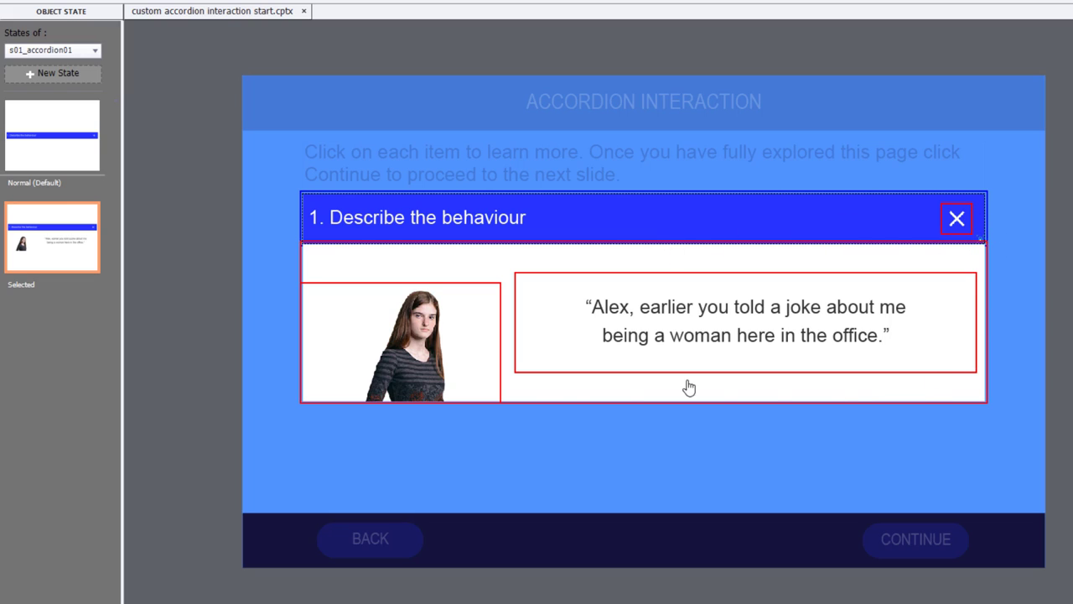
pyautogui.moveTo(889, 258)
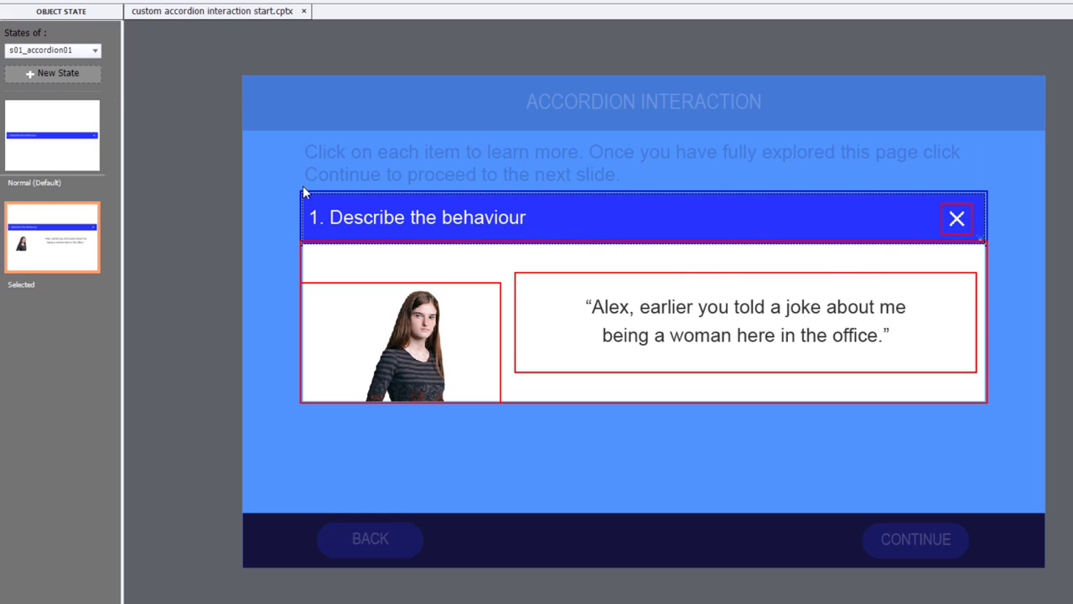
pyautogui.moveTo(490, 193)
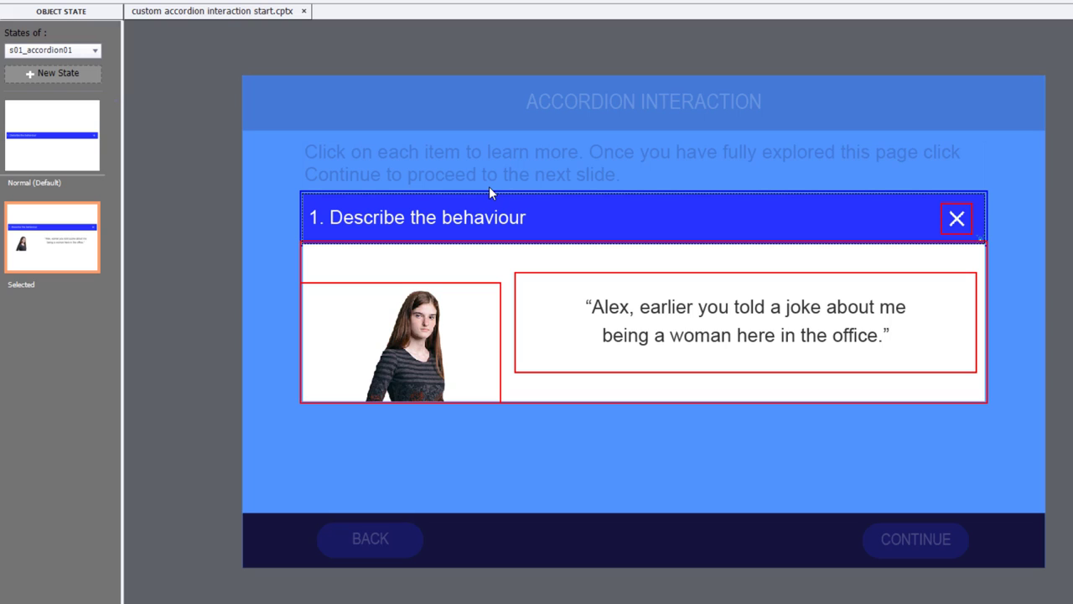
pyautogui.moveTo(948, 259)
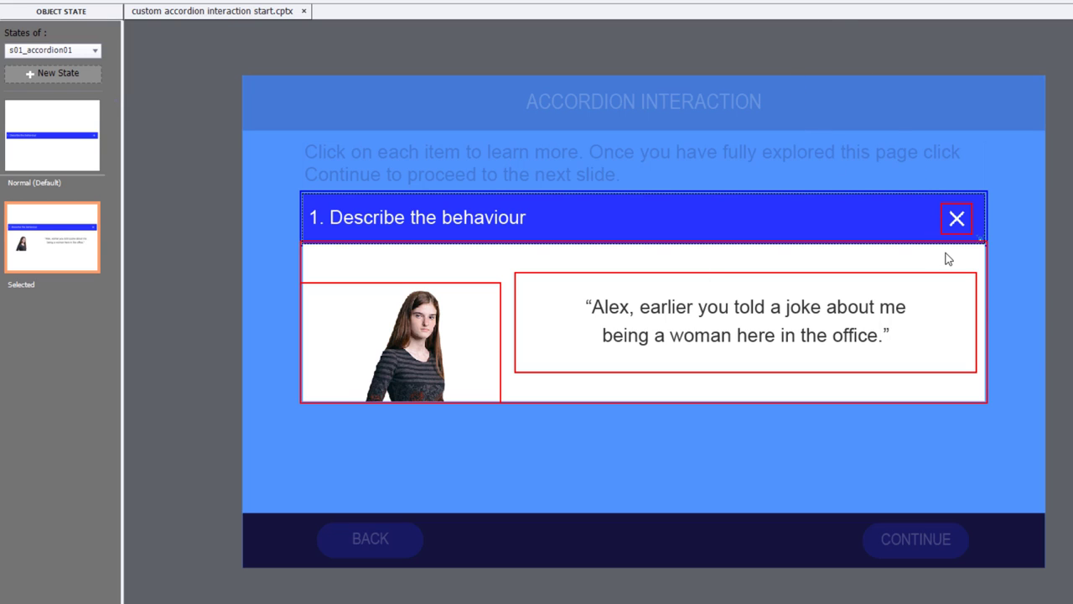
pyautogui.moveTo(1060, 473)
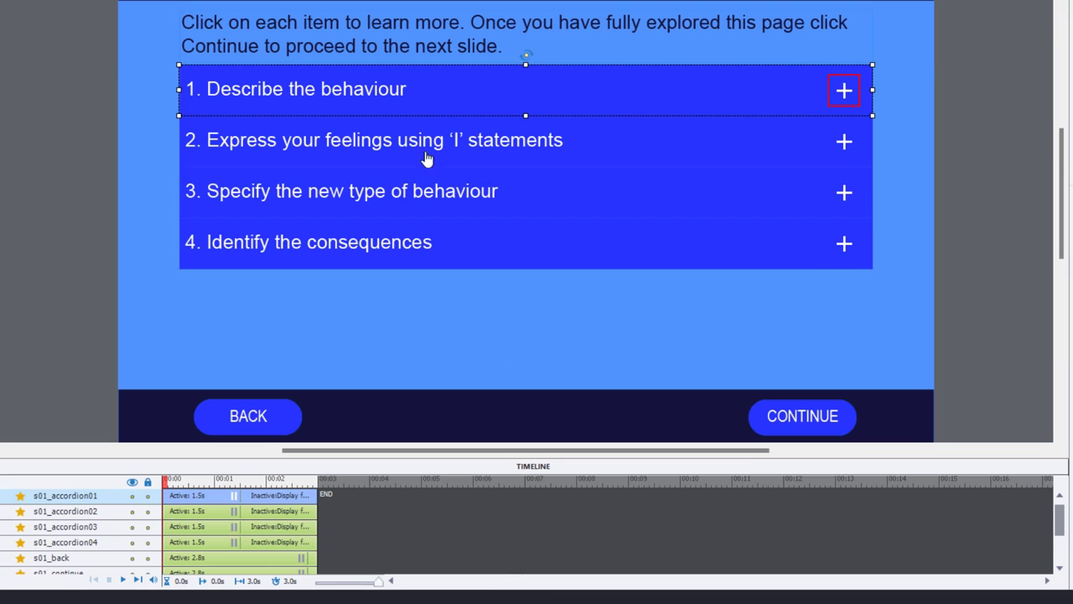
pyautogui.moveTo(104, 519)
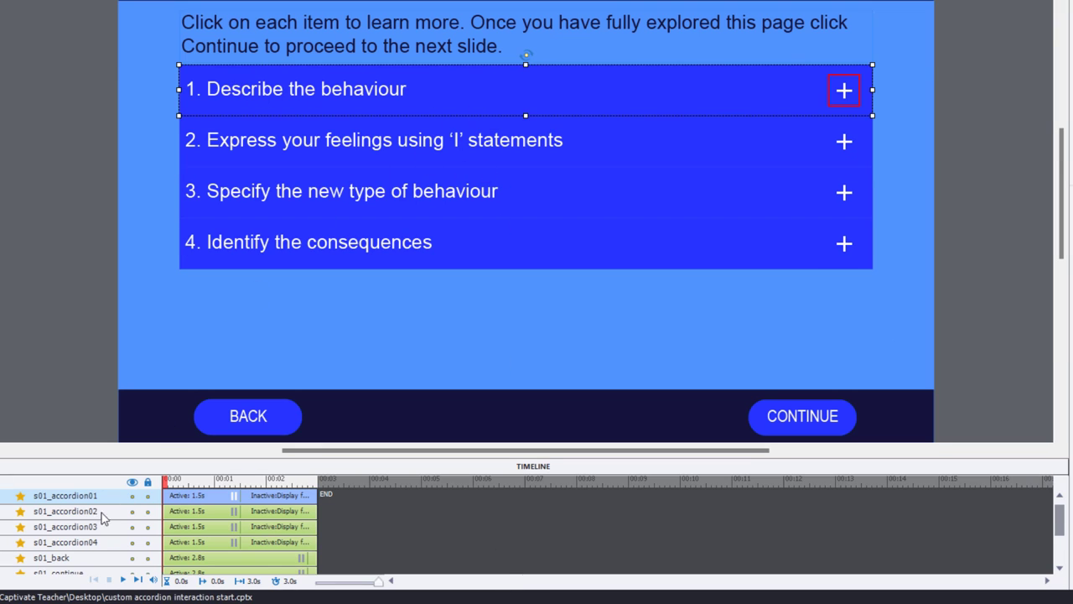
pyautogui.moveTo(54, 503)
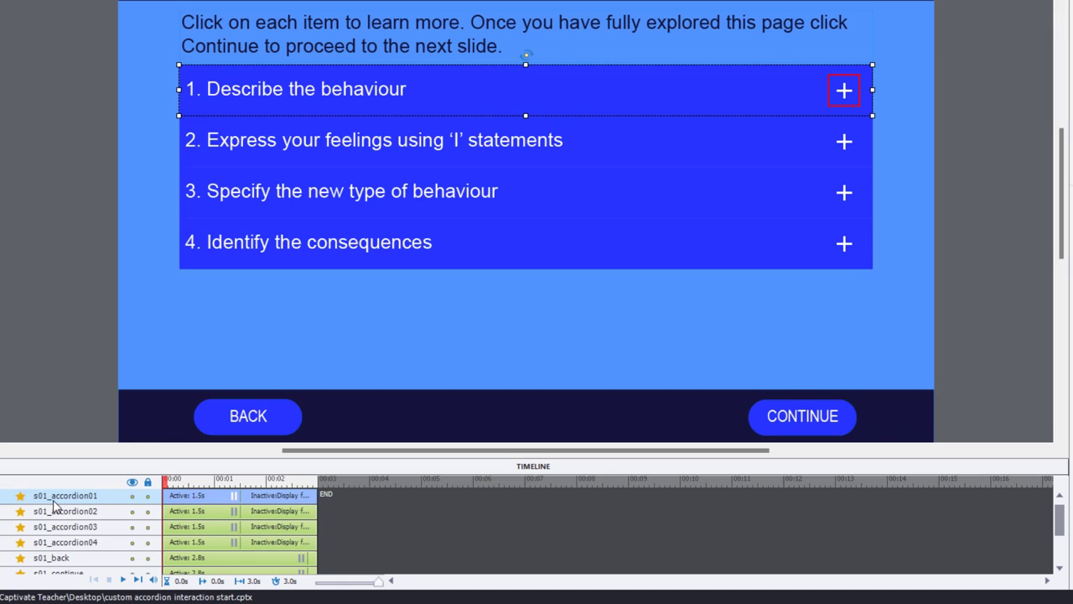
pyautogui.moveTo(245, 191)
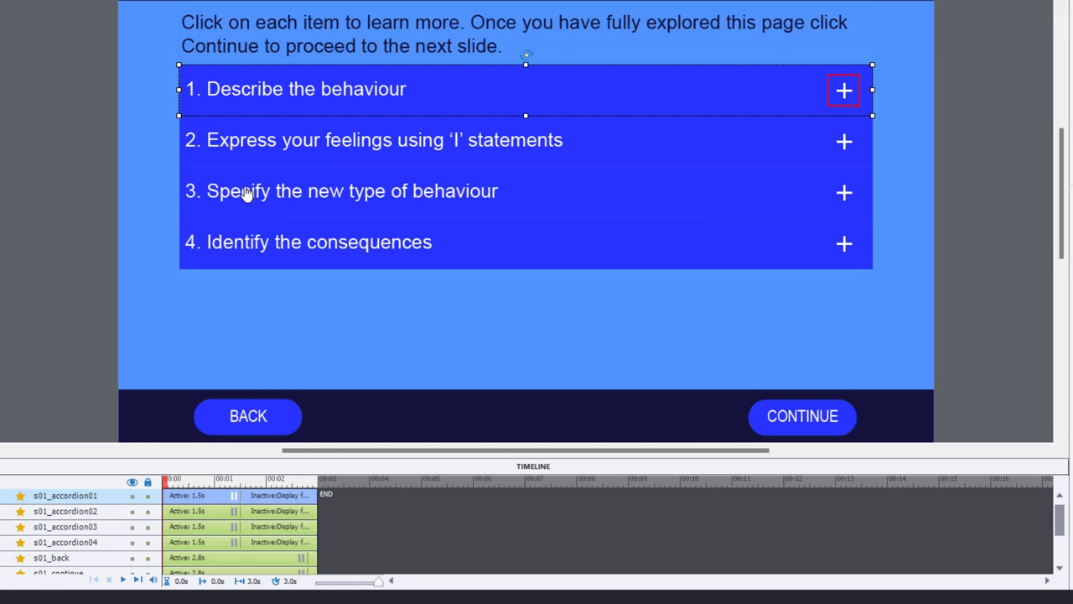
pyautogui.moveTo(107, 520)
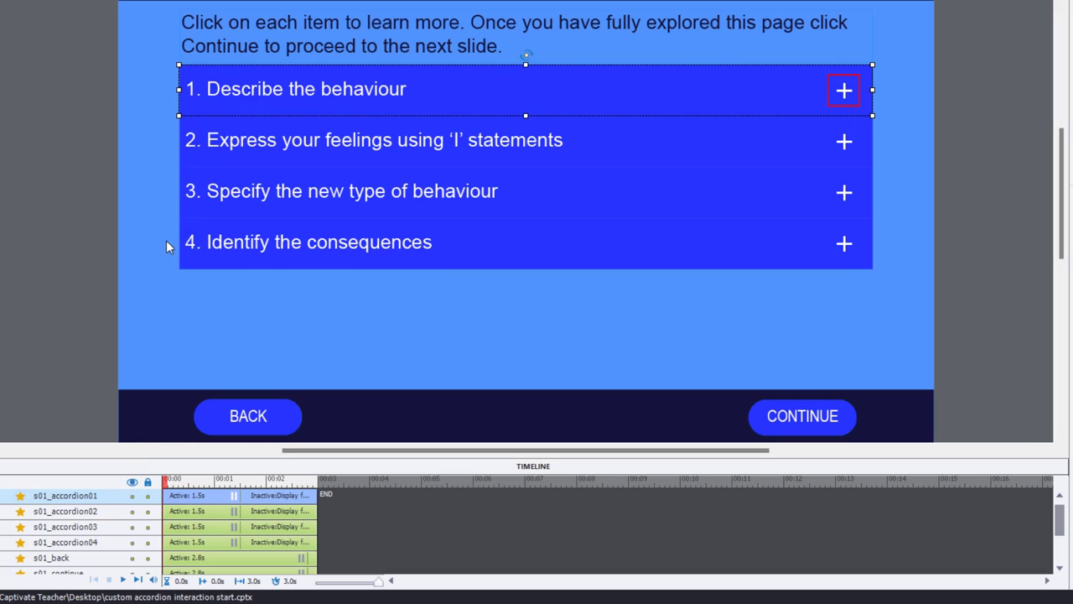
pyautogui.moveTo(90, 534)
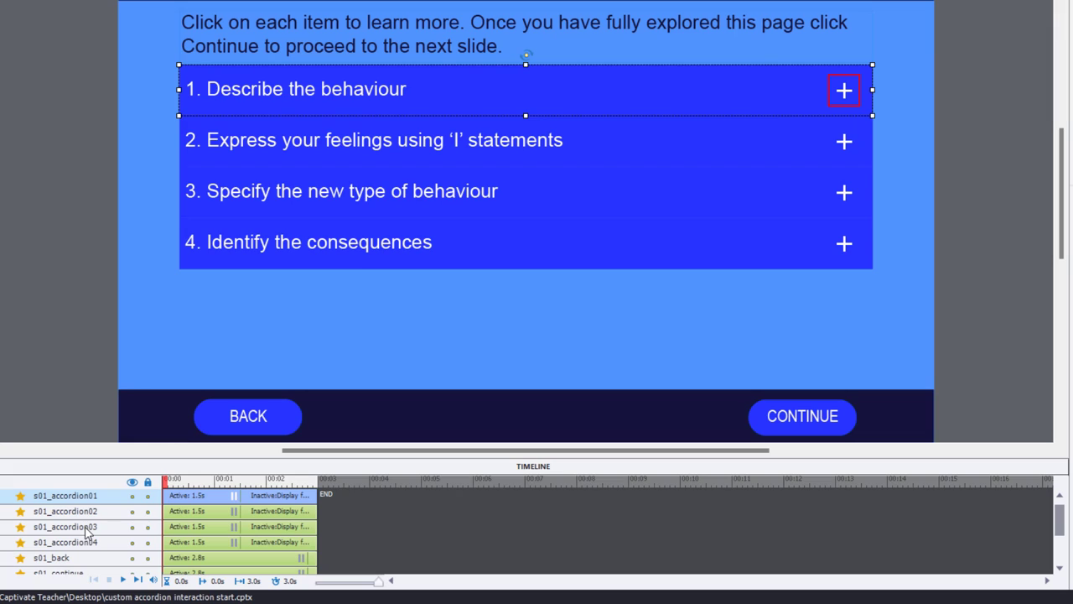
pyautogui.moveTo(198, 249)
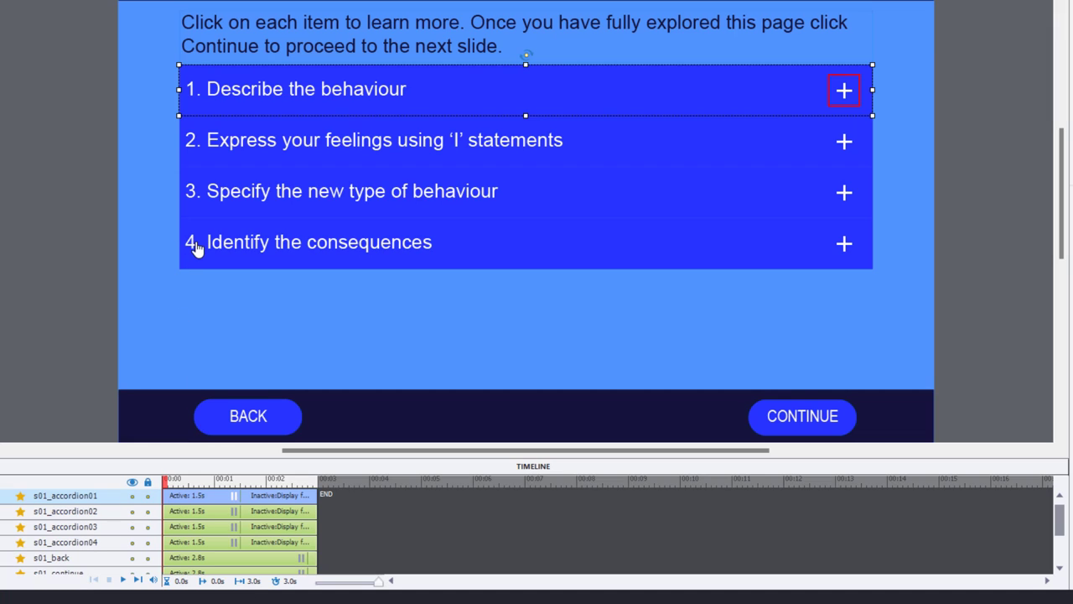
pyautogui.moveTo(375, 540)
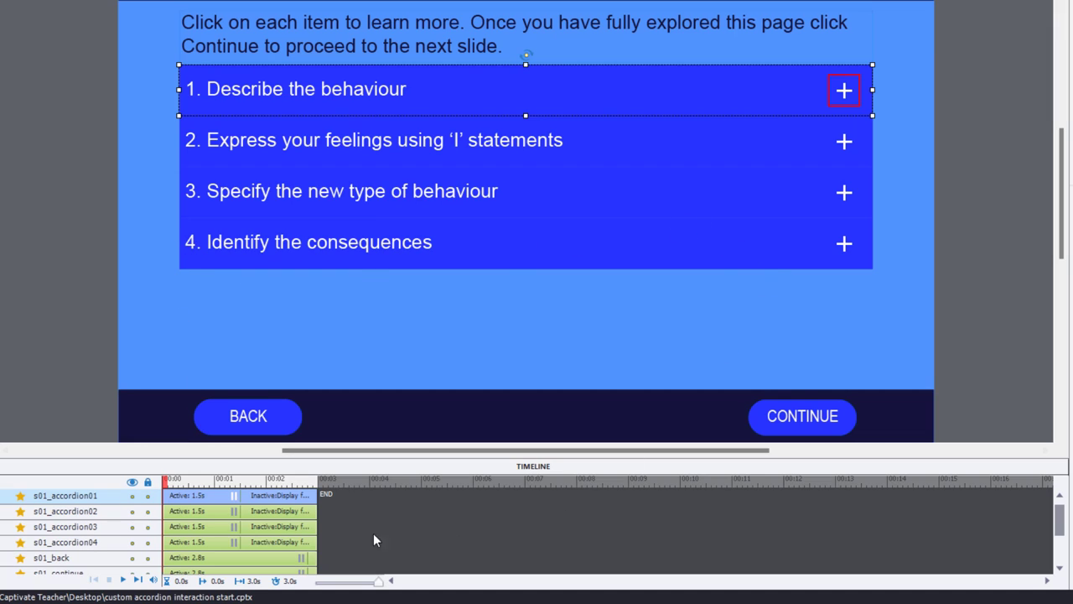
pyautogui.moveTo(492, 542)
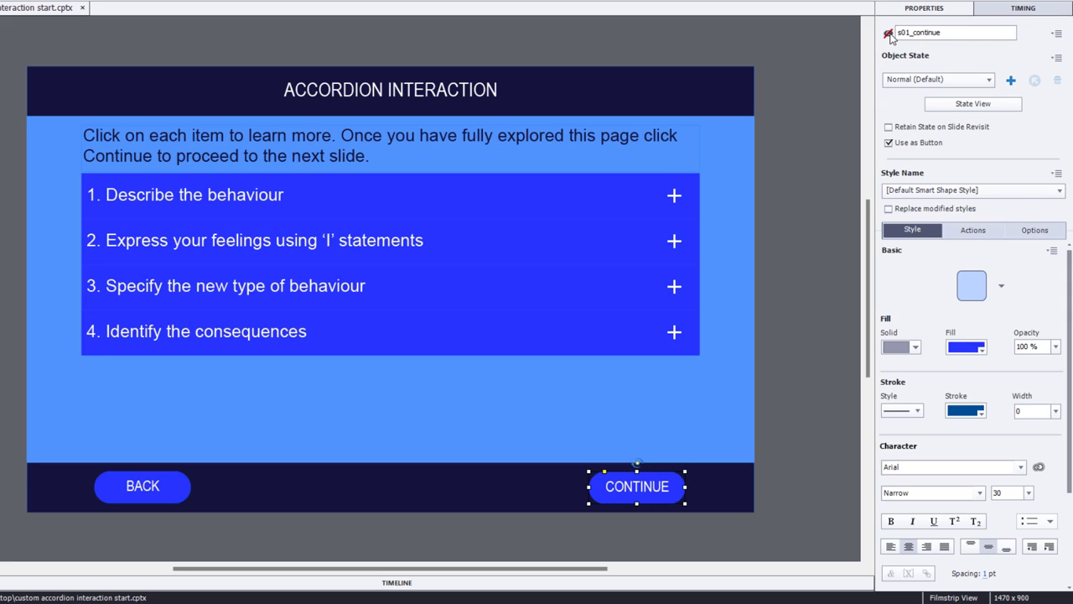
pyautogui.moveTo(634, 48)
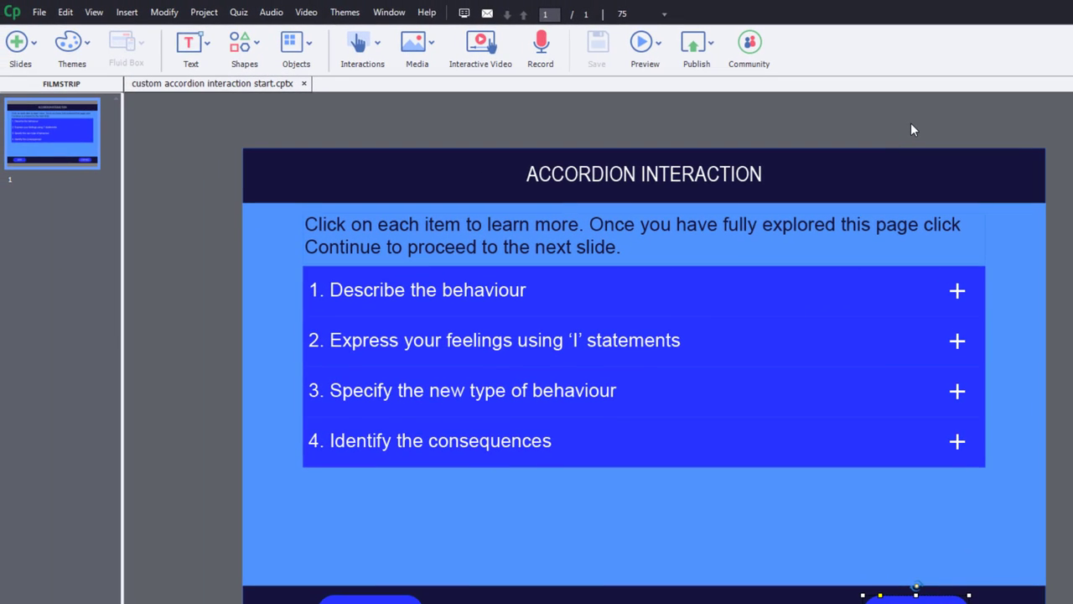
# - In the Skin Editor, turn off Show Playback Control and Show Borders, then close it
pyautogui.click(204, 12)
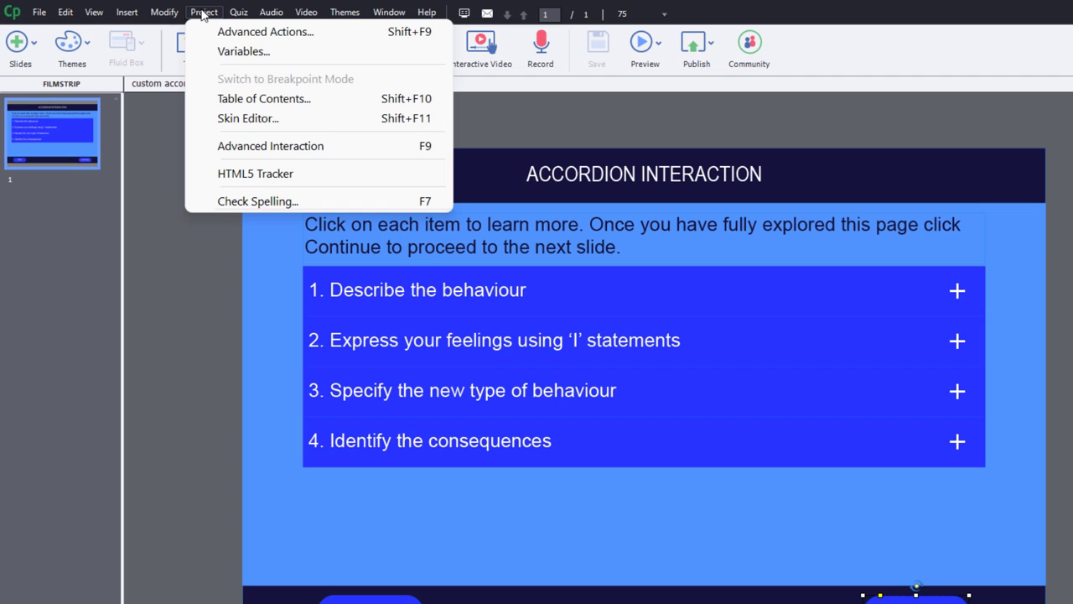
pyautogui.click(248, 117)
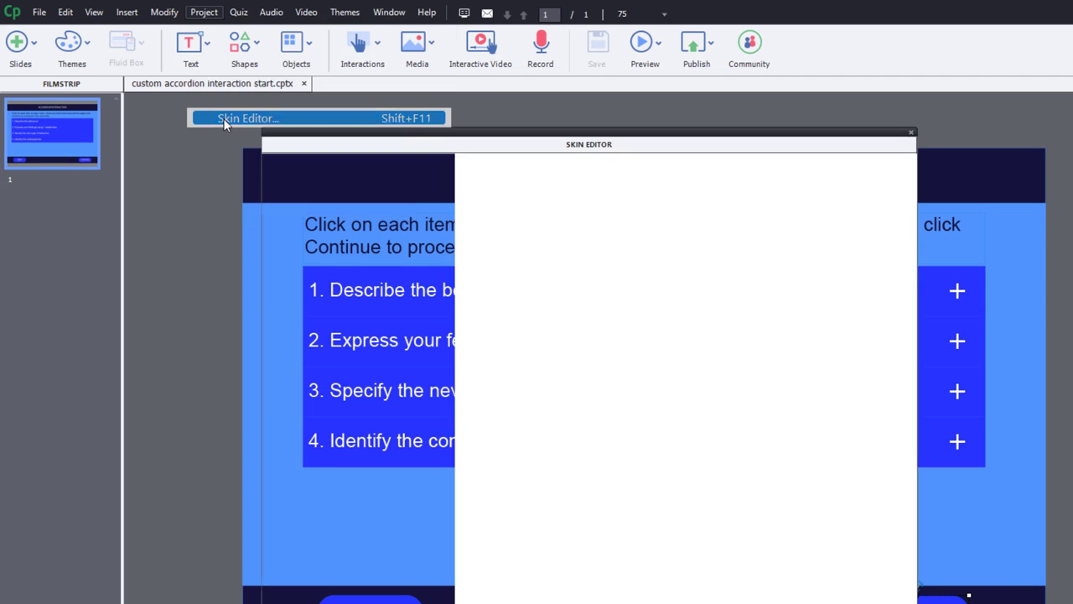
pyautogui.click(245, 118)
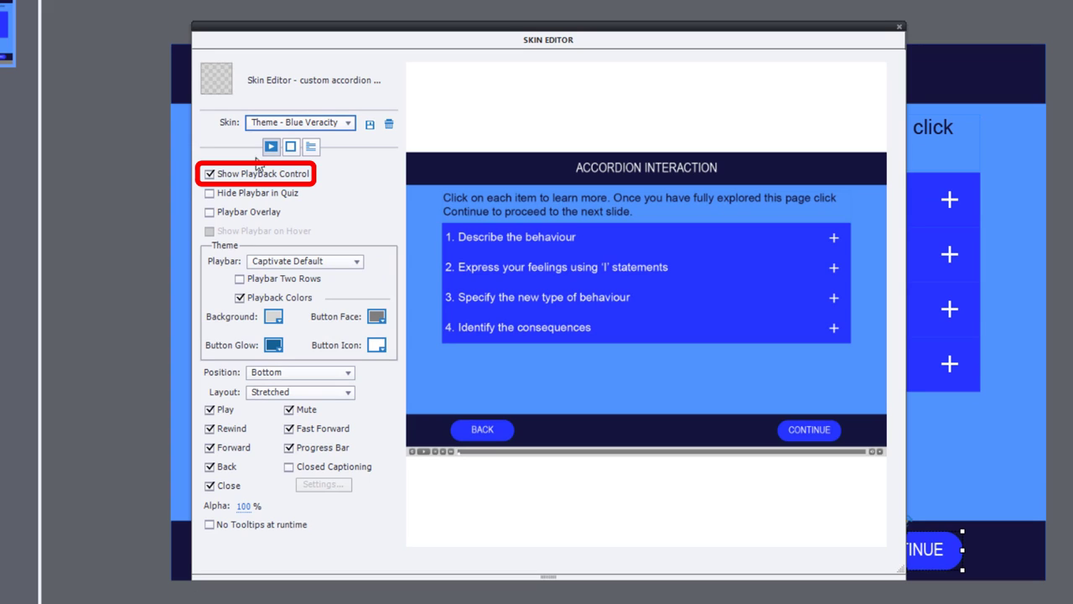
pyautogui.click(209, 172)
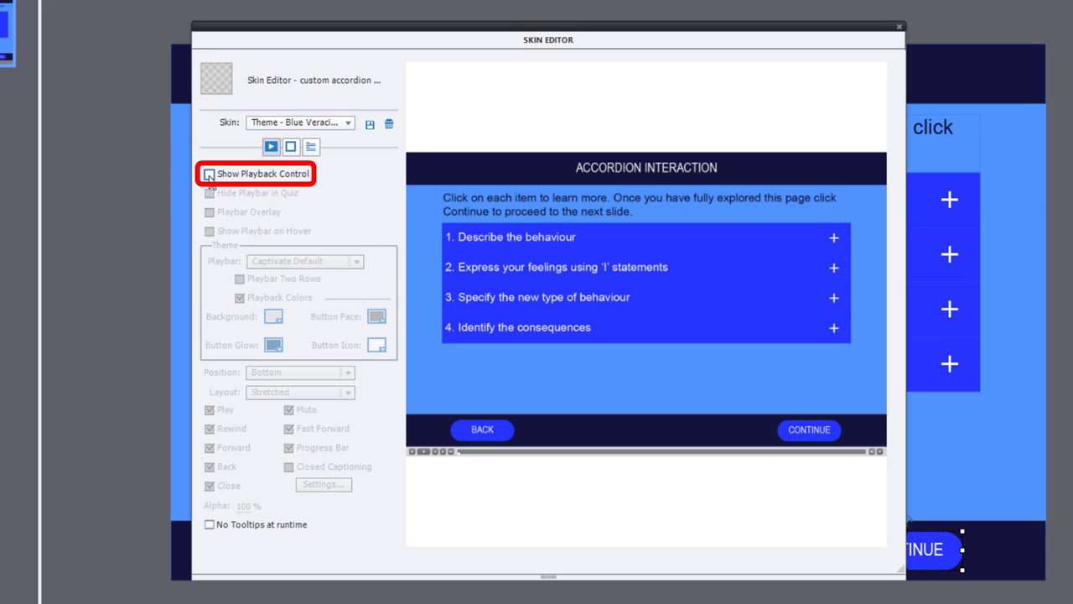
pyautogui.click(209, 172)
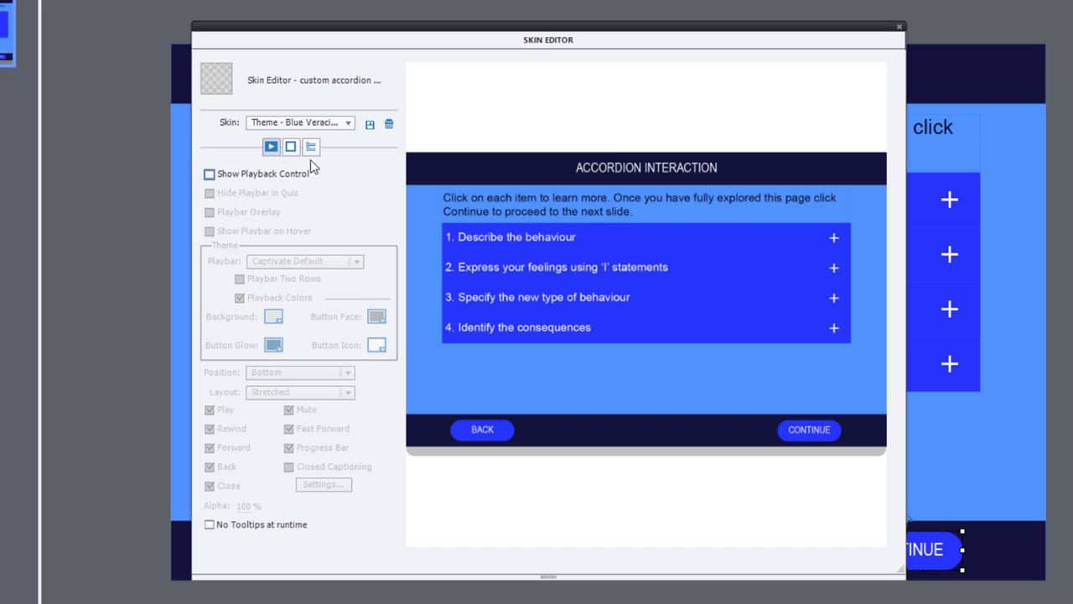
pyautogui.click(292, 147)
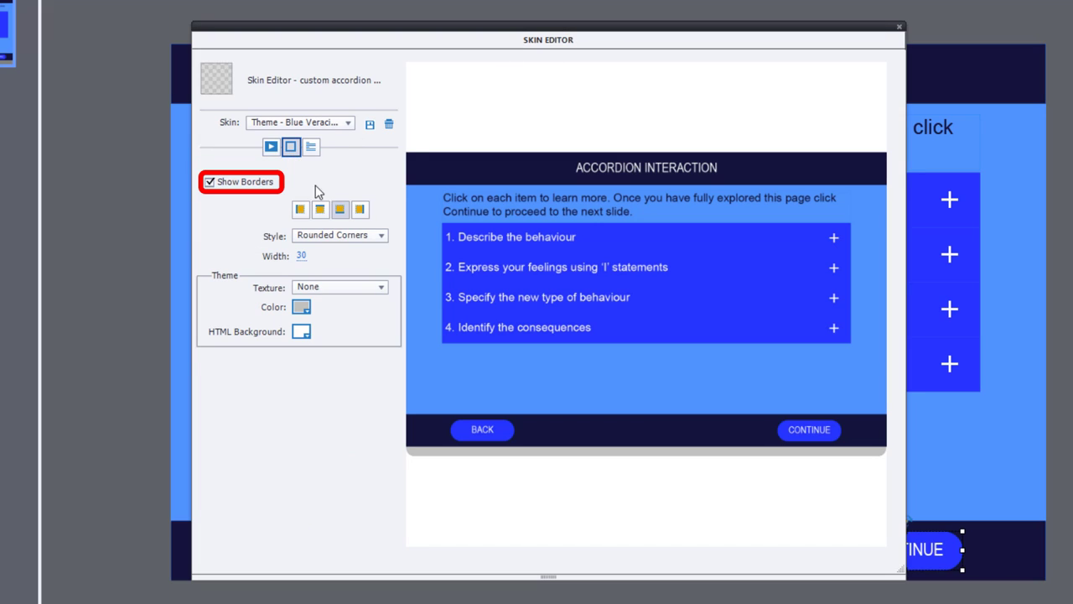
pyautogui.click(208, 181)
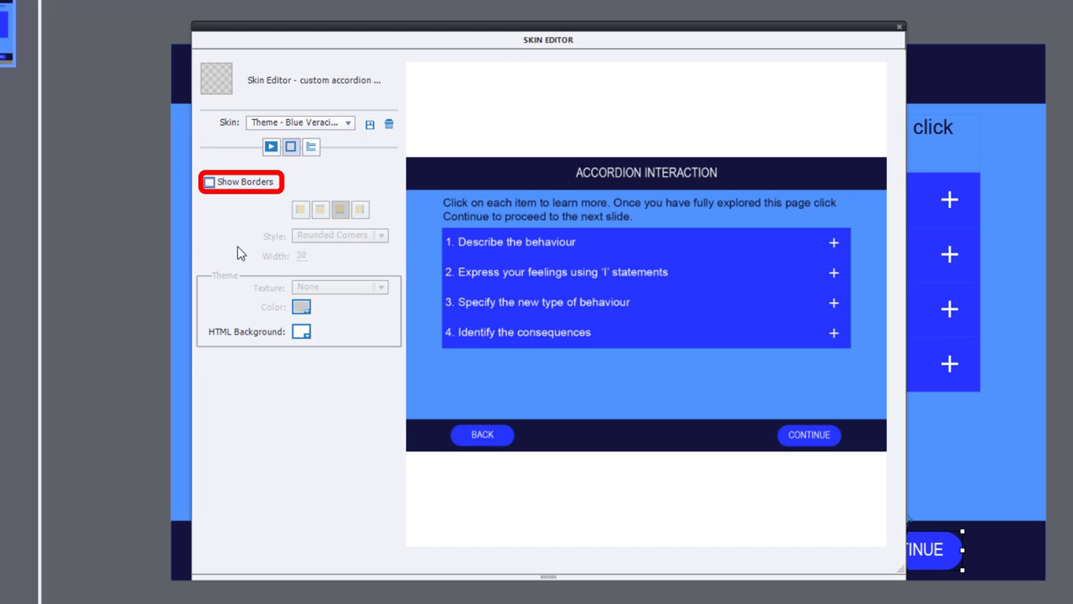
pyautogui.moveTo(898, 27)
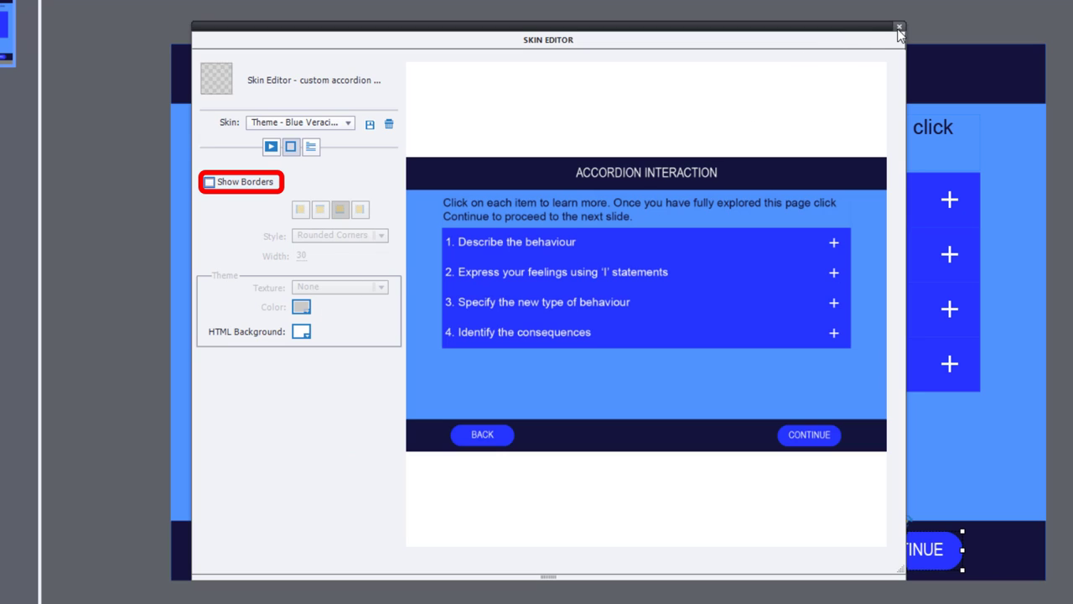
pyautogui.click(899, 27)
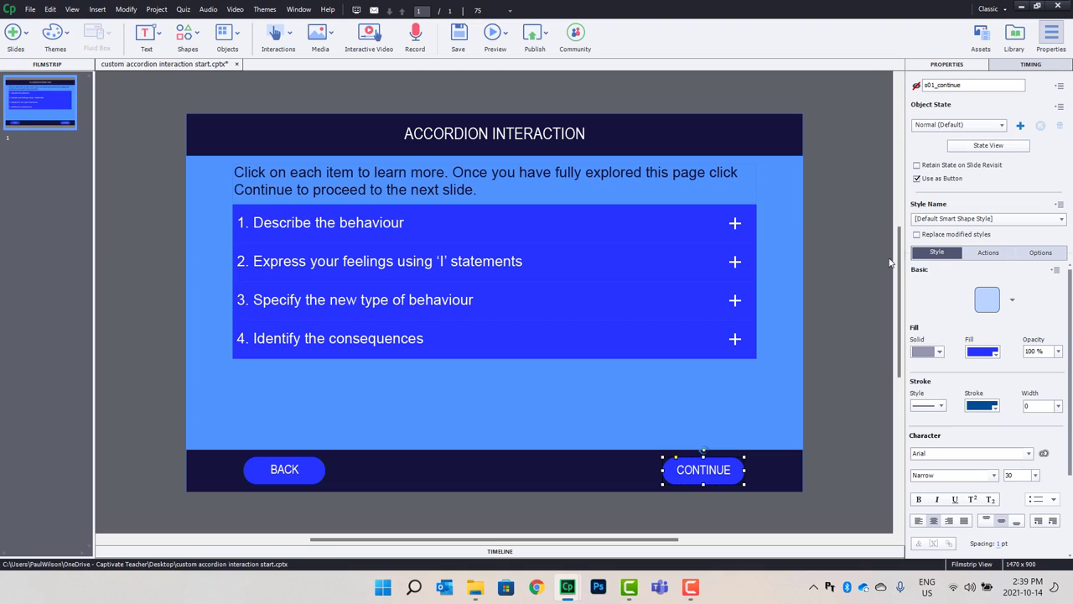
pyautogui.moveTo(334, 222)
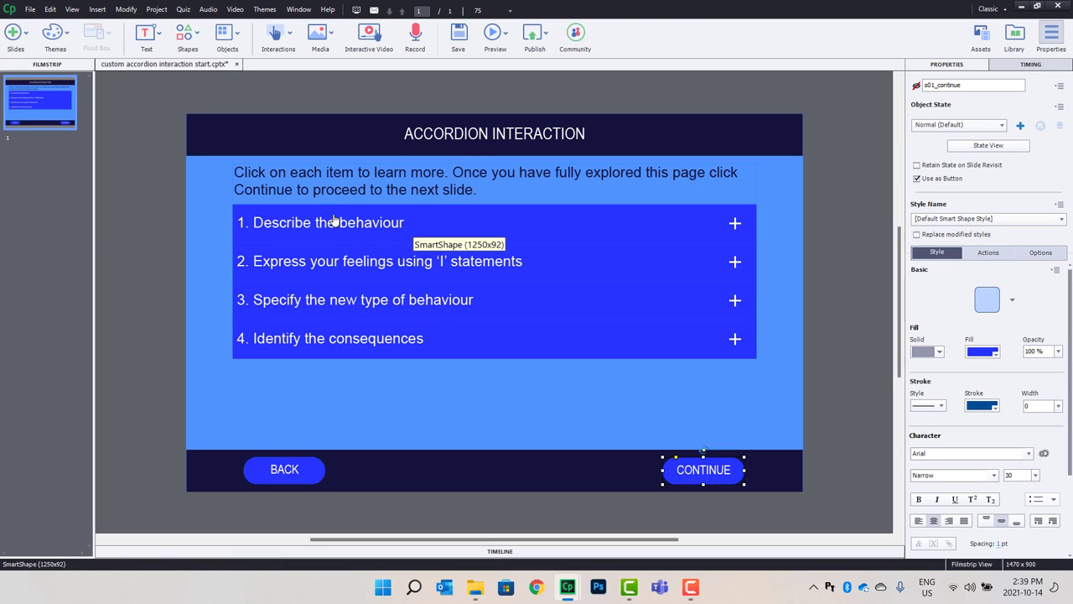
pyautogui.moveTo(432, 218)
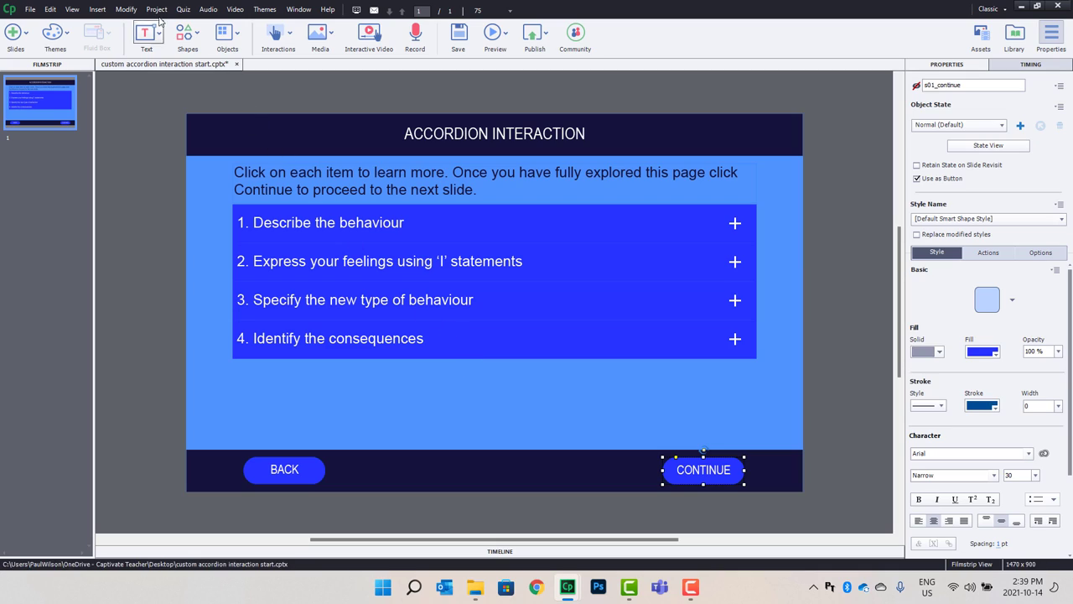
# - In Project Variables, add and save the user variable _s01_accordion_01
pyautogui.click(157, 10)
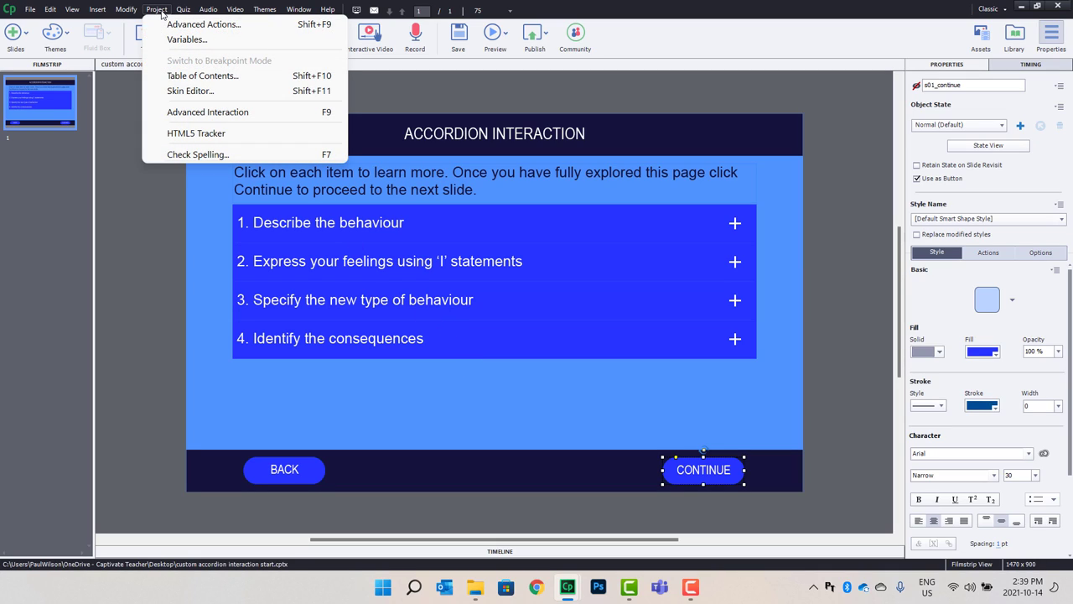
pyautogui.moveTo(186, 41)
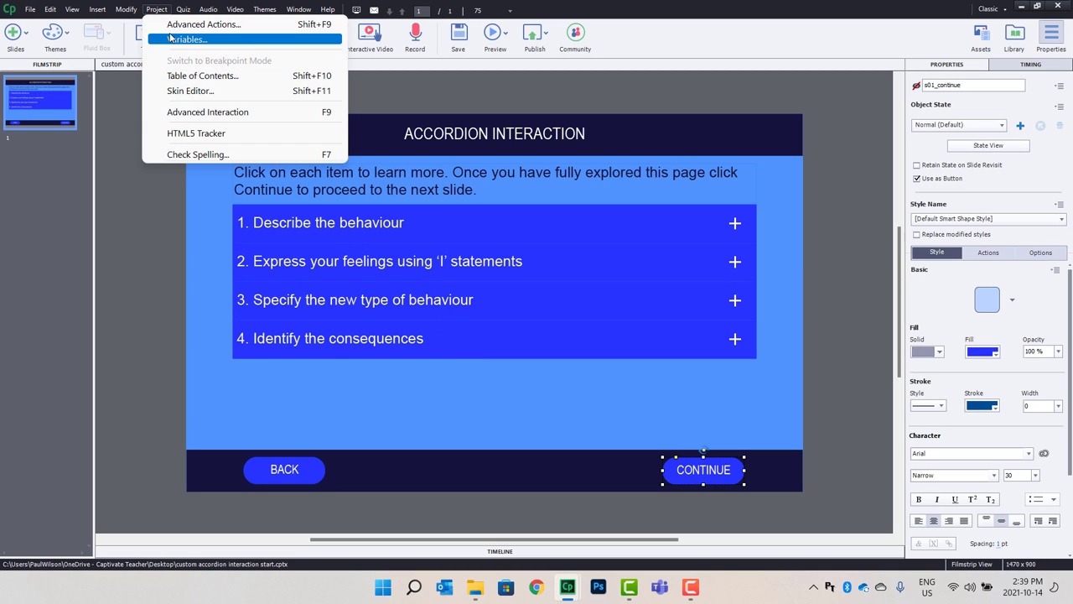
pyautogui.click(184, 40)
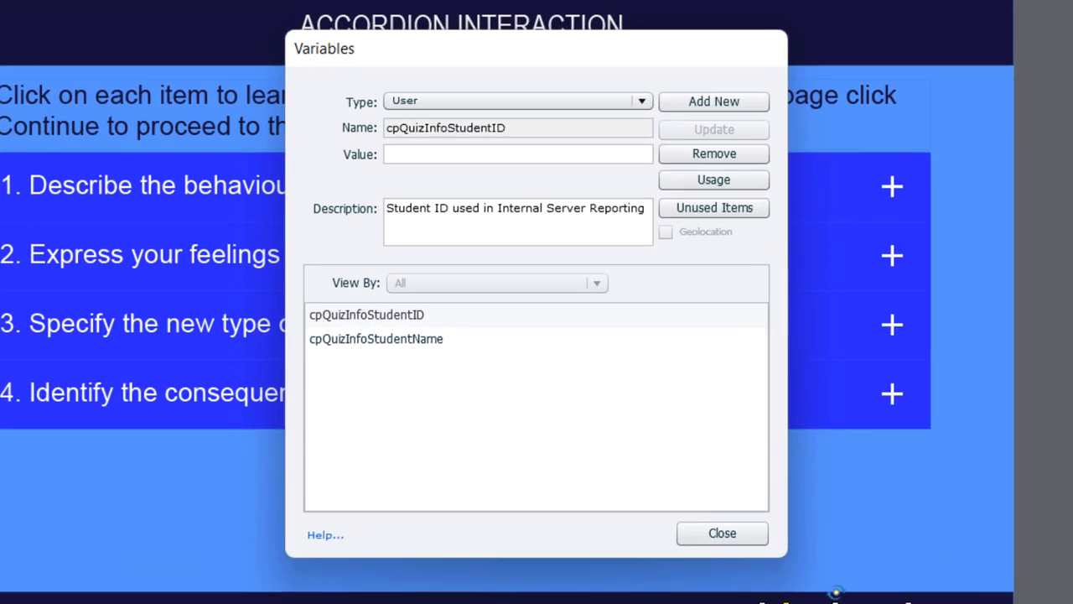
pyautogui.click(714, 101)
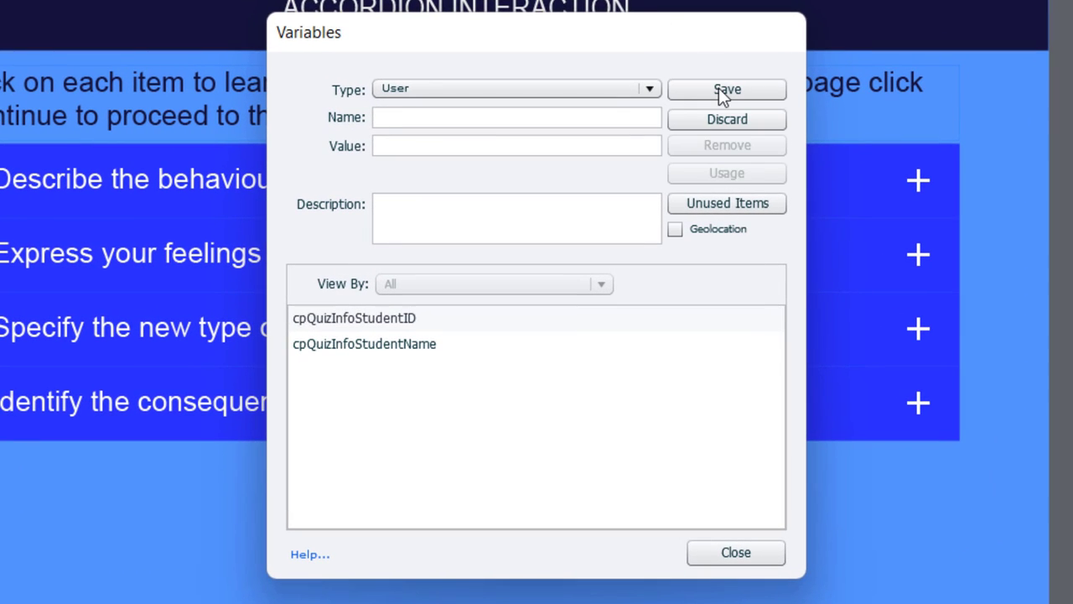
pyautogui.click(517, 117)
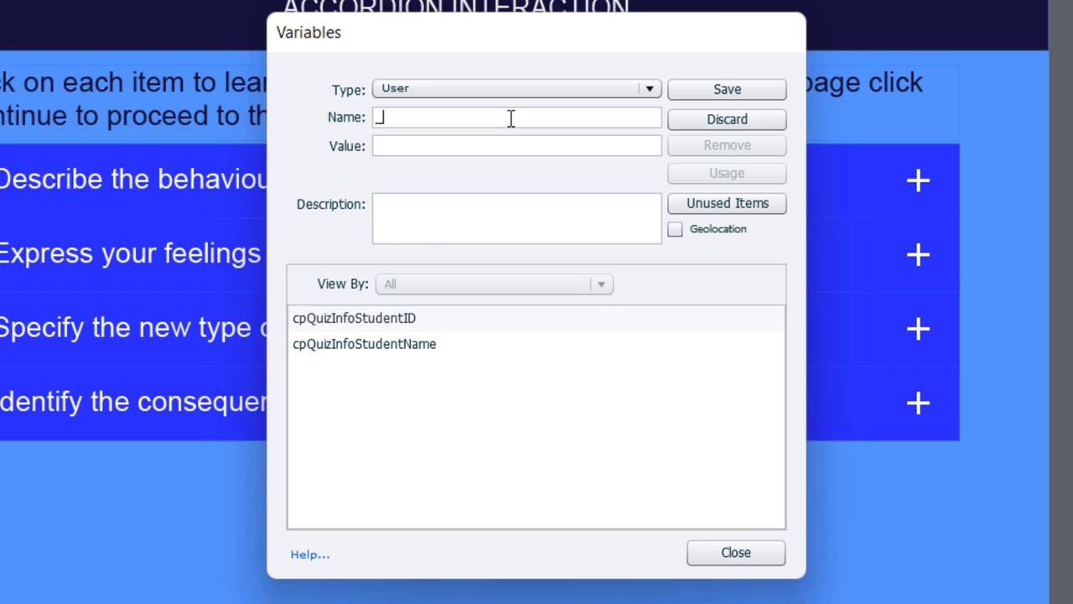
pyautogui.write('s')
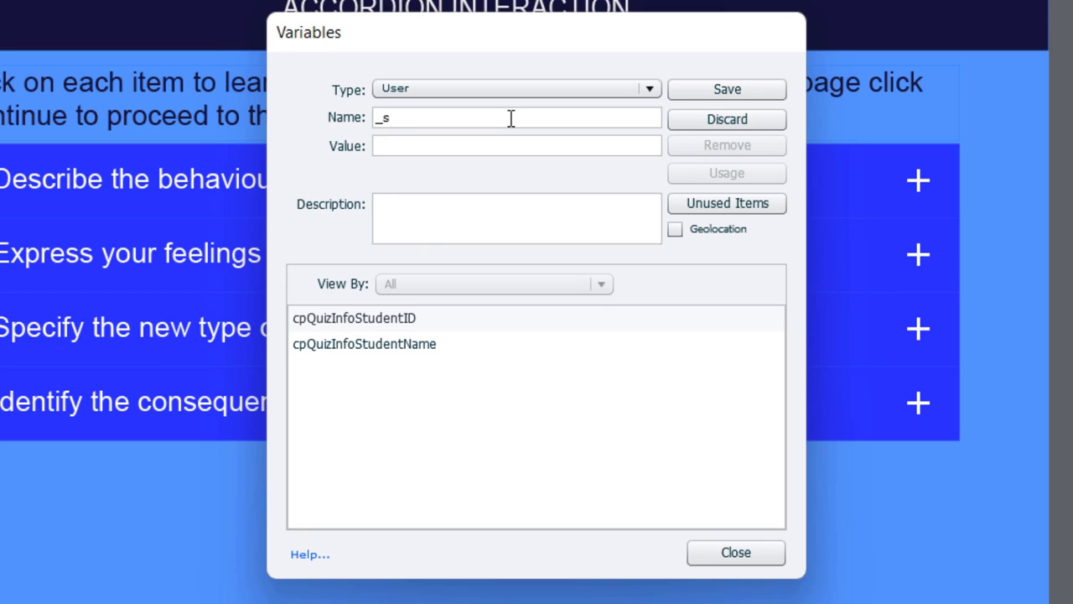
pyautogui.write('01')
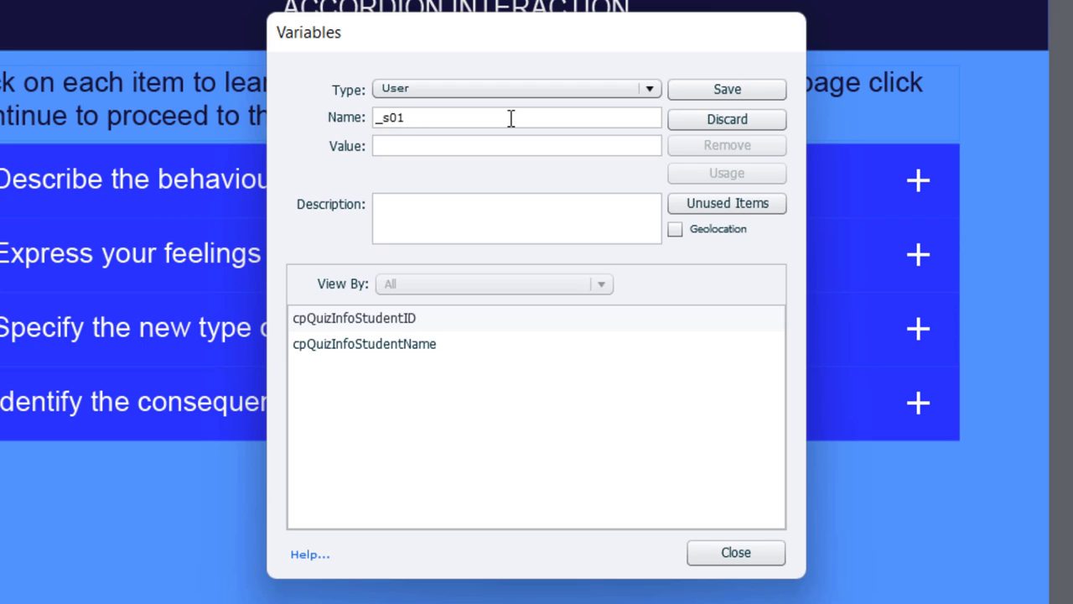
pyautogui.write('_')
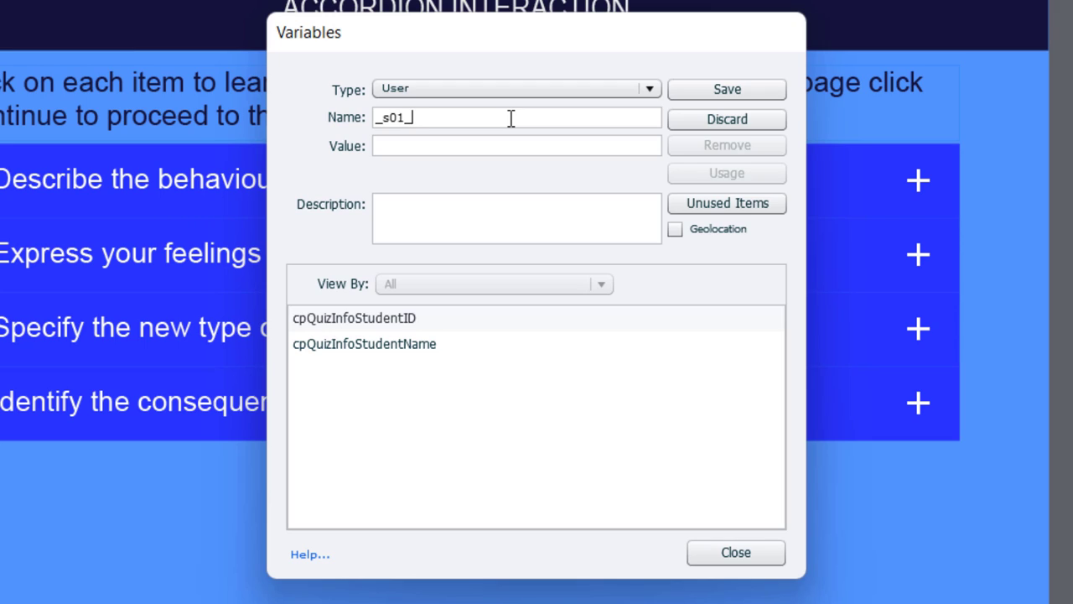
pyautogui.write('accordion')
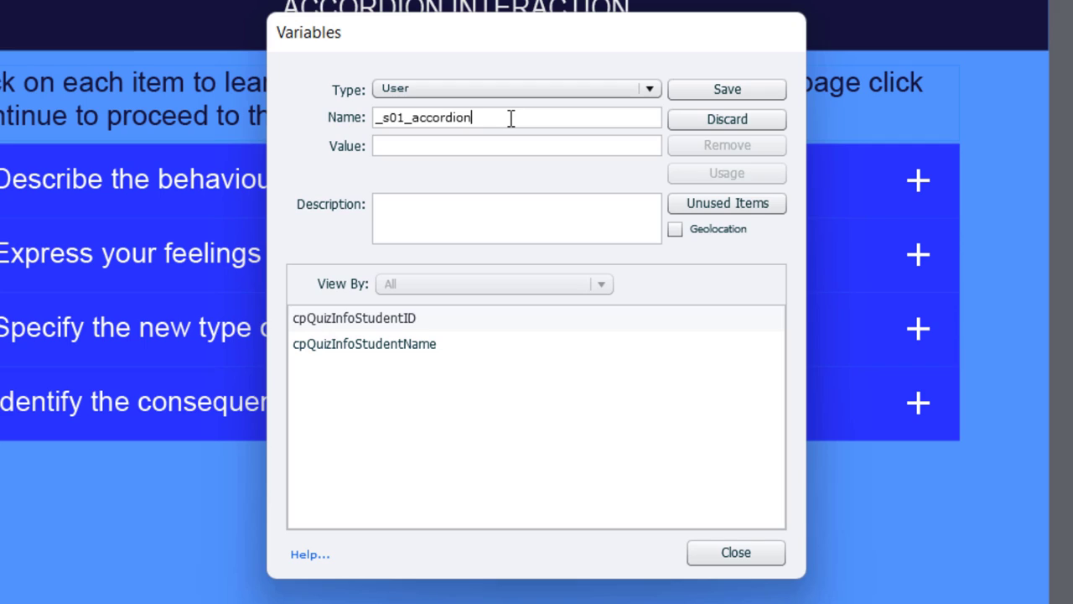
pyautogui.write('_0')
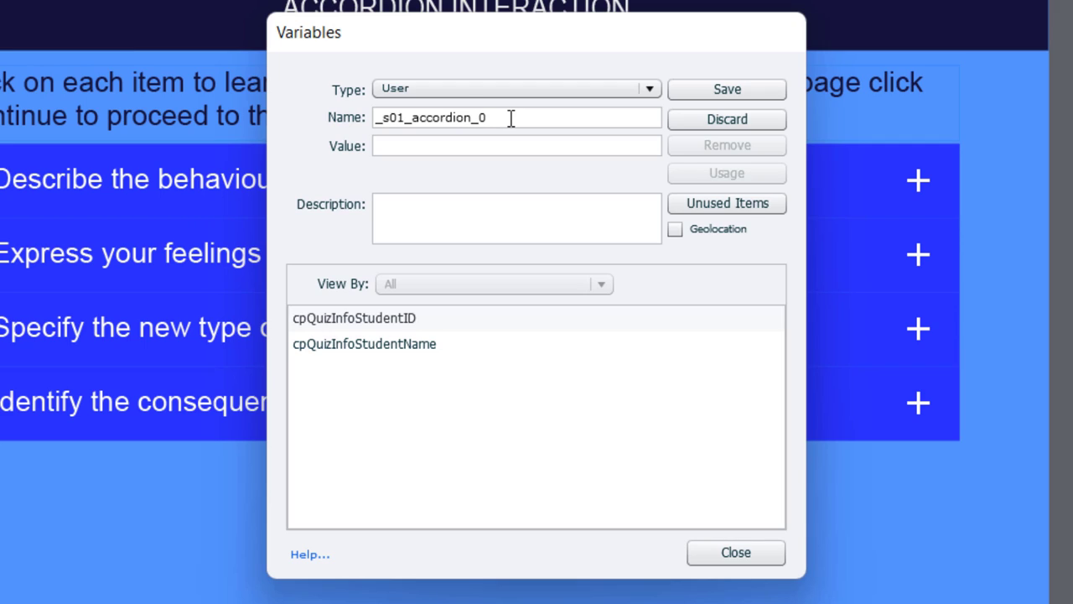
pyautogui.write('1')
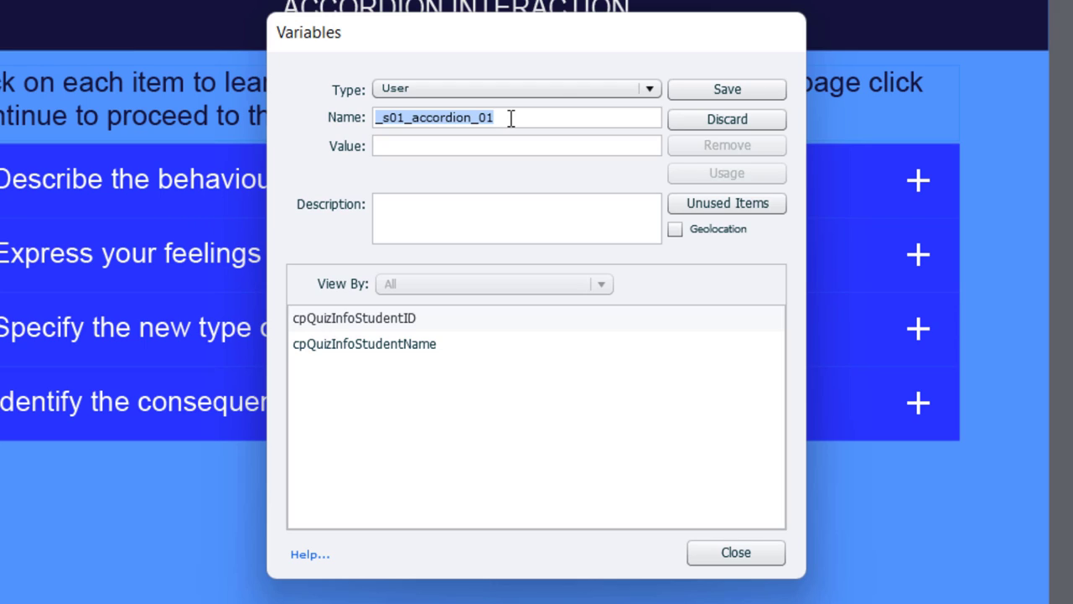
pyautogui.click(727, 89)
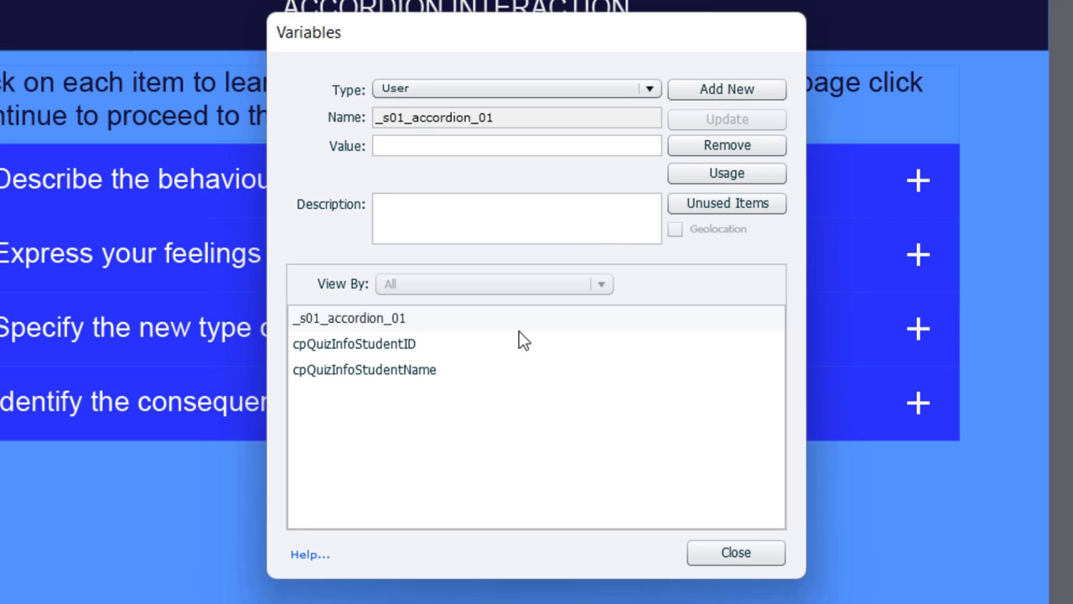
# - Add variables _s01_accordion_02 and _03, and enter the name _s01_accordion_04
pyautogui.click(726, 89)
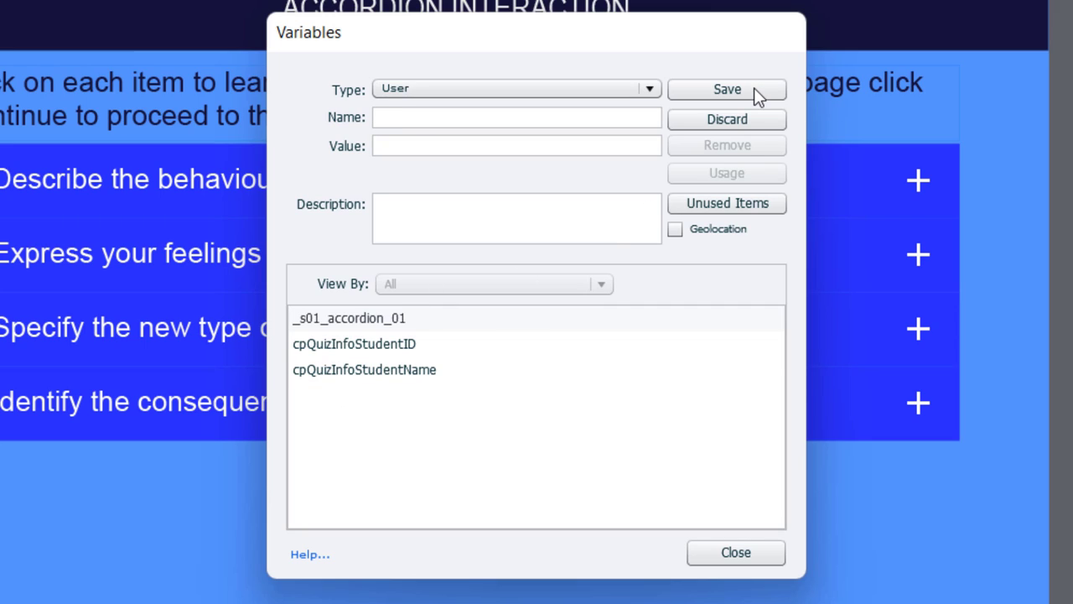
pyautogui.write('_s01_accordion_02')
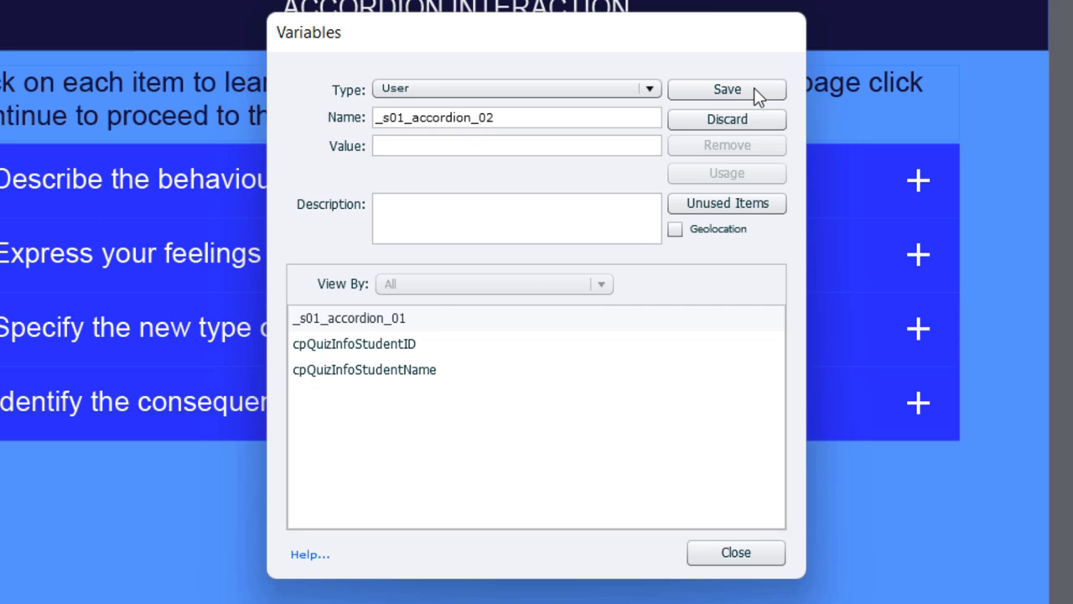
pyautogui.click(726, 91)
pyautogui.write('3')
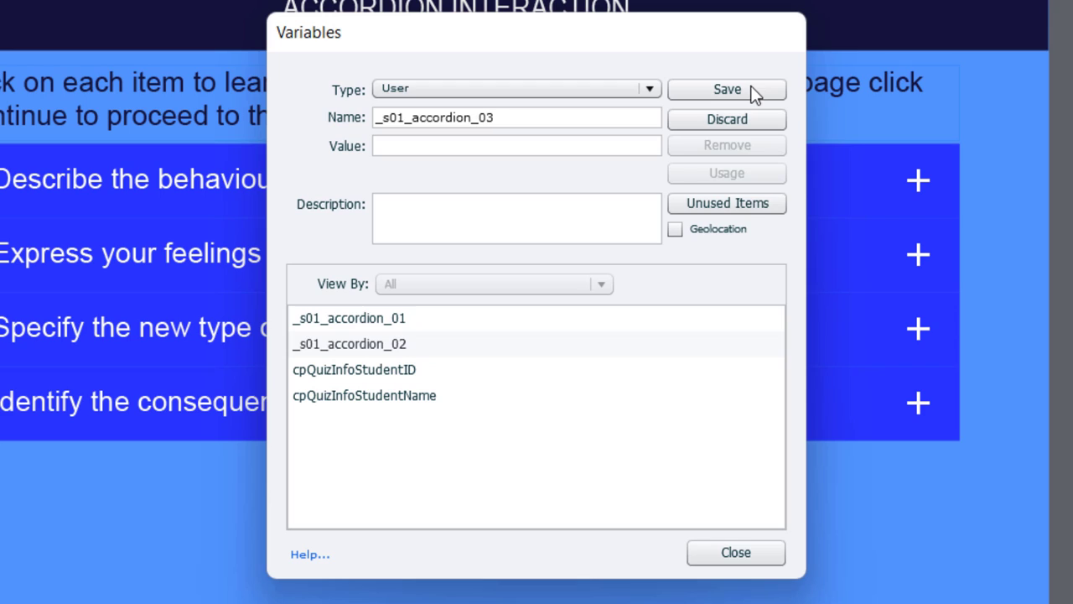
pyautogui.click(728, 90)
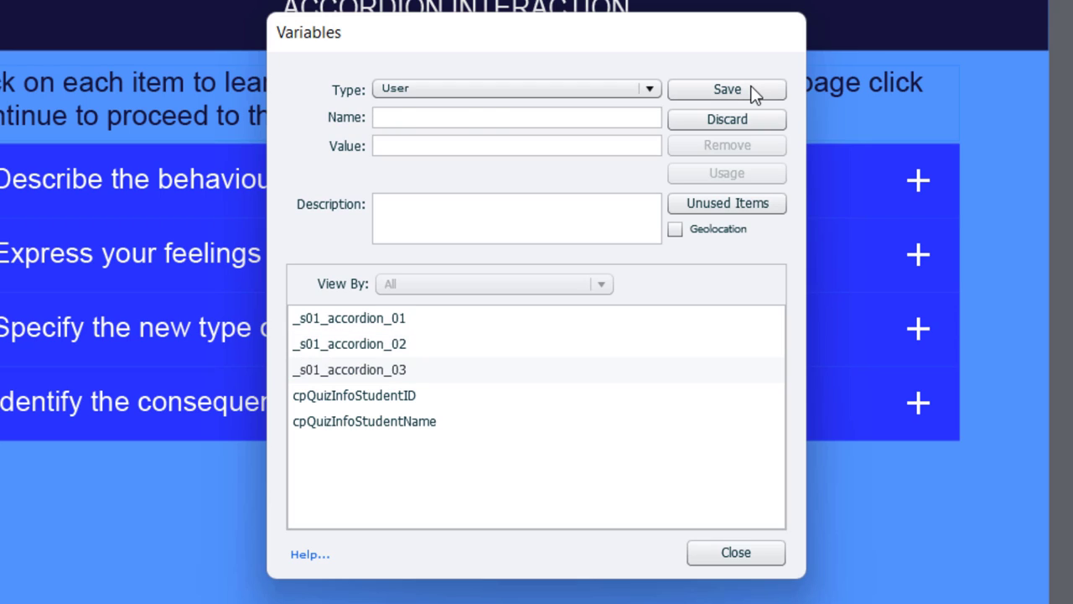
pyautogui.write('_s01_accordion_04')
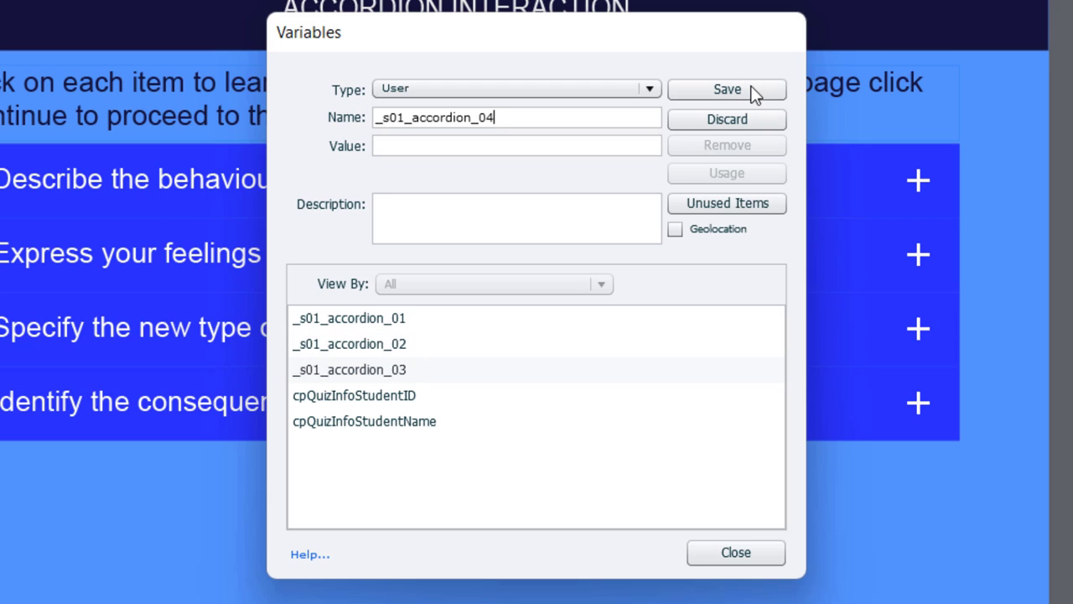
# - Save _s01_accordion_04, then add and save _s01_accordion_selected_01
pyautogui.click(726, 90)
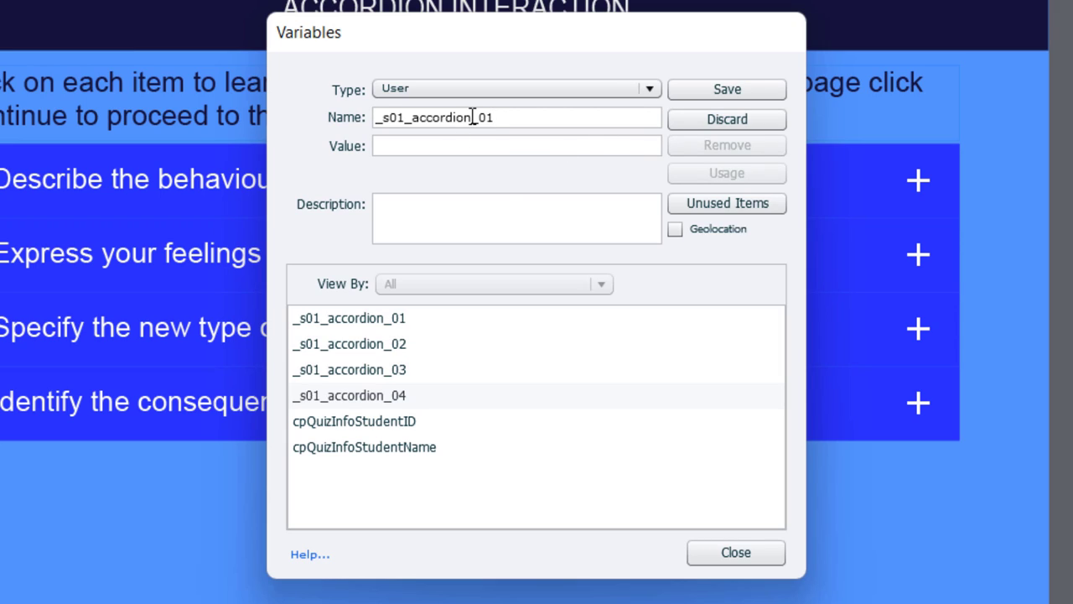
pyautogui.moveTo(507, 208)
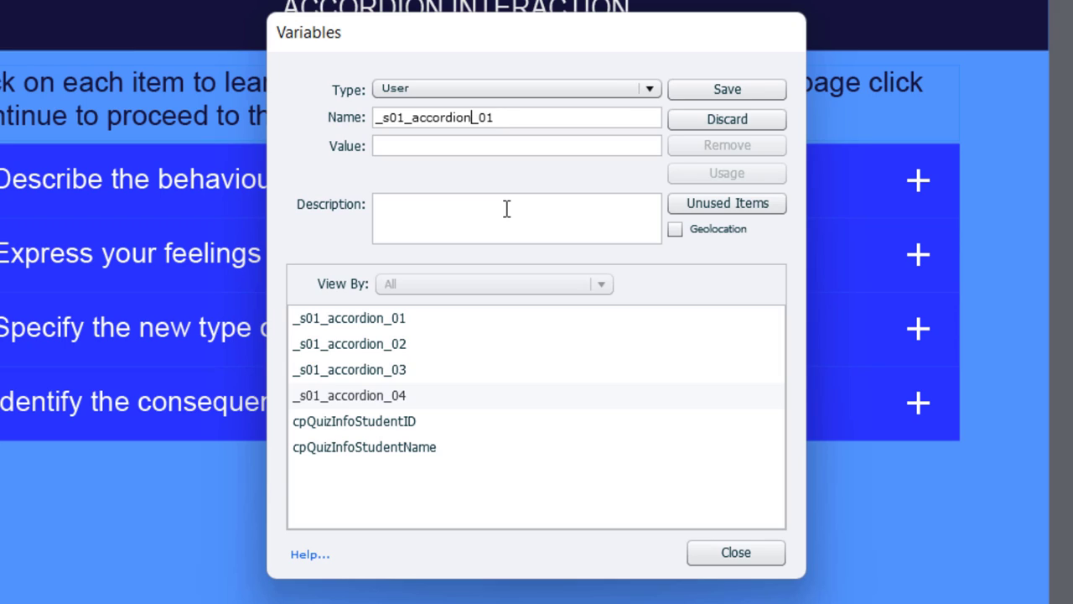
pyautogui.write('_')
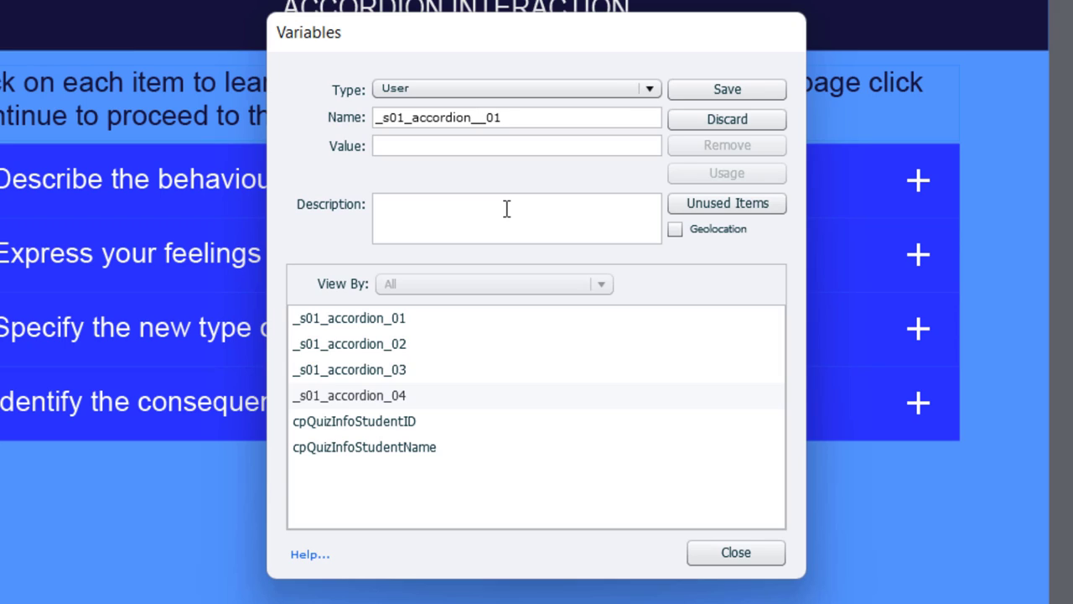
pyautogui.write('s_')
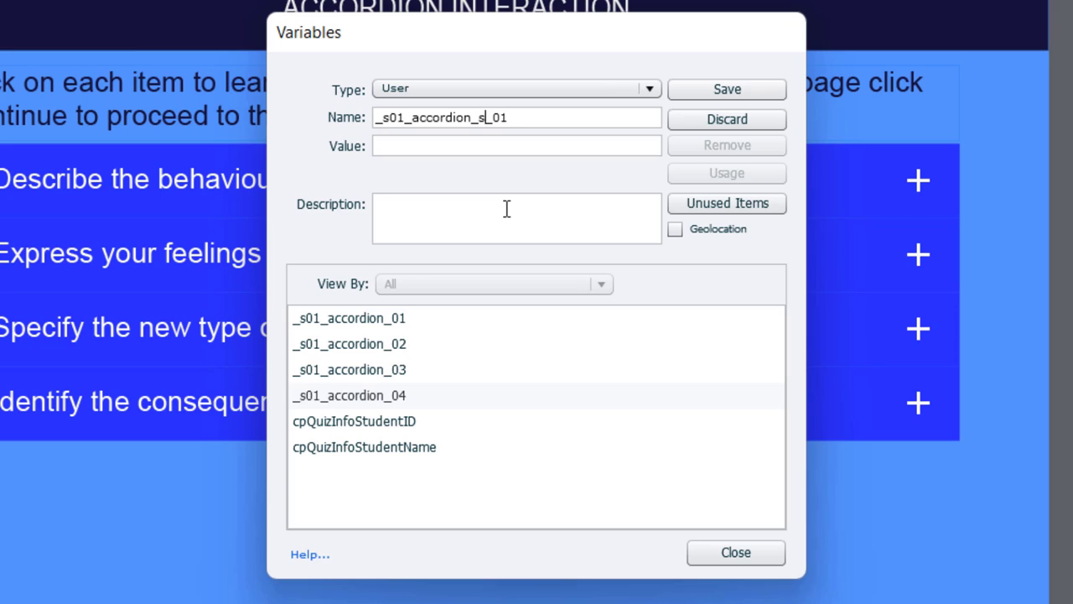
pyautogui.write('elected')
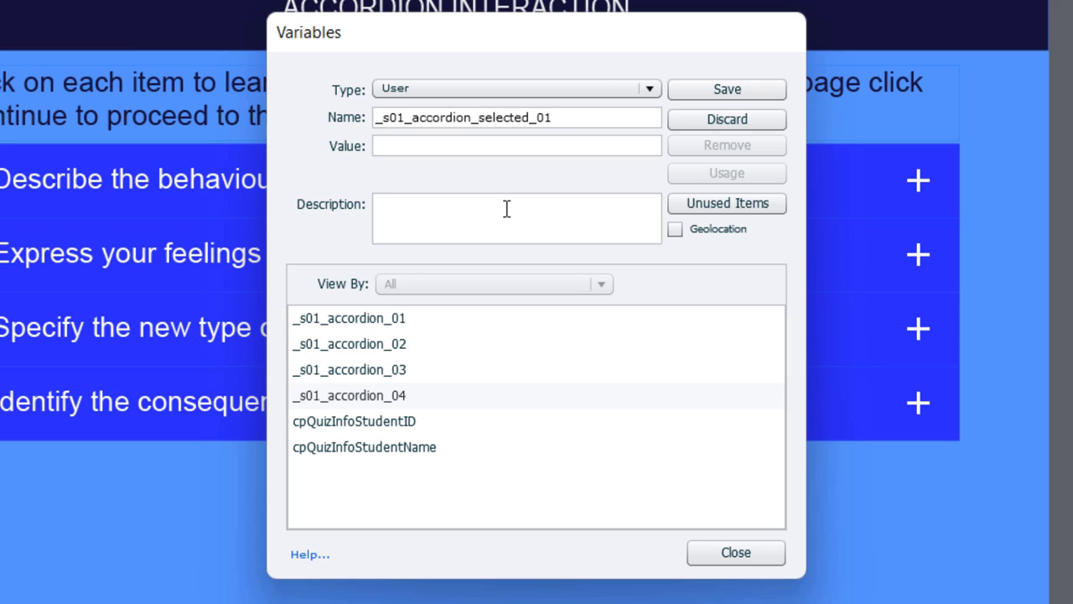
pyautogui.tripleClick(516, 117)
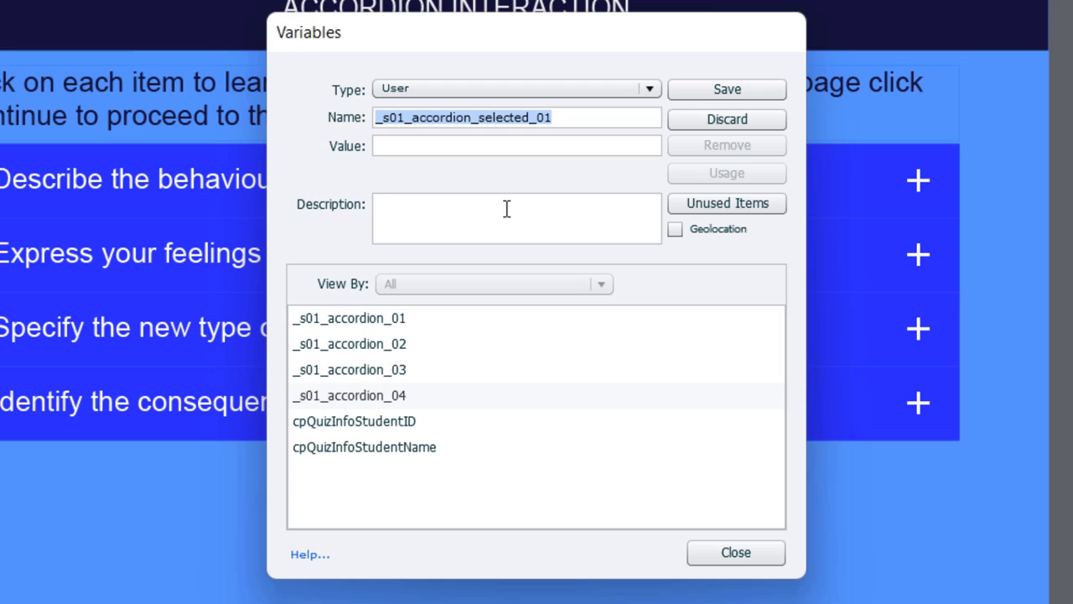
pyautogui.click(726, 91)
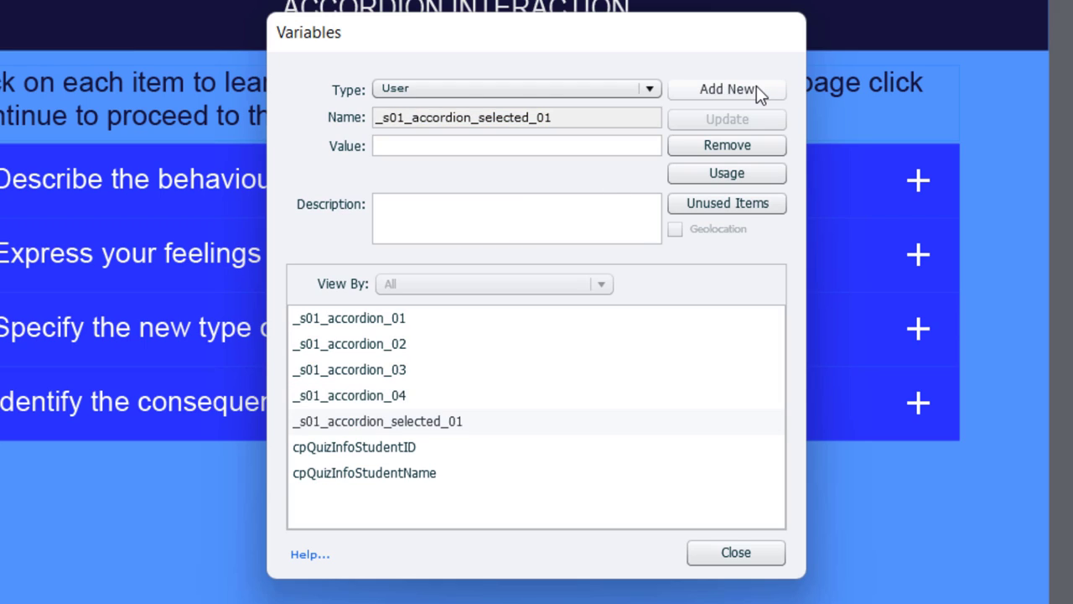
# - Add _s01_accordion_selected_02 through _04 and close the Variables window
pyautogui.click(726, 89)
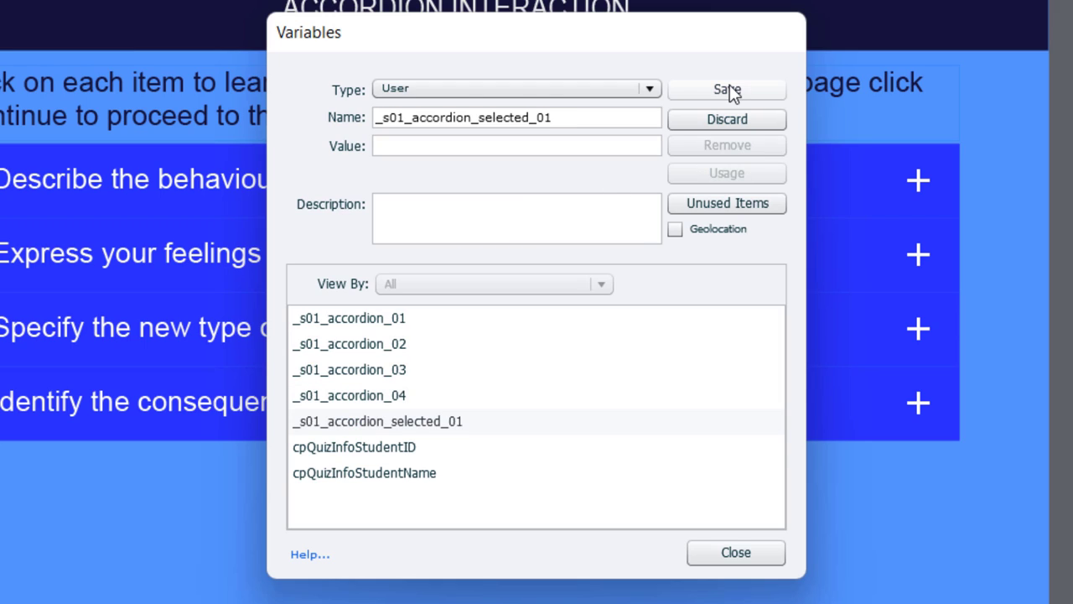
pyautogui.click(726, 91)
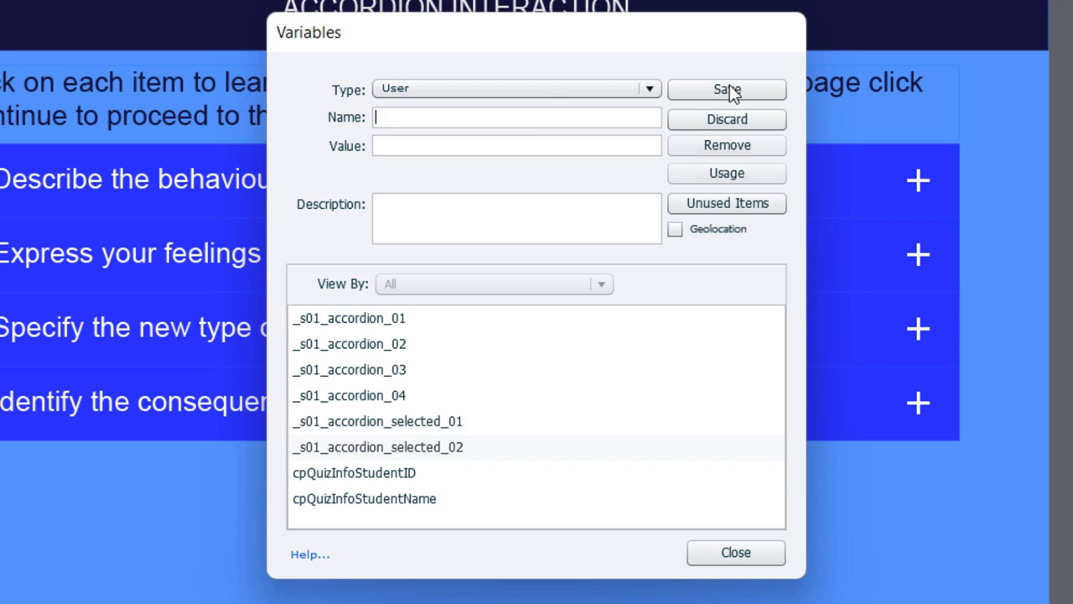
pyautogui.click(728, 90)
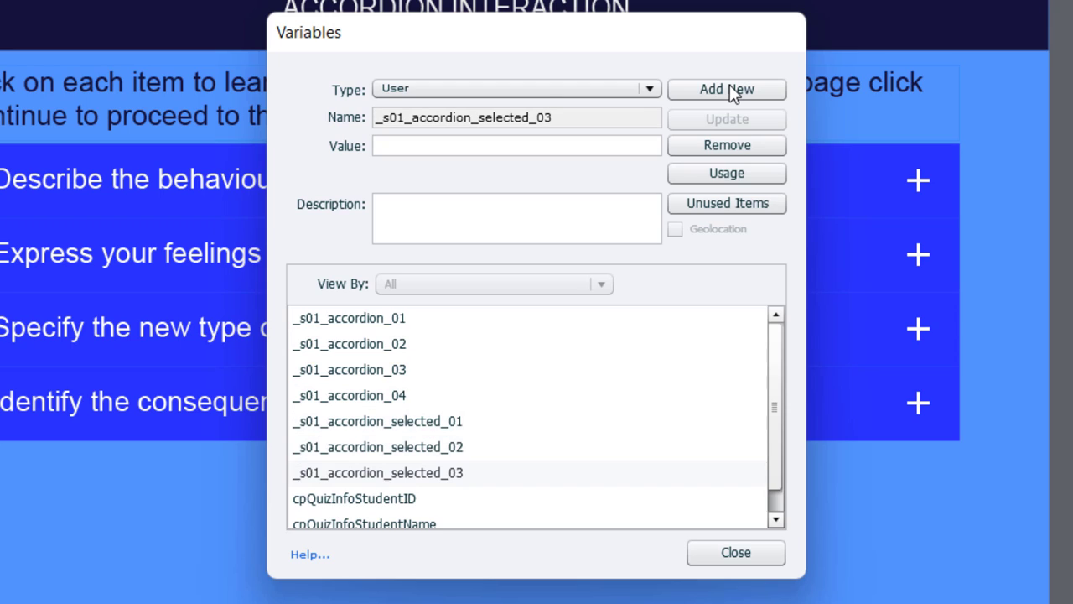
pyautogui.click(728, 89)
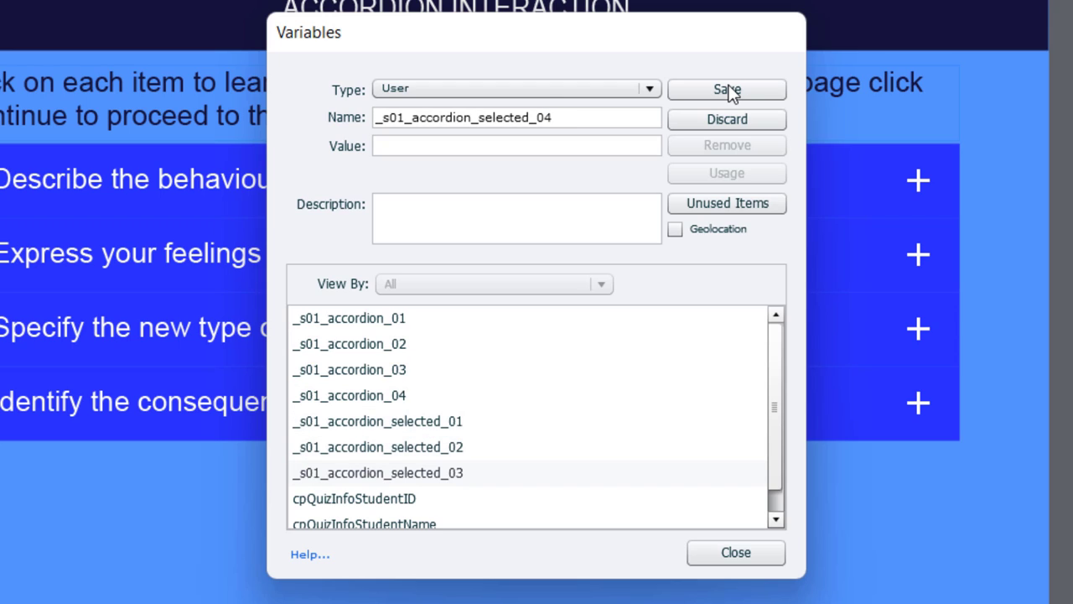
pyautogui.click(726, 91)
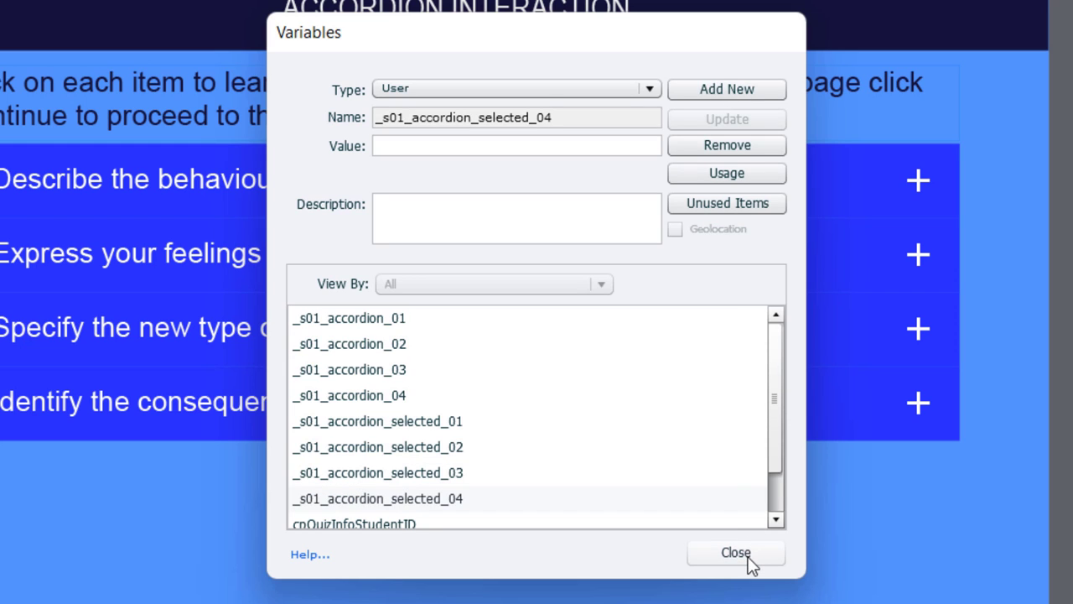
pyautogui.click(735, 554)
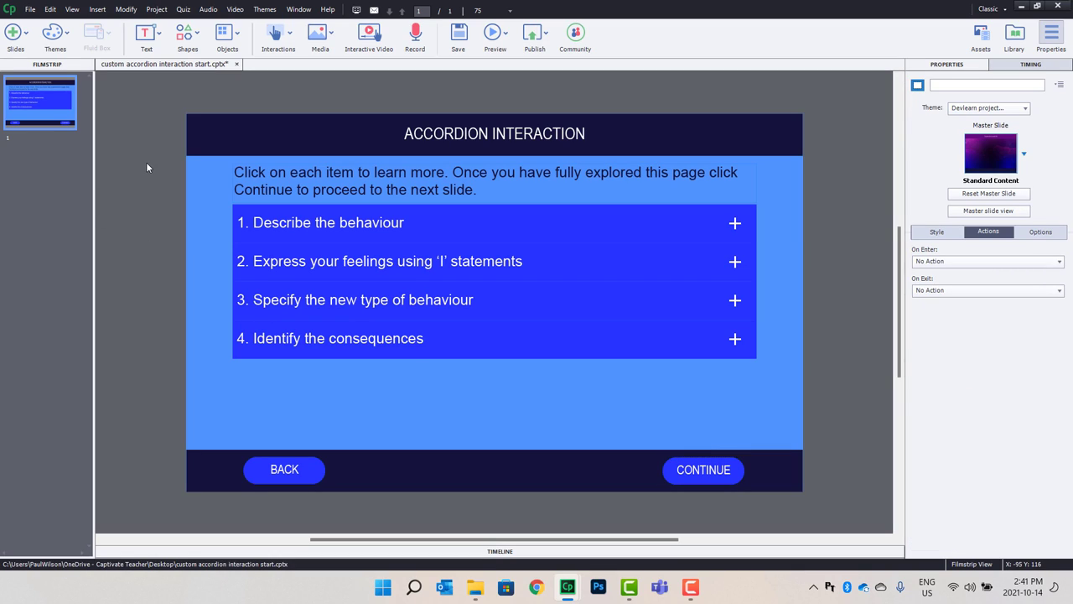
# - In Advanced Actions, name a new blank action s01_accordion_01
pyautogui.click(156, 10)
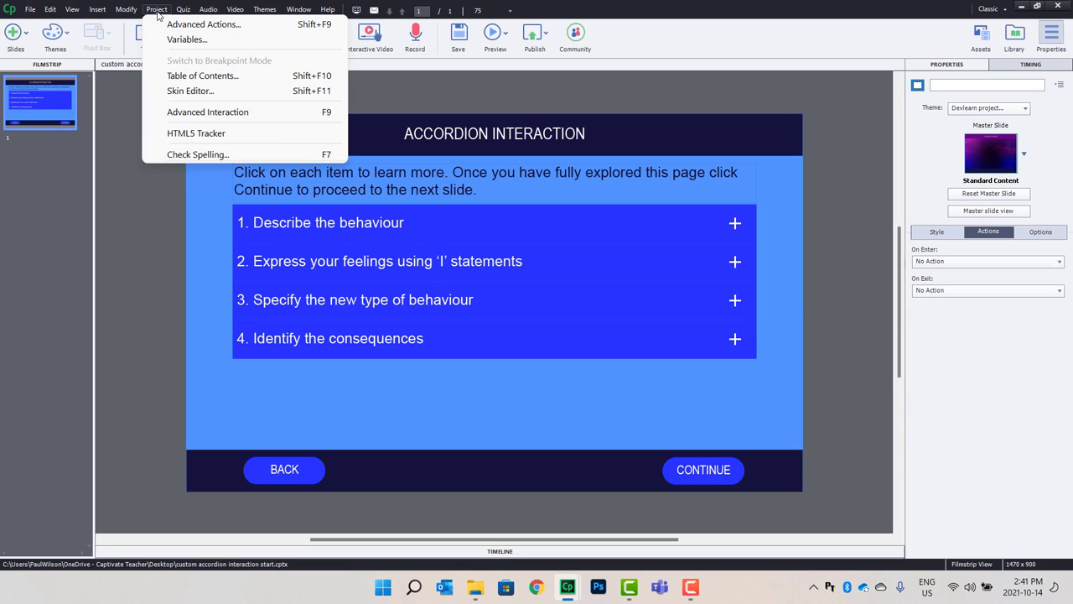
pyautogui.moveTo(203, 23)
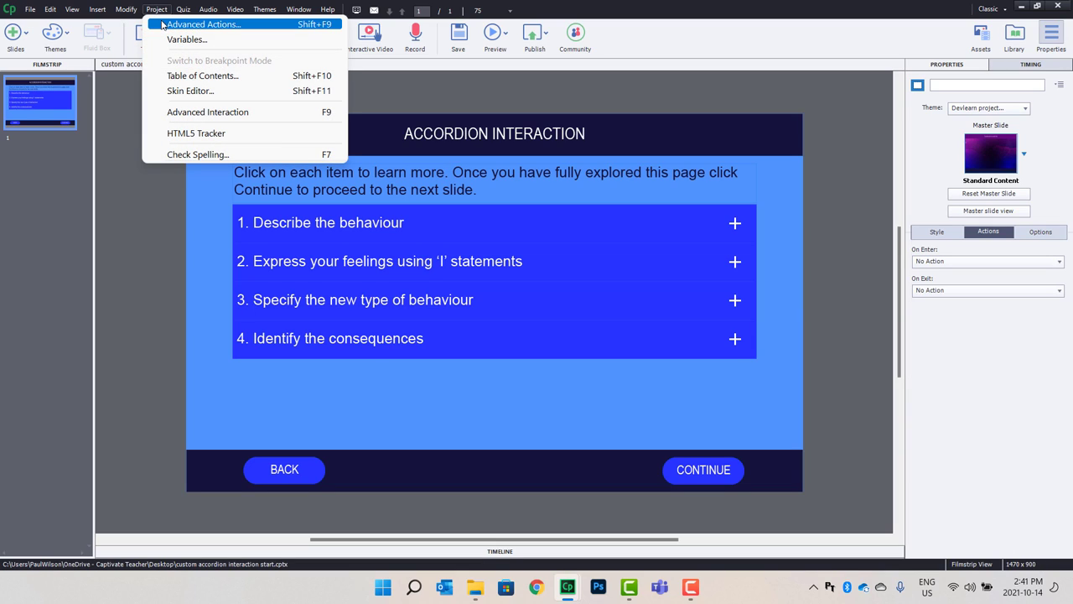
pyautogui.click(203, 23)
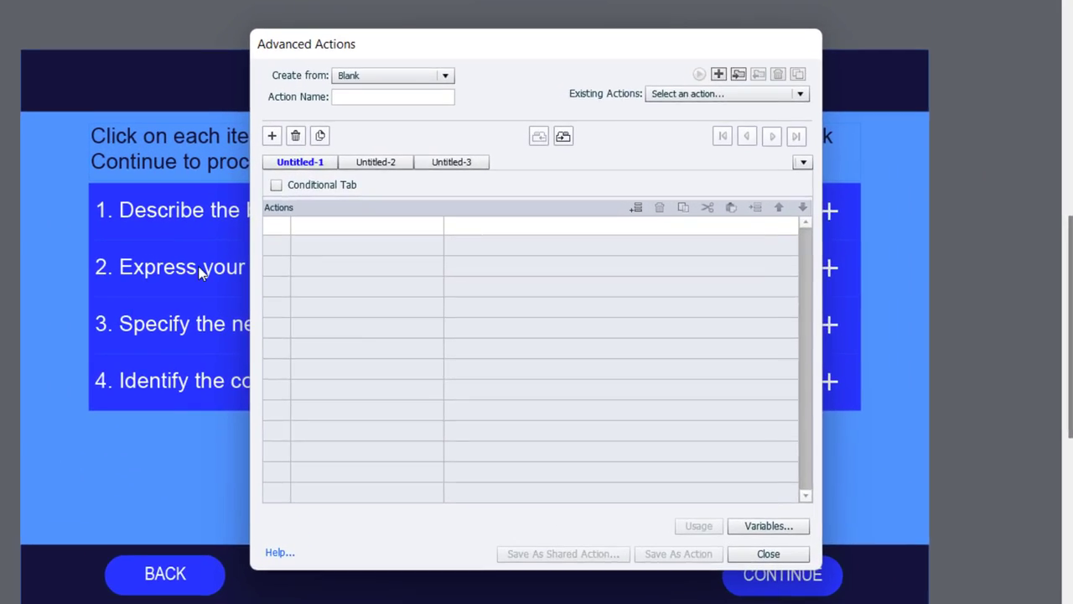
pyautogui.write('s')
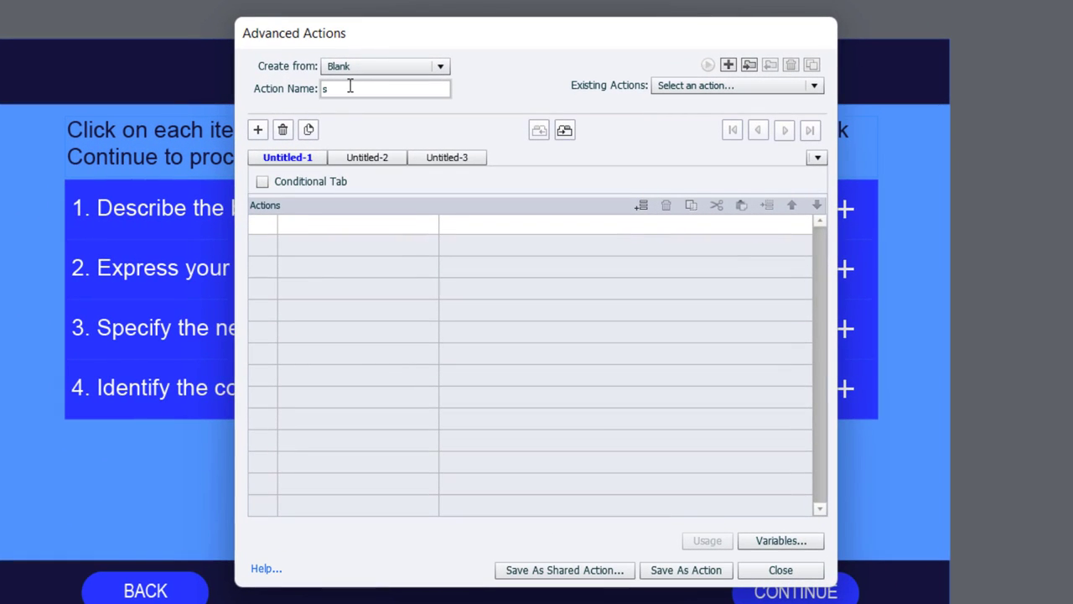
pyautogui.write('01_a')
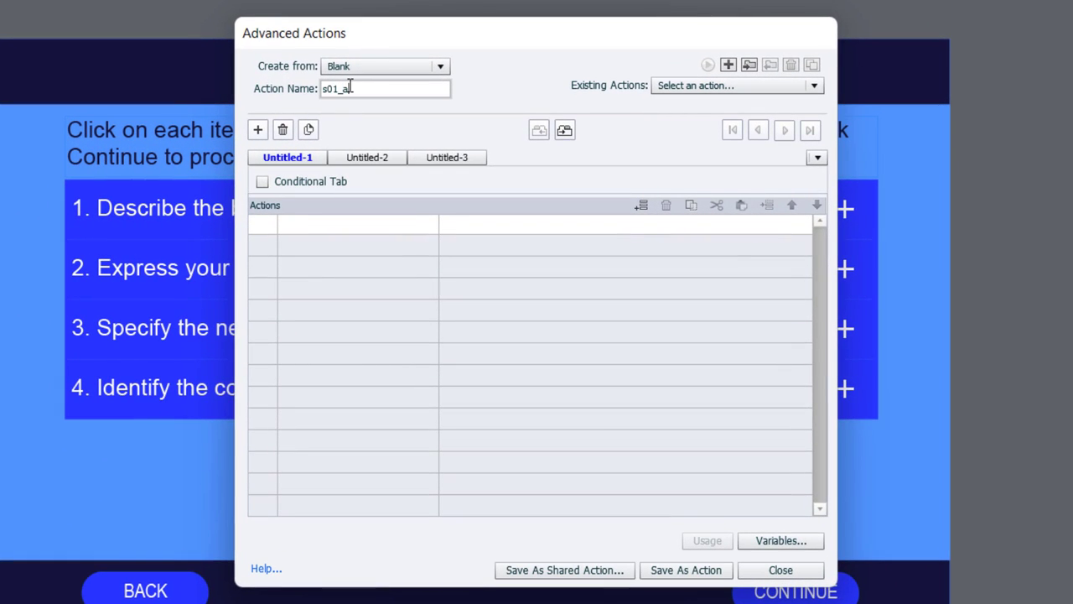
pyautogui.write('ccordion_')
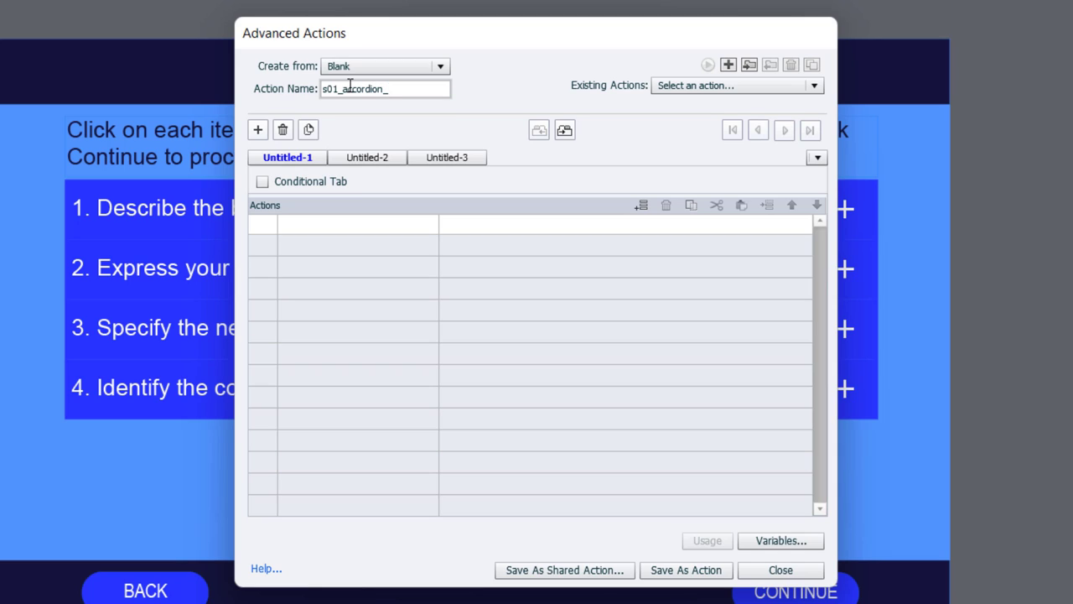
pyautogui.write('01')
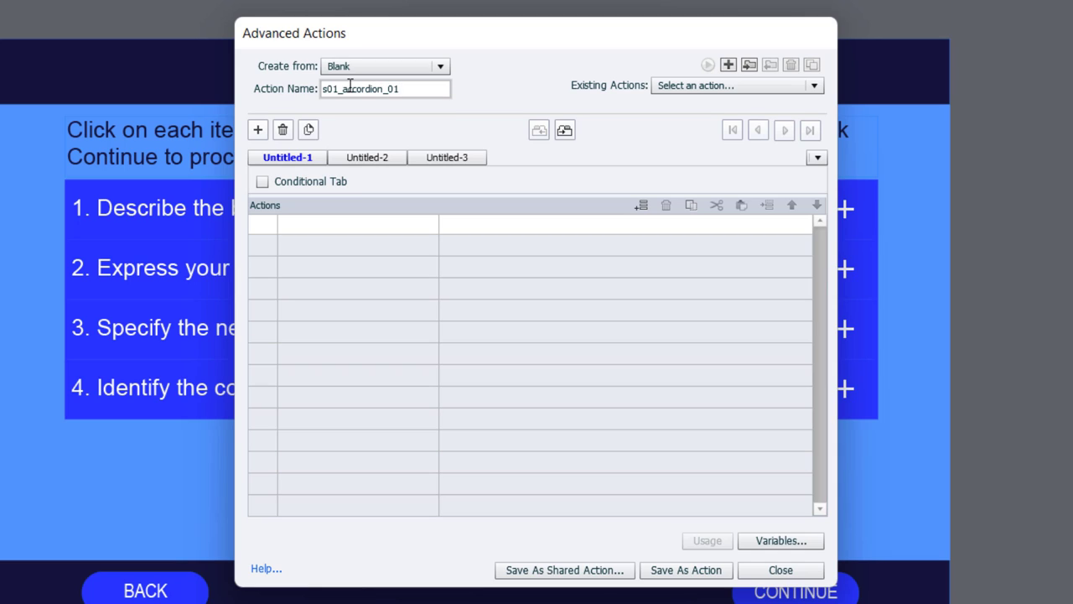
pyautogui.moveTo(299, 193)
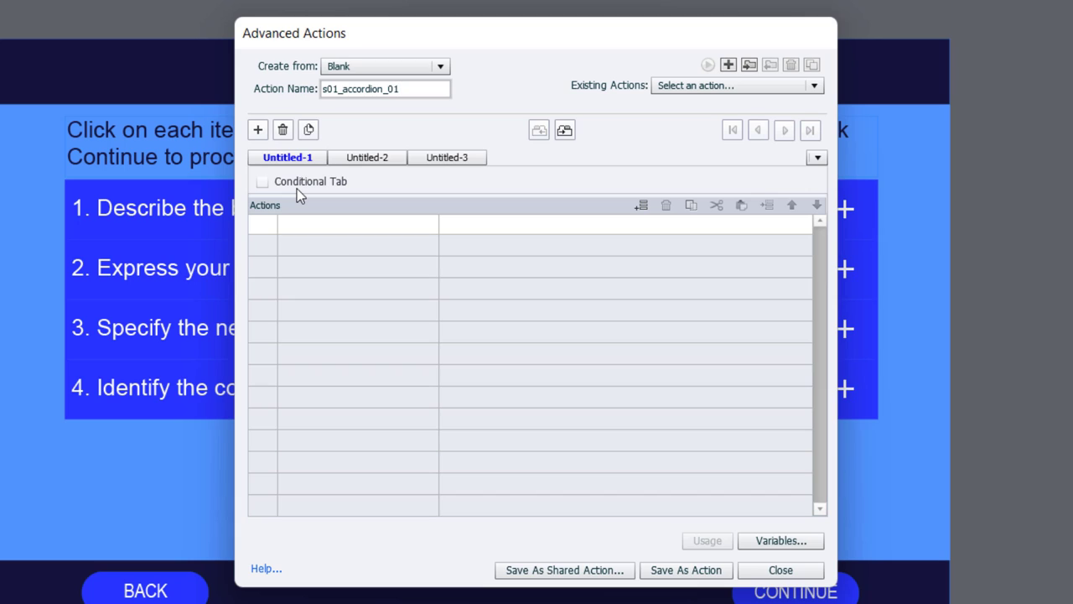
# - Make the action conditional with IF _s01_accordion_selected_01 is equal to literal 0
pyautogui.click(386, 88)
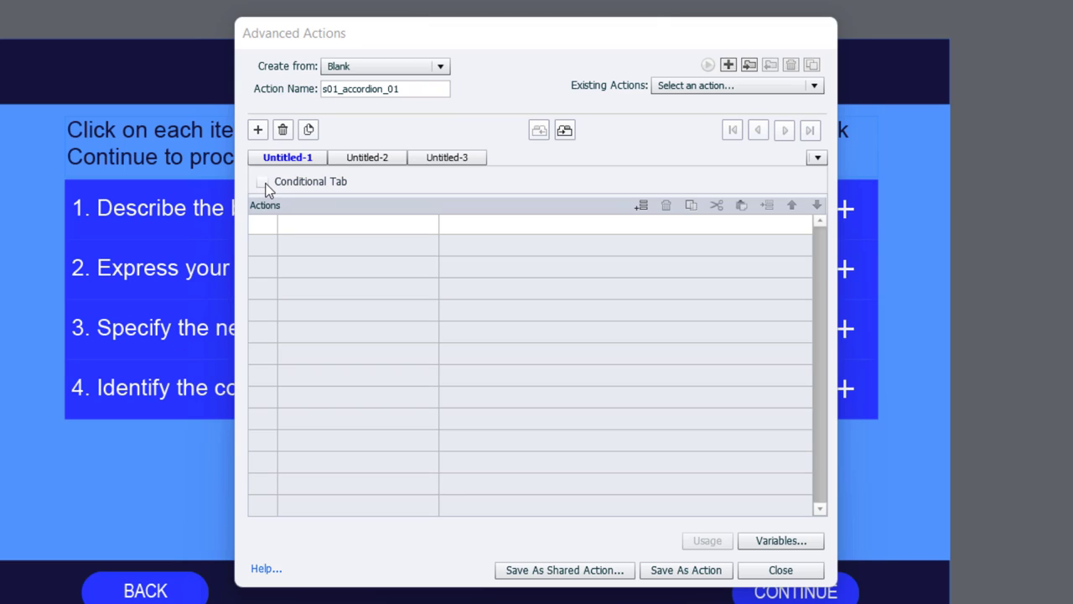
pyautogui.click(265, 181)
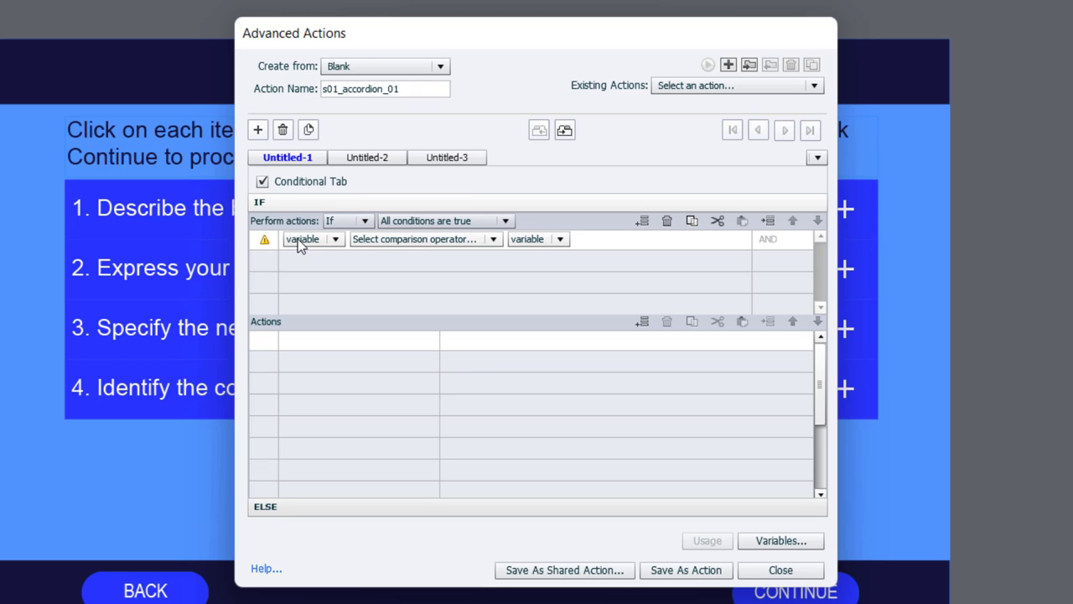
pyautogui.moveTo(305, 255)
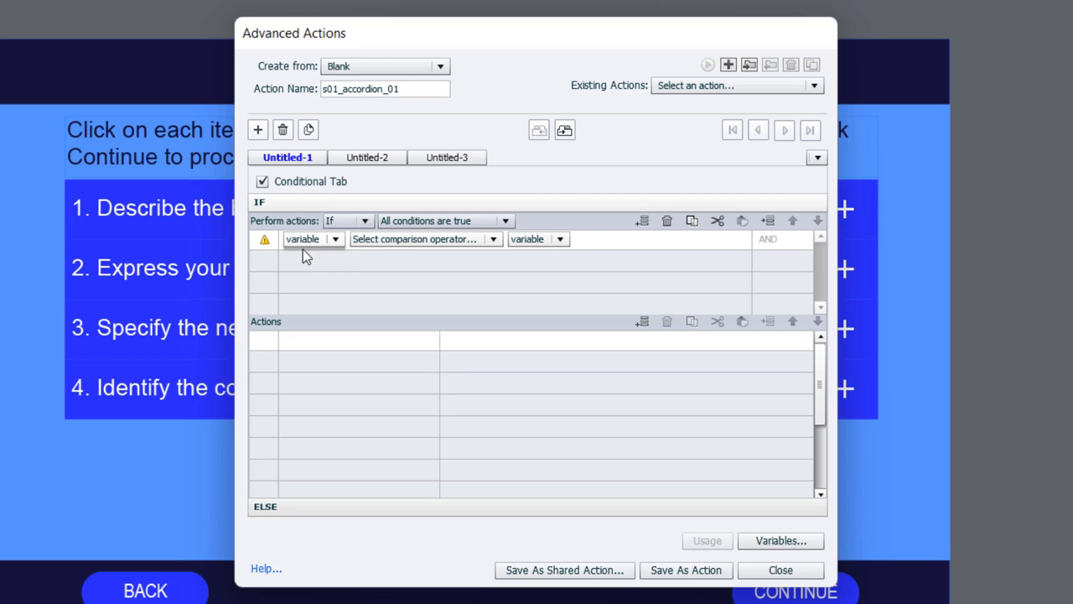
pyautogui.click(336, 238)
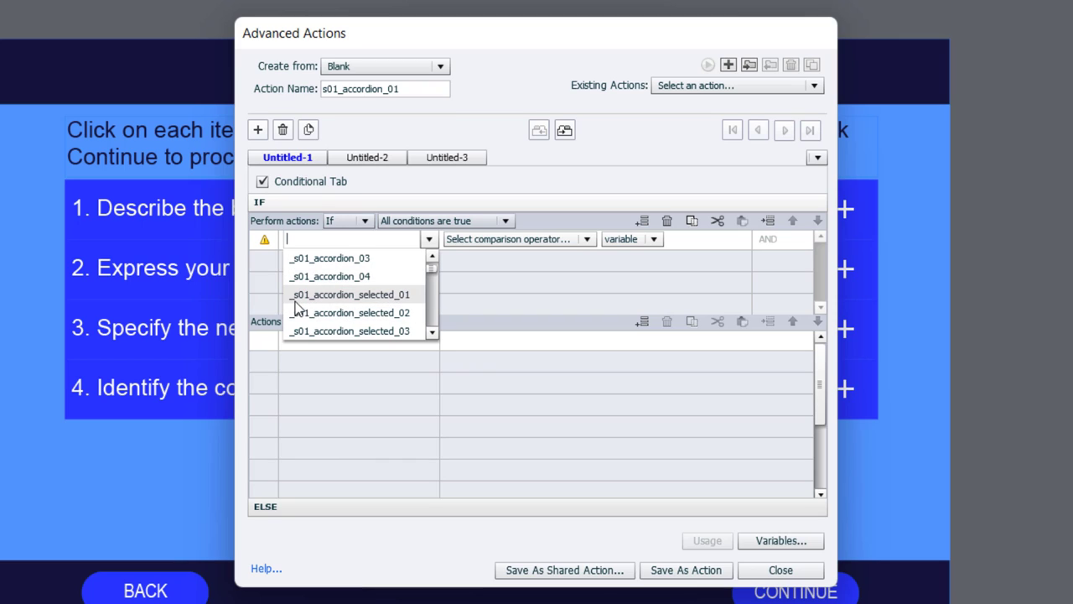
pyautogui.moveTo(396, 304)
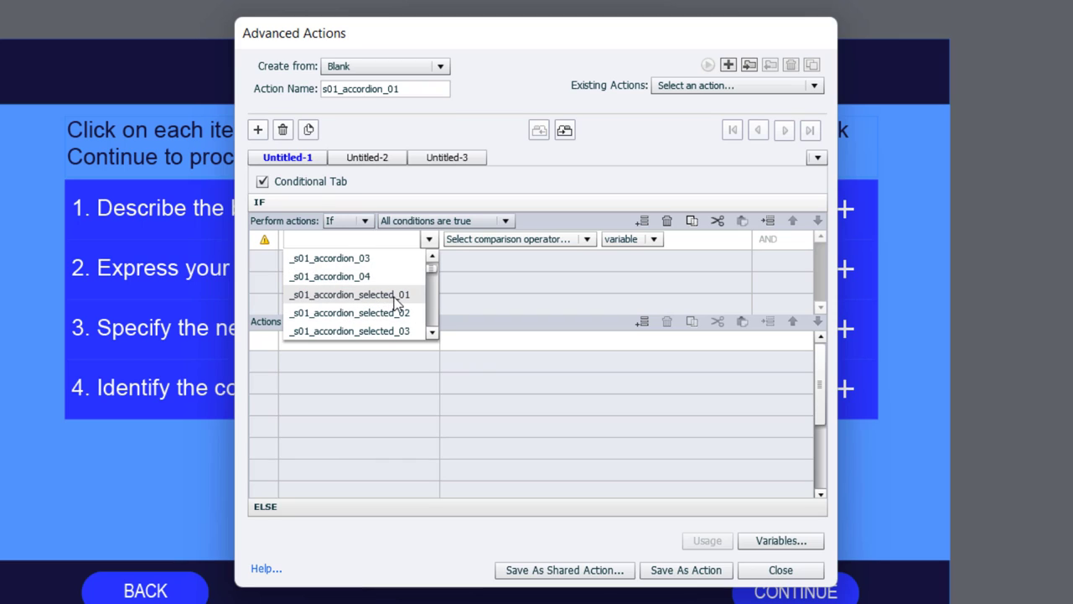
pyautogui.click(349, 295)
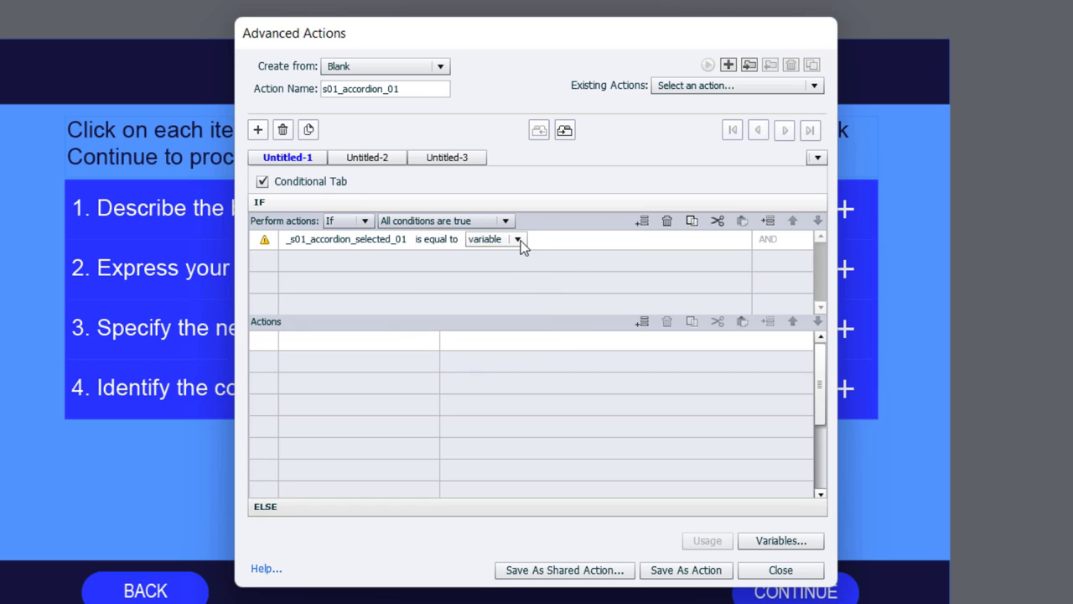
pyautogui.click(516, 238)
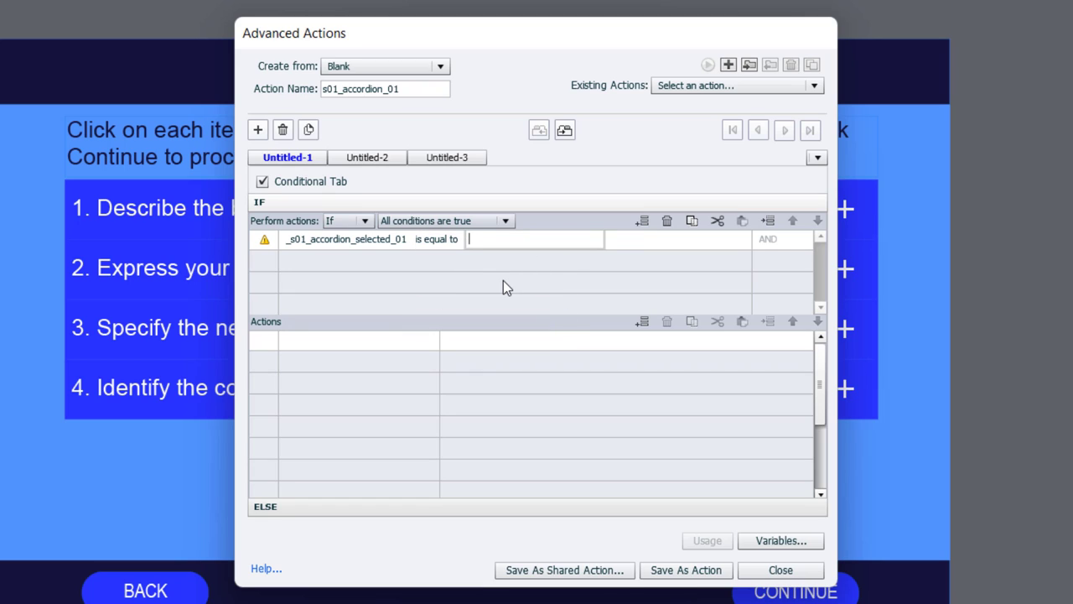
pyautogui.write('0')
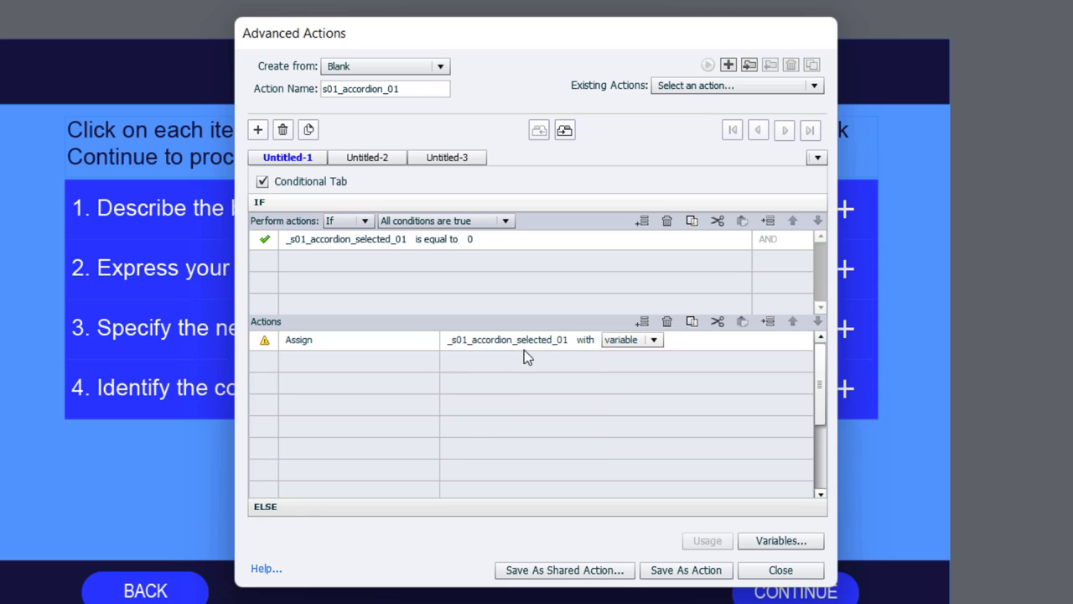
# - Assign the variable a literal value and change s01_accordion01's state to Selected
pyautogui.click(654, 338)
pyautogui.write('1')
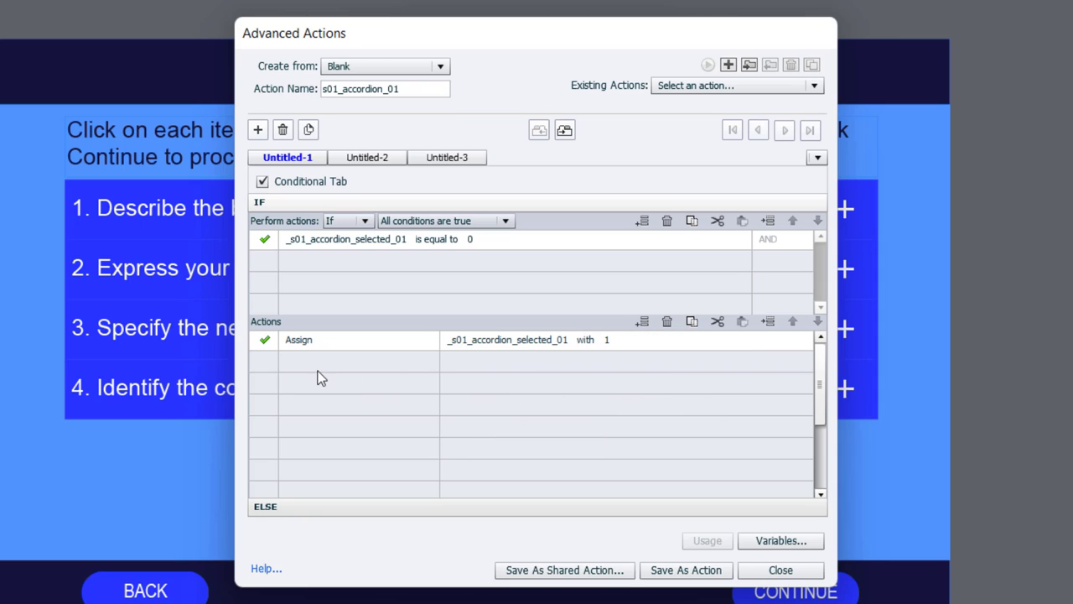
pyautogui.moveTo(311, 372)
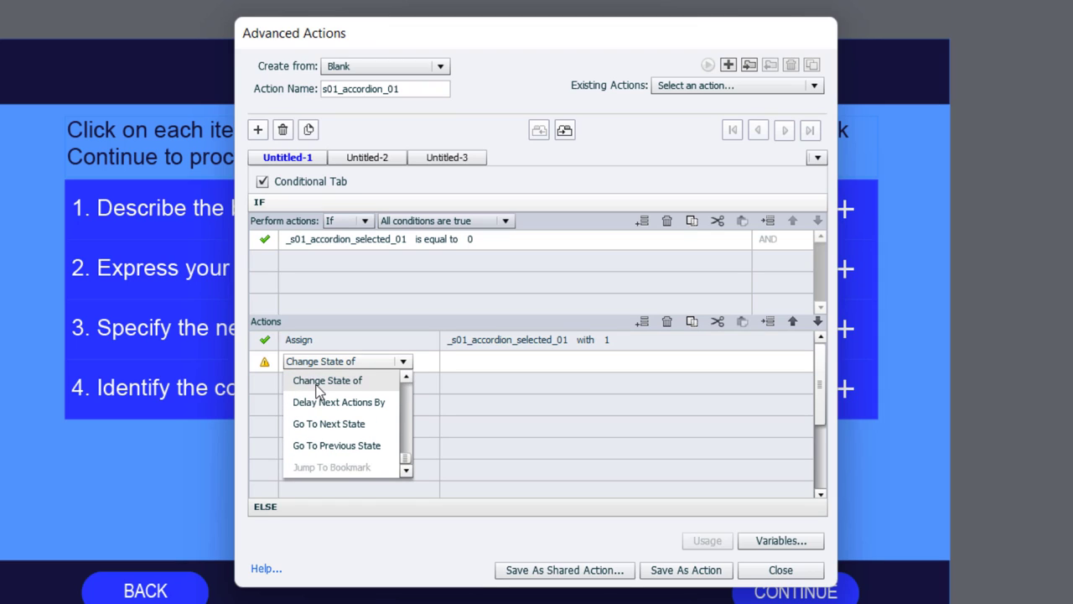
pyautogui.click(327, 379)
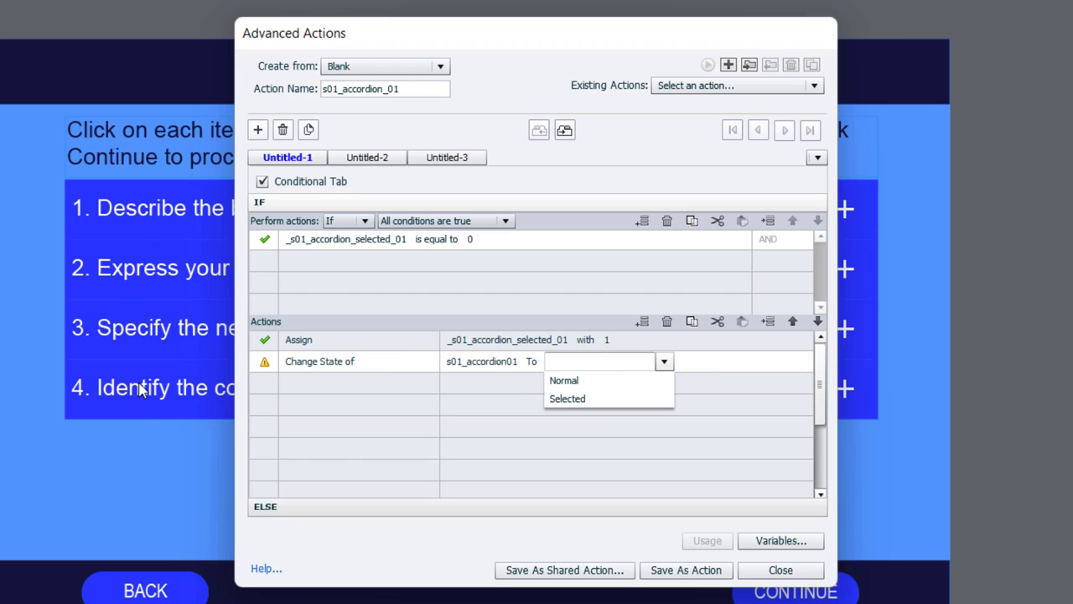
pyautogui.moveTo(595, 399)
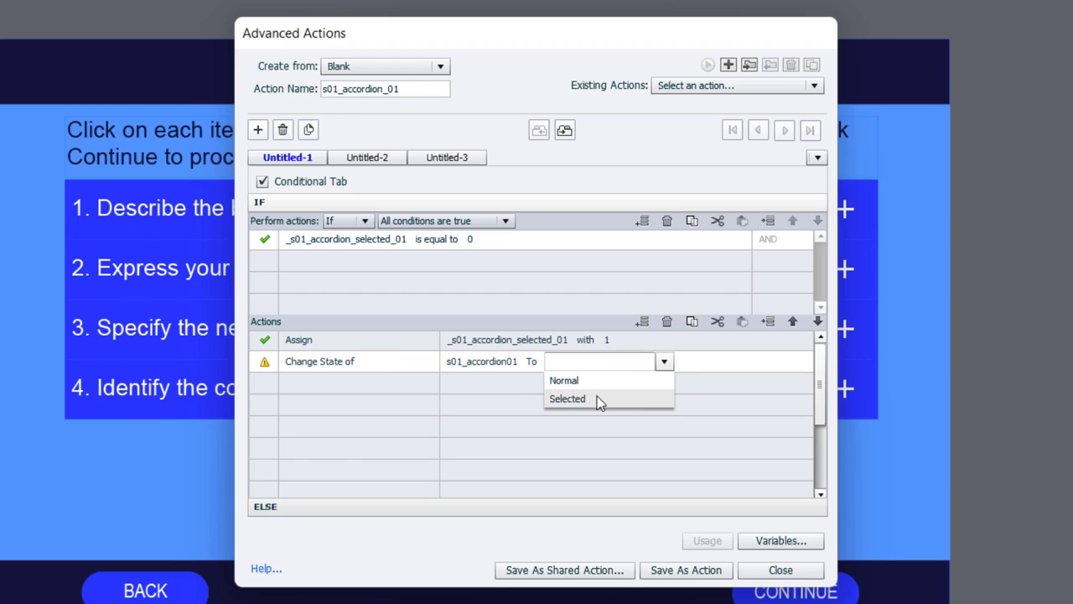
pyautogui.click(566, 400)
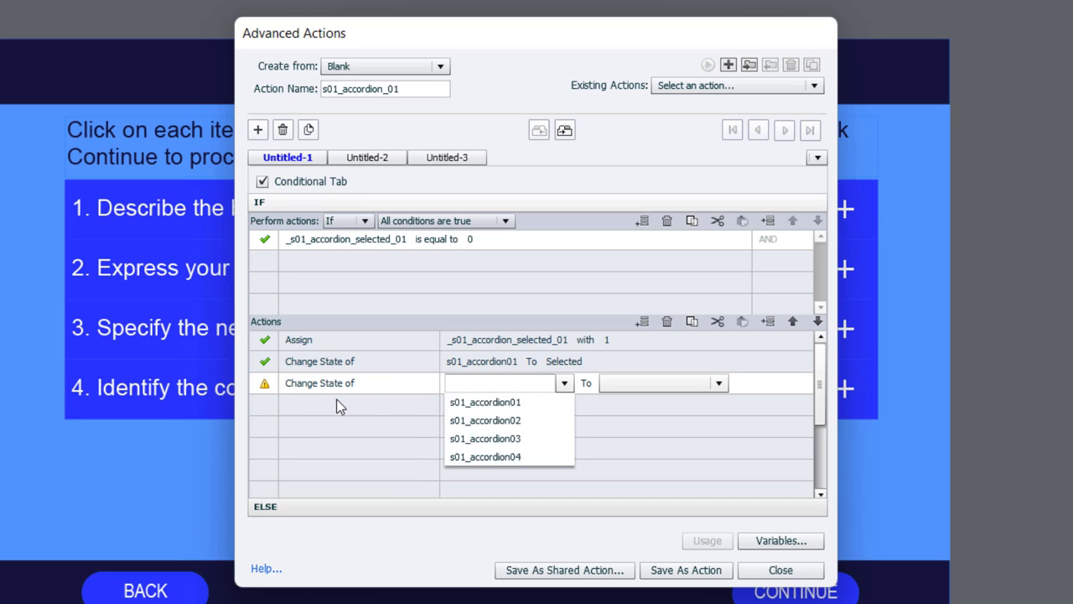
pyautogui.click(485, 419)
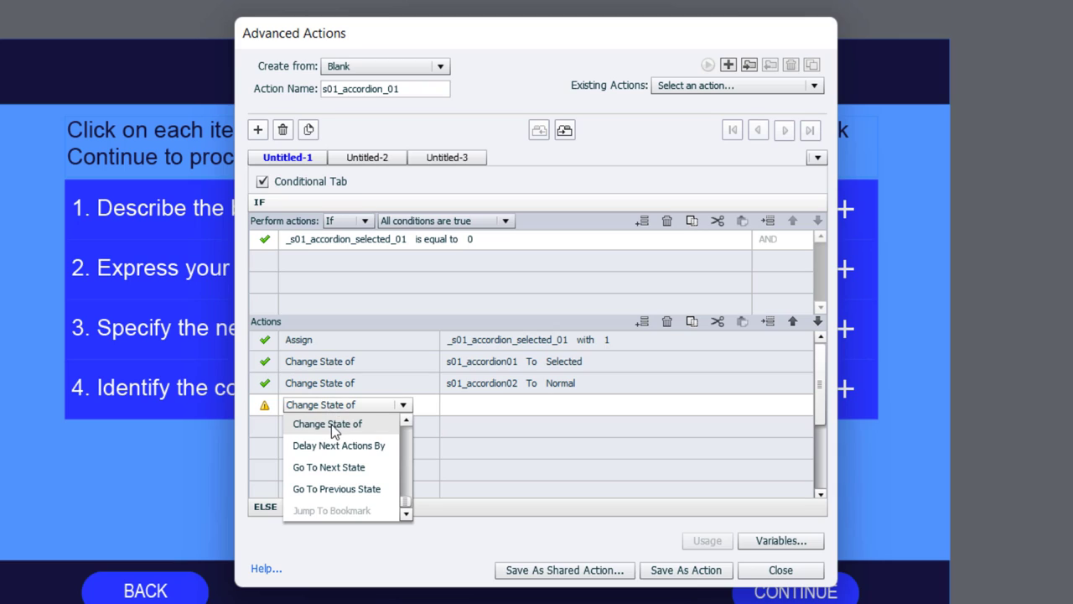
# - Add Change State actions setting accordions 02 through 04 to Normal
pyautogui.click(327, 422)
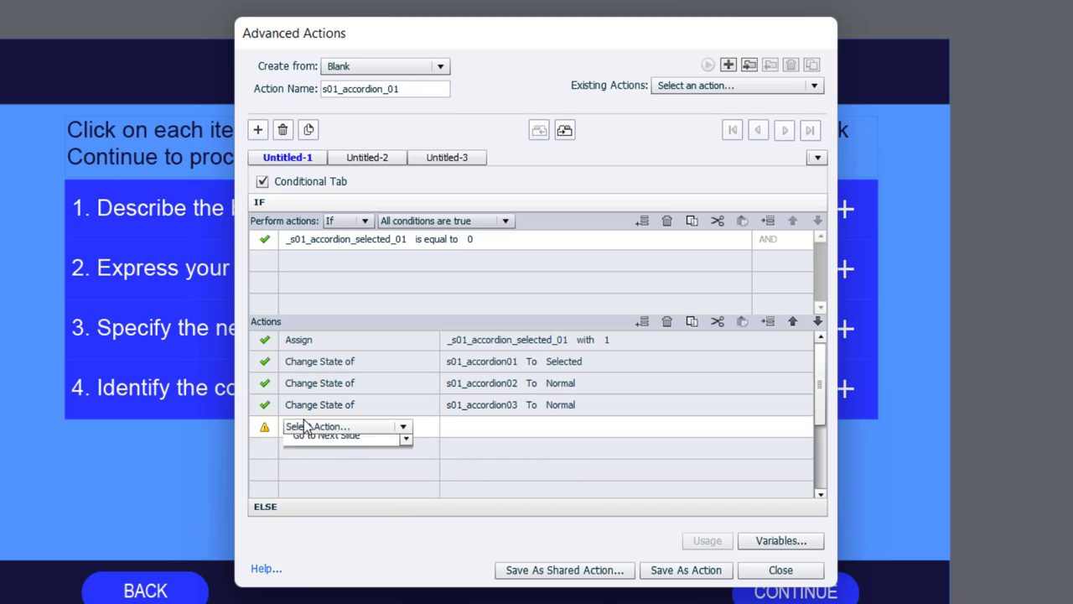
pyautogui.click(344, 426)
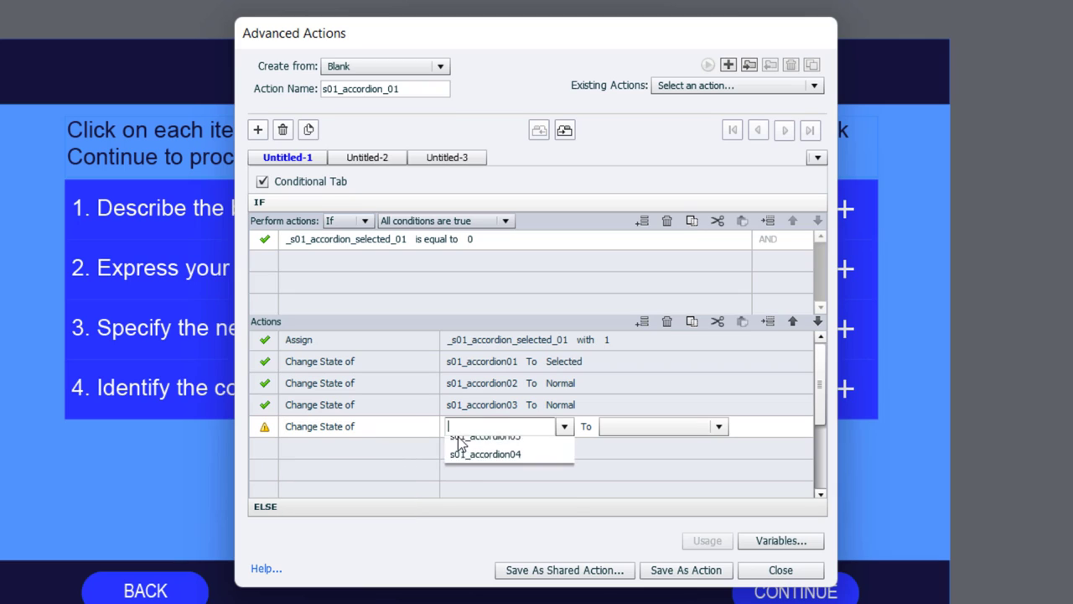
pyautogui.click(496, 452)
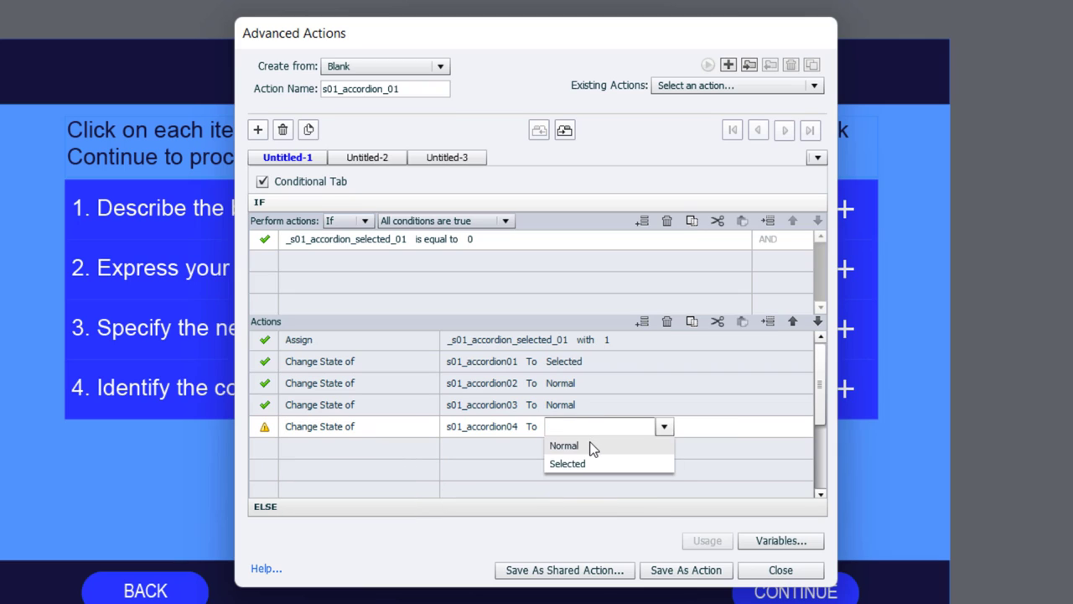
pyautogui.click(564, 447)
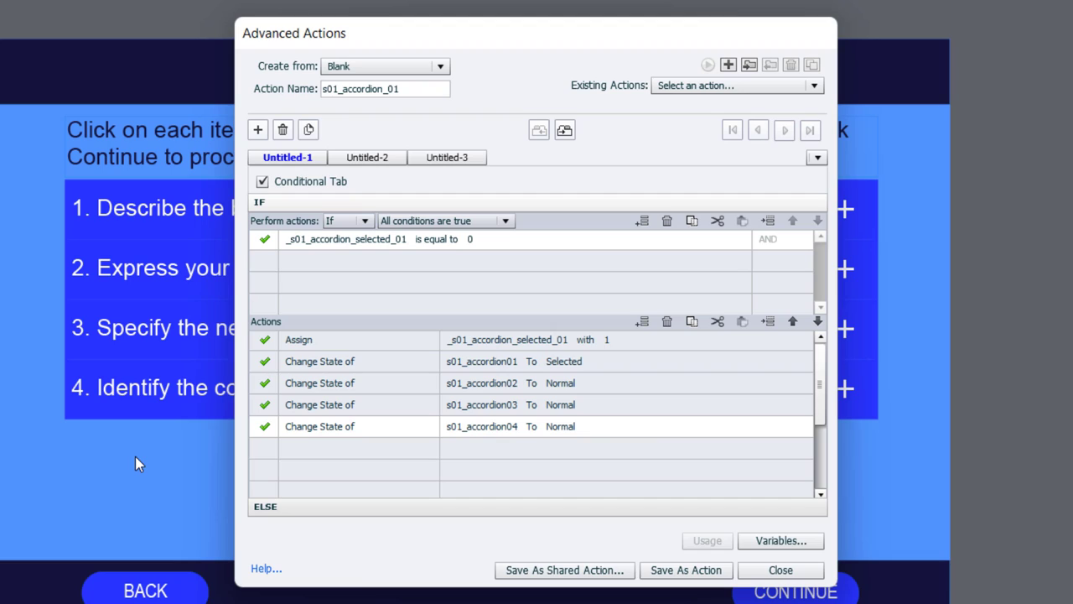
pyautogui.moveTo(77, 188)
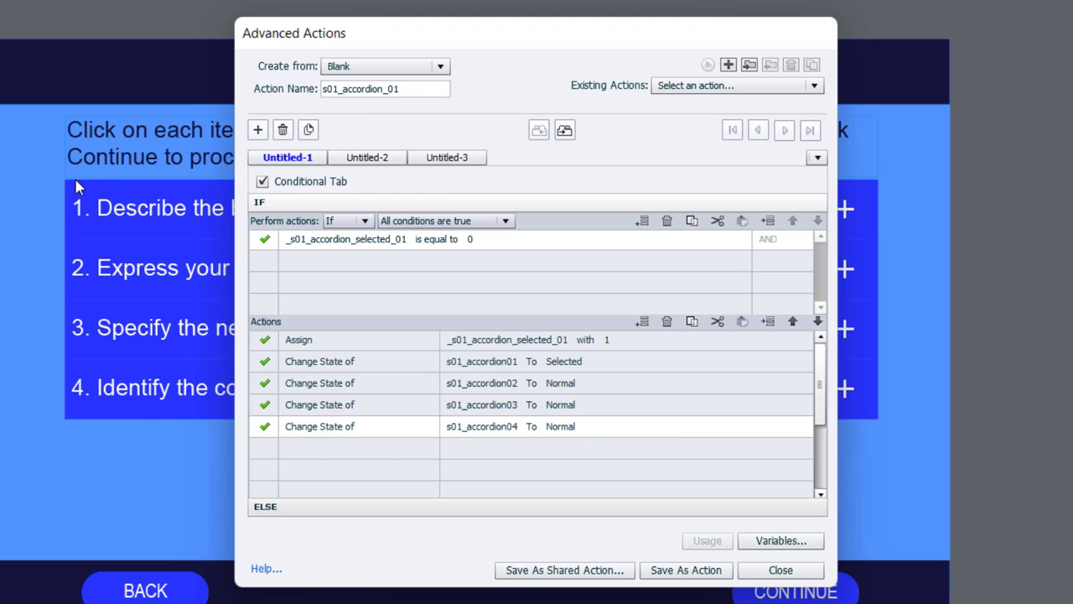
pyautogui.moveTo(191, 191)
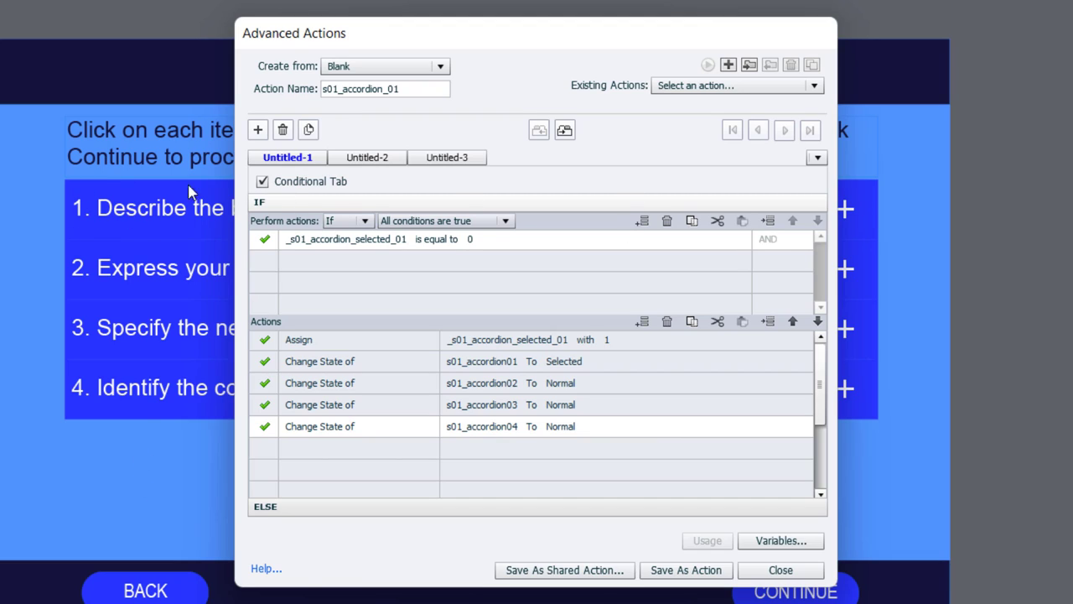
pyautogui.moveTo(124, 198)
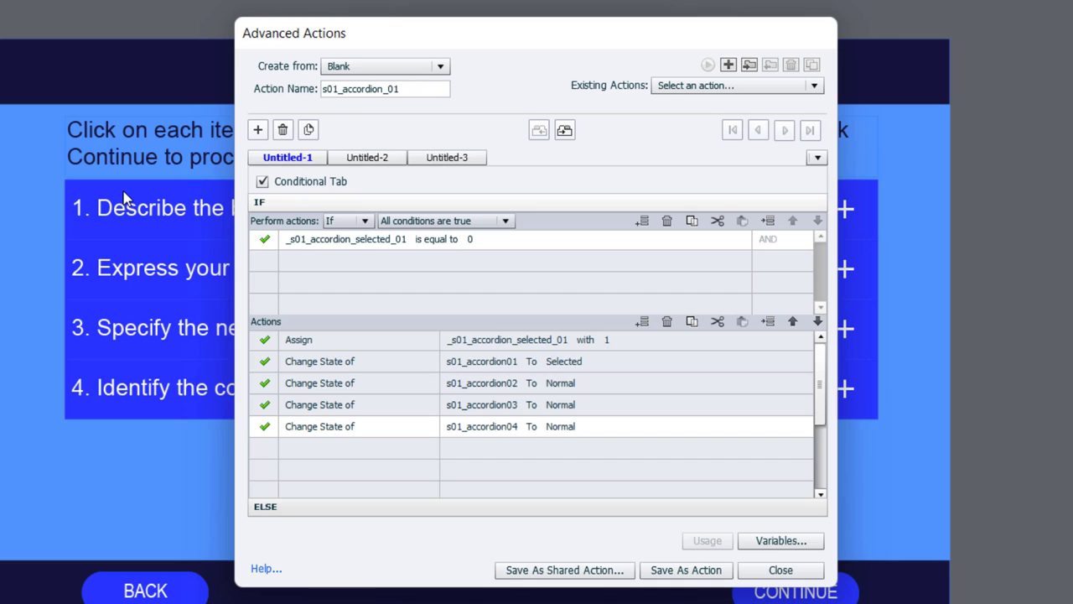
pyautogui.moveTo(317, 457)
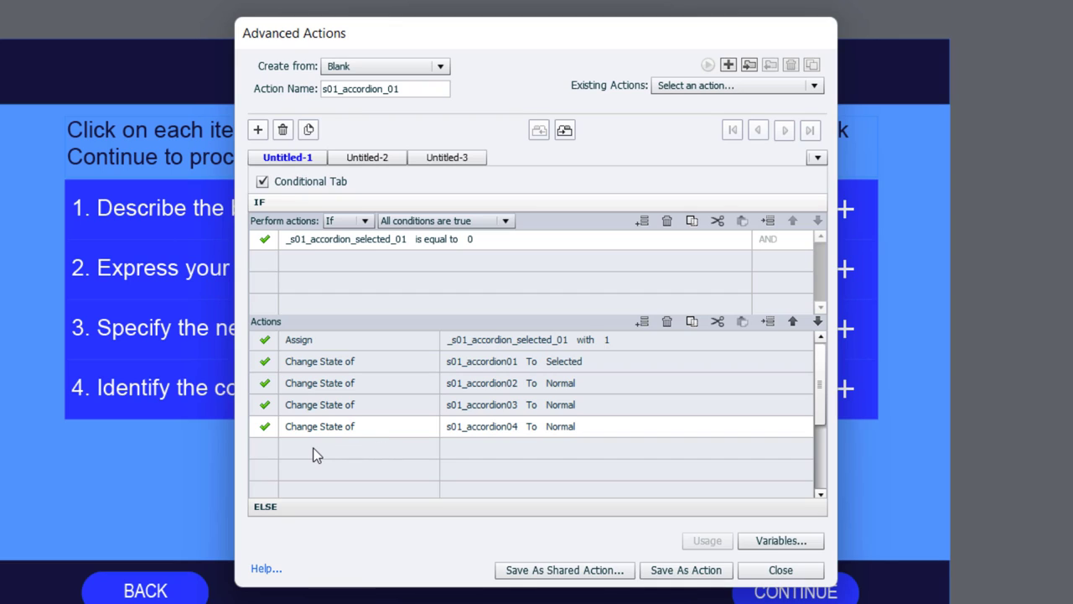
# - Add an Assign action giving _s01_accordion_01 the literal value 1
pyautogui.click(344, 446)
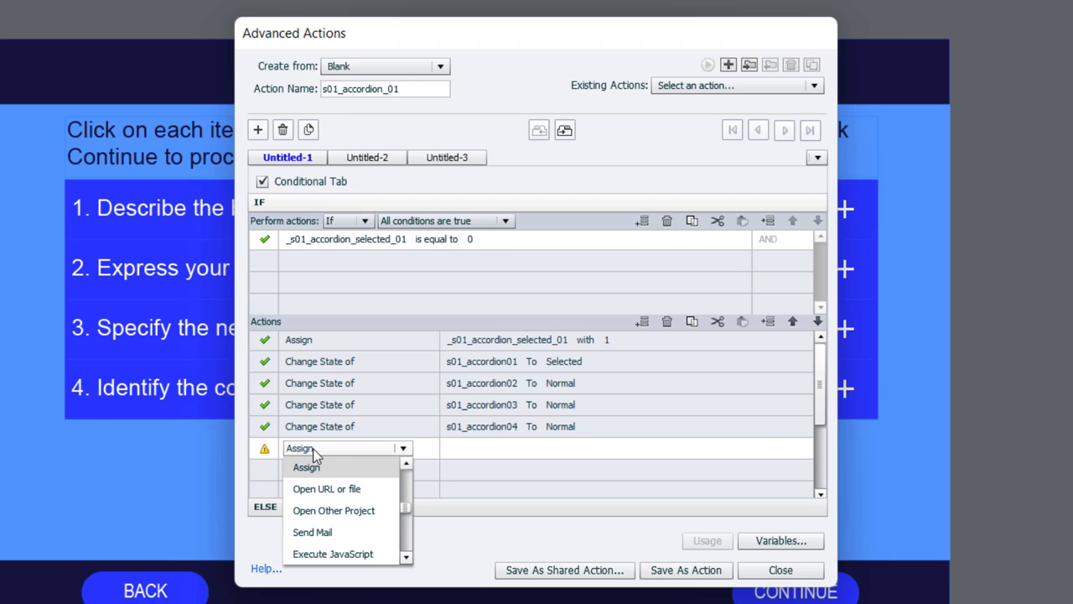
pyautogui.click(306, 466)
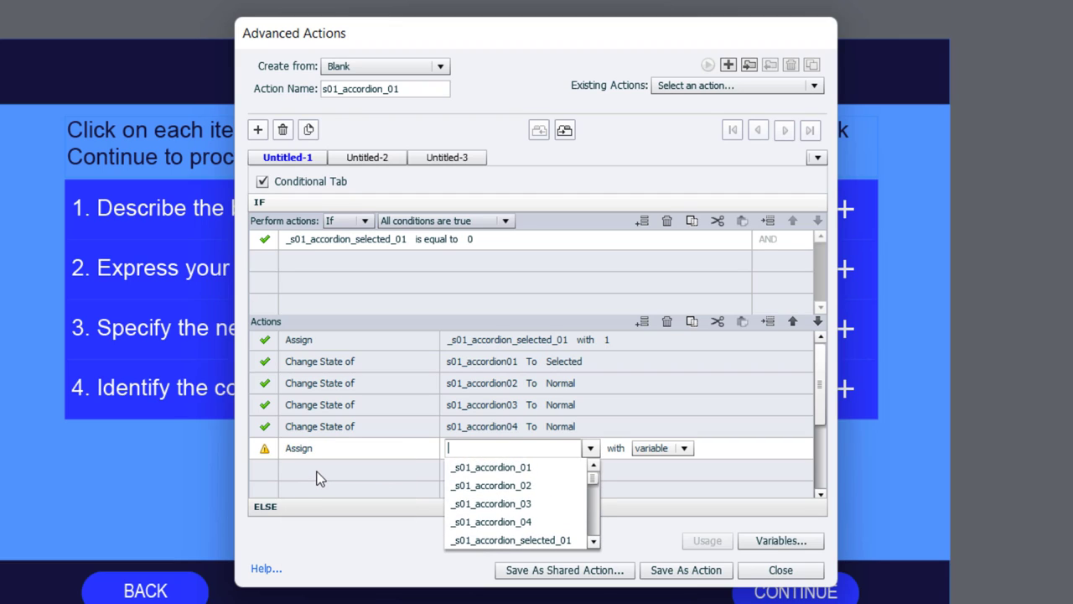
pyautogui.click(491, 466)
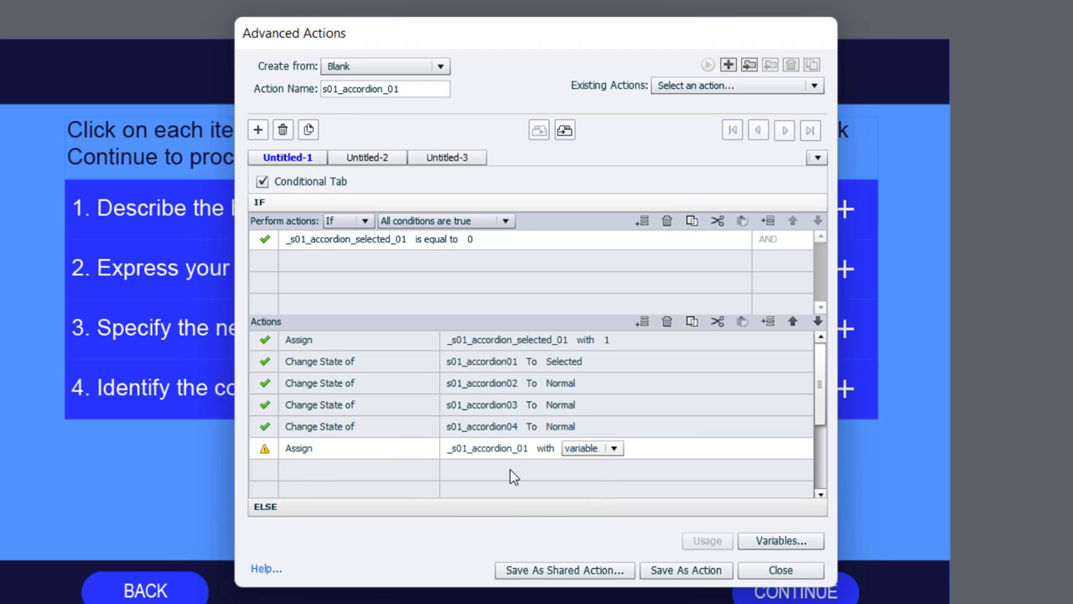
pyautogui.click(590, 448)
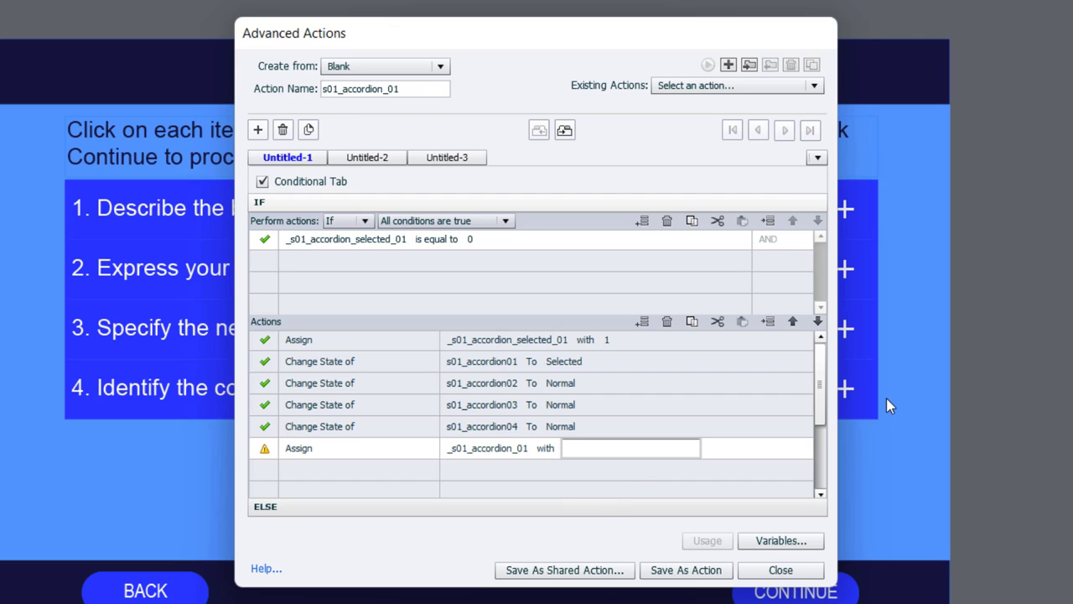
pyautogui.write('1')
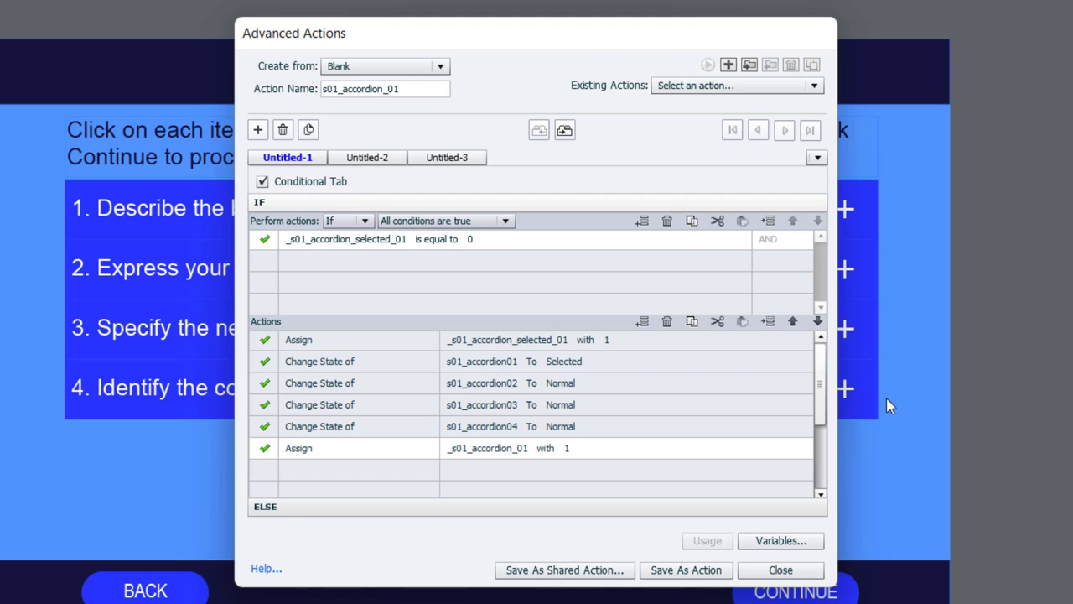
pyautogui.moveTo(317, 257)
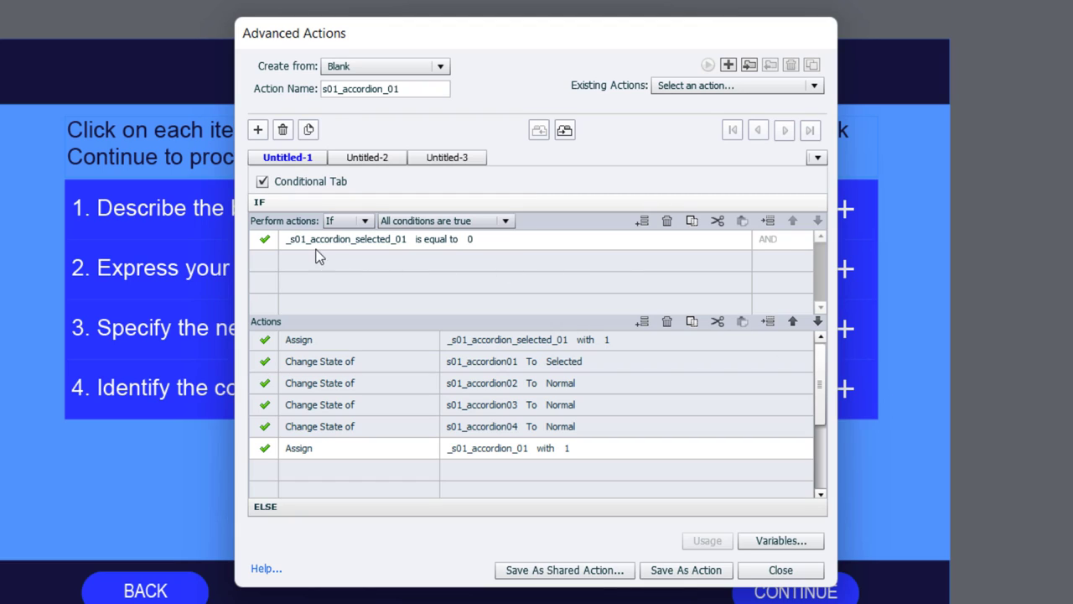
pyautogui.moveTo(165, 222)
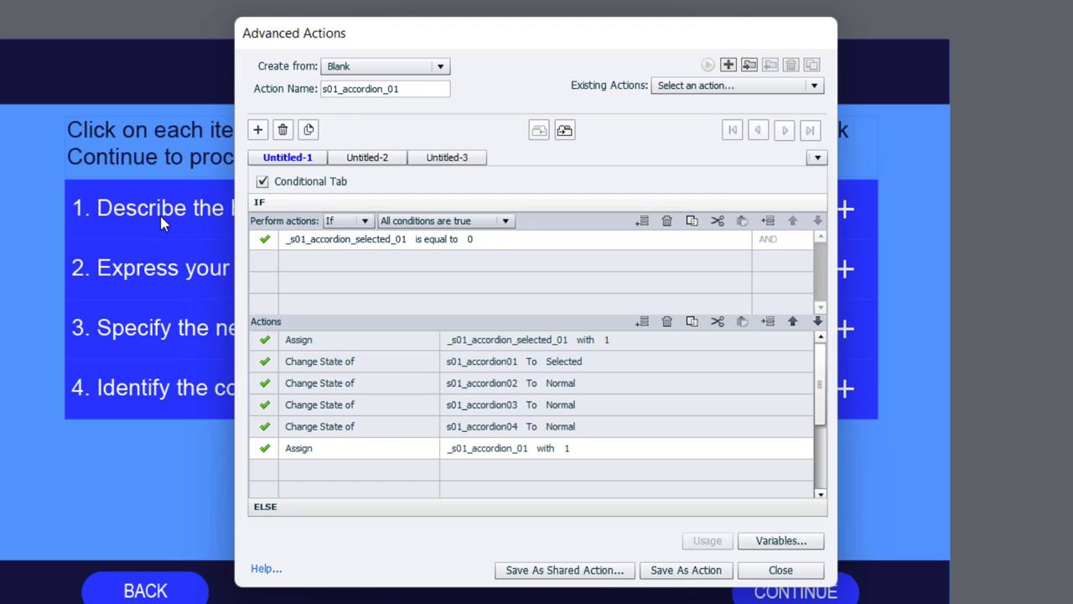
pyautogui.moveTo(339, 245)
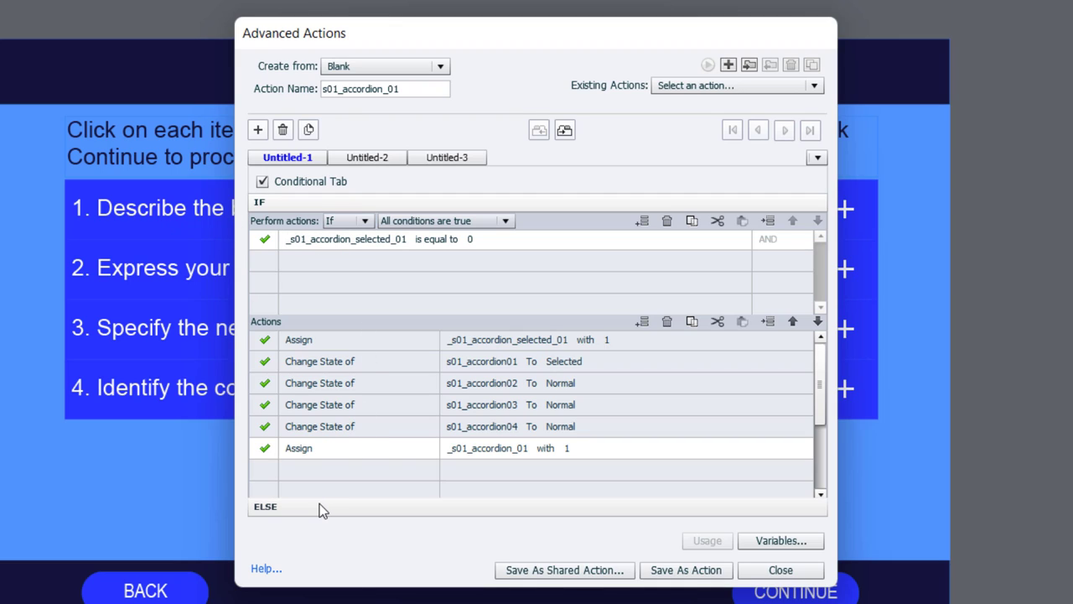
pyautogui.moveTo(292, 245)
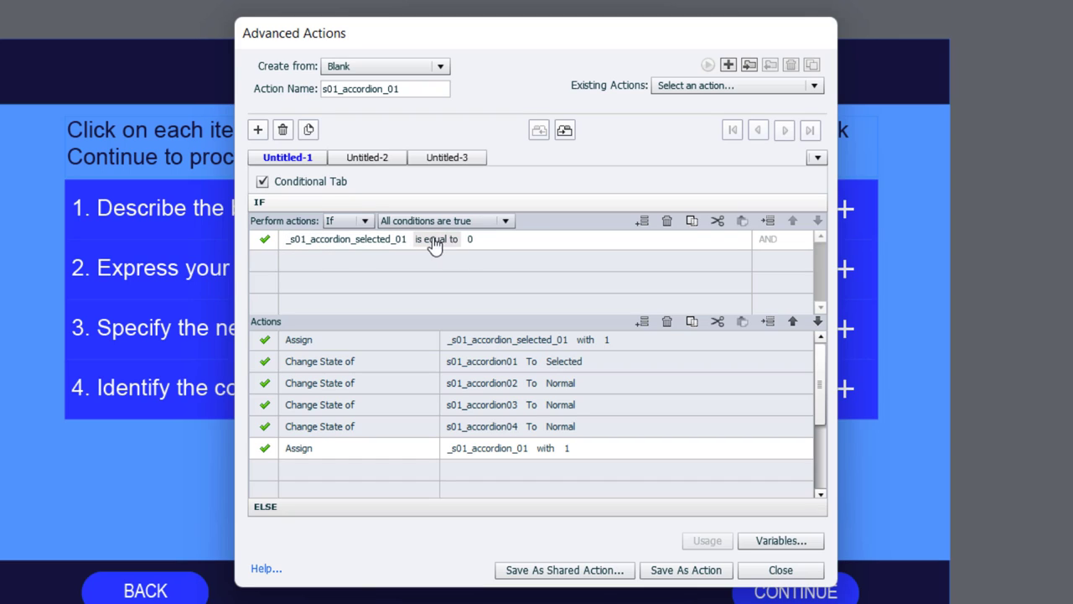
pyautogui.moveTo(463, 249)
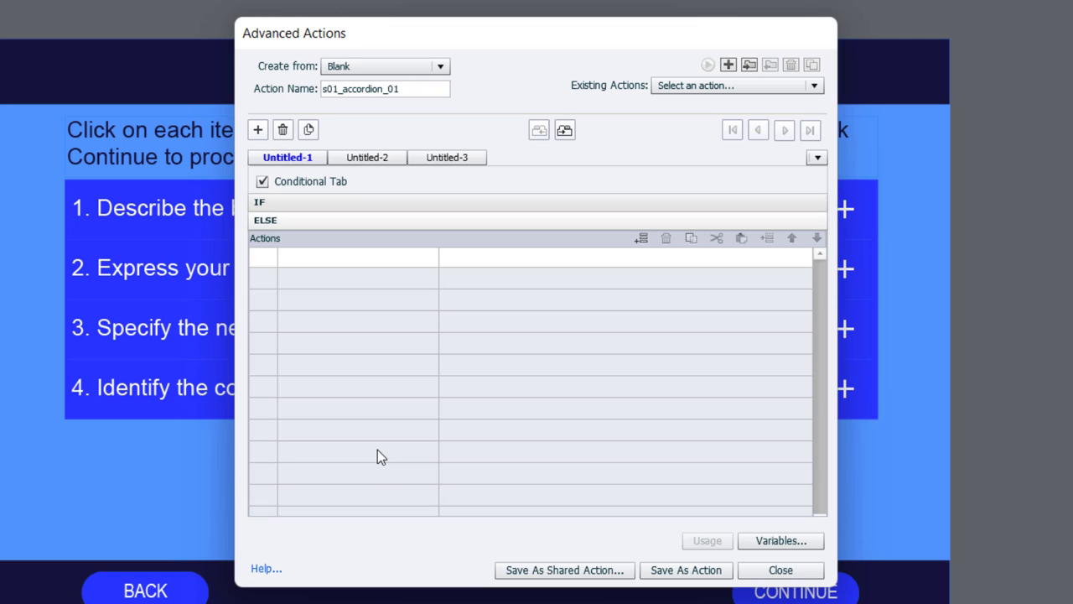
pyautogui.moveTo(584, 280)
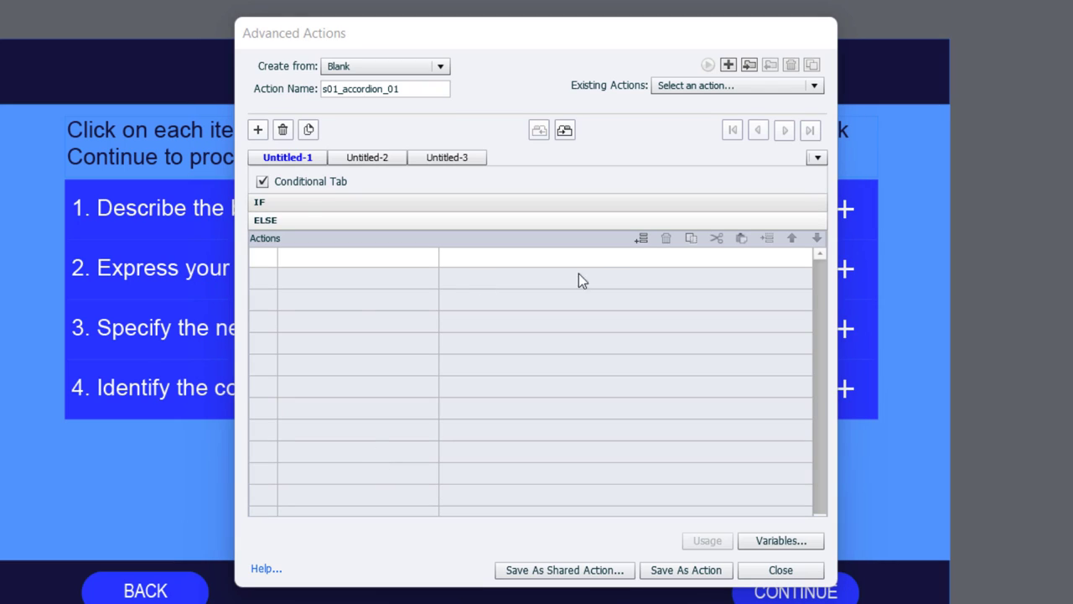
pyautogui.moveTo(302, 265)
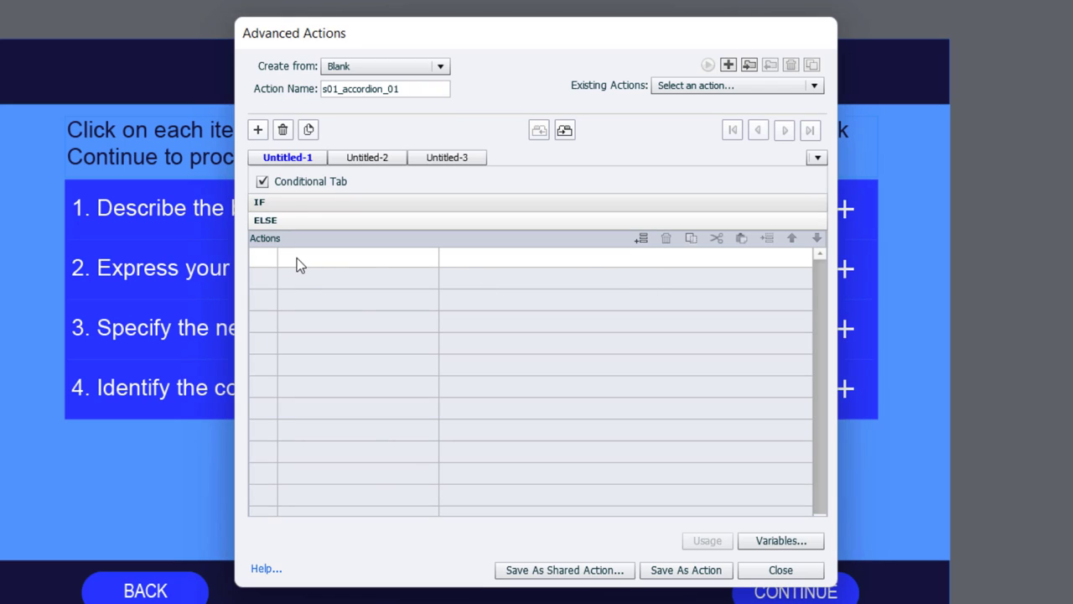
# - In ELSE, add Change State to Normal for s01_accordion01 and copies retargeted to 02 through 04
pyautogui.click(344, 257)
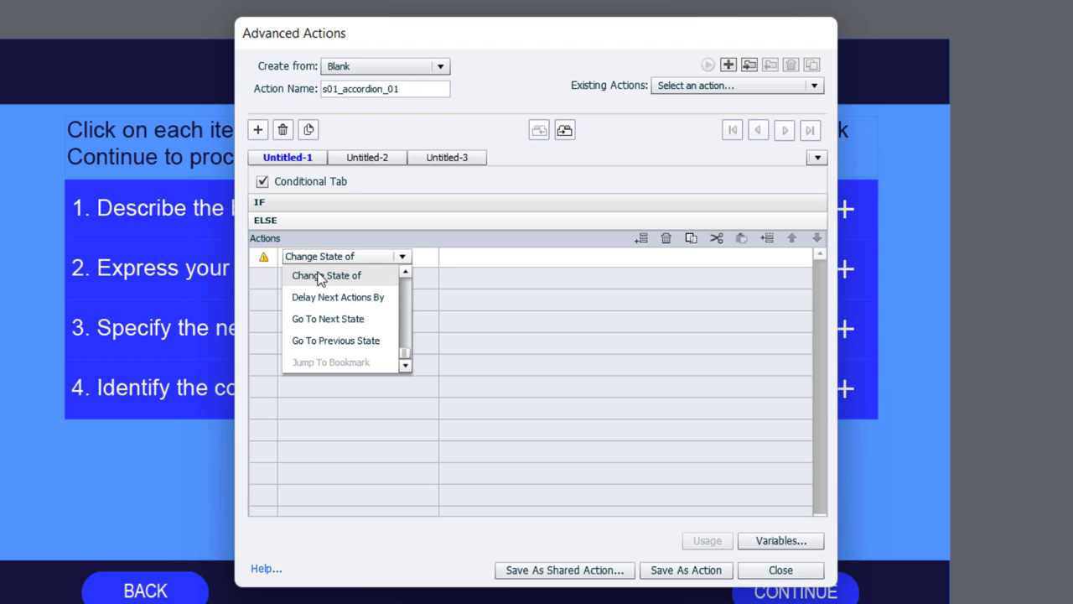
pyautogui.click(325, 275)
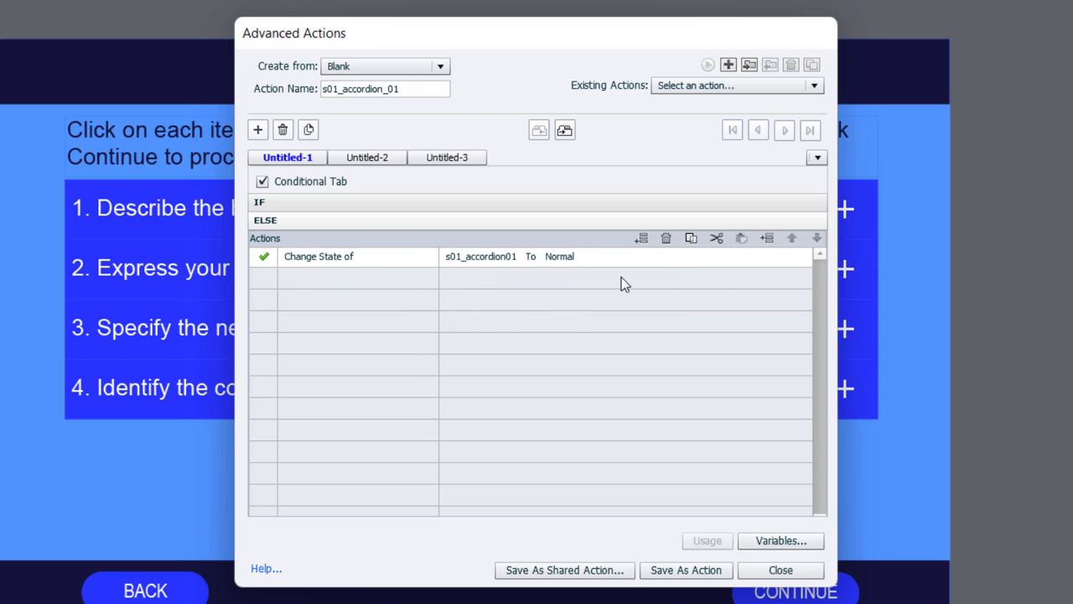
pyautogui.moveTo(691, 238)
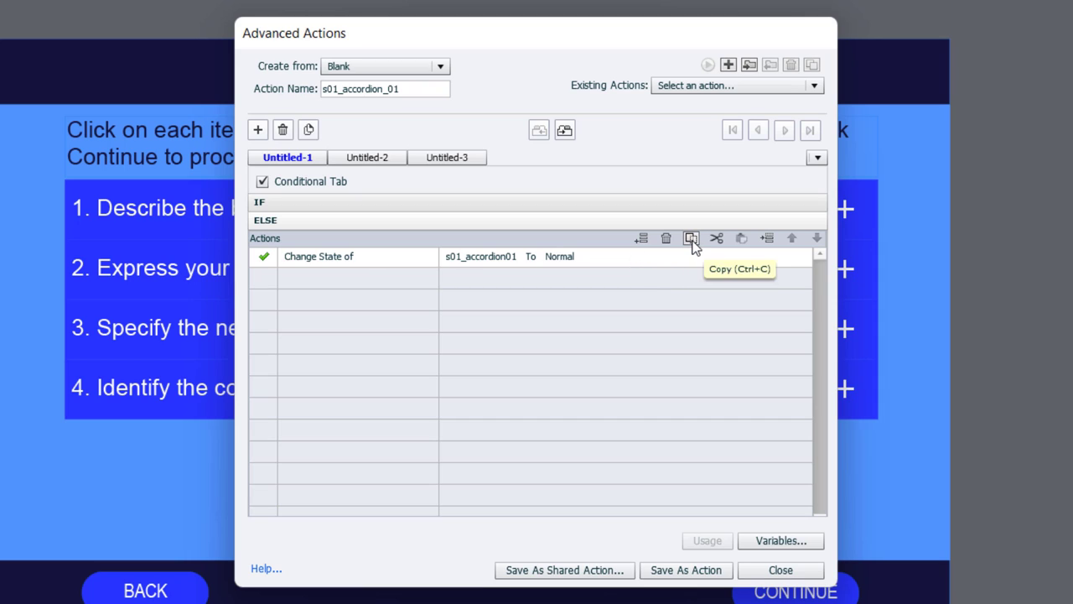
pyautogui.click(691, 238)
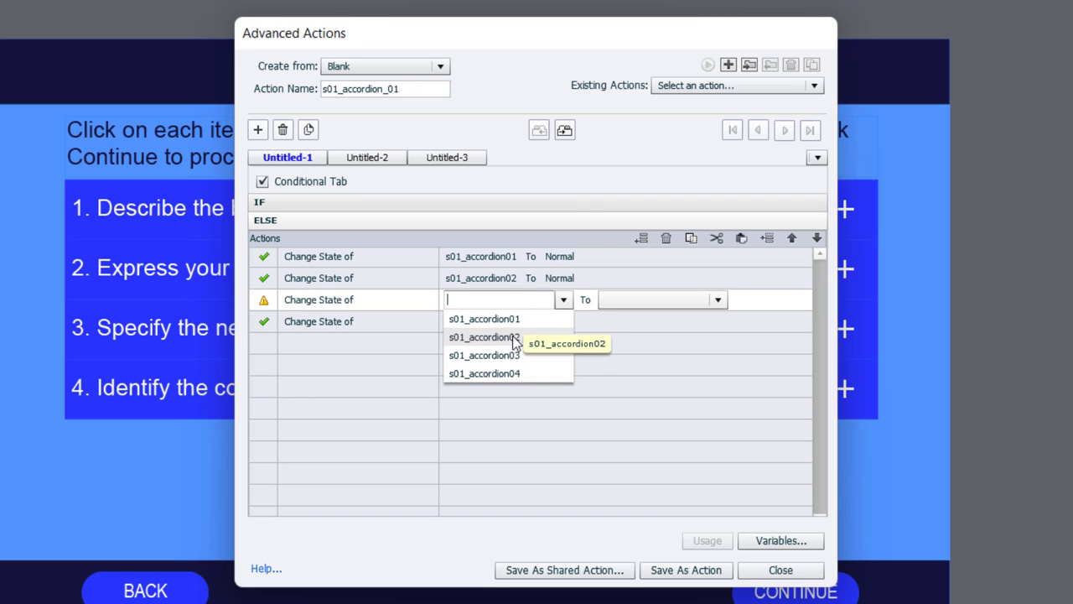
pyautogui.click(483, 355)
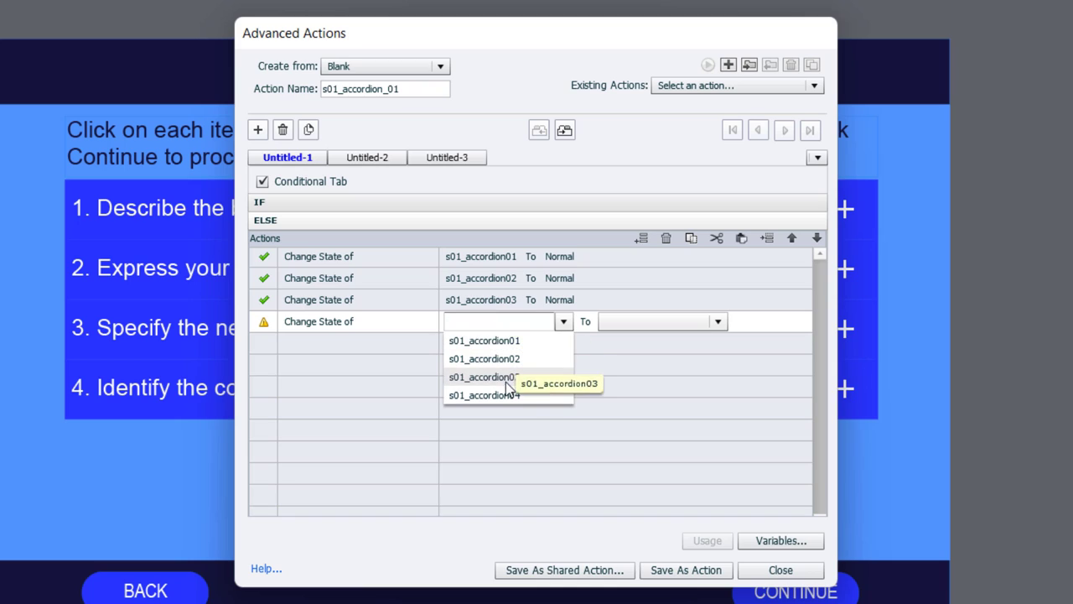
pyautogui.click(483, 394)
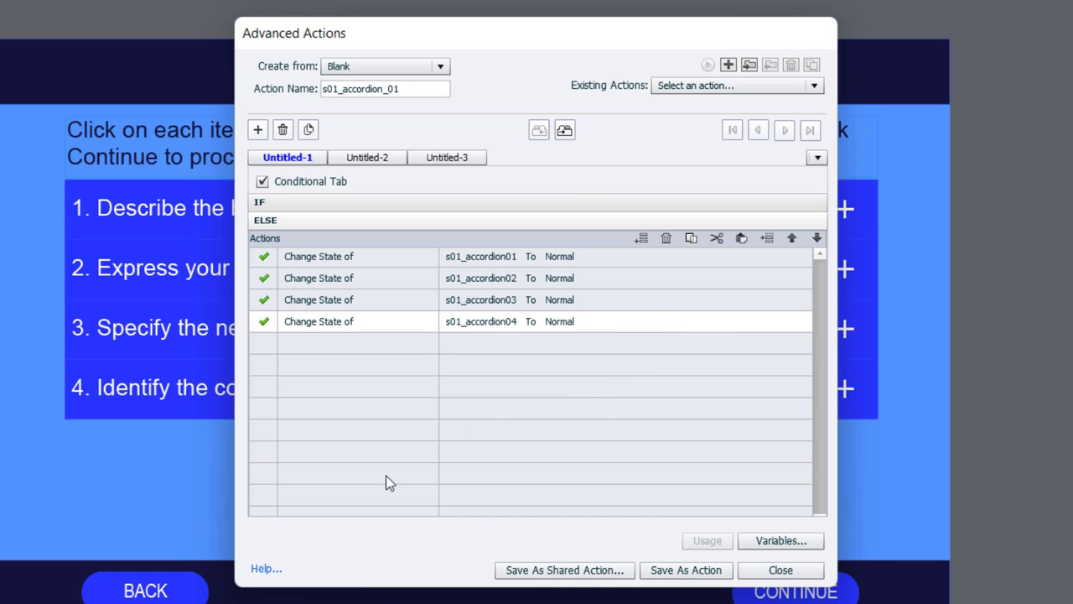
pyautogui.moveTo(479, 322)
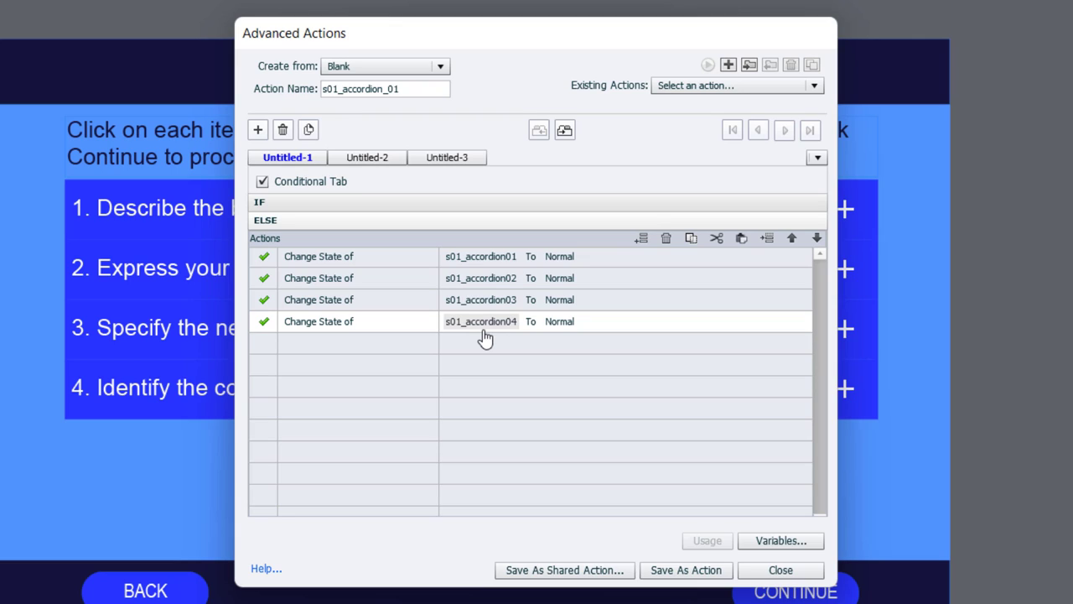
pyautogui.moveTo(476, 339)
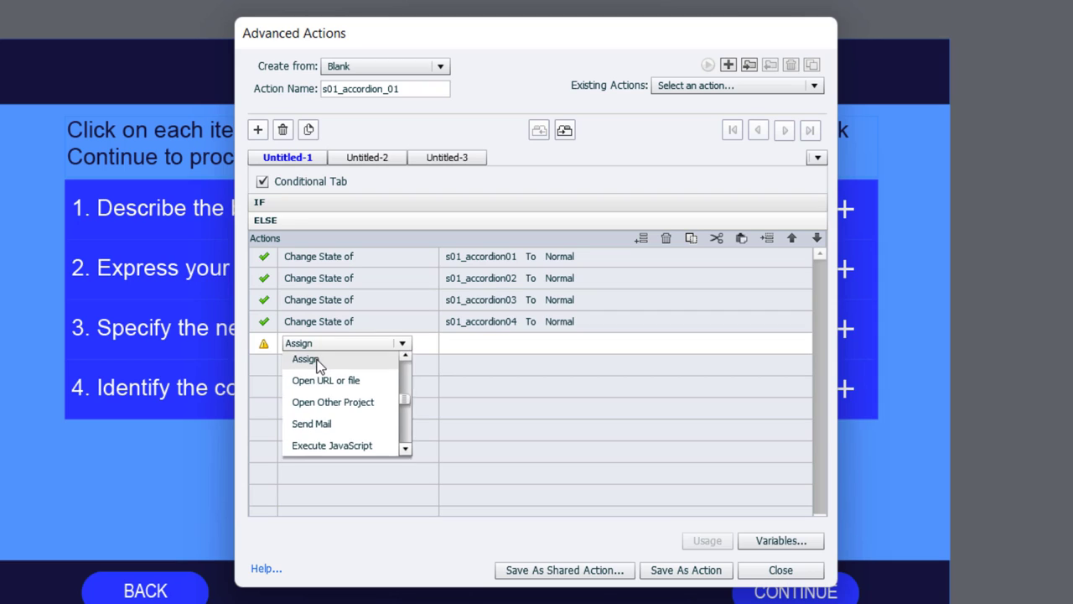
# - Add an Assign-to-literal row in the ELSE branch and paste duplicates of it
pyautogui.click(305, 359)
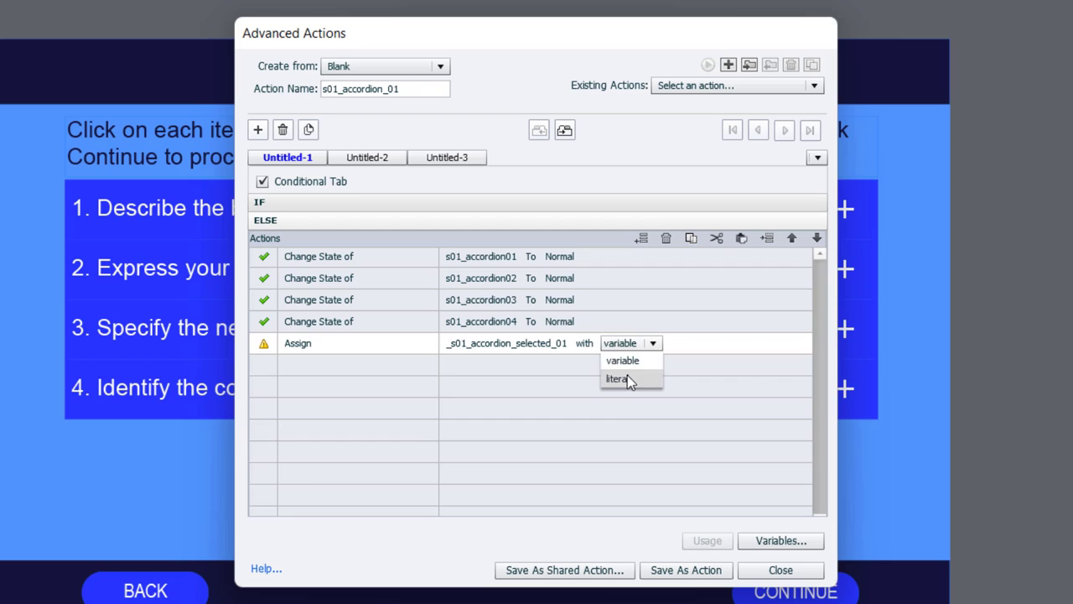
pyautogui.click(617, 379)
pyautogui.write('0')
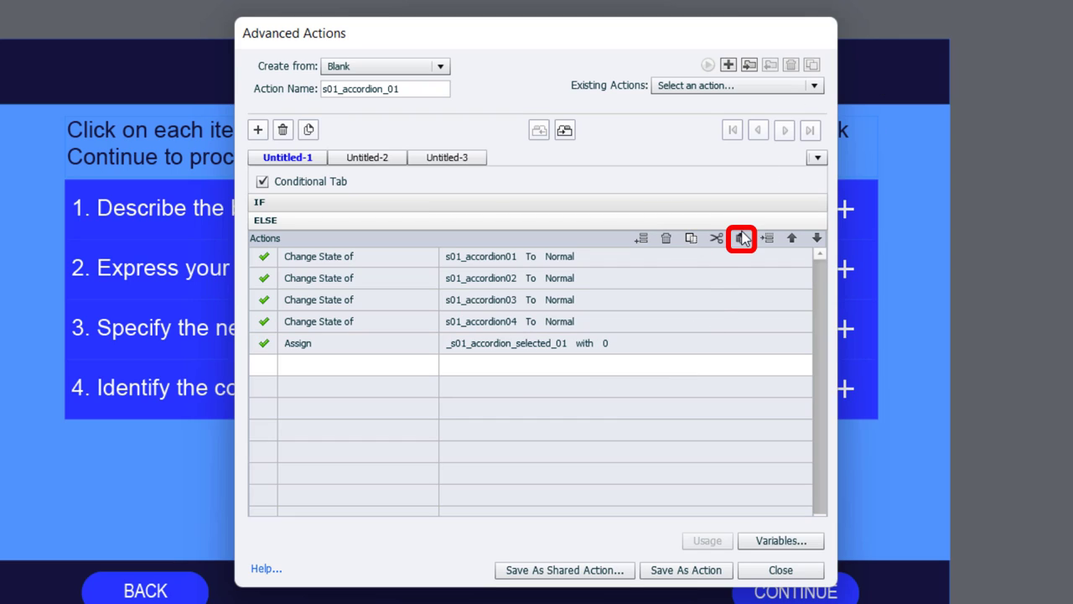
pyautogui.click(742, 238)
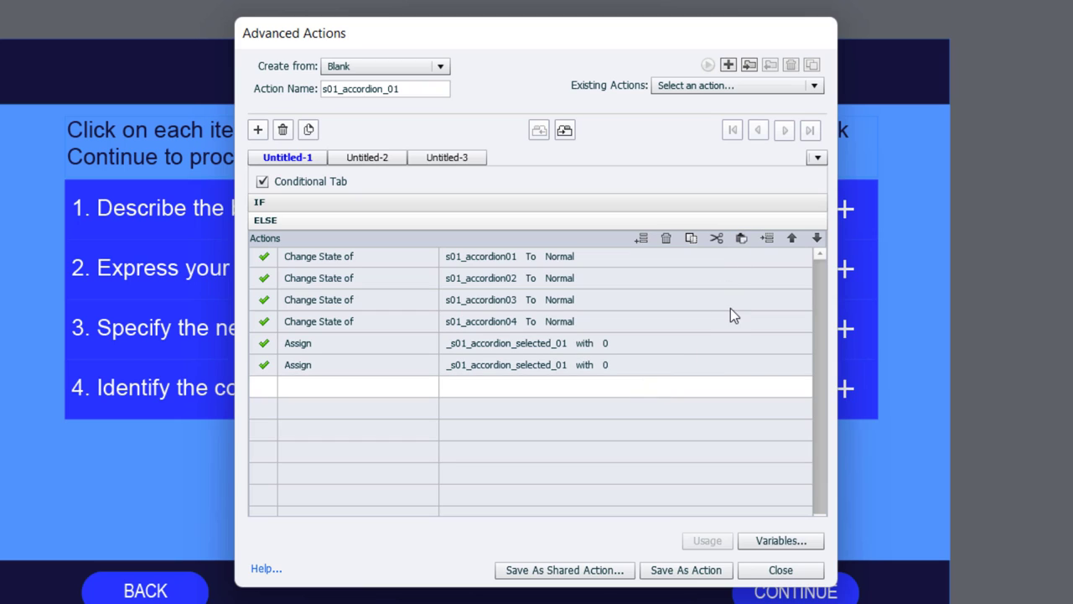
pyautogui.click(768, 238)
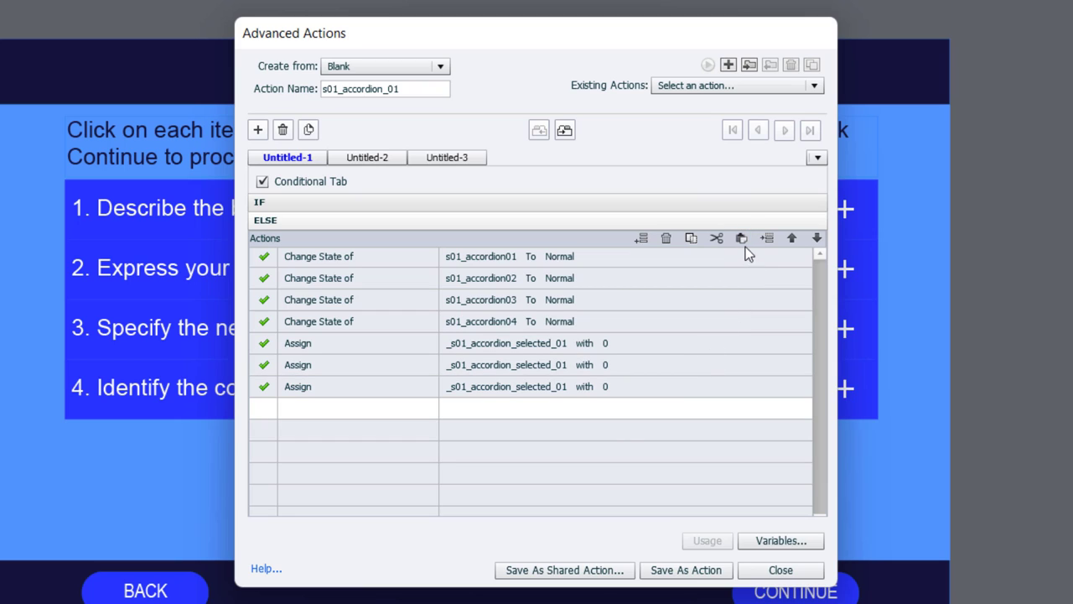
# - Retarget the duplicate Assign rows to _s01_accordion_selected_02, _03 and _04, each set to 0
pyautogui.click(507, 364)
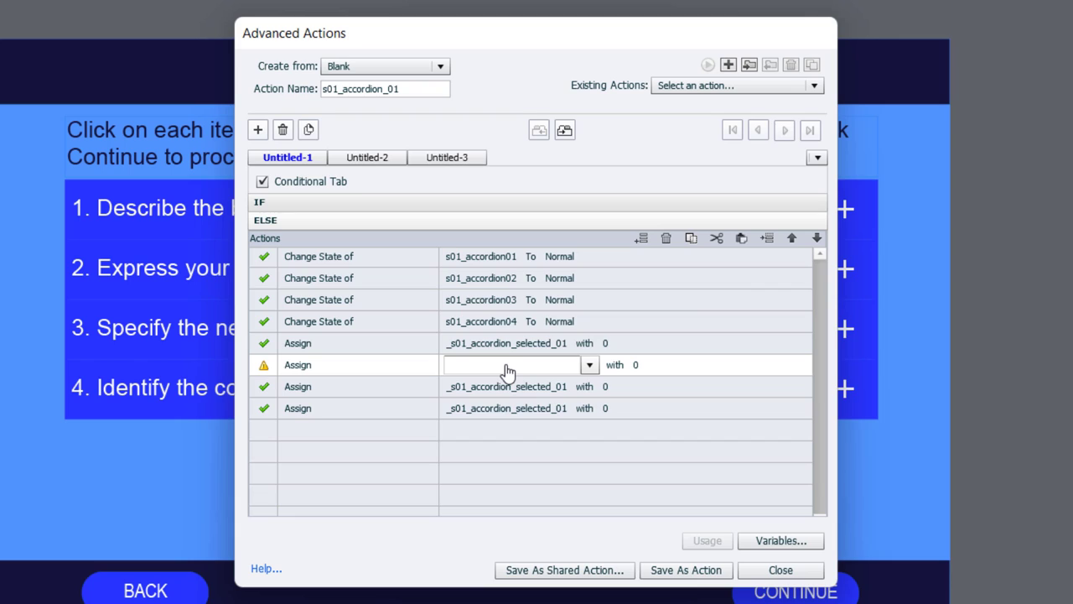
pyautogui.write('02')
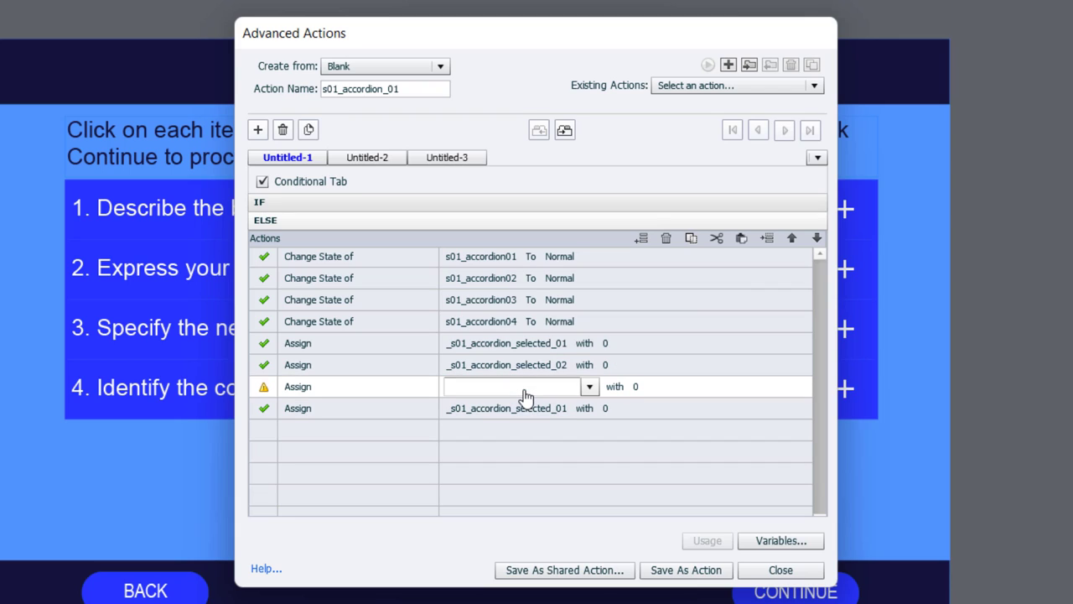
pyautogui.write('03')
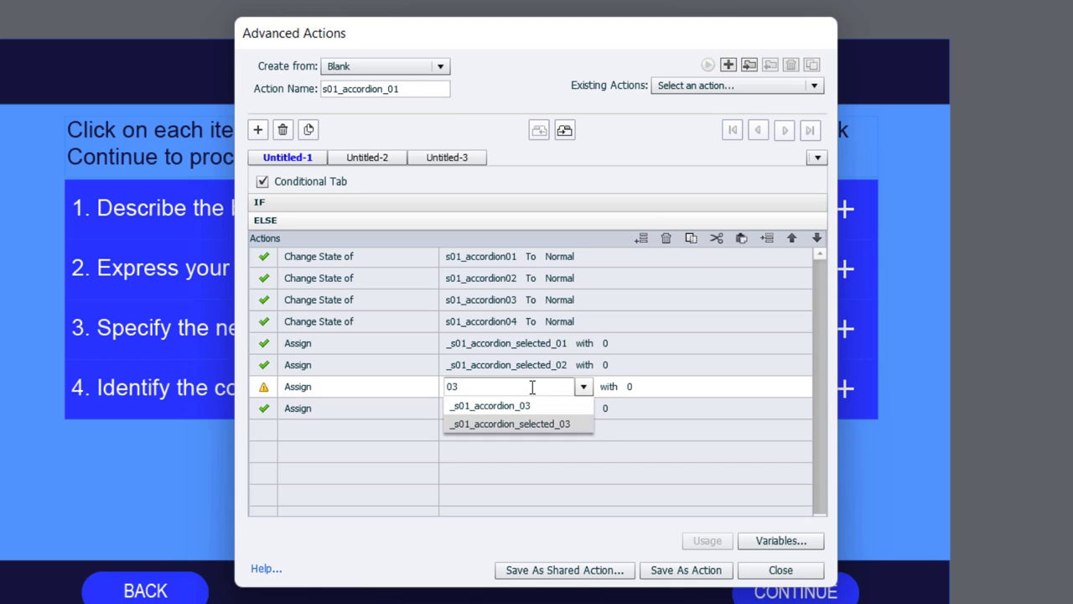
pyautogui.click(510, 423)
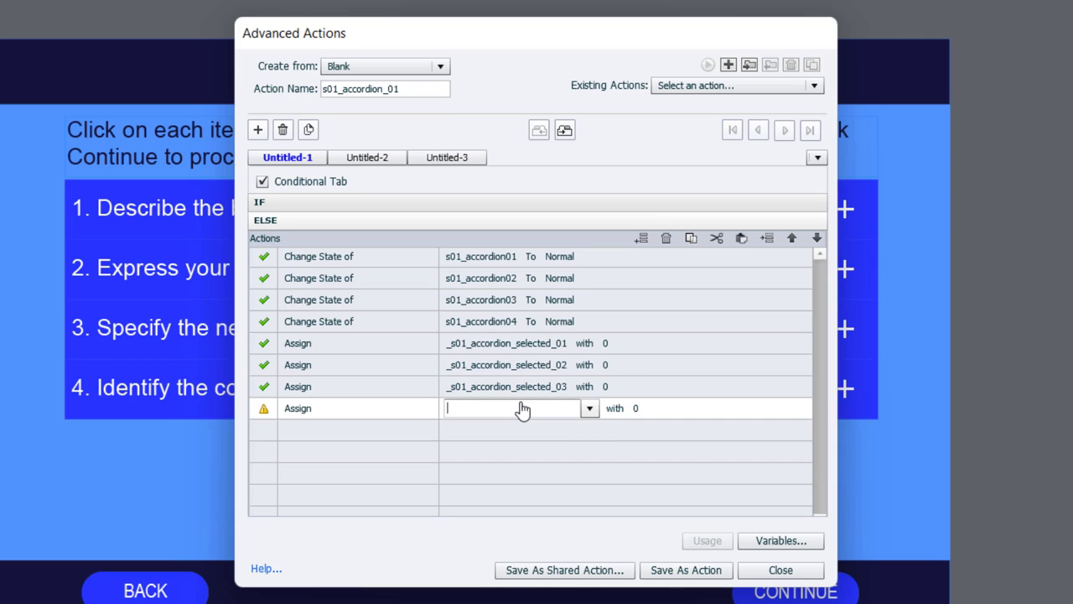
pyautogui.write('04')
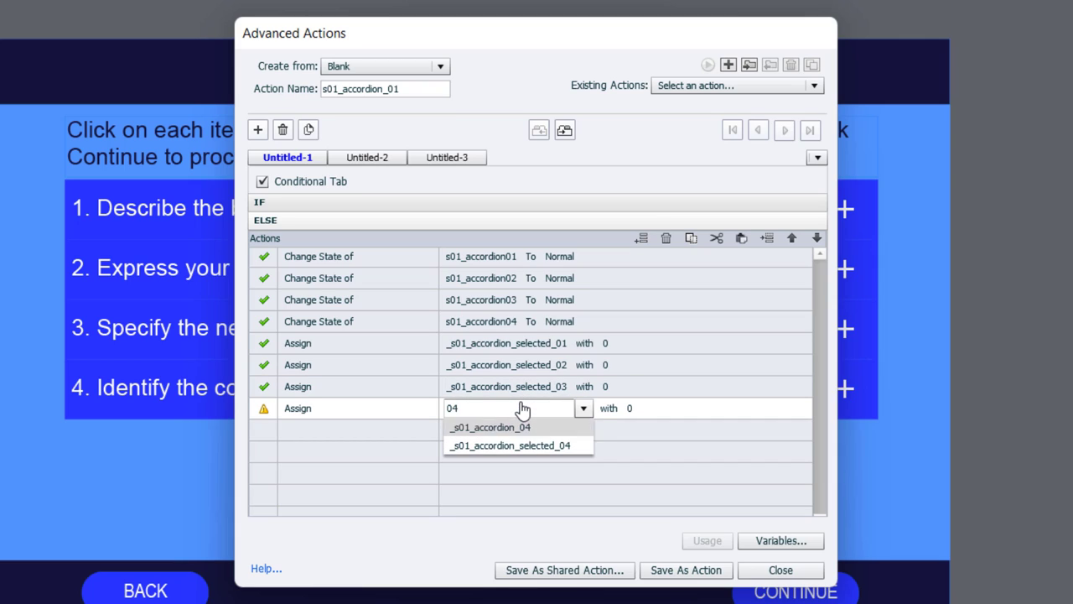
pyautogui.click(510, 446)
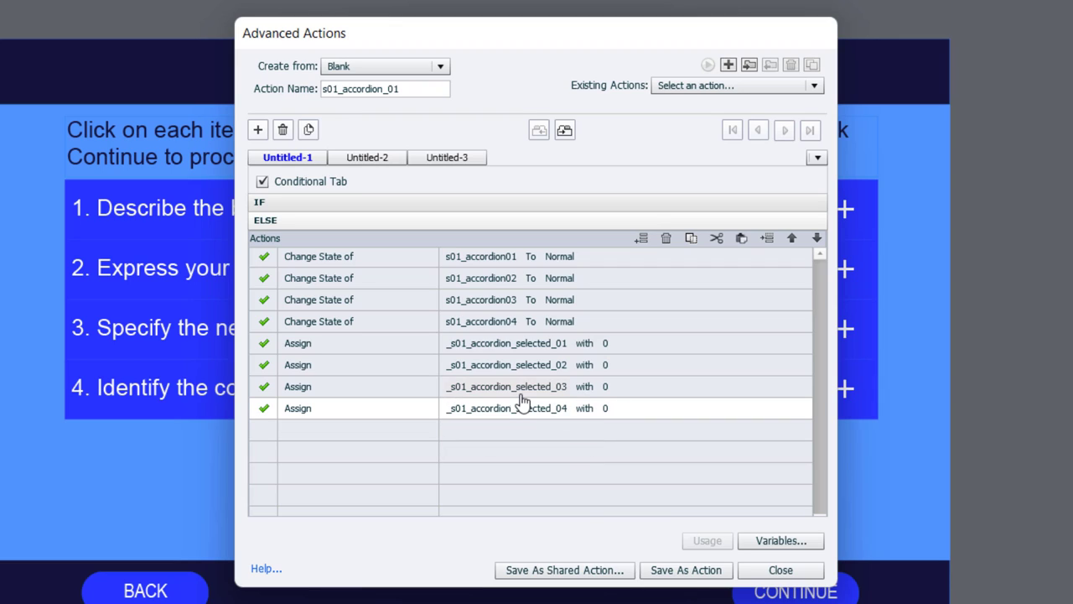
pyautogui.moveTo(288, 157)
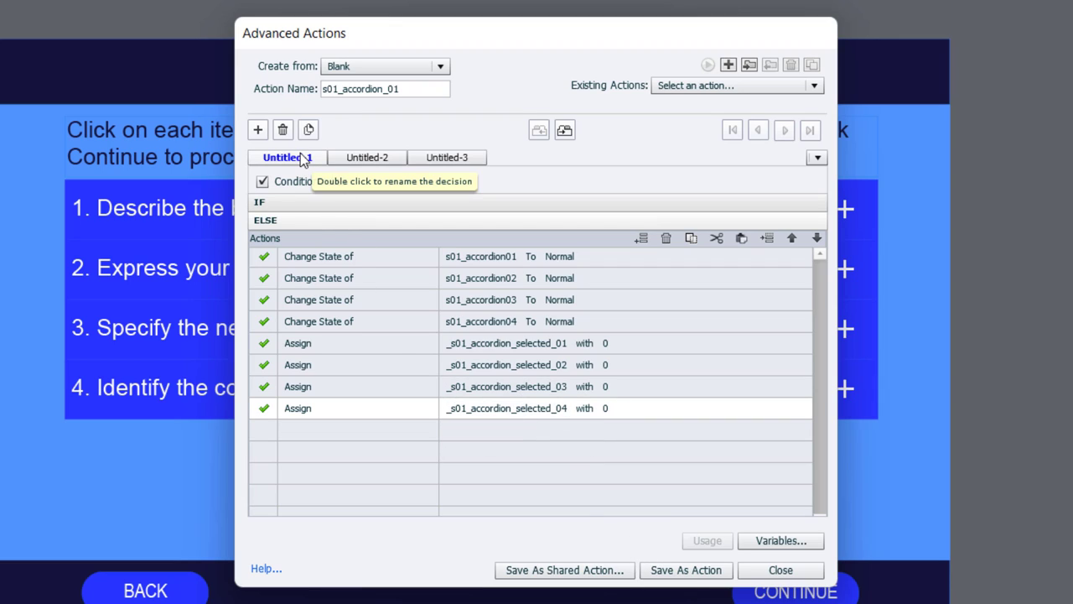
# - Rename the first decision to click and start renaming the second decision
pyautogui.doubleClick(282, 157)
pyautogui.write('c')
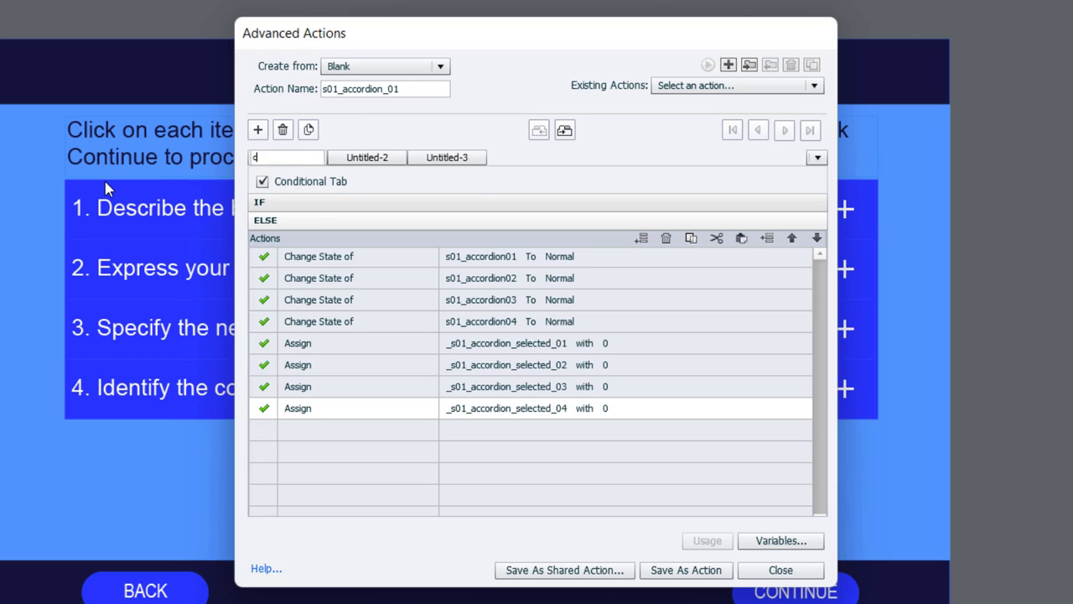
pyautogui.write('lick')
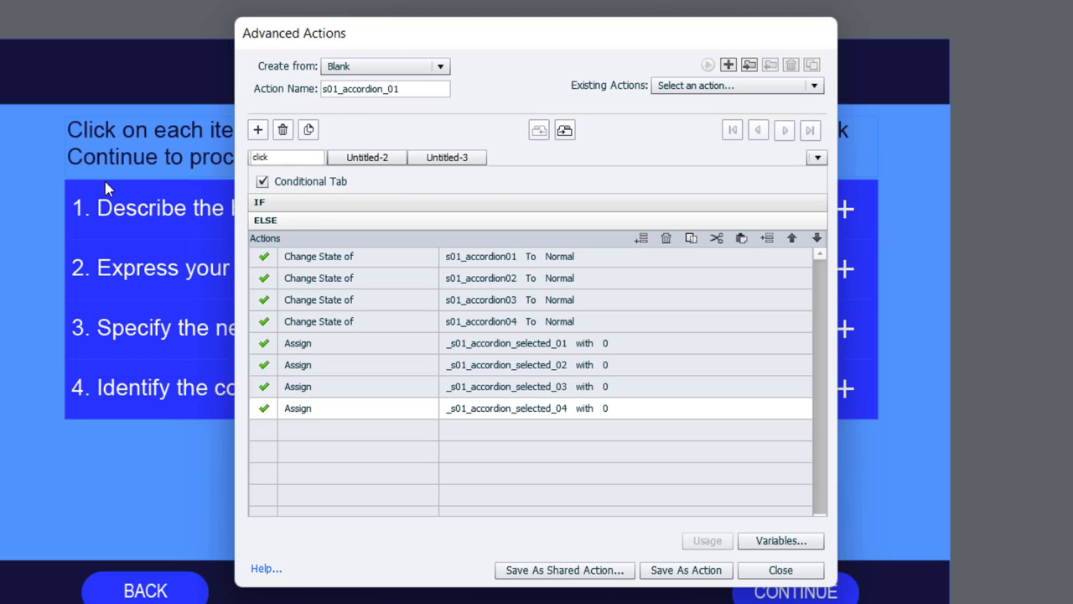
pyautogui.click(287, 157)
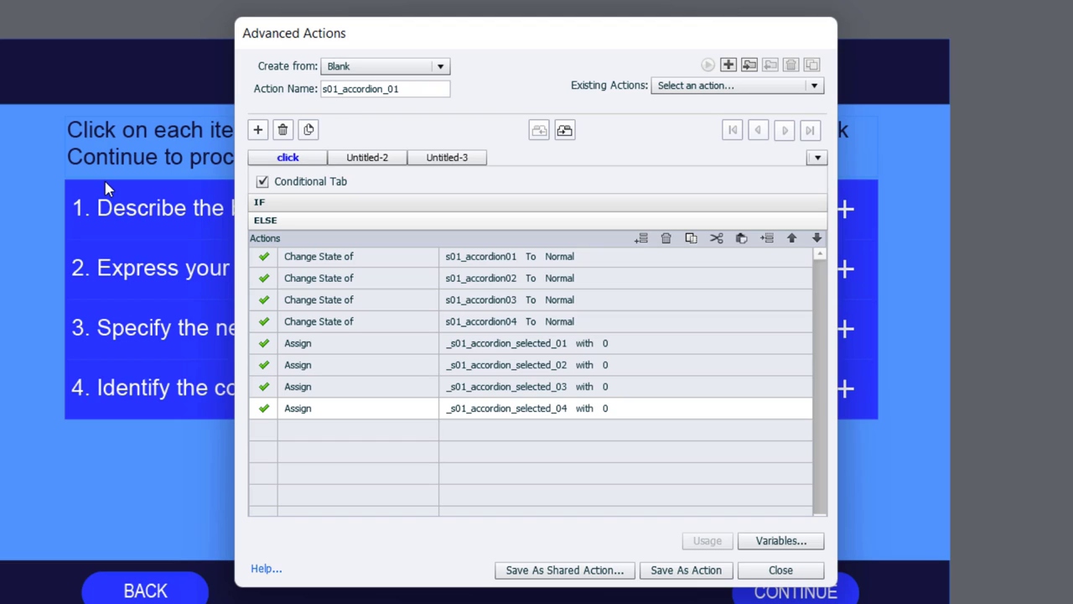
pyautogui.moveTo(69, 205)
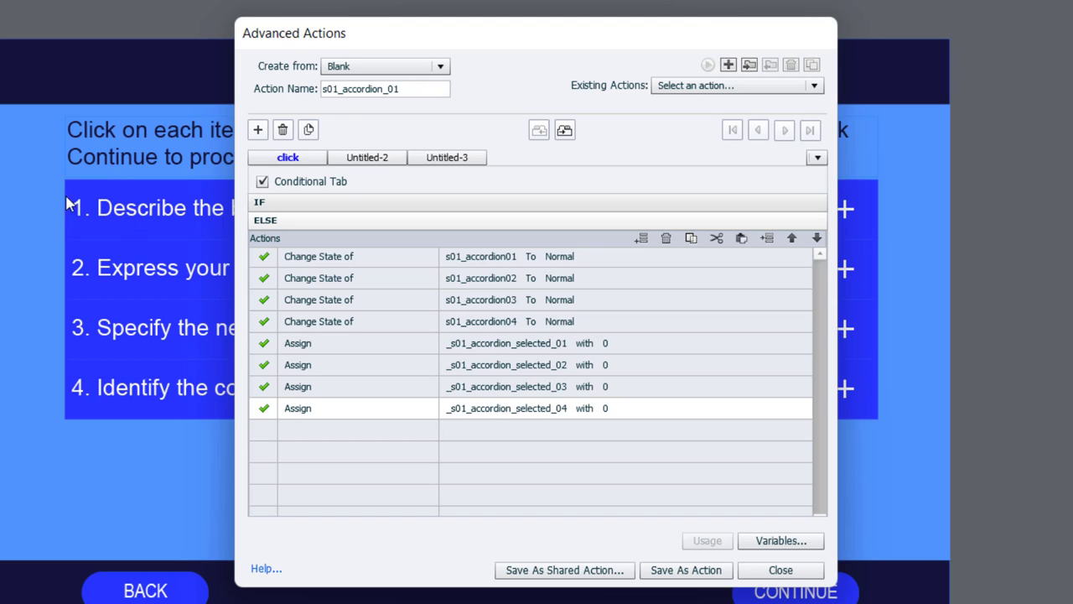
pyautogui.moveTo(281, 208)
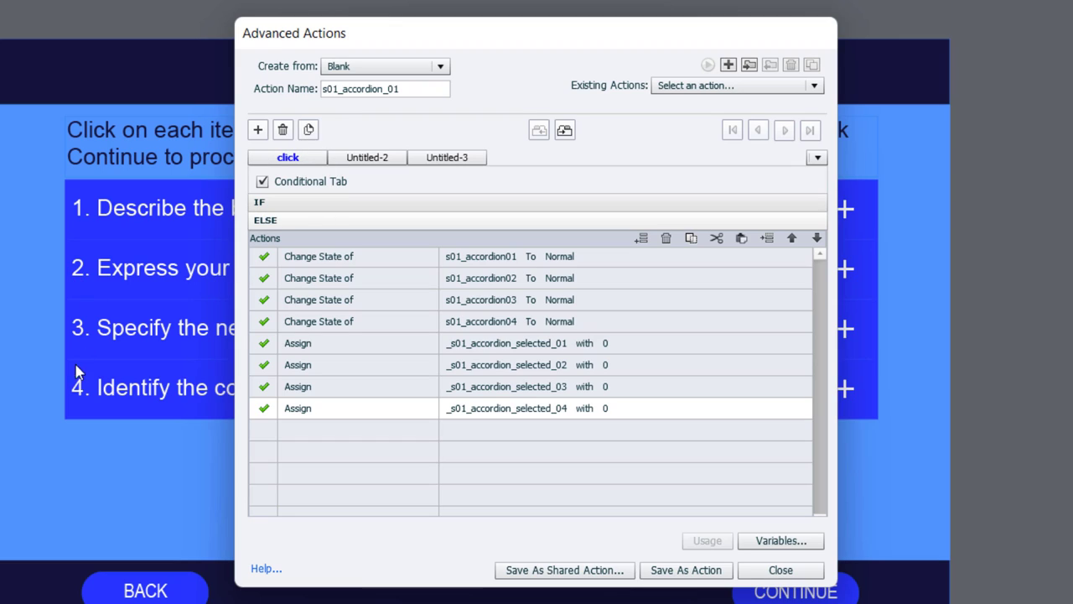
pyautogui.moveTo(99, 233)
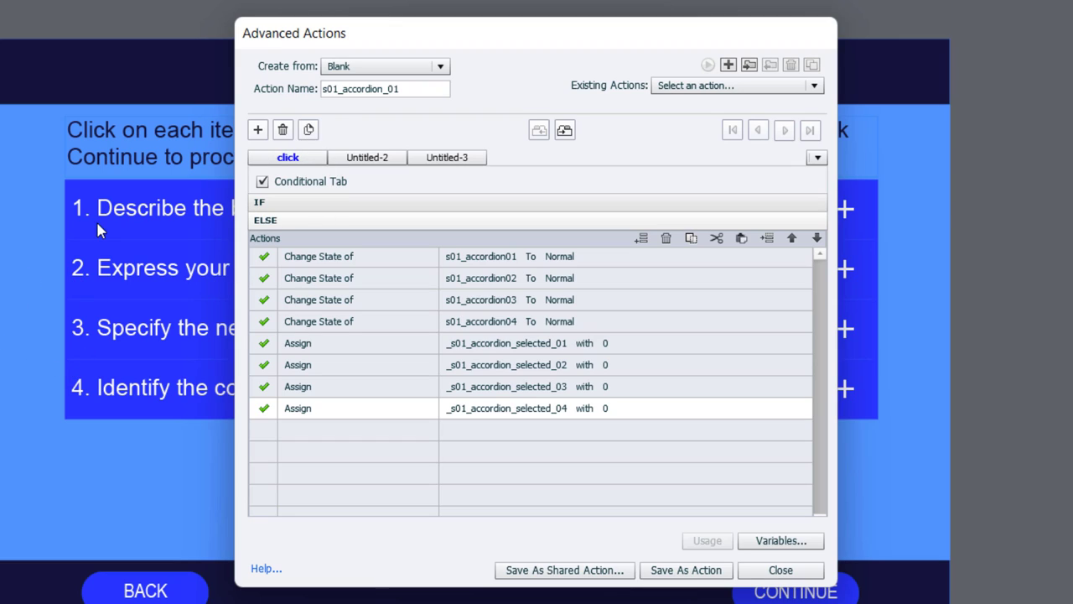
pyautogui.moveTo(367, 157)
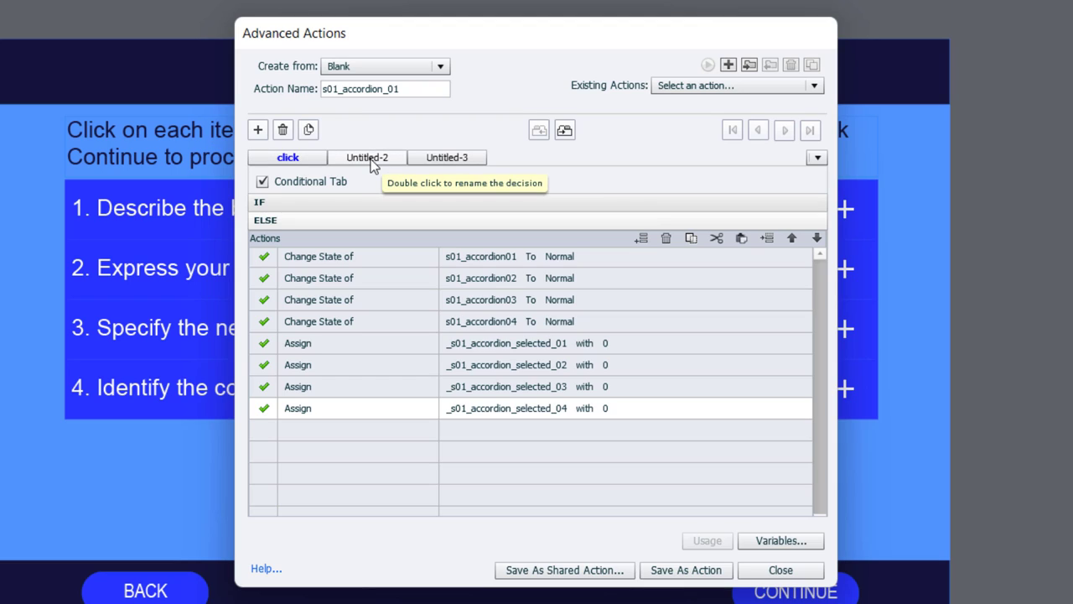
pyautogui.click(367, 157)
pyautogui.write('check')
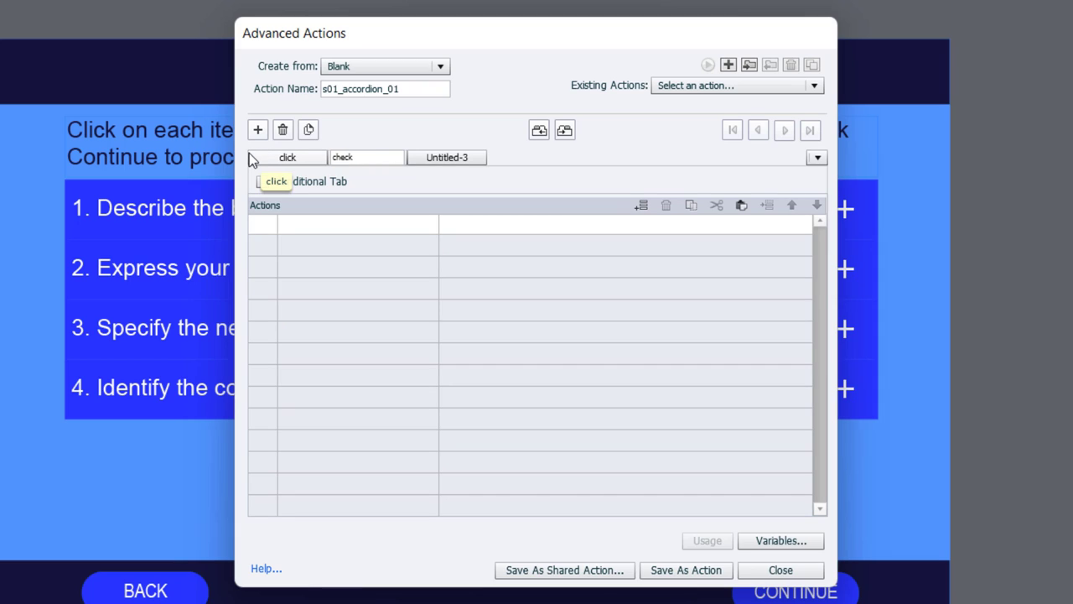
# - Name the decision check, make it conditional, and add condition _s01_accordion_01 is equal to 1
pyautogui.click(366, 157)
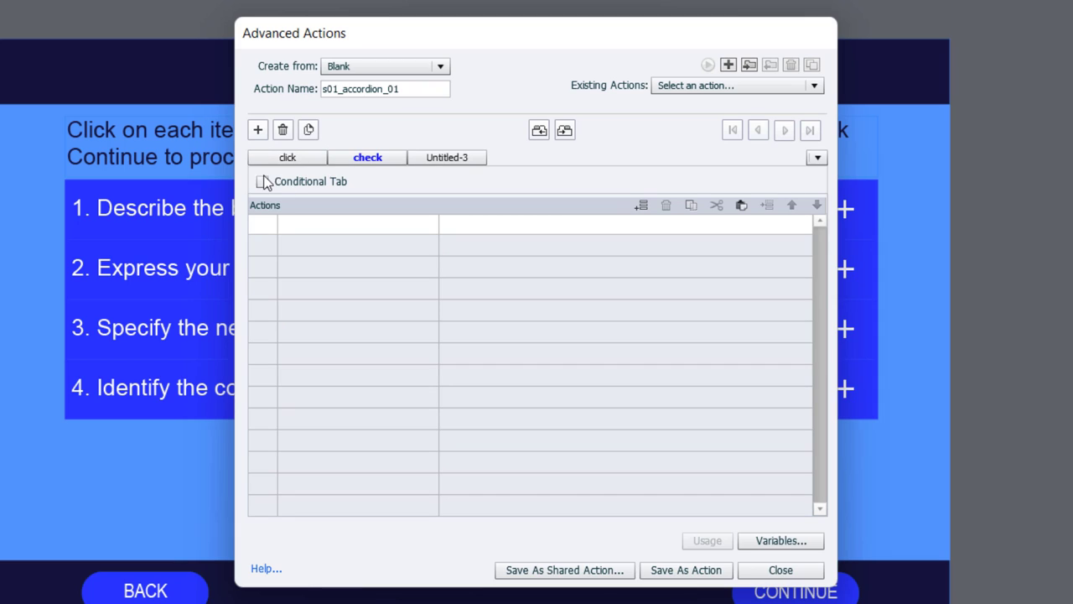
pyautogui.click(265, 181)
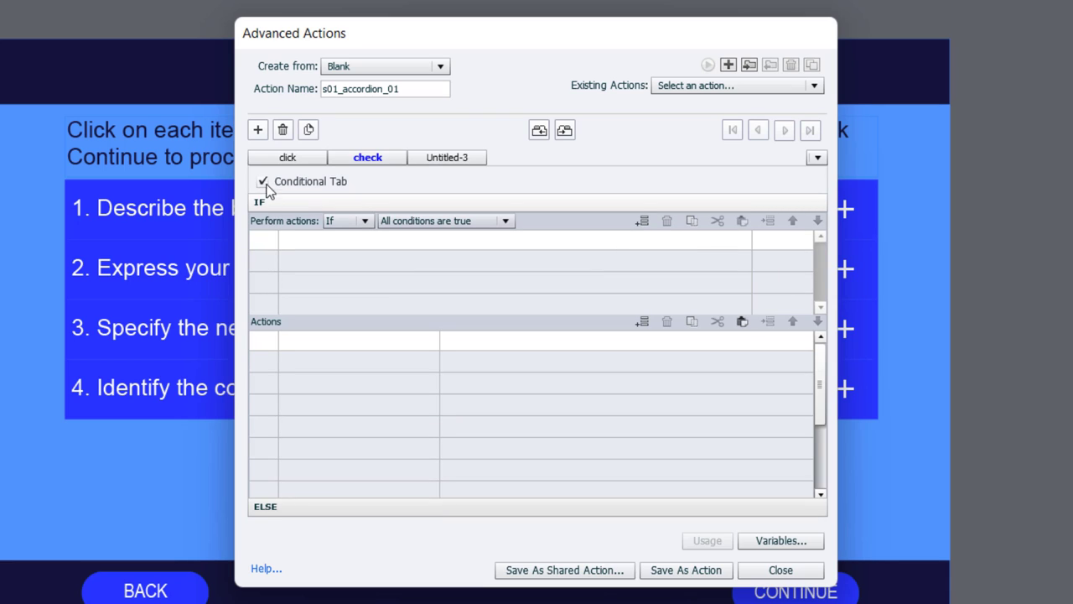
pyautogui.click(335, 238)
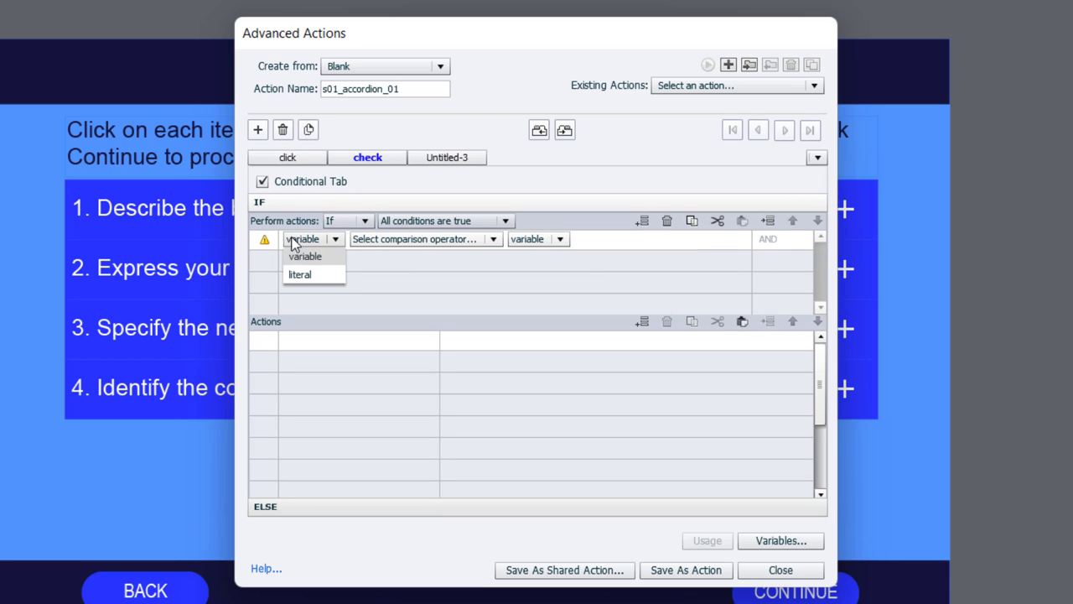
pyautogui.click(305, 255)
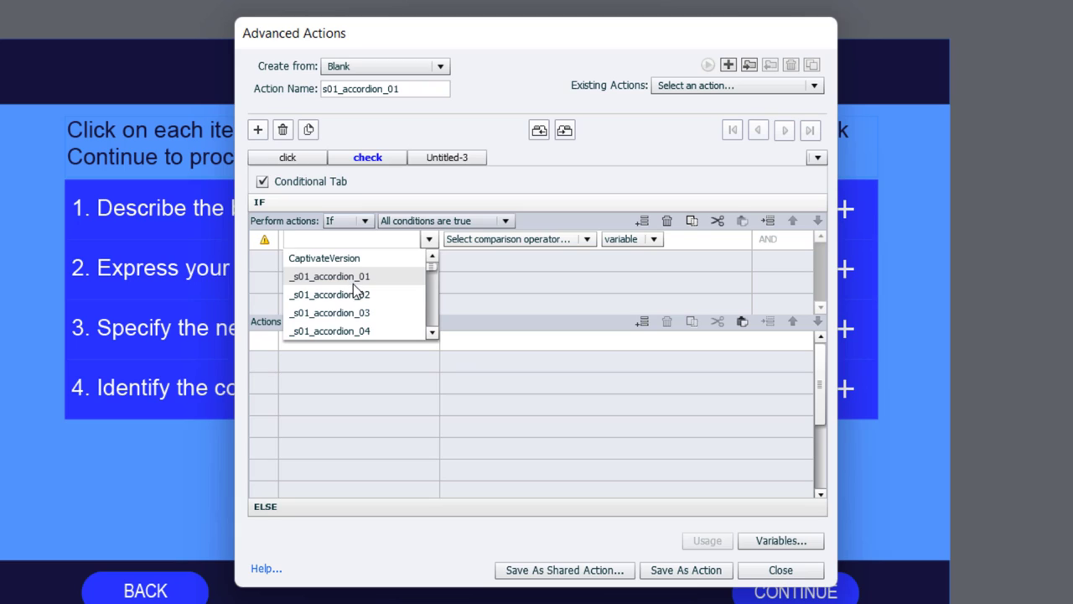
pyautogui.click(329, 275)
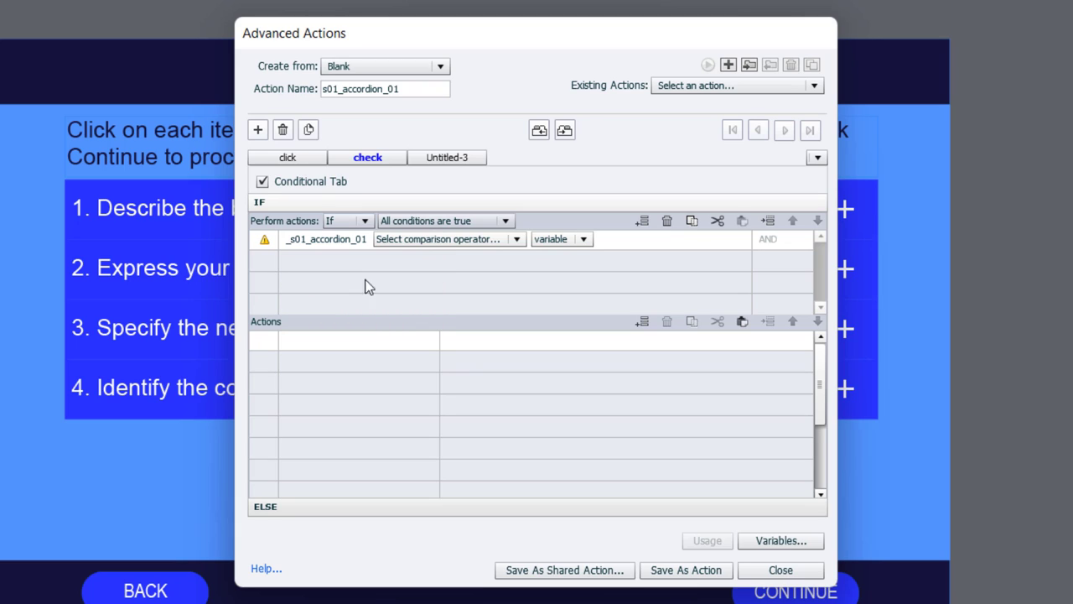
pyautogui.click(449, 238)
pyautogui.write('1')
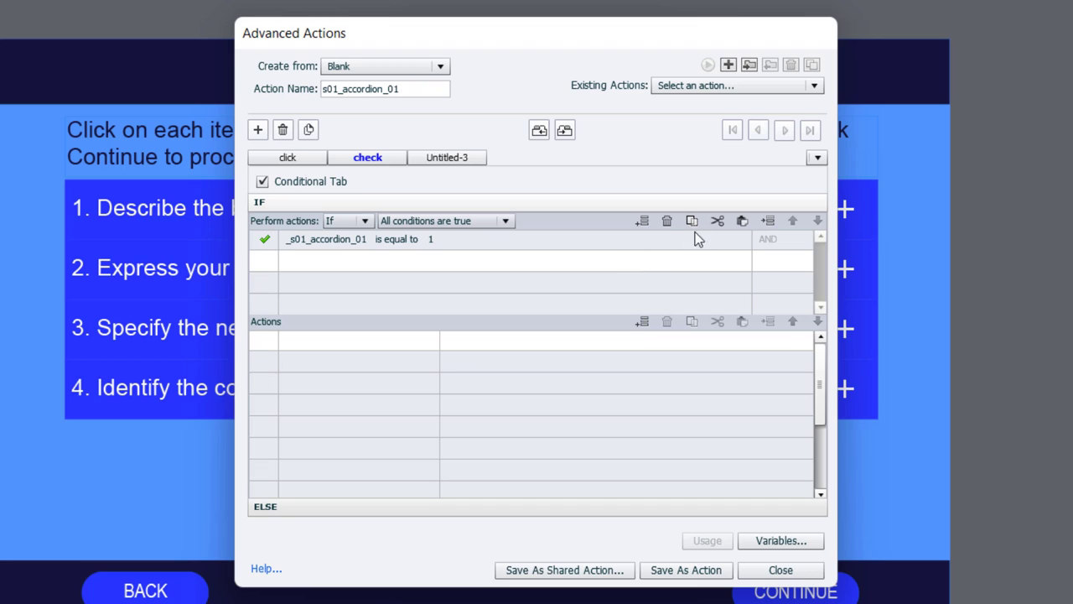
# - Duplicate the condition three times and change the copies to _s01_accordion_02, _03 and _04
pyautogui.click(741, 221)
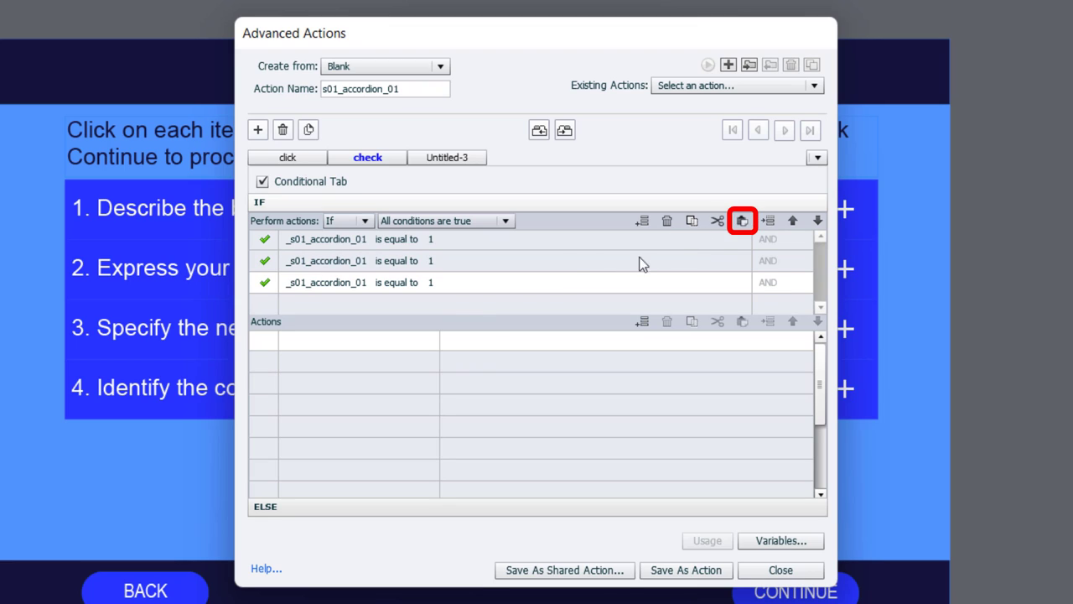
pyautogui.click(742, 222)
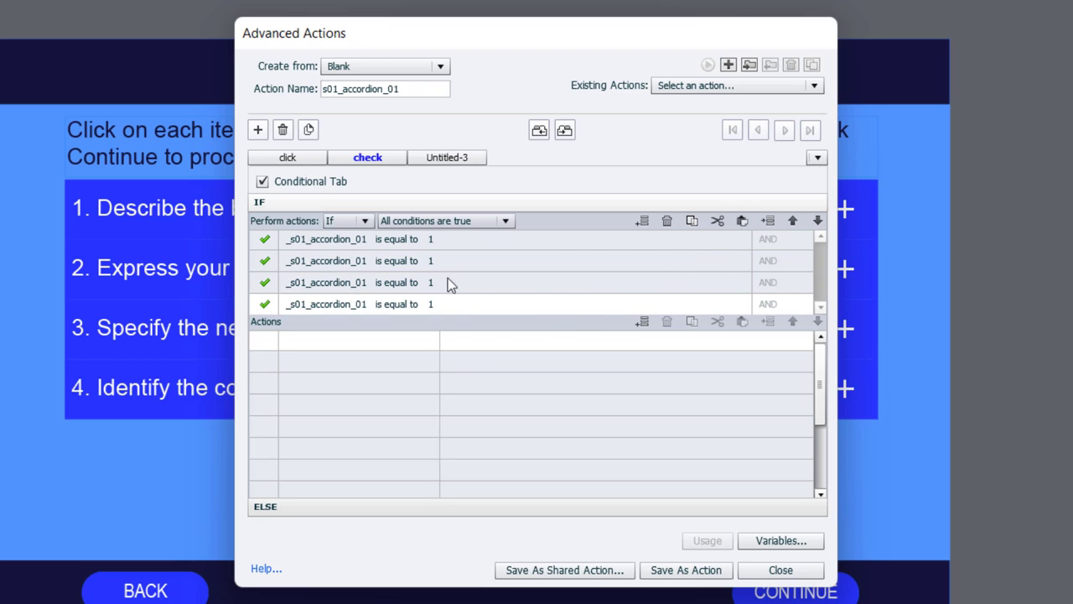
pyautogui.click(325, 260)
pyautogui.write('2')
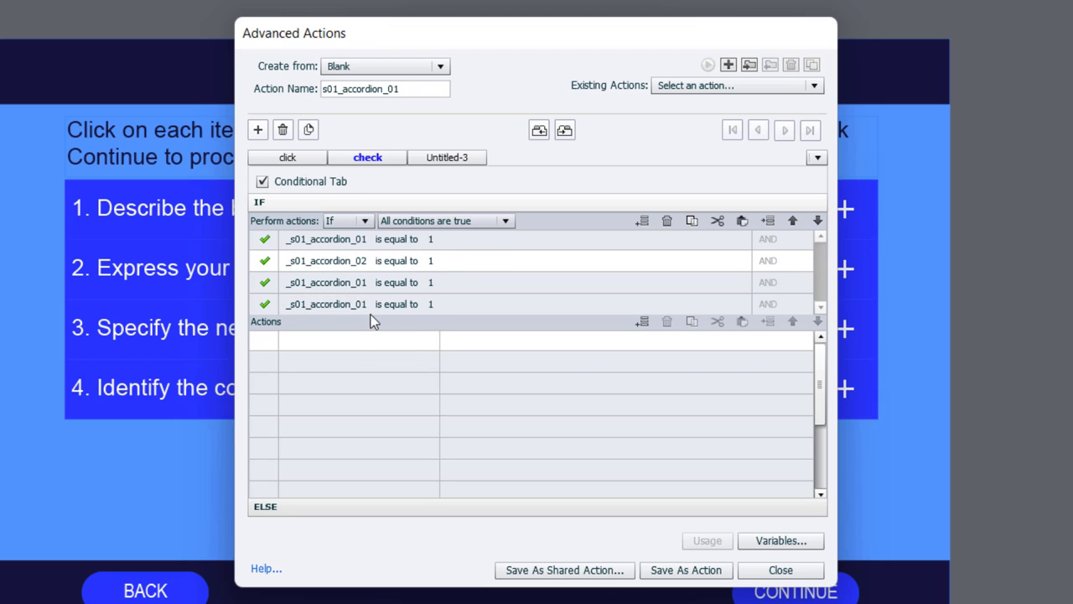
pyautogui.click(325, 282)
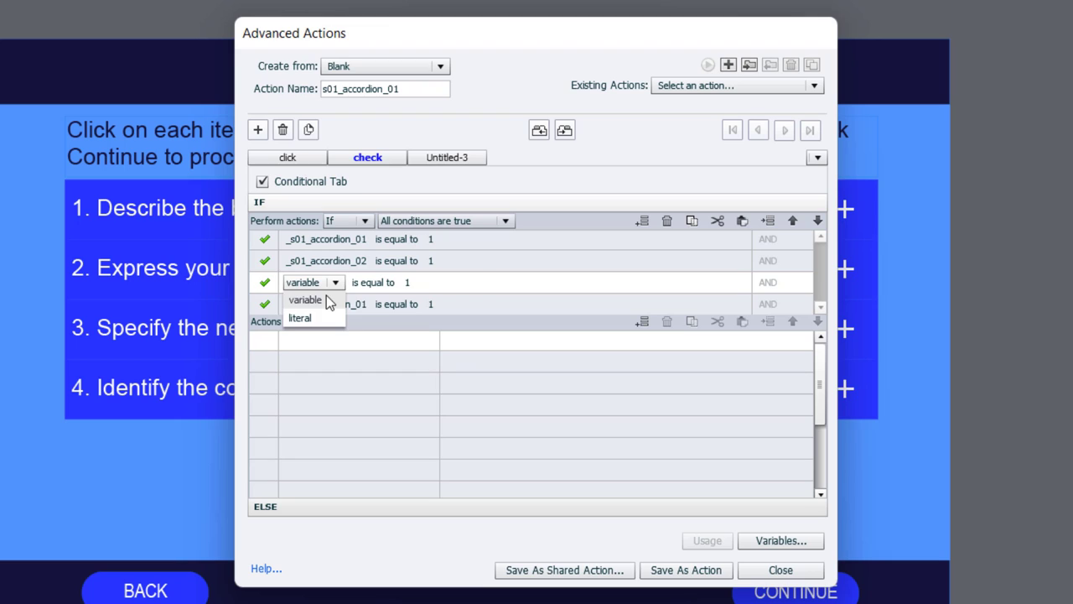
pyautogui.click(306, 299)
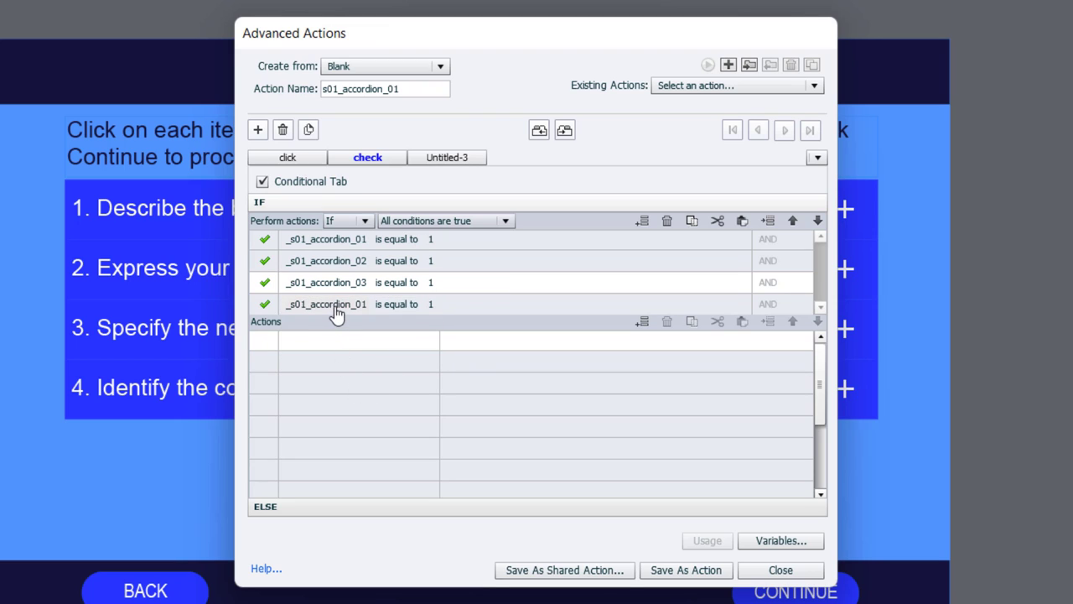
pyautogui.click(327, 304)
pyautogui.write('4')
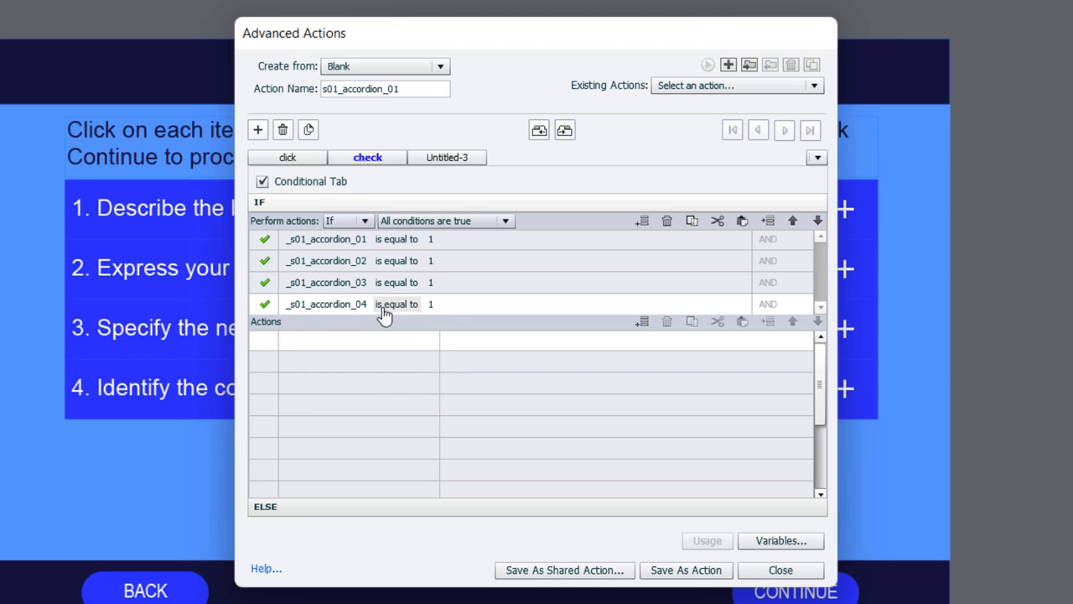
pyautogui.moveTo(139, 413)
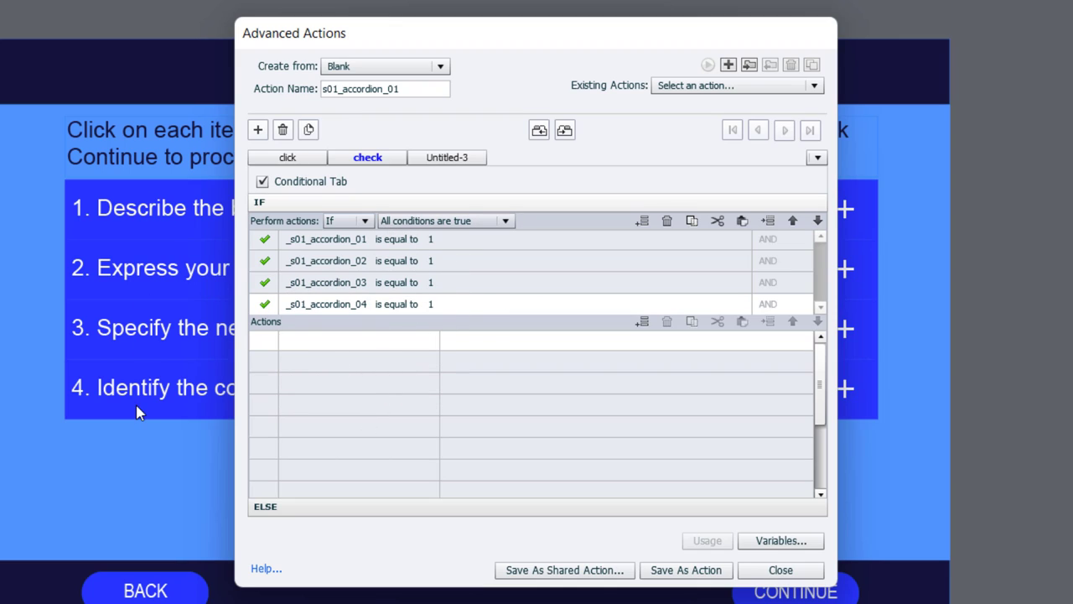
pyautogui.moveTo(323, 347)
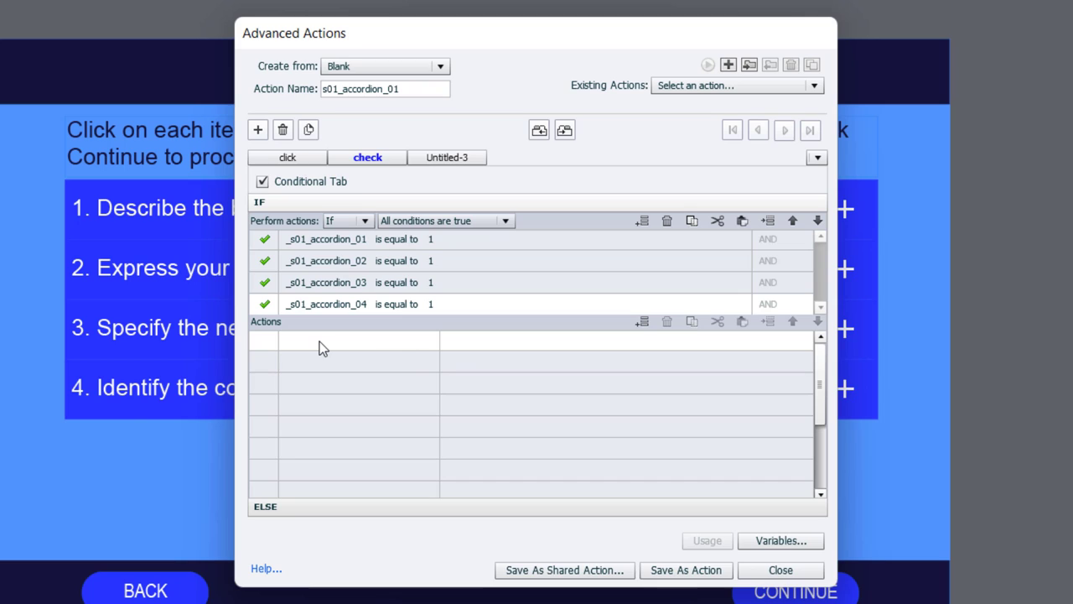
# - Add a Show s01_continue action to check and save the s01_accordion_01 advanced action
pyautogui.click(344, 338)
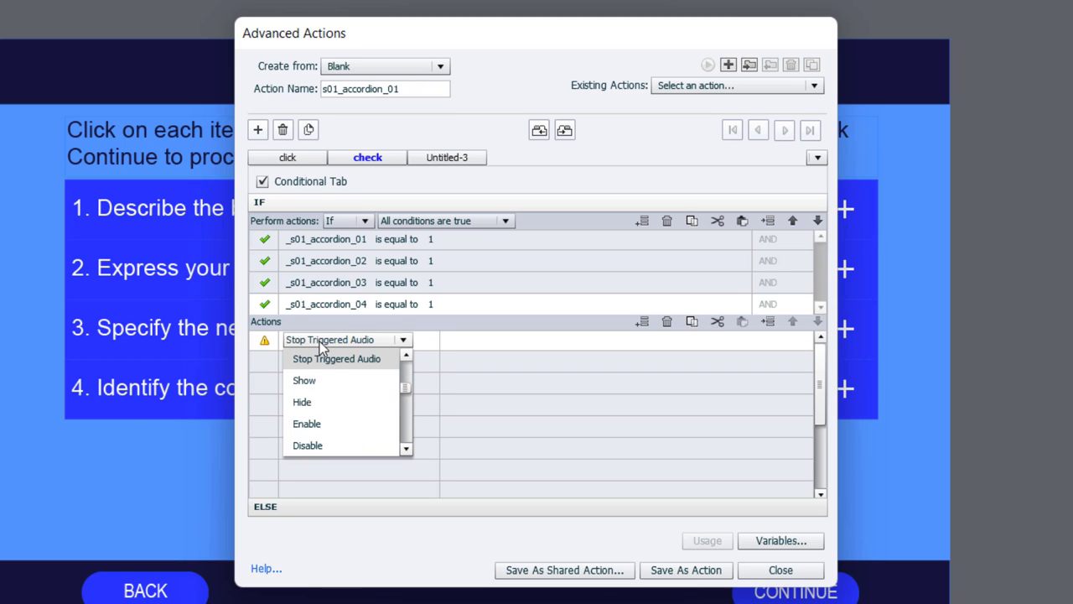
pyautogui.click(304, 379)
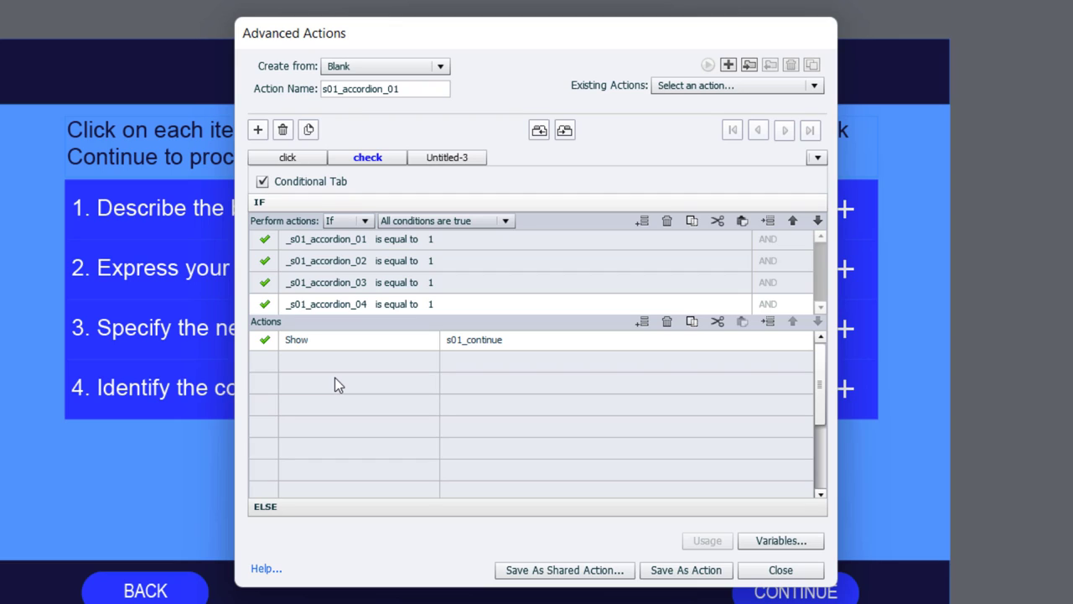
pyautogui.moveTo(791, 114)
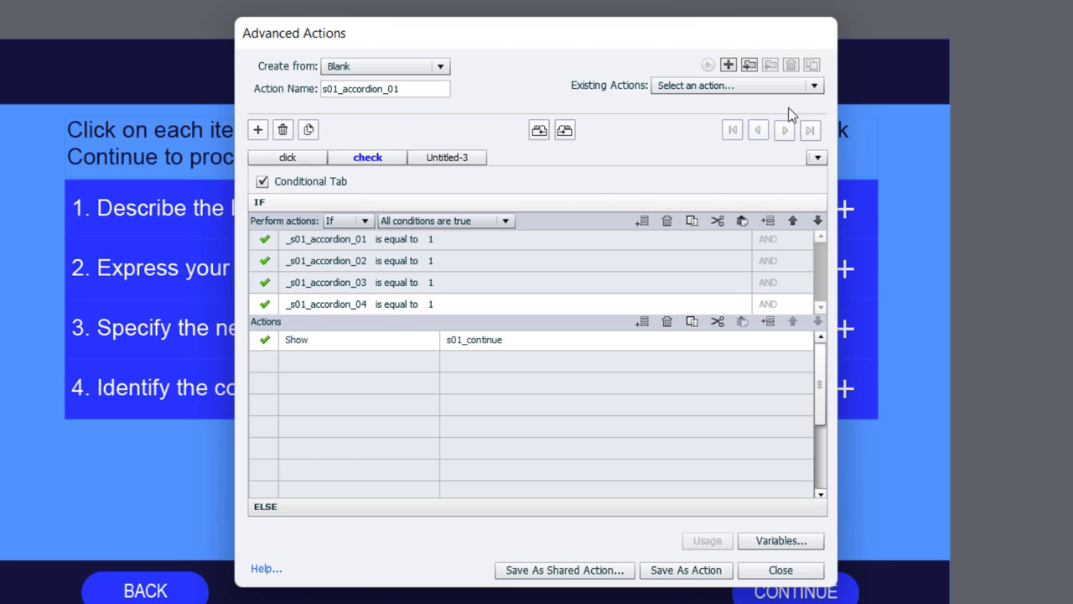
pyautogui.click(684, 570)
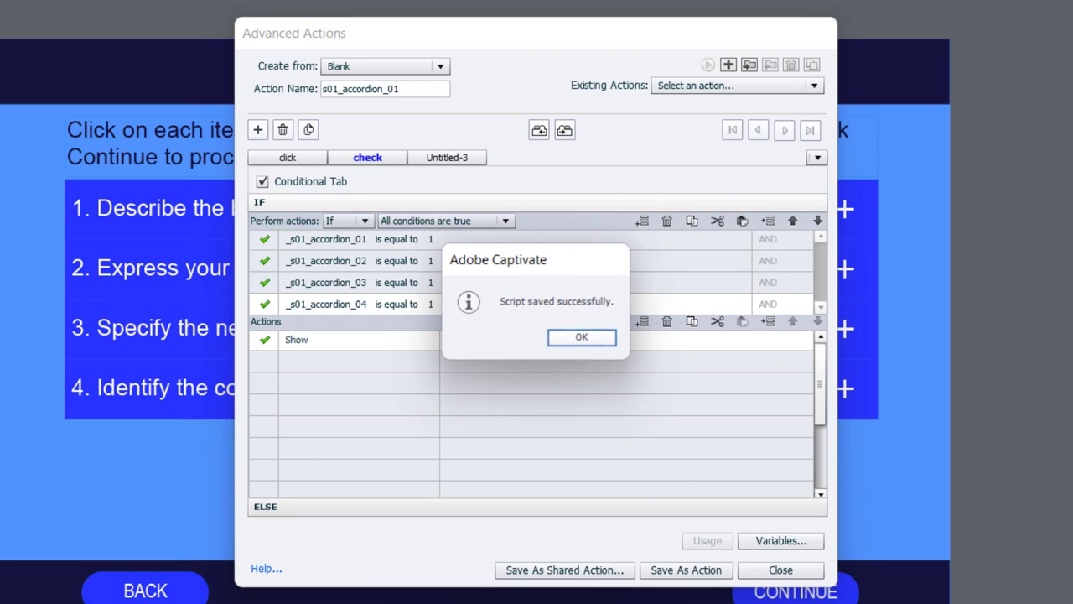
pyautogui.click(581, 335)
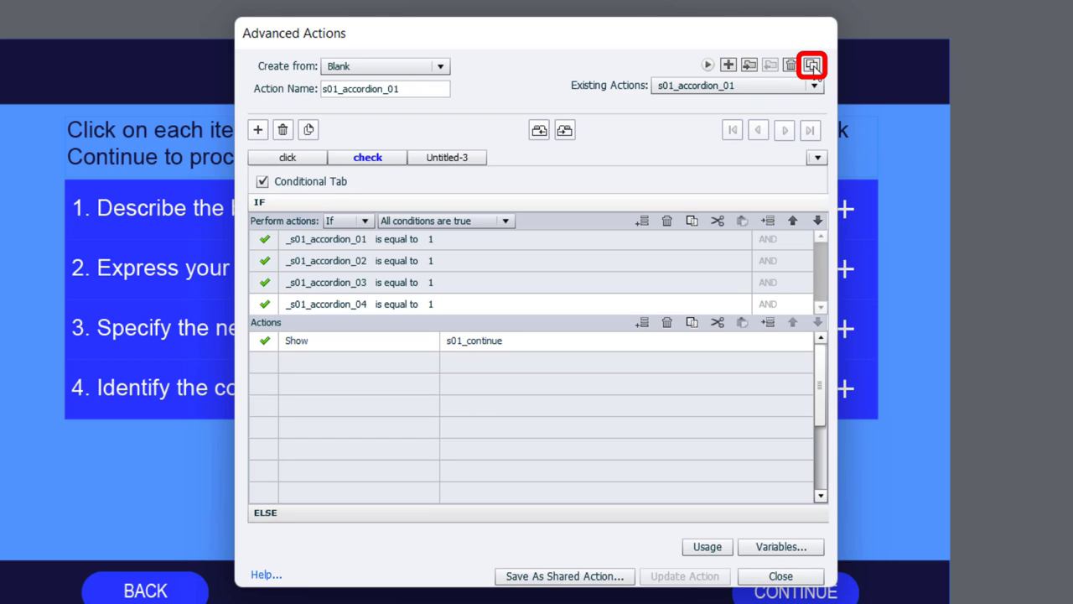
# - Duplicate the action as s01_accordion_02 with the condition and first Assign on _s01_accordion_selected_02
pyautogui.click(810, 64)
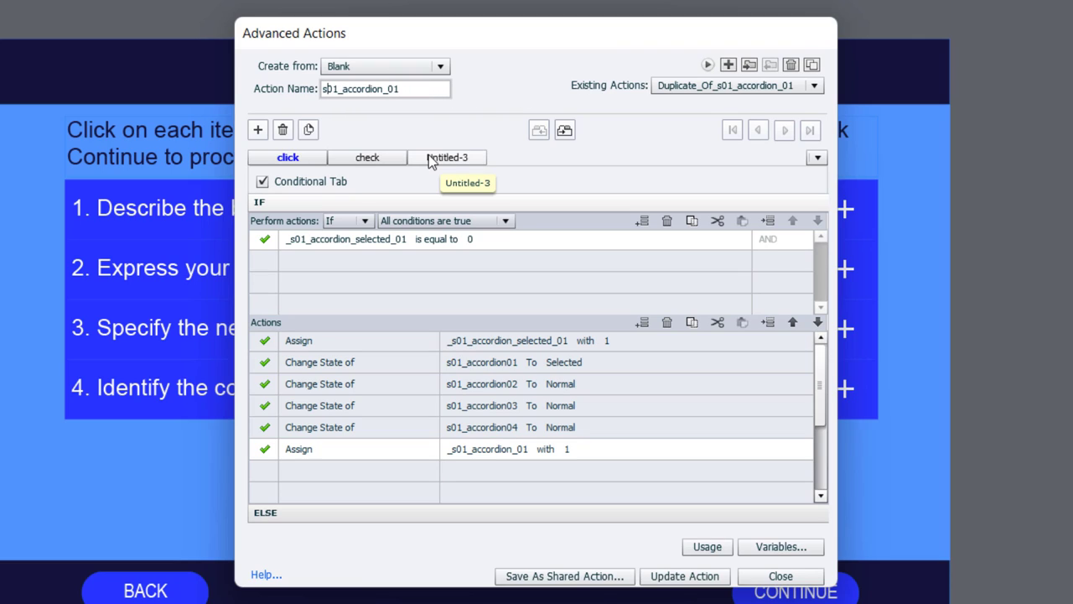
pyautogui.click(385, 87)
pyautogui.write('2')
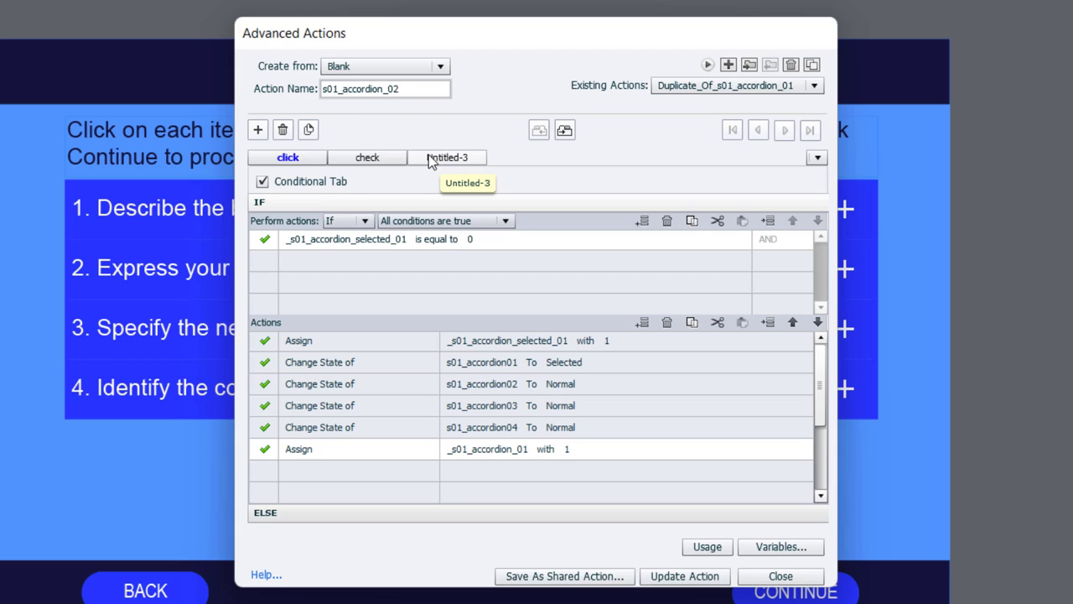
pyautogui.moveTo(360, 243)
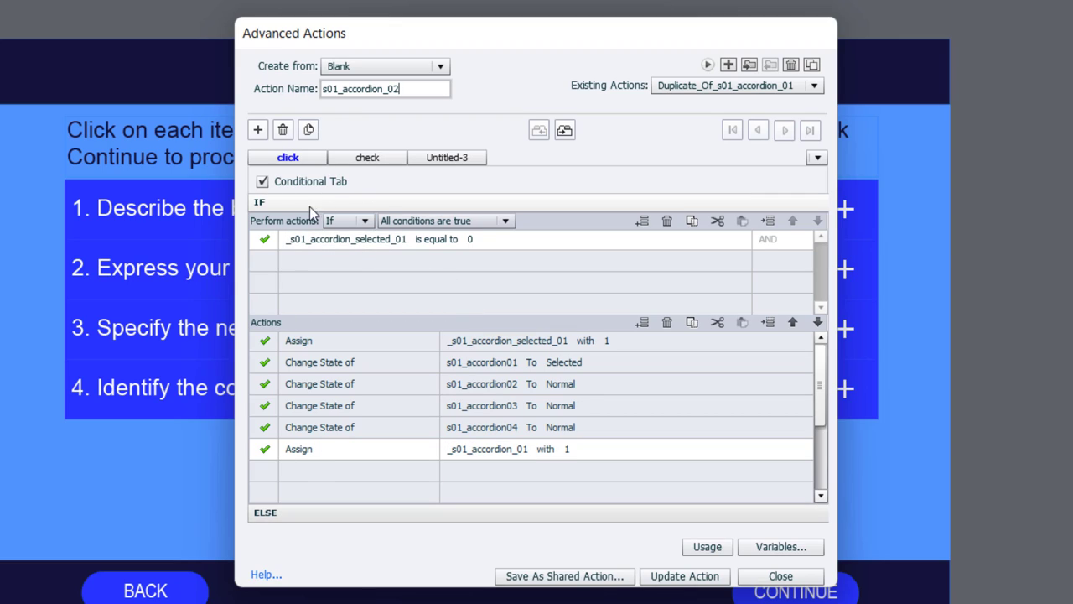
pyautogui.click(311, 238)
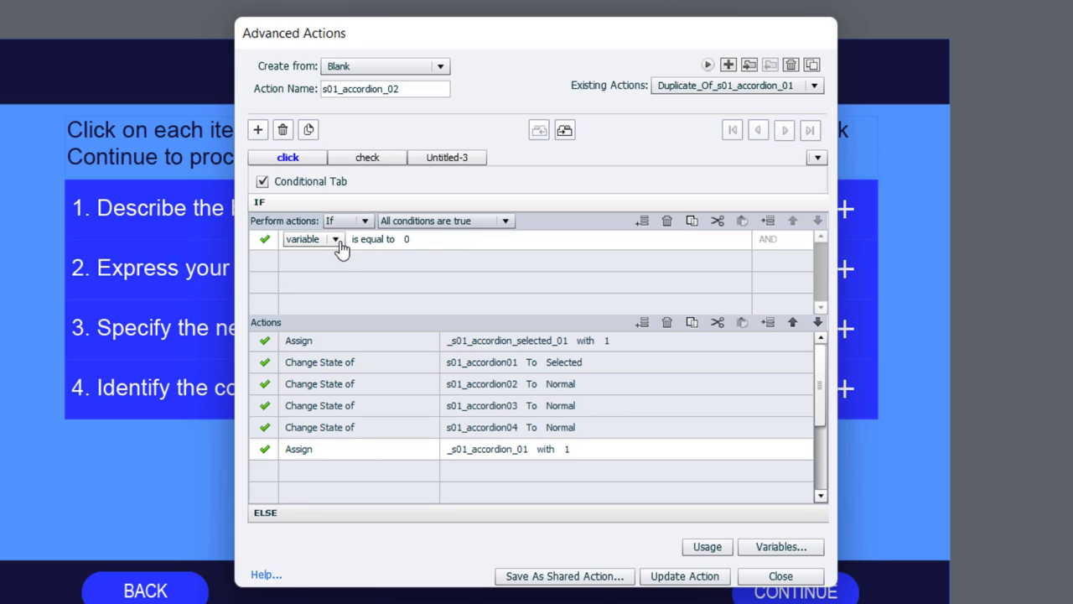
pyautogui.moveTo(332, 265)
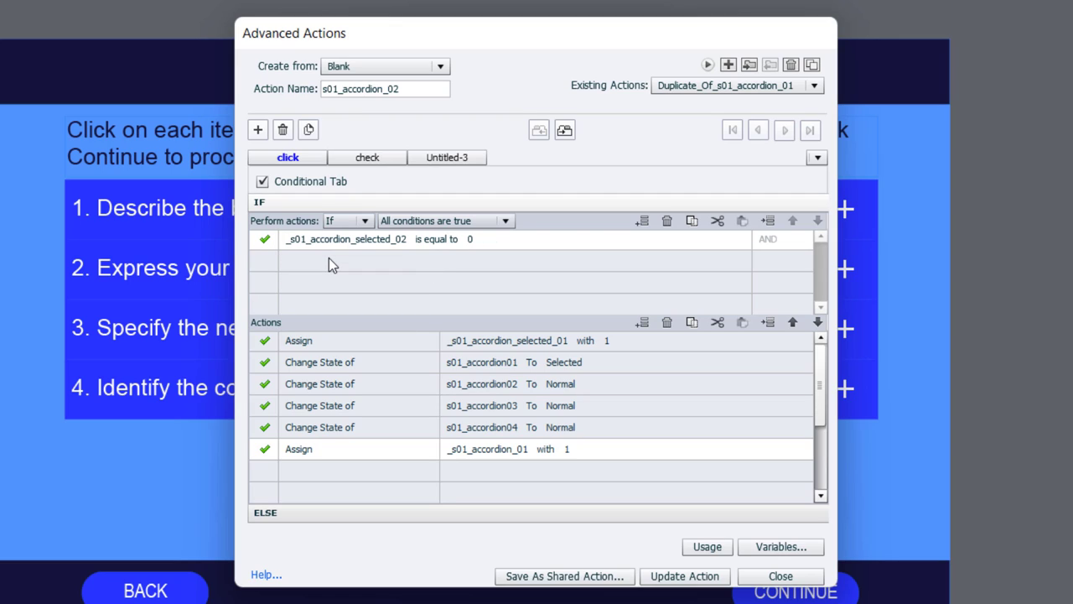
pyautogui.click(512, 341)
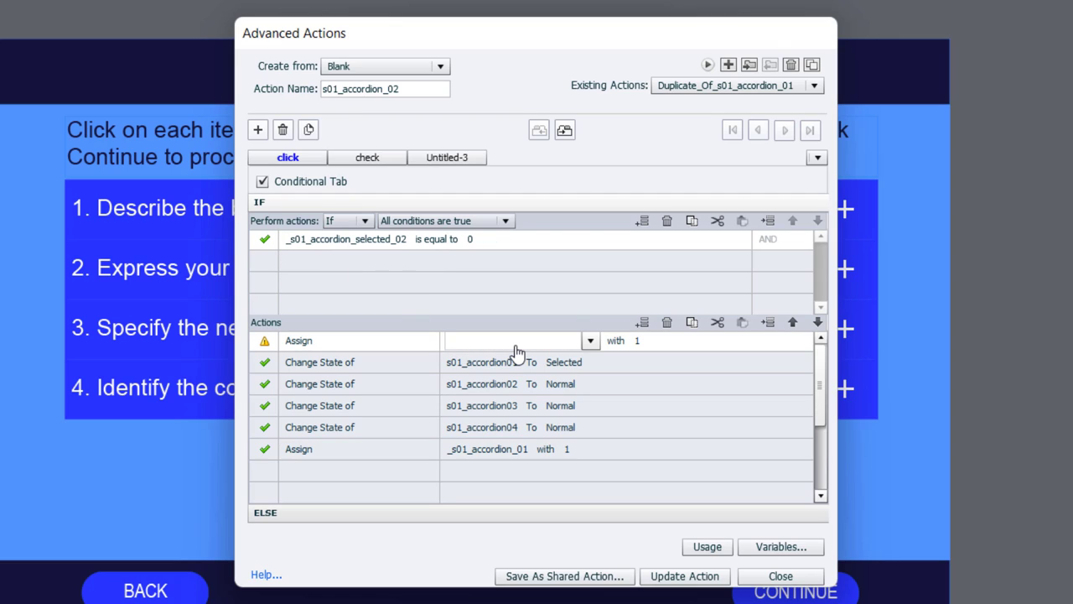
pyautogui.write('02')
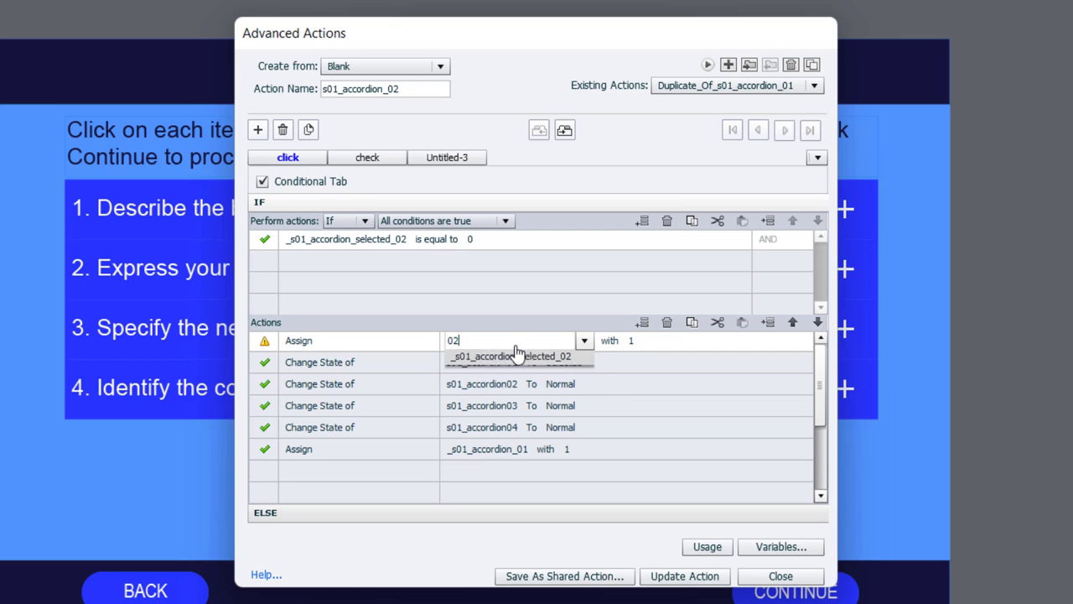
pyautogui.click(511, 355)
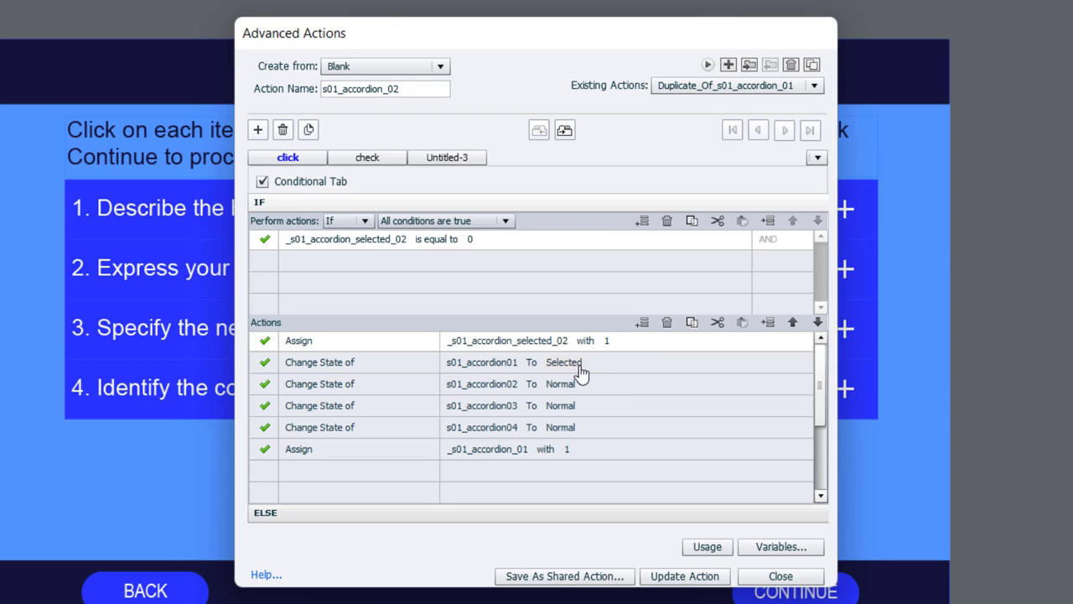
pyautogui.moveTo(104, 221)
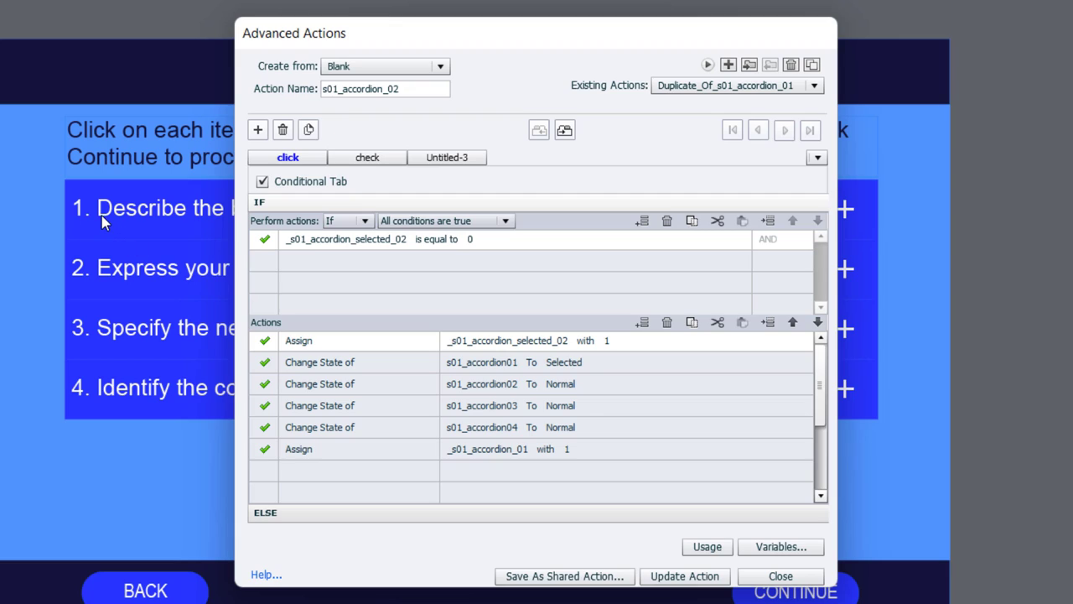
pyautogui.moveTo(104, 308)
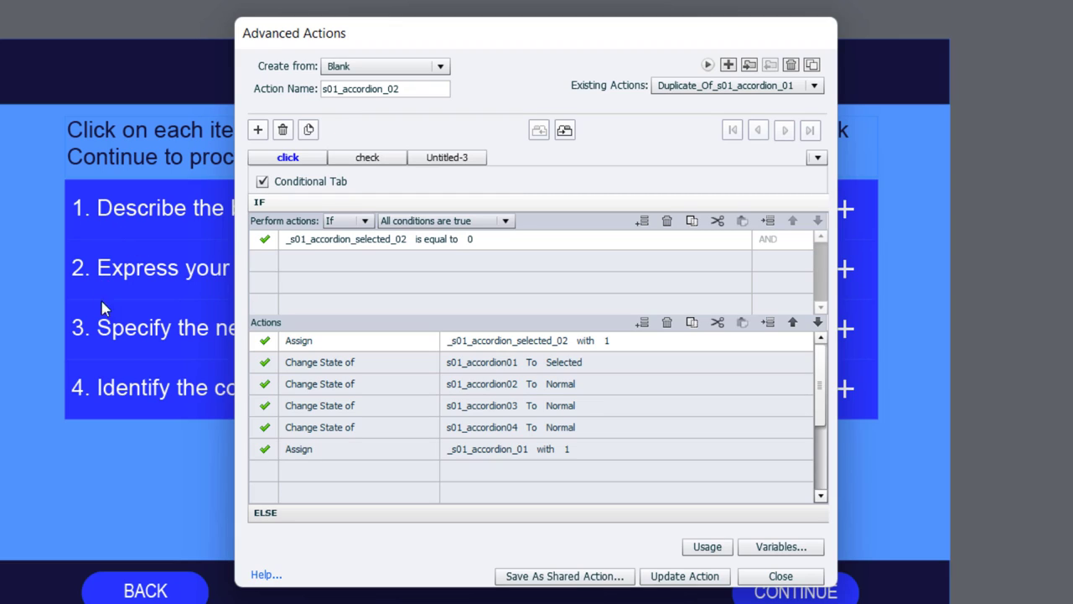
# - Set accordion01 Normal, accordion02 Selected, assign _s01_accordion_02 to 1, and update the action
pyautogui.click(664, 362)
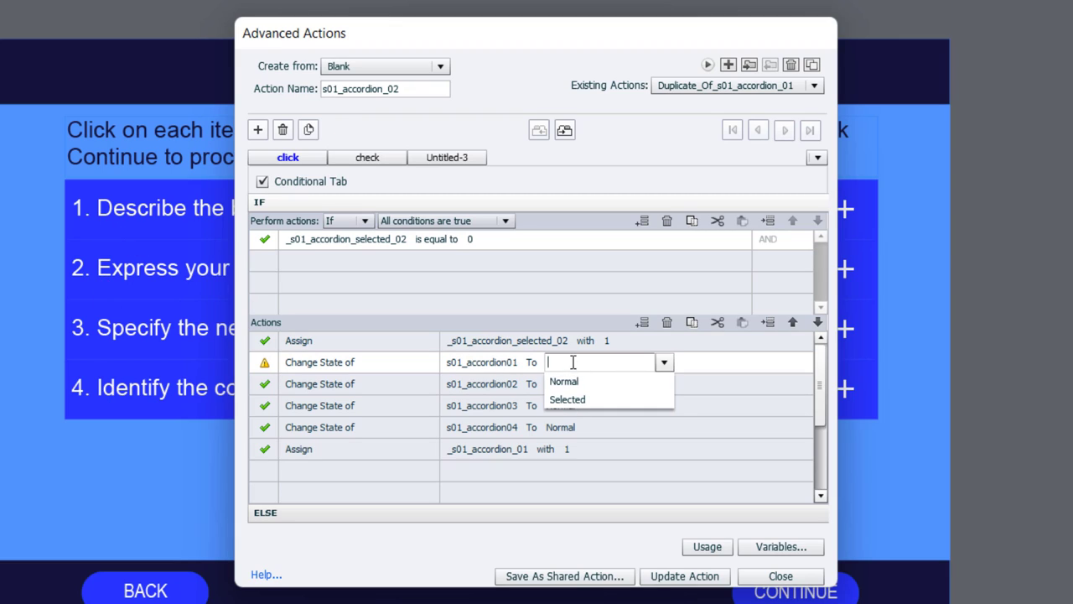
pyautogui.click(564, 381)
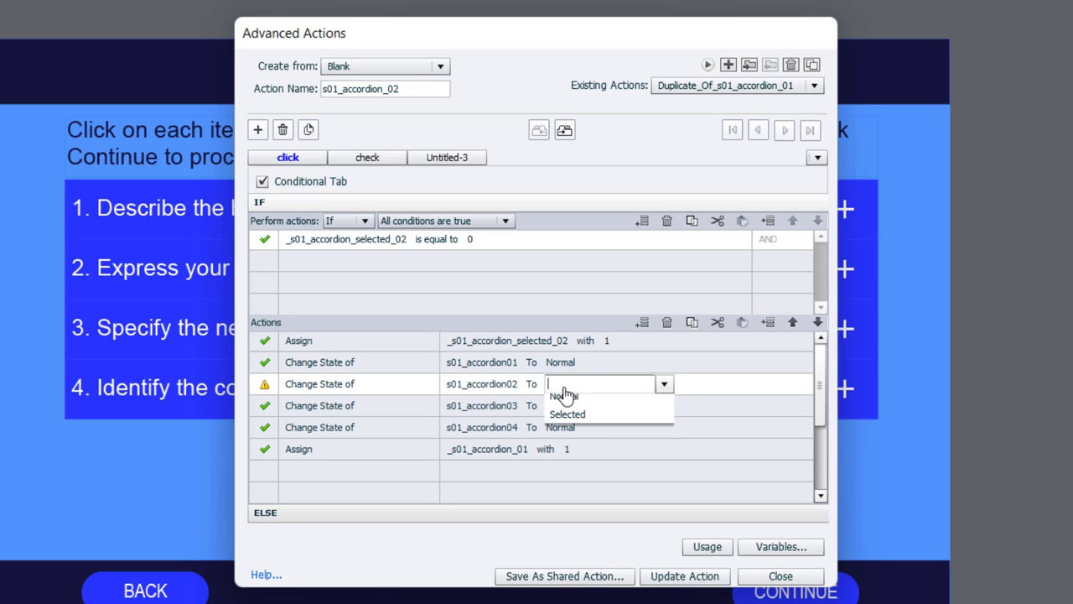
pyautogui.click(566, 415)
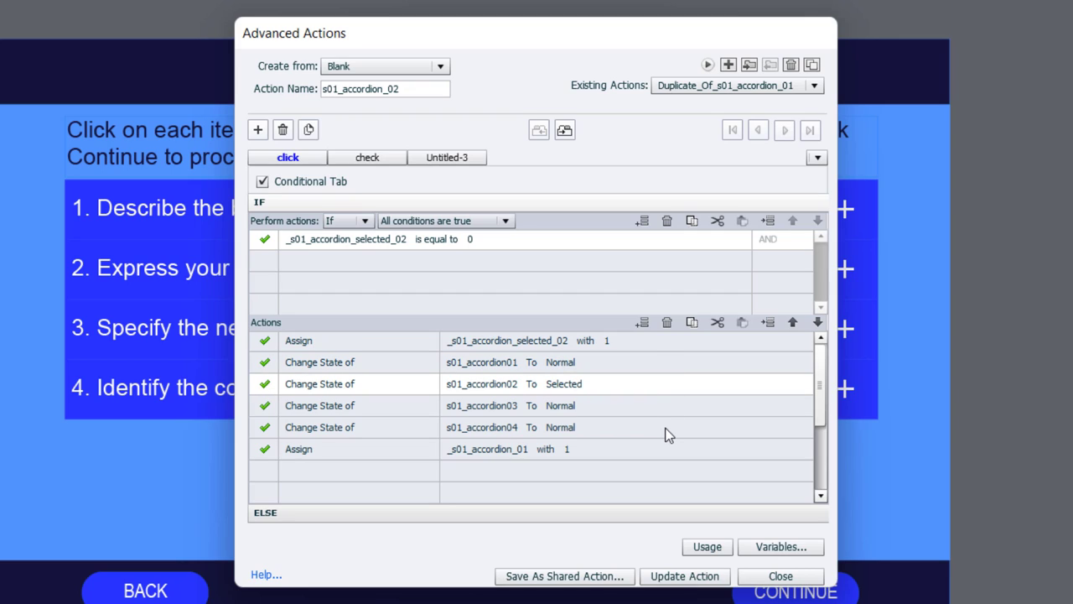
pyautogui.click(487, 449)
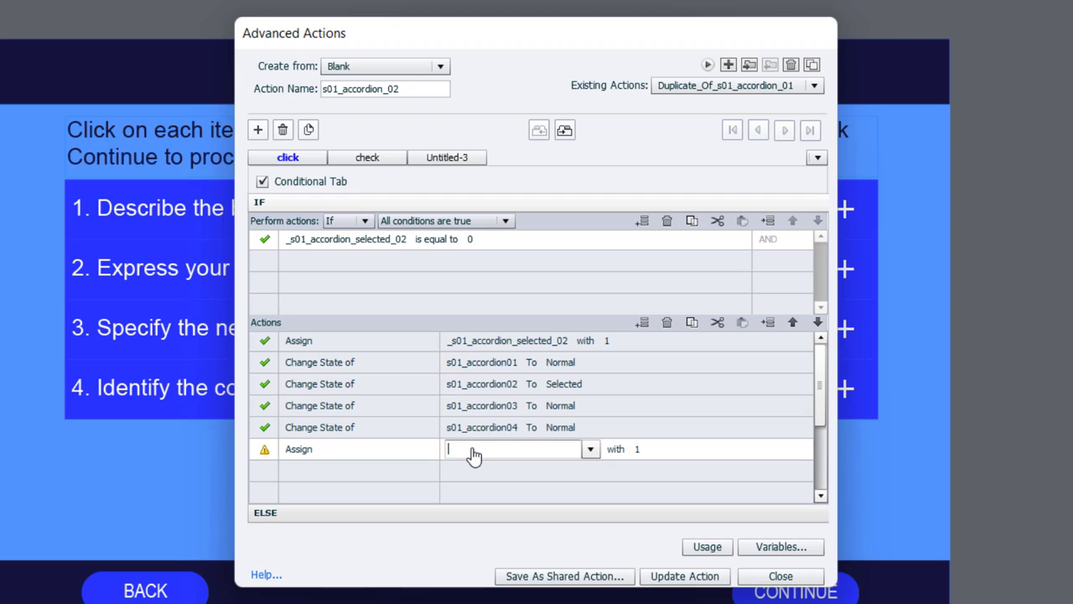
pyautogui.write('02')
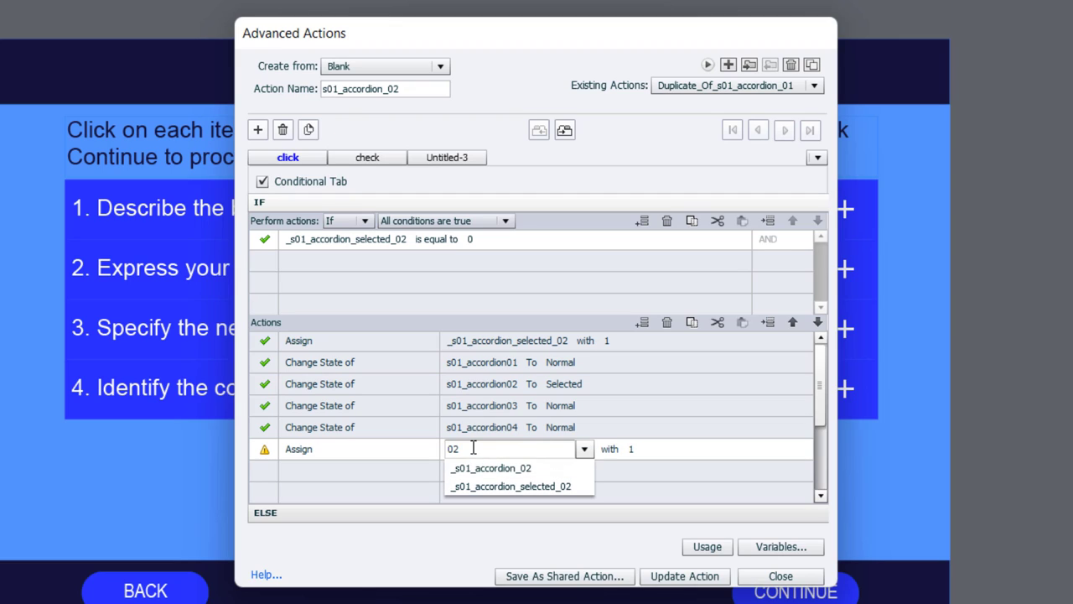
pyautogui.click(490, 467)
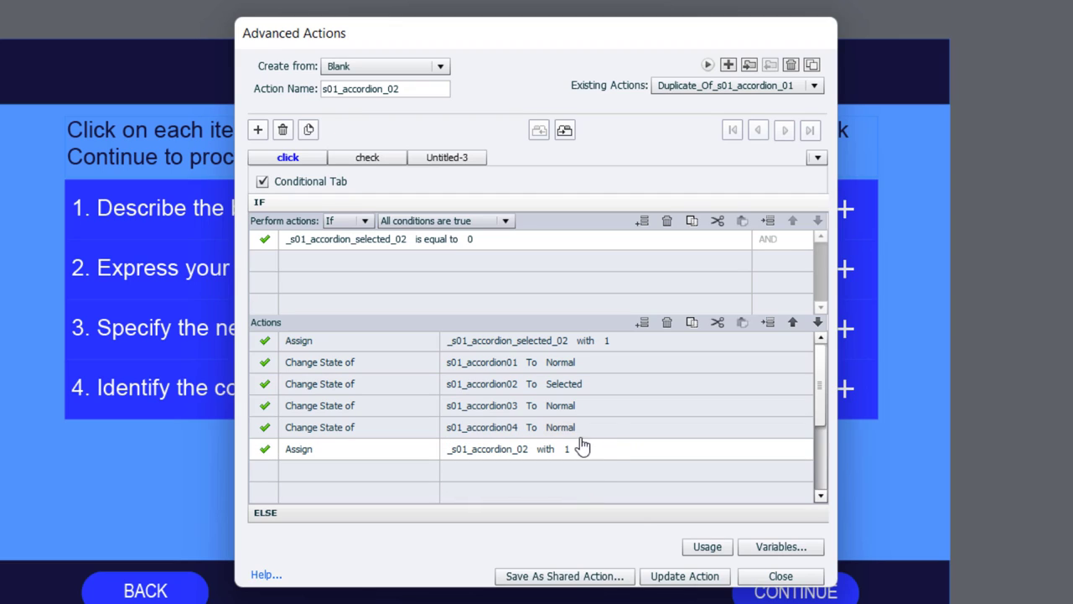
pyautogui.click(684, 577)
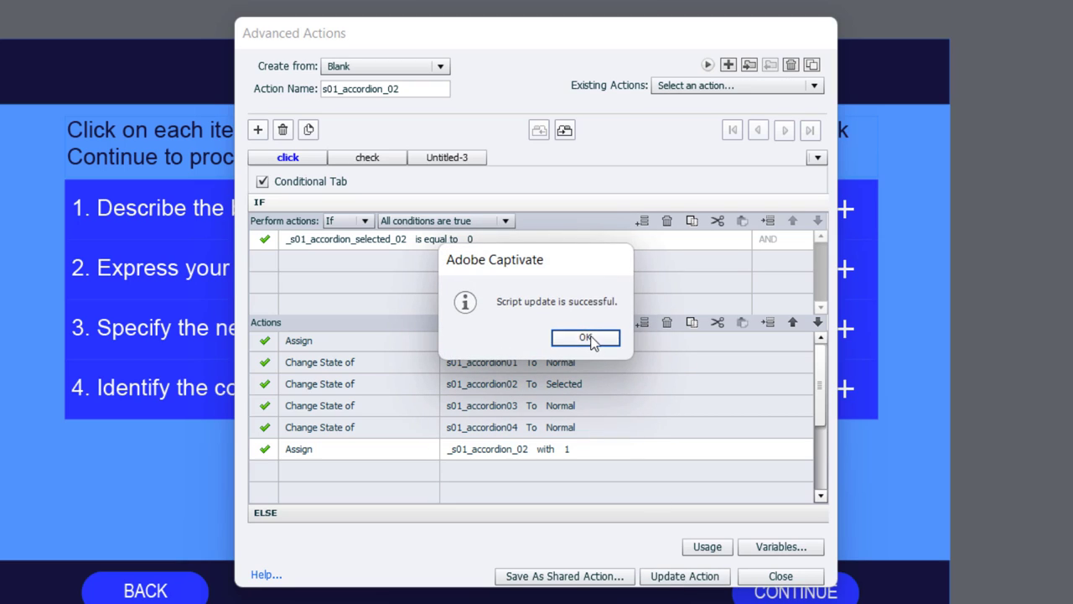
pyautogui.click(585, 337)
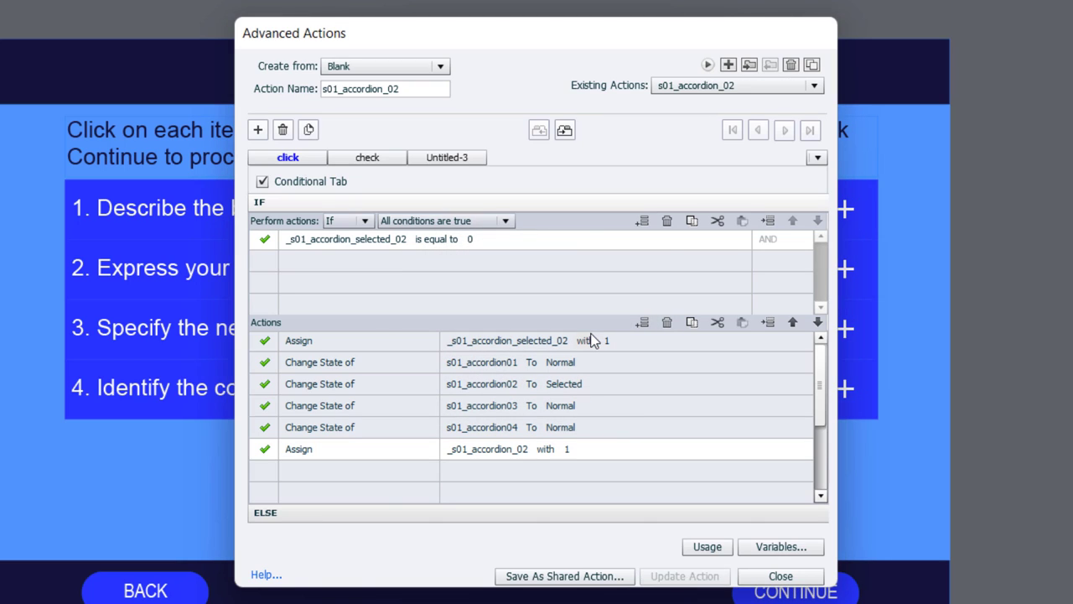
pyautogui.moveTo(812, 64)
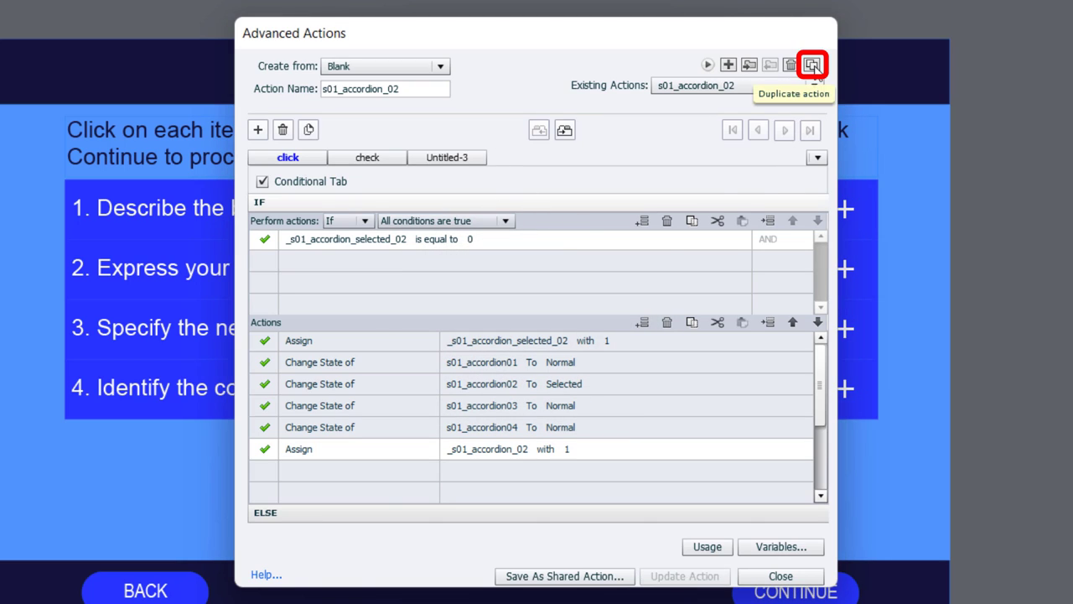
# - Duplicate the action and switch its condition and first Assign to _s01_accordion_selected_03
pyautogui.click(812, 64)
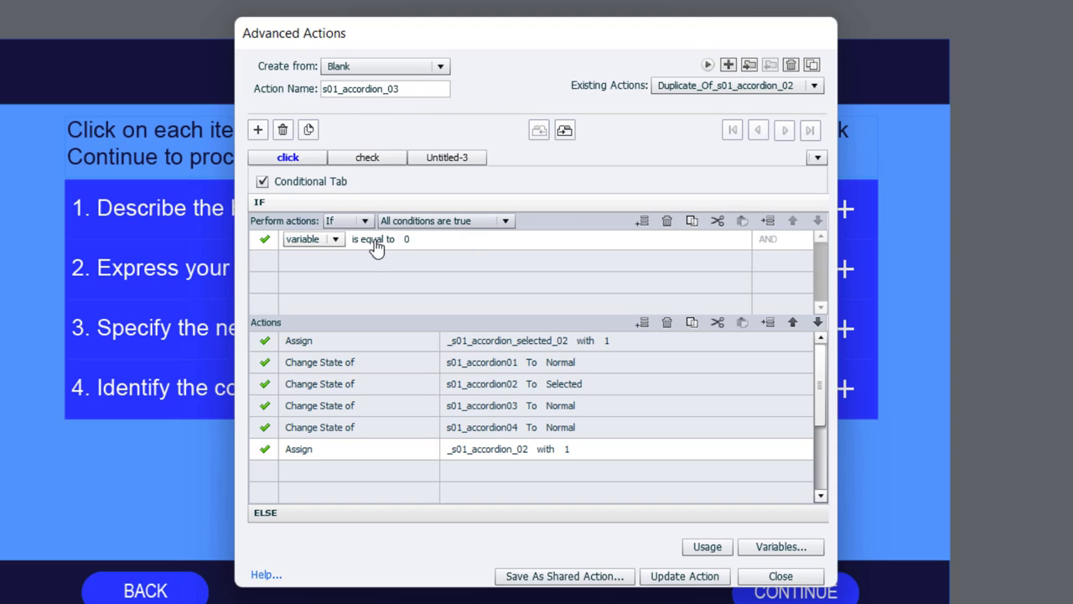
pyautogui.click(336, 238)
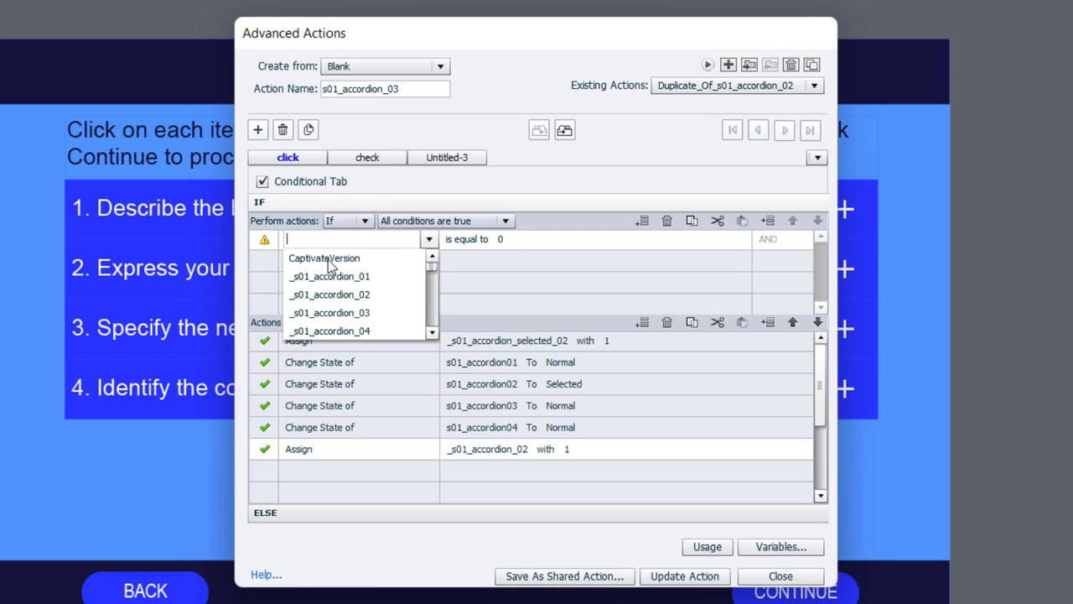
pyautogui.click(329, 330)
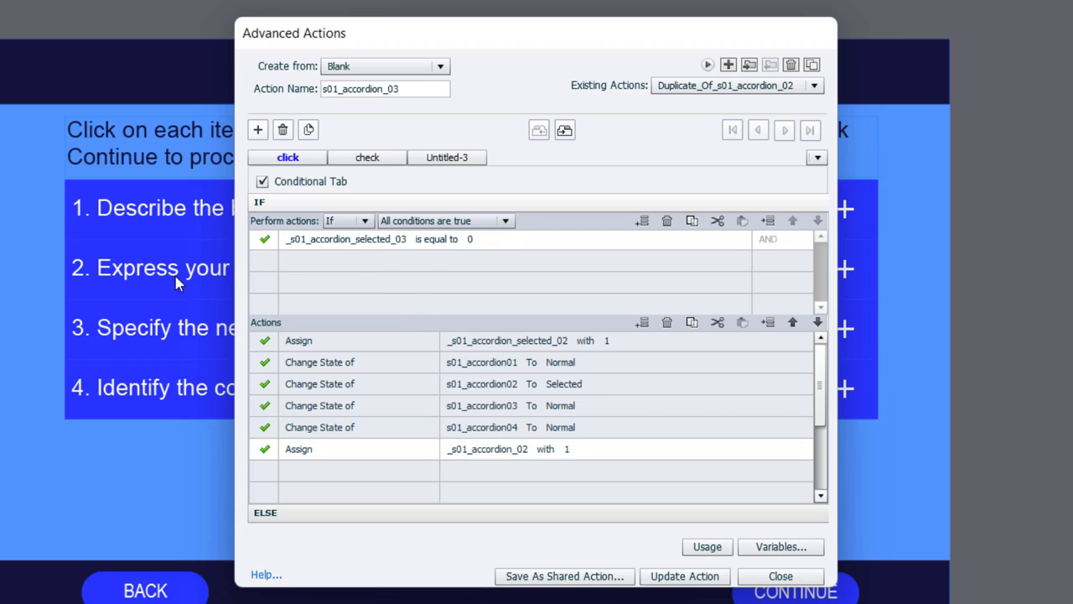
pyautogui.click(516, 340)
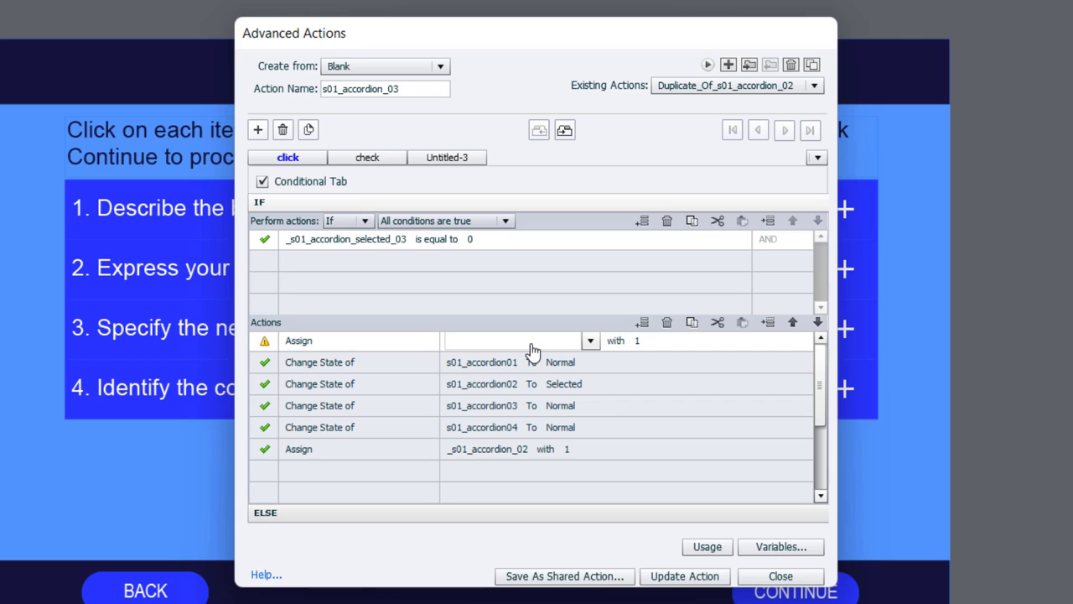
pyautogui.click(518, 339)
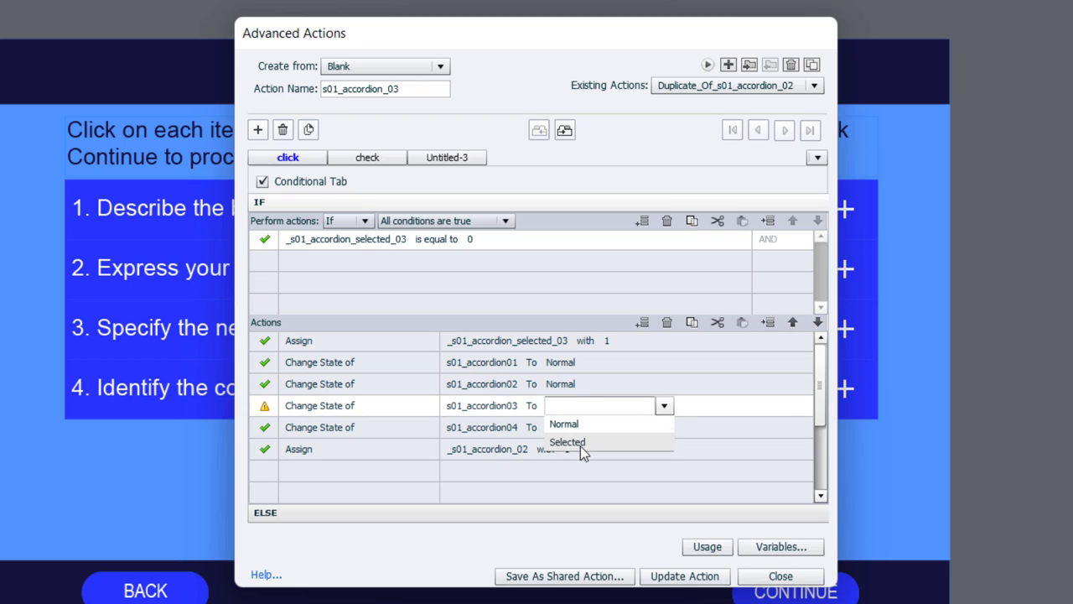
# - Set accordion03 Selected, assign _s01_accordion_03 to 1, and update the s01_accordion_03 action
pyautogui.click(566, 443)
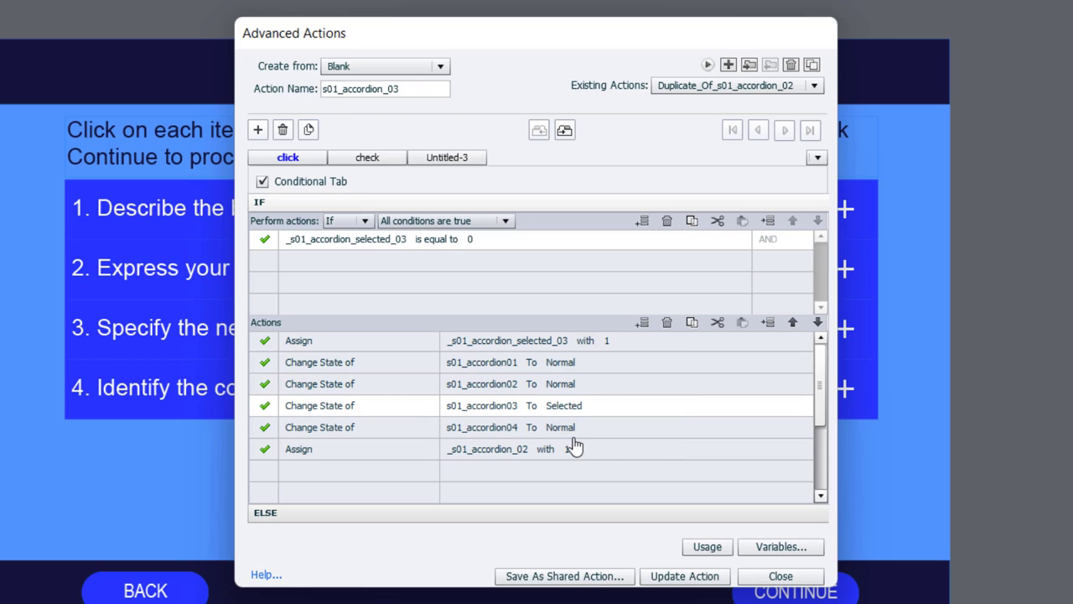
pyautogui.click(507, 450)
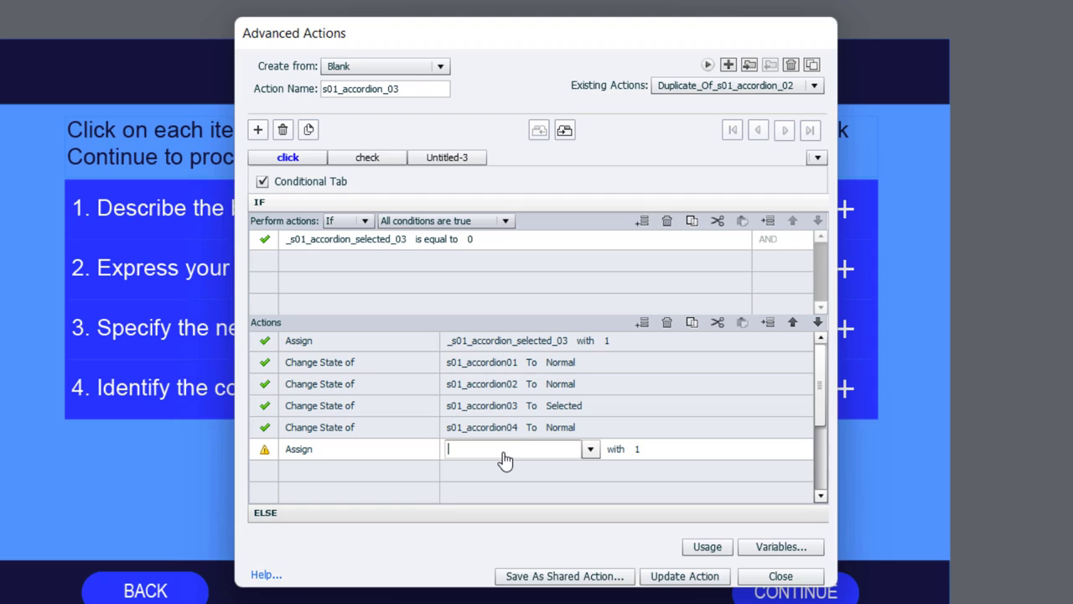
pyautogui.write('03')
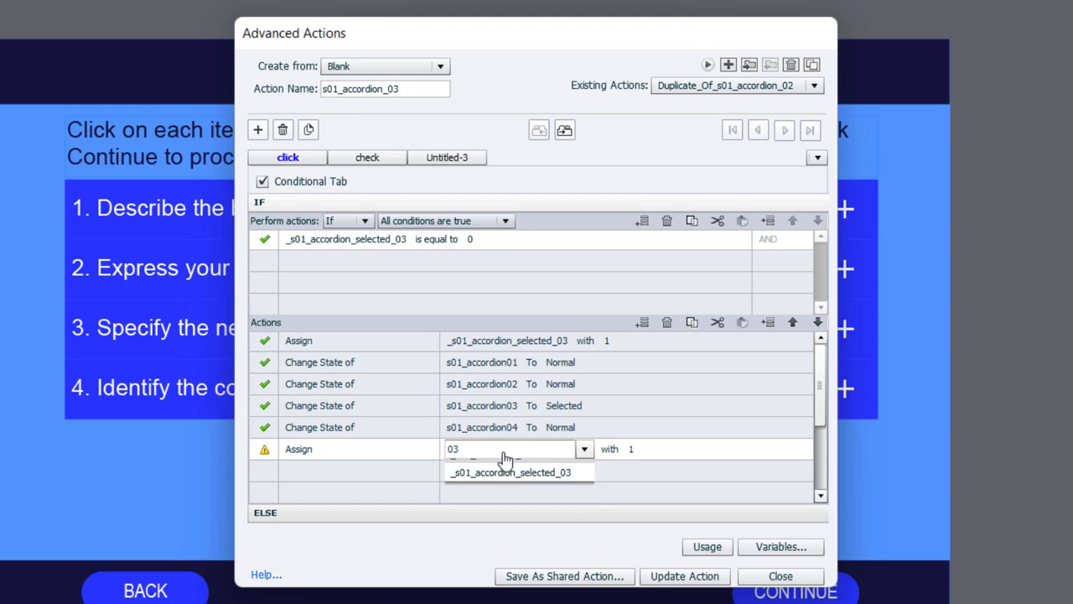
pyautogui.click(684, 577)
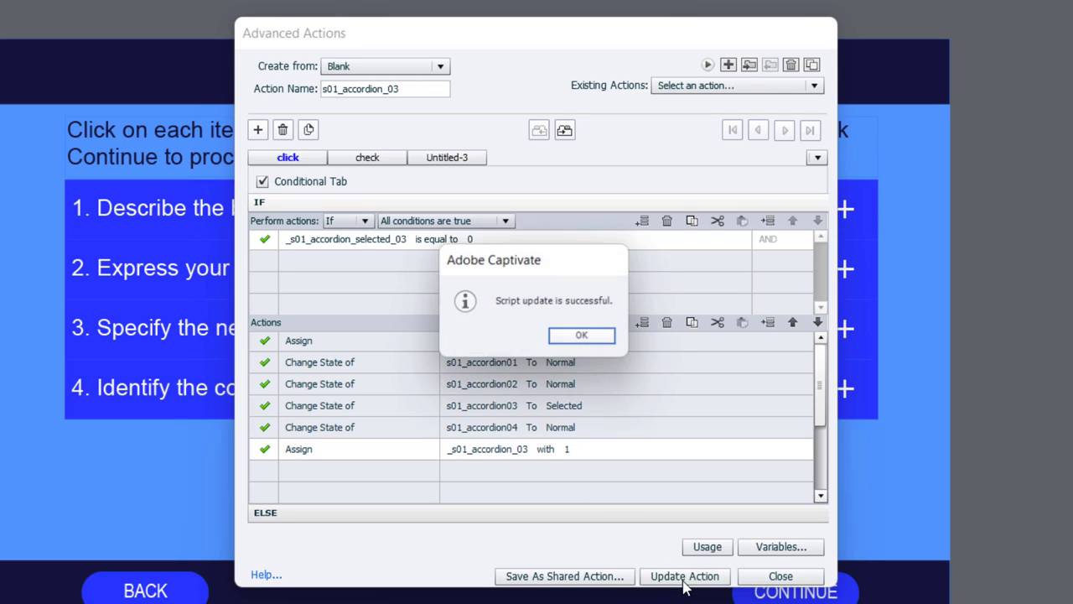
pyautogui.click(581, 336)
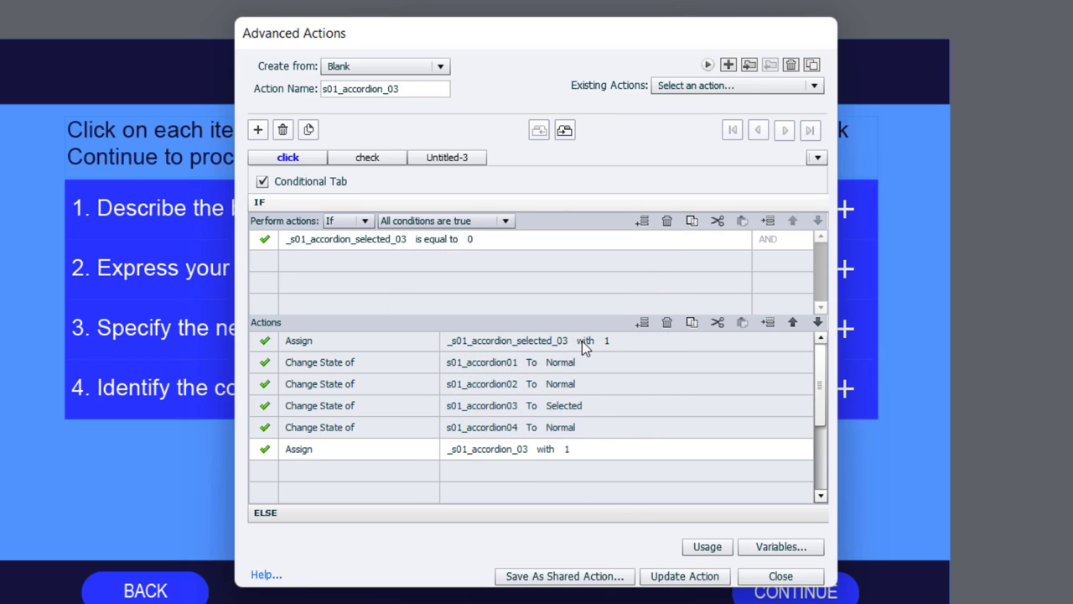
pyautogui.click(811, 64)
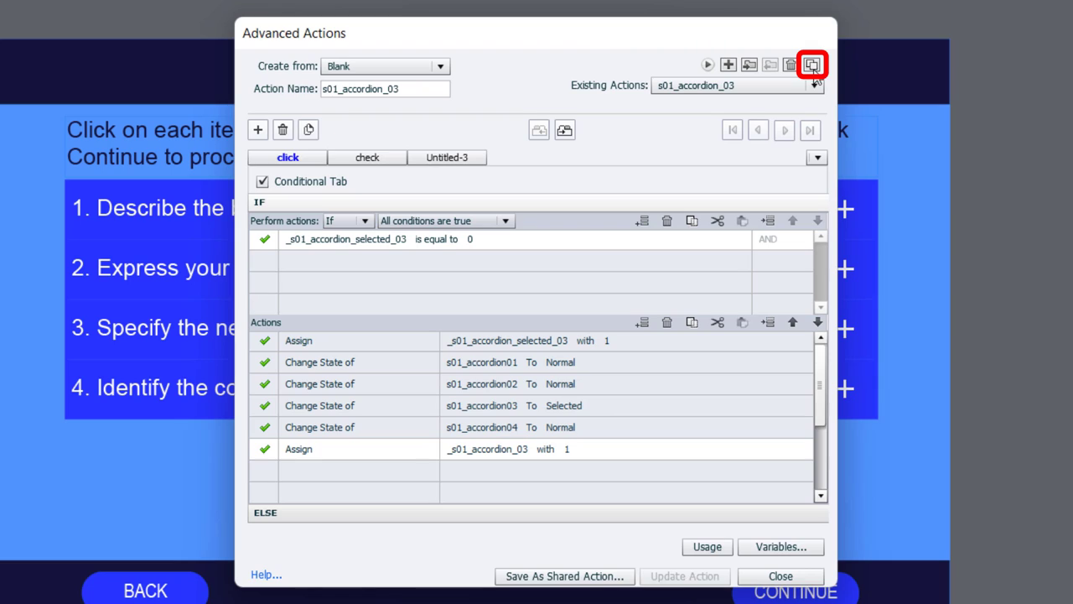
# - Duplicate the action and switch its condition and first Assign to _s01_accordion_selected_04
pyautogui.click(812, 63)
pyautogui.write('4')
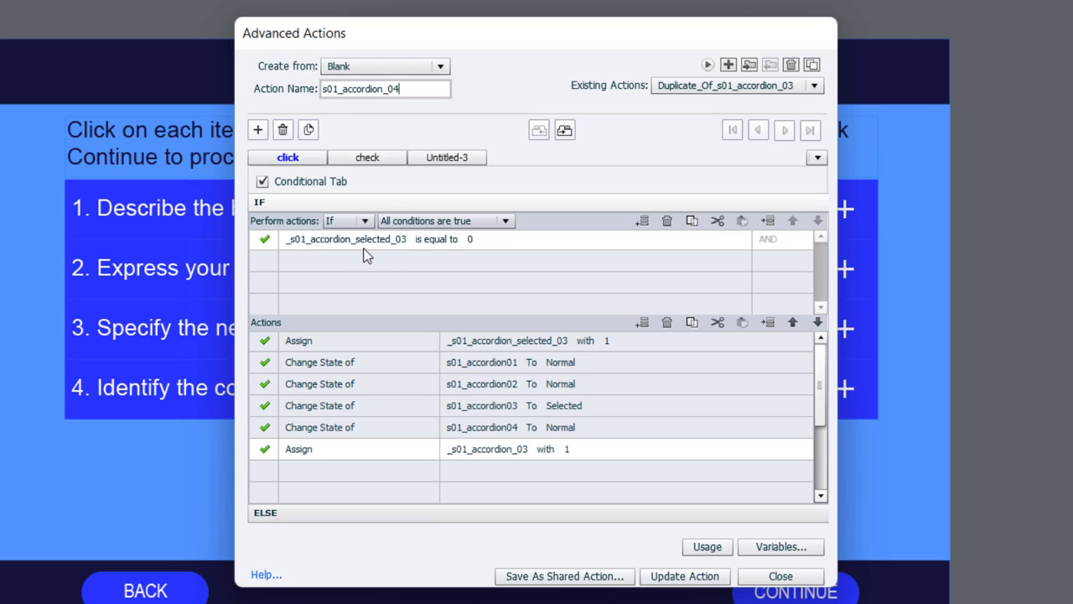
pyautogui.click(346, 239)
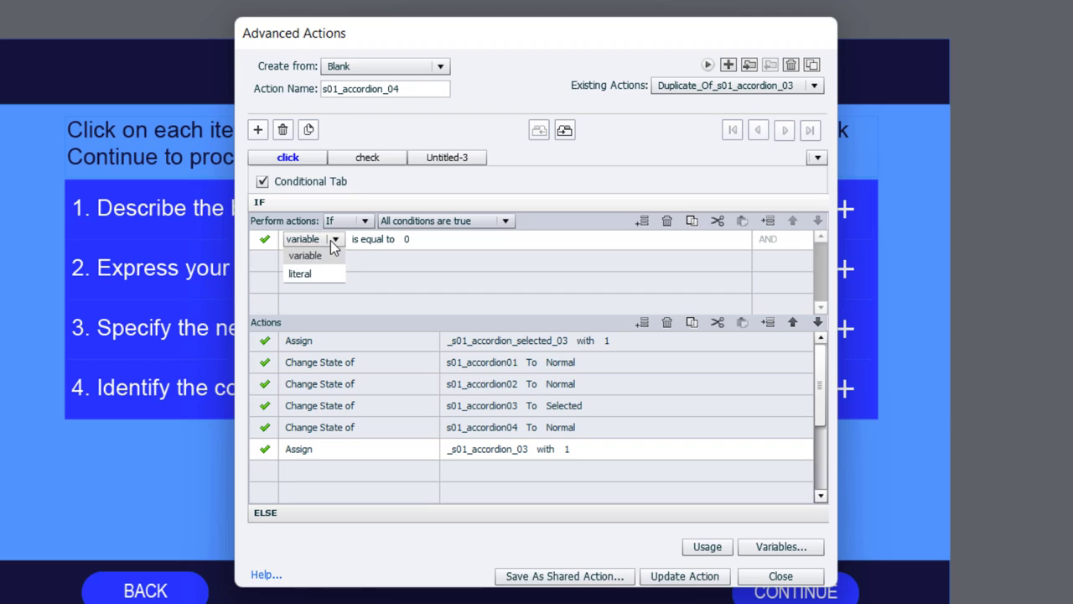
pyautogui.click(334, 238)
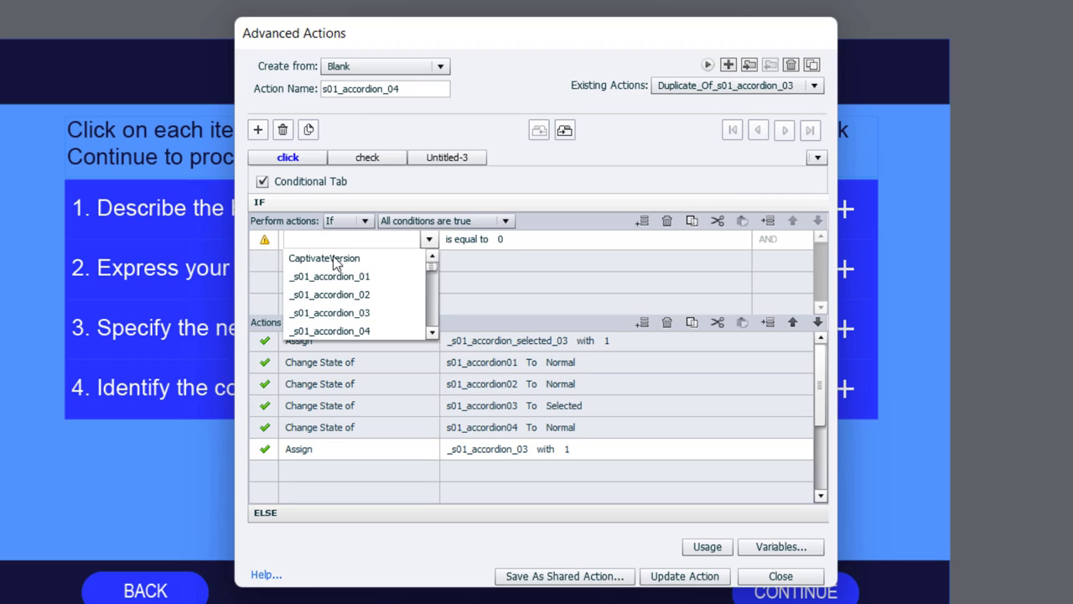
pyautogui.write('04')
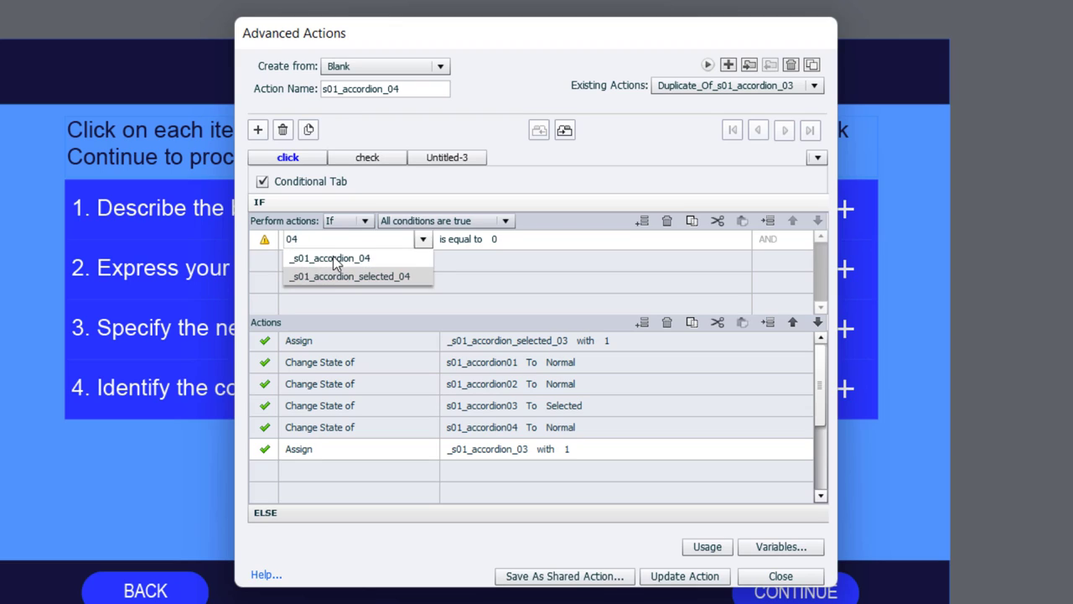
pyautogui.click(348, 275)
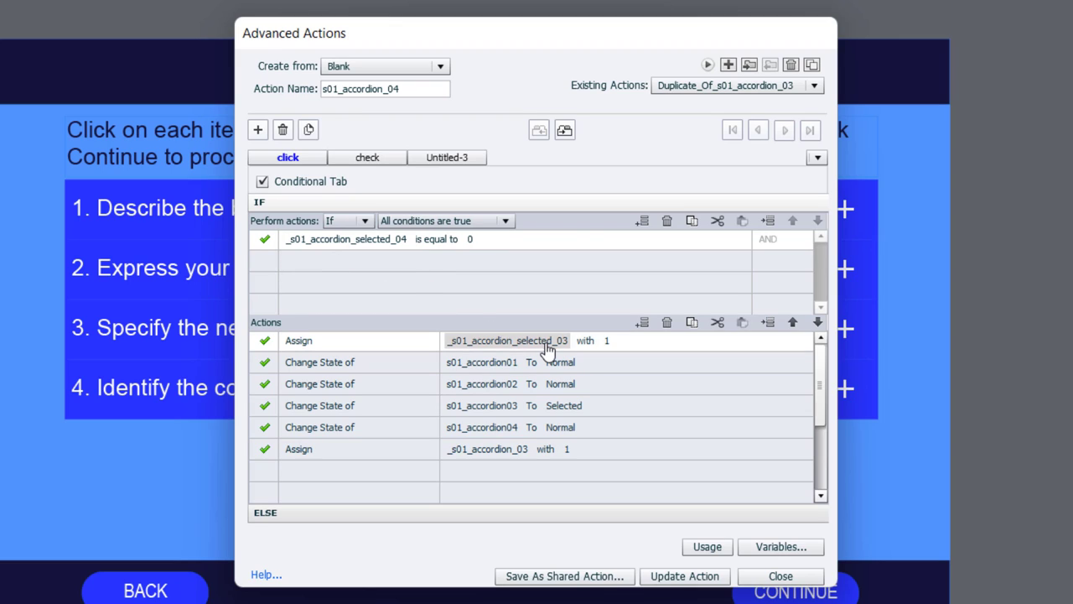
pyautogui.click(503, 340)
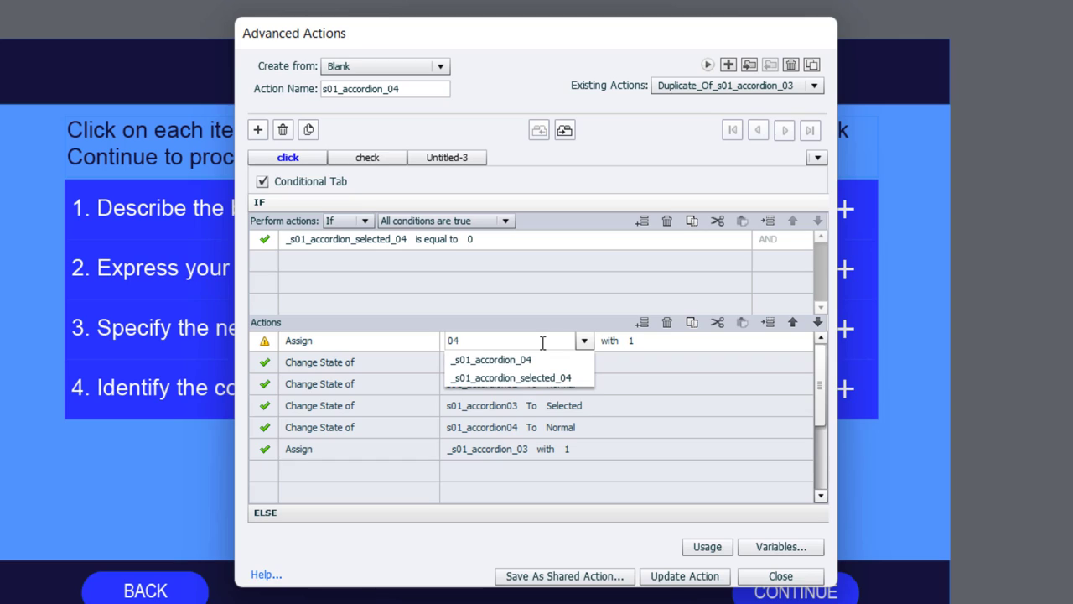
pyautogui.click(510, 377)
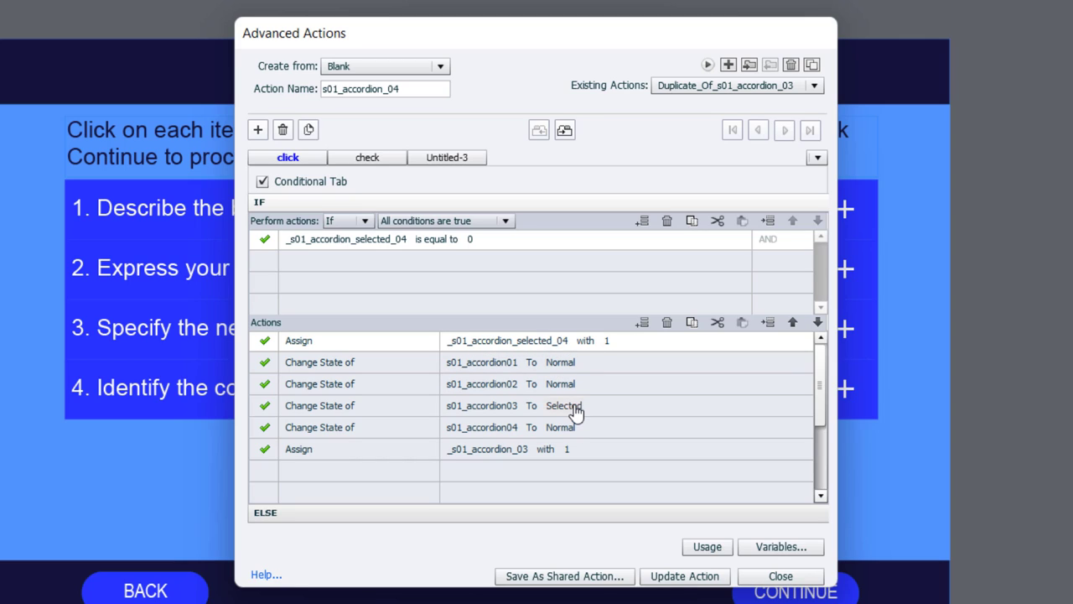
# - Set accordion04 Selected instead of accordion03, assign _s01_accordion_04 to 1, and update the action
pyautogui.click(562, 404)
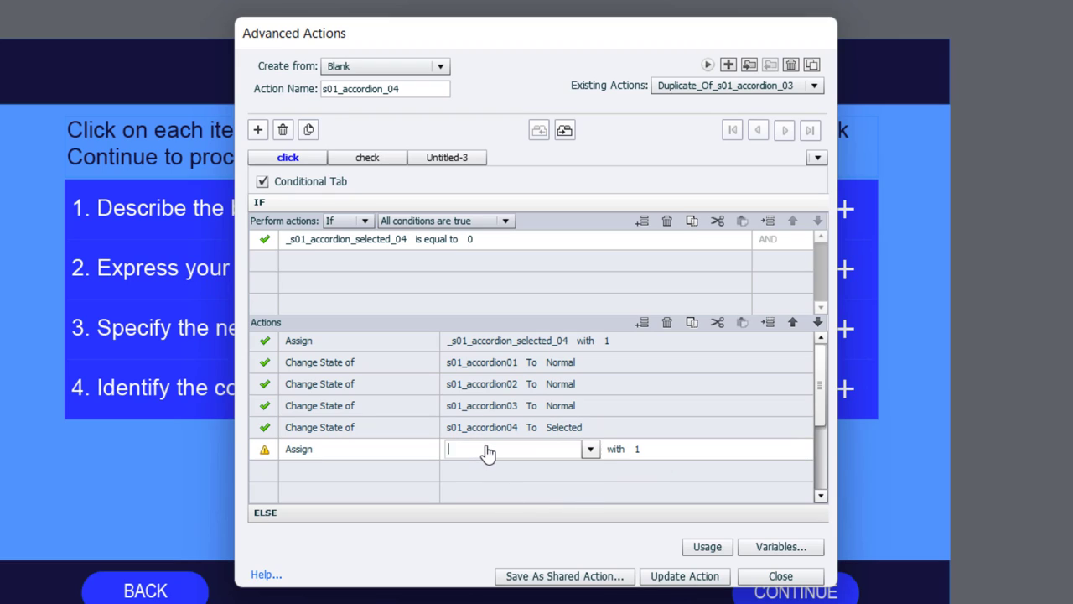
pyautogui.write('04')
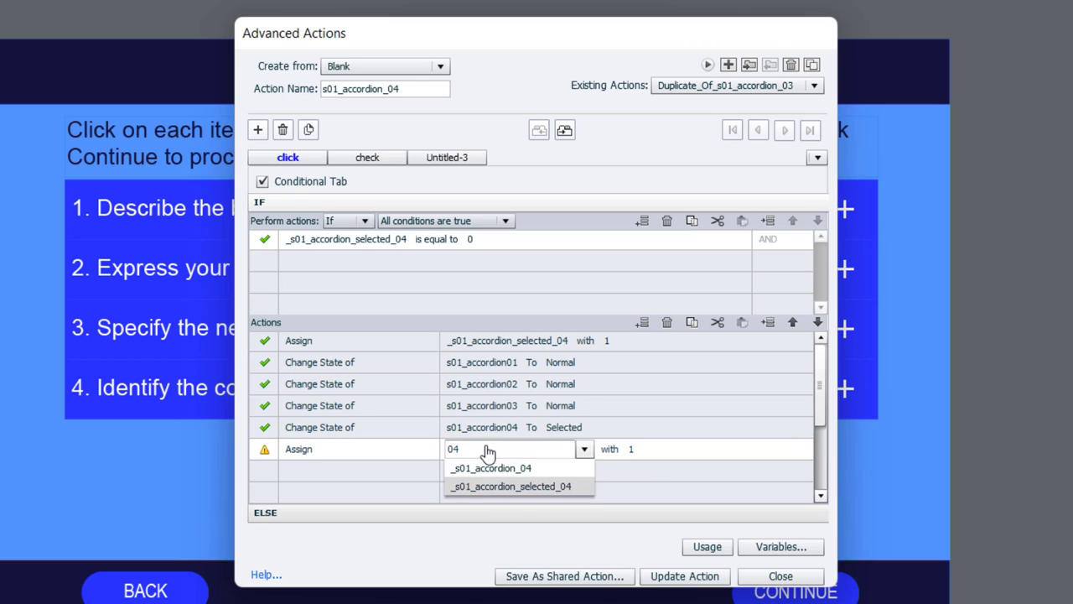
pyautogui.click(510, 486)
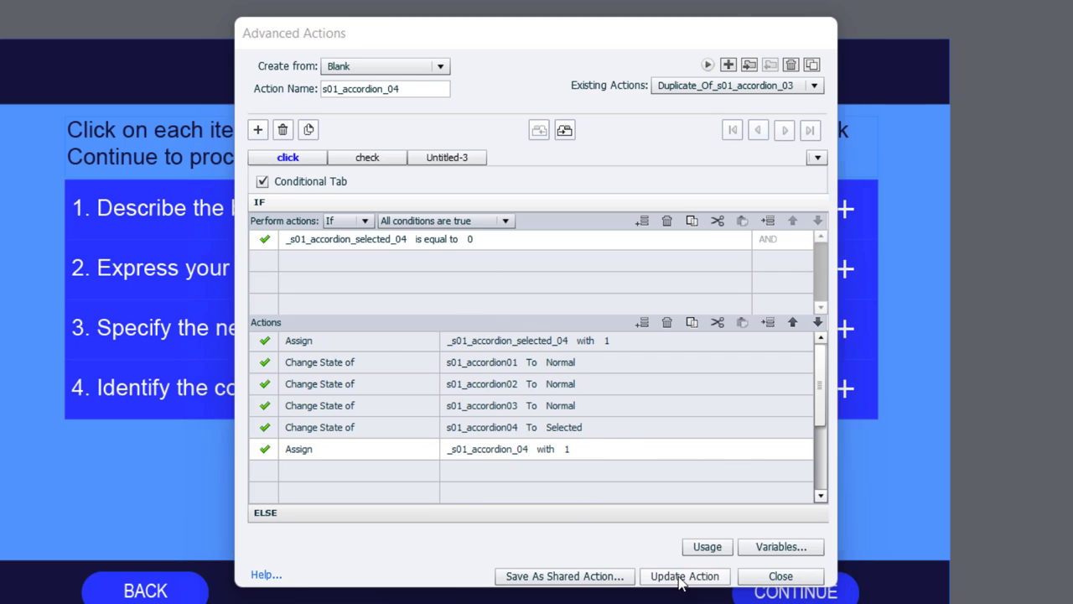
pyautogui.click(684, 577)
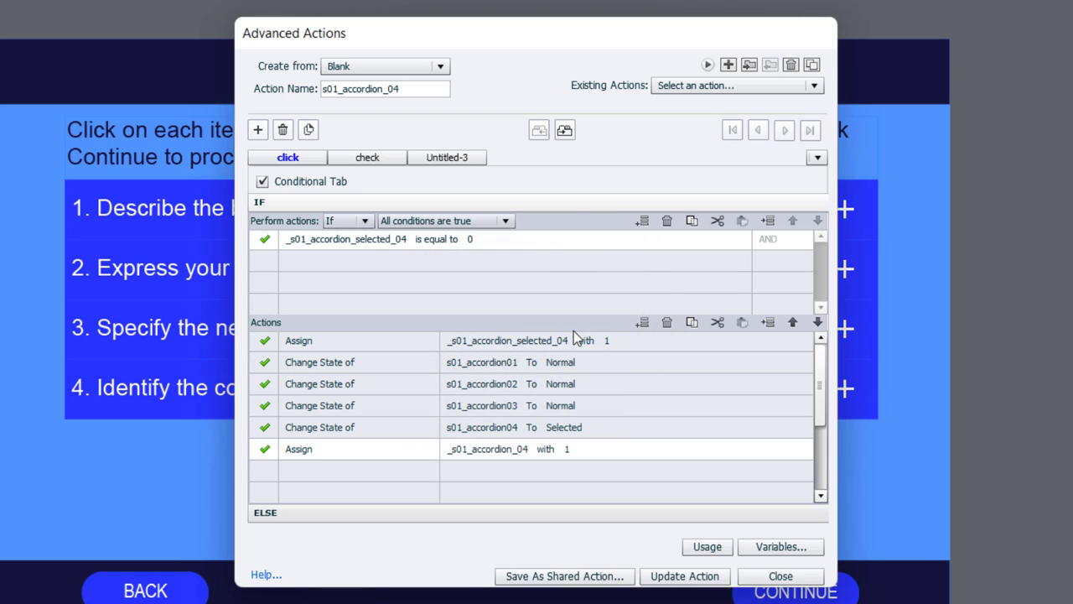
pyautogui.click(684, 577)
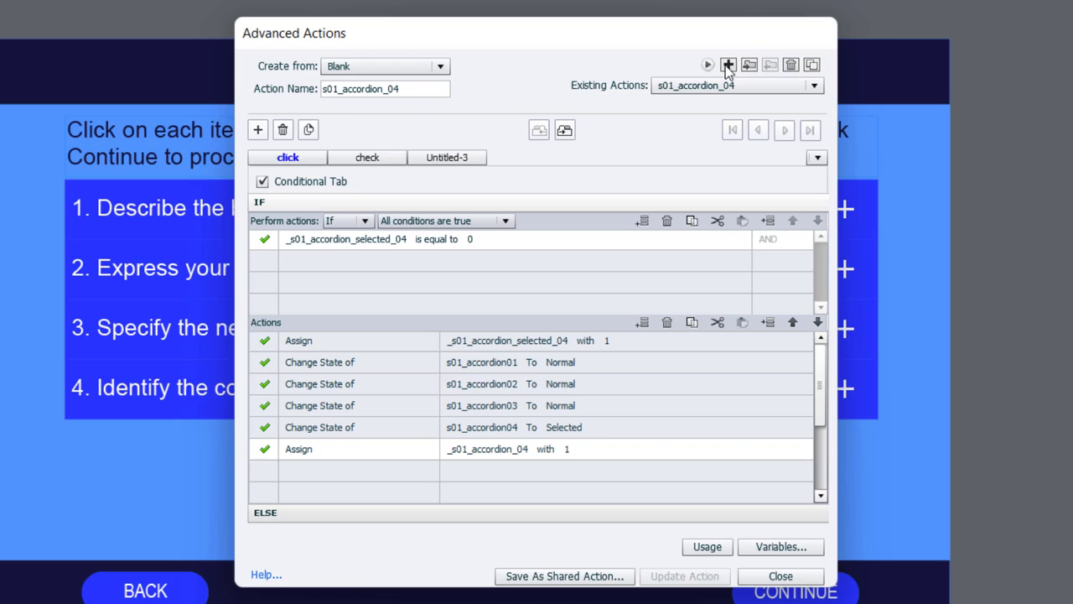
pyautogui.moveTo(728, 63)
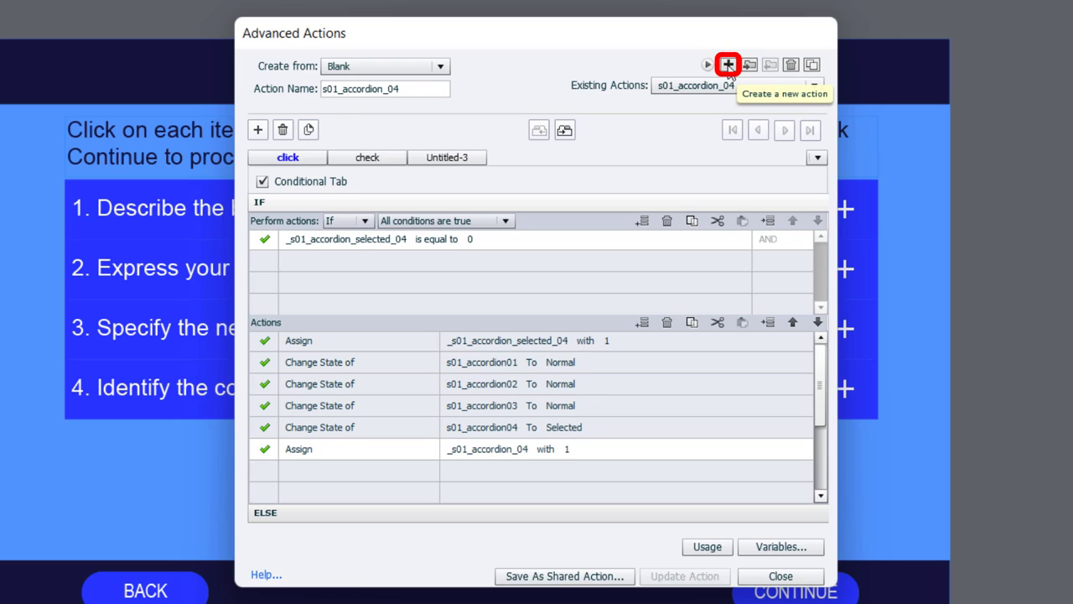
# - Create a blank action named s01_enter with an Assign _s01_accordion_selected_01 = 0 row, duplicated three times
pyautogui.click(728, 64)
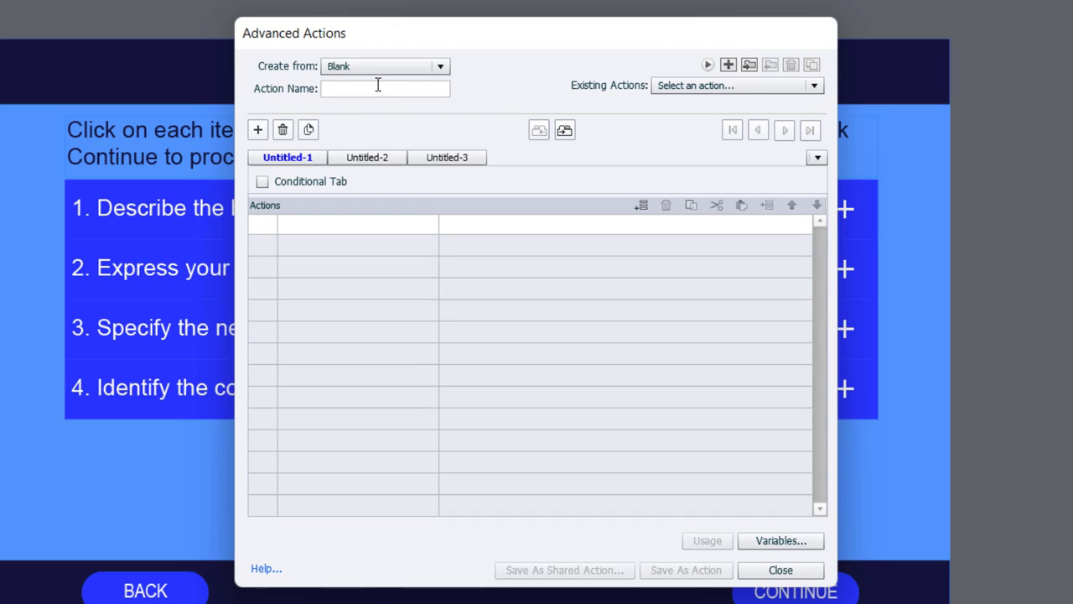
pyautogui.write('s')
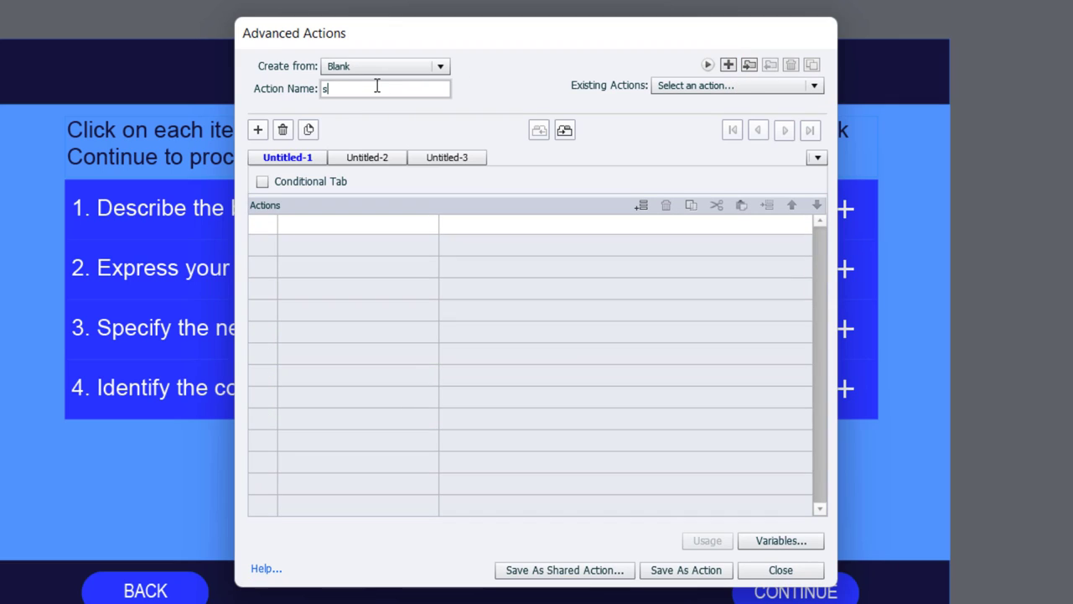
pyautogui.write('01_e')
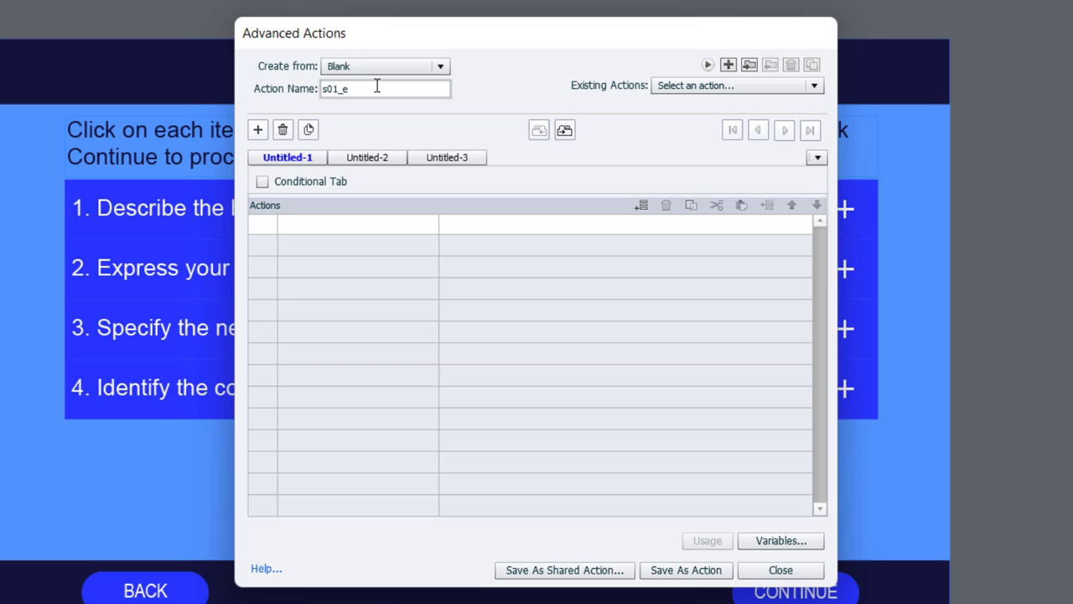
pyautogui.write('nter')
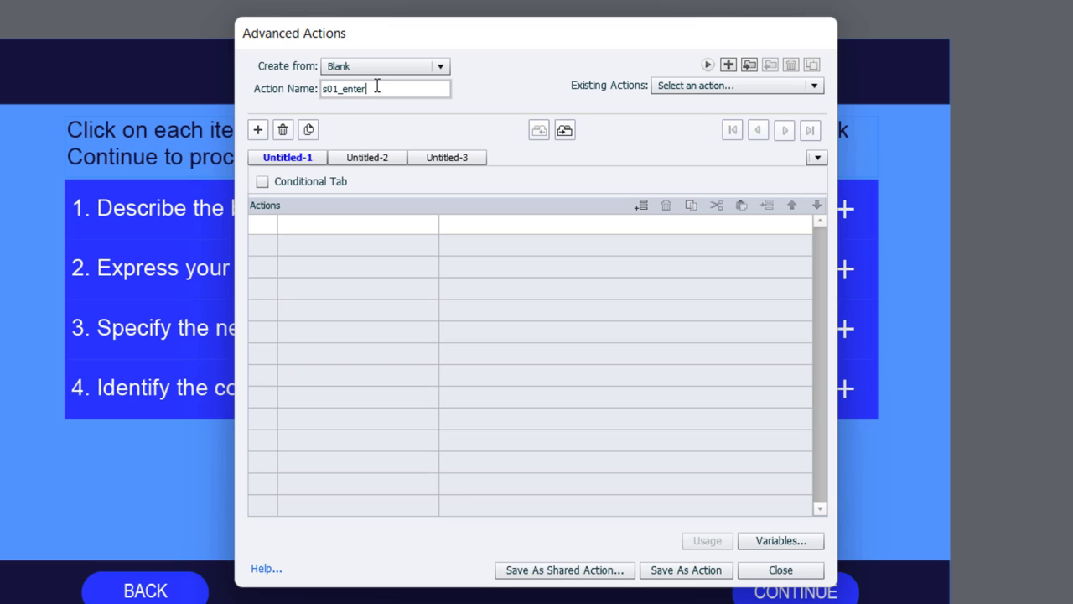
pyautogui.click(343, 223)
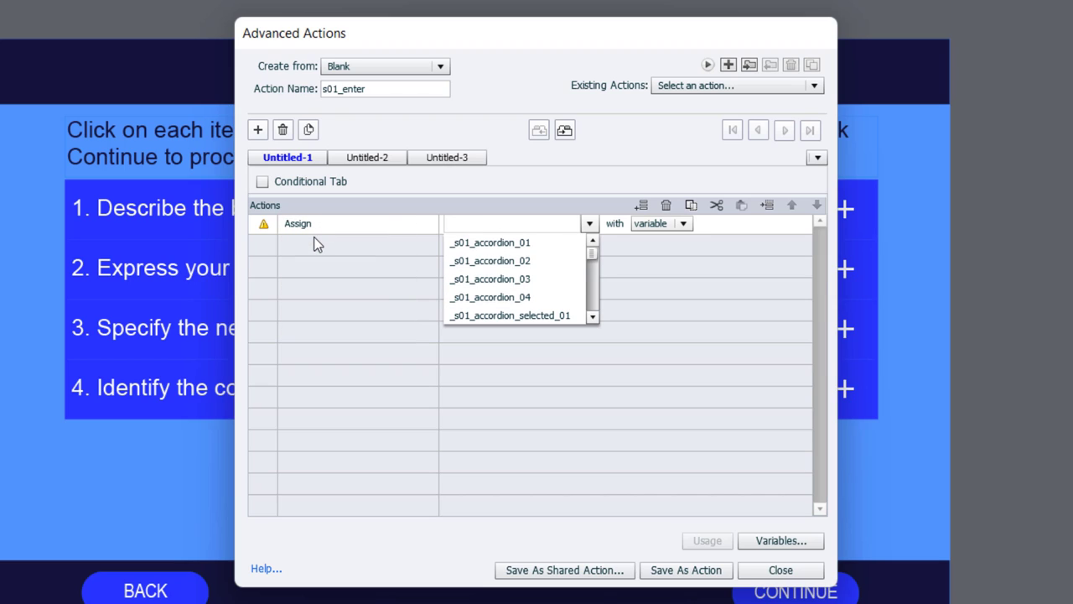
pyautogui.click(510, 315)
pyautogui.write('0')
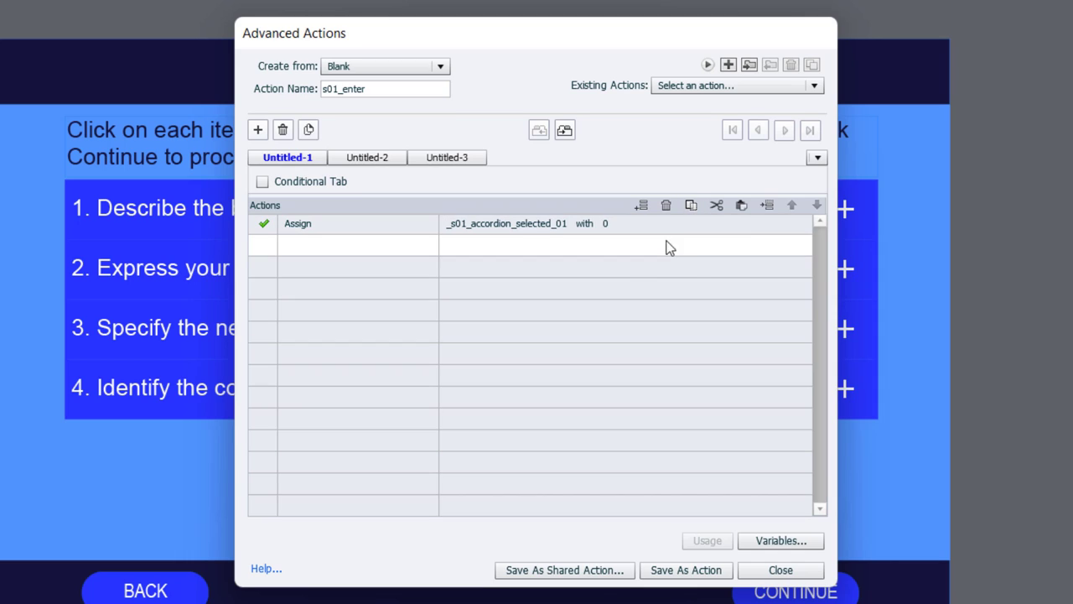
pyautogui.click(742, 205)
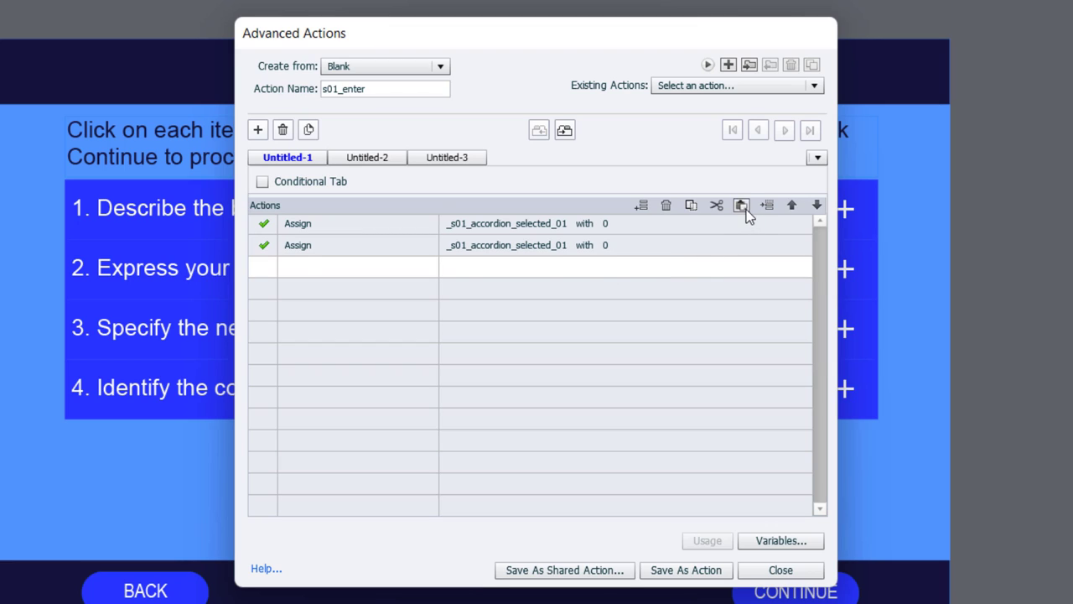
pyautogui.click(742, 205)
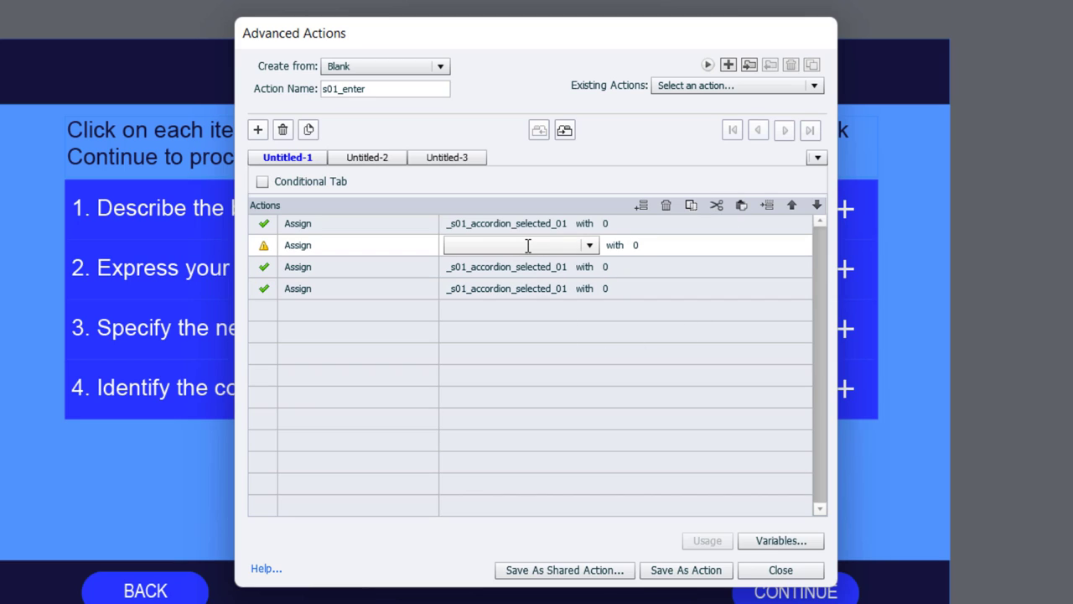
# - Retarget the copies to _s01_accordion_selected_02, _03 and _04, then close Advanced Actions
pyautogui.click(590, 245)
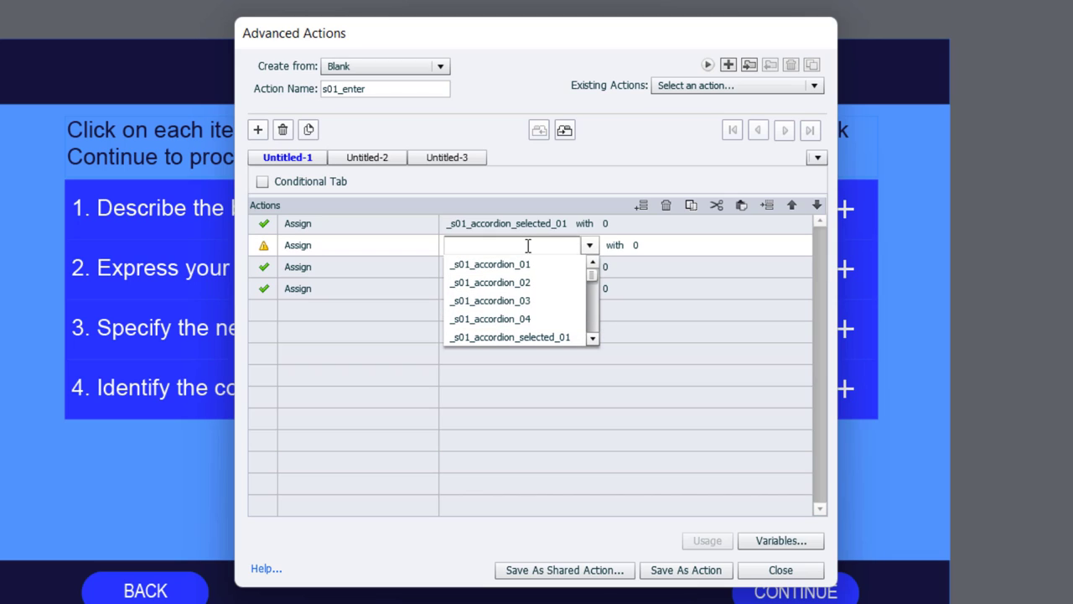
pyautogui.write('02')
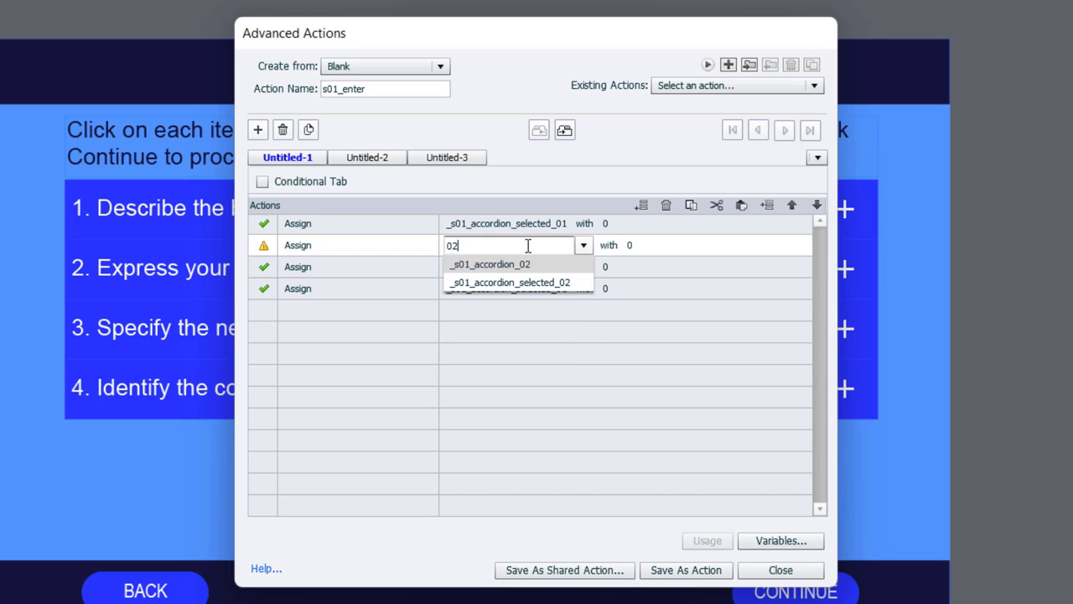
pyautogui.click(510, 281)
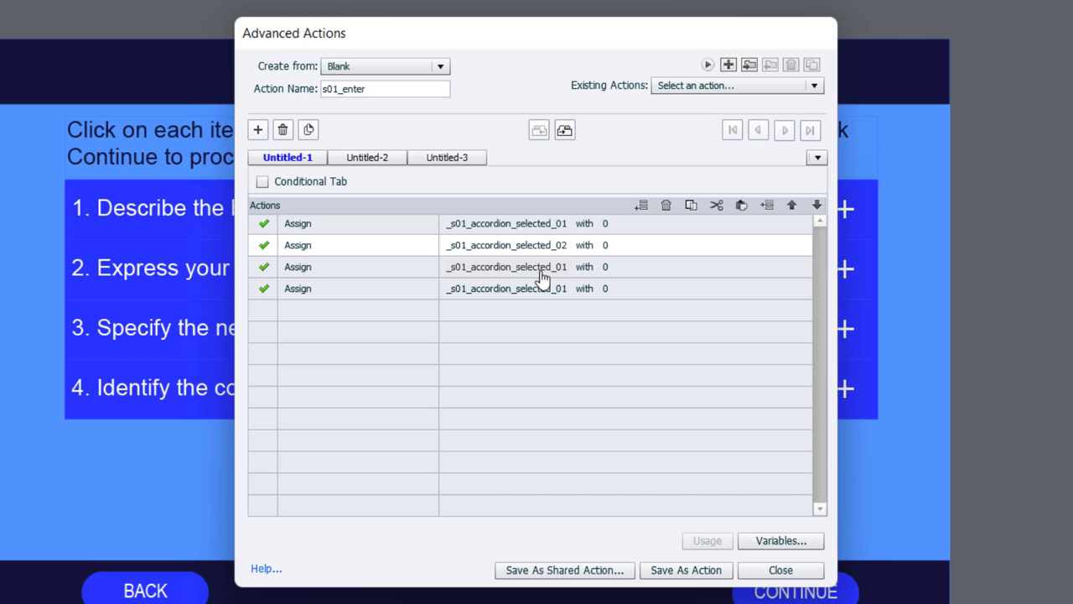
pyautogui.click(506, 266)
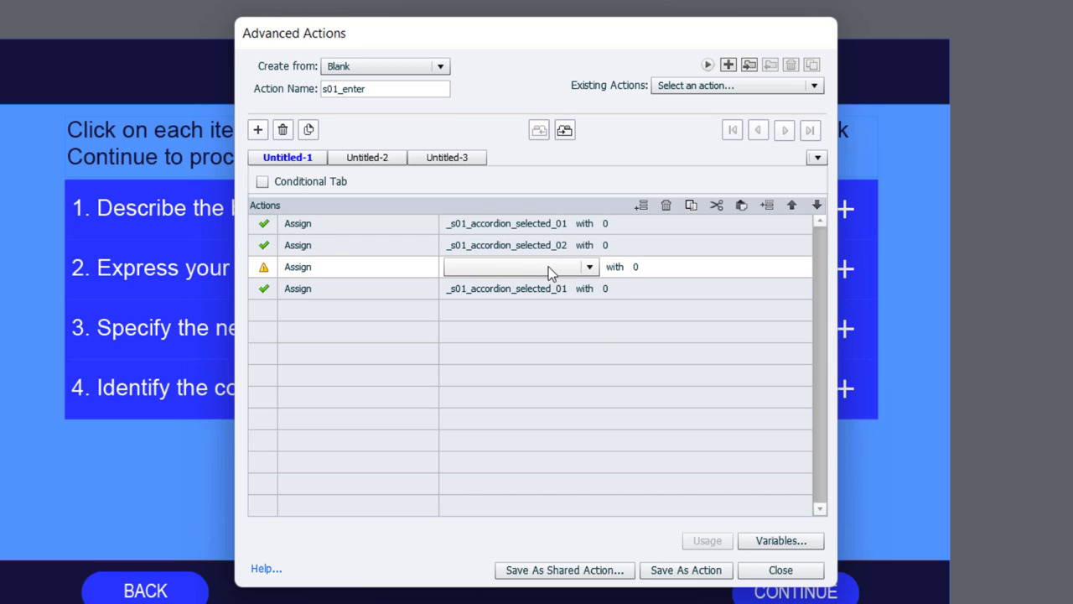
pyautogui.write('03')
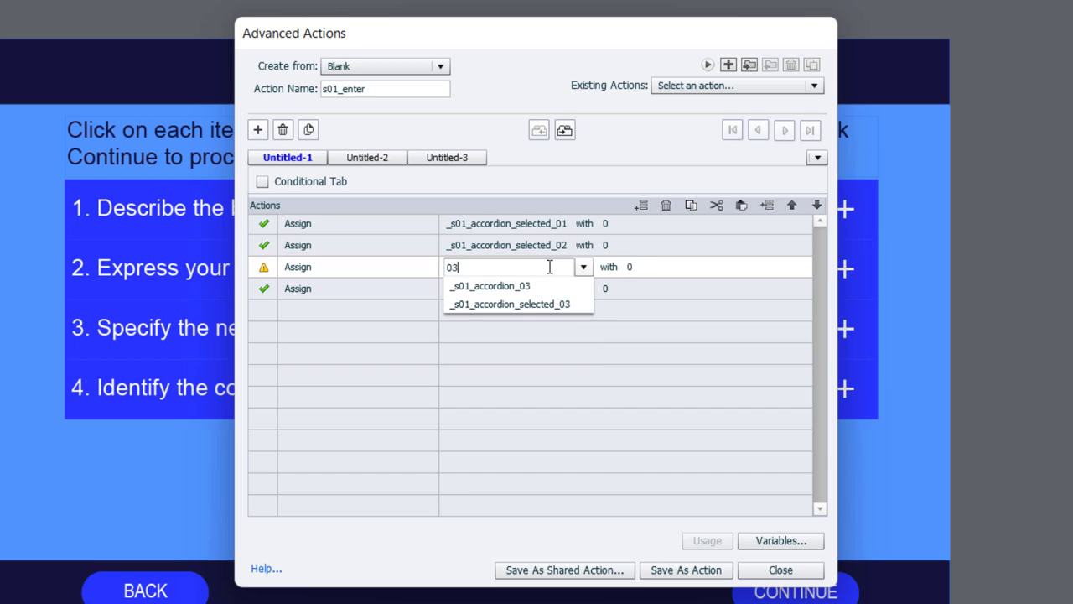
pyautogui.click(510, 303)
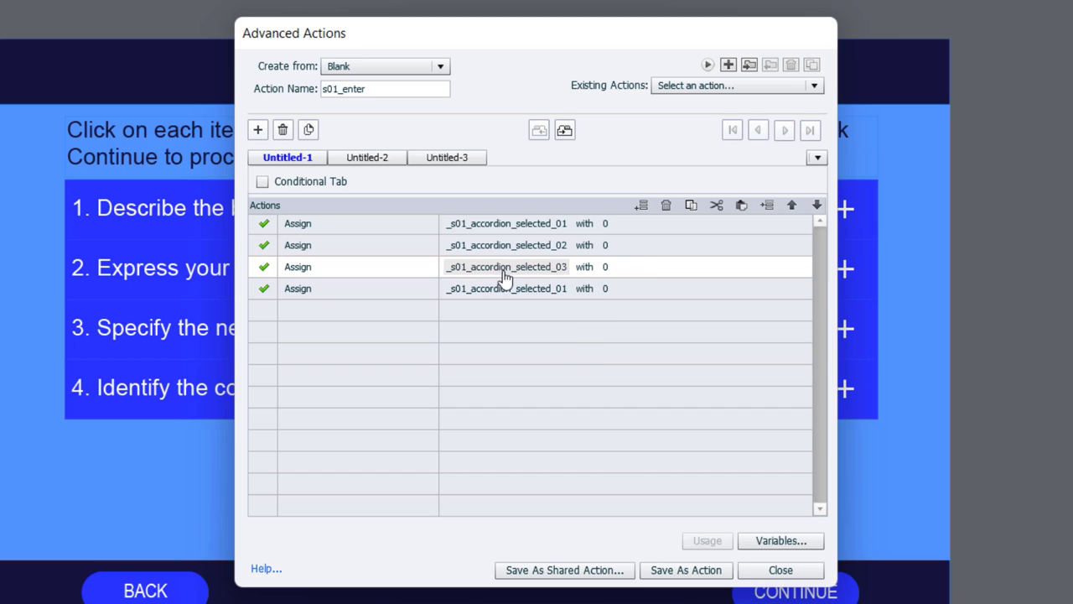
pyautogui.click(507, 289)
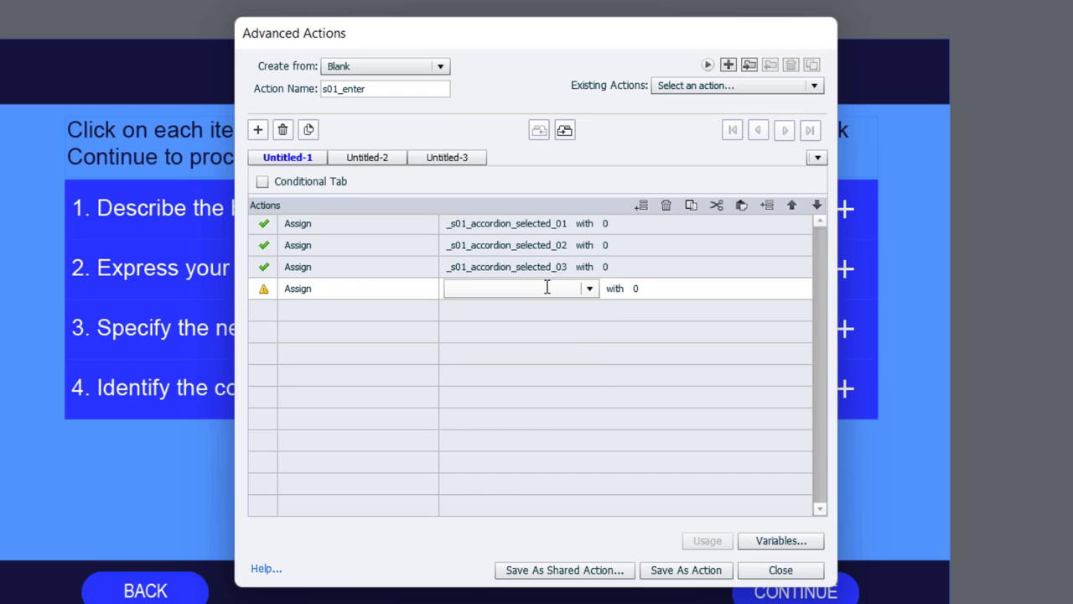
pyautogui.write('04')
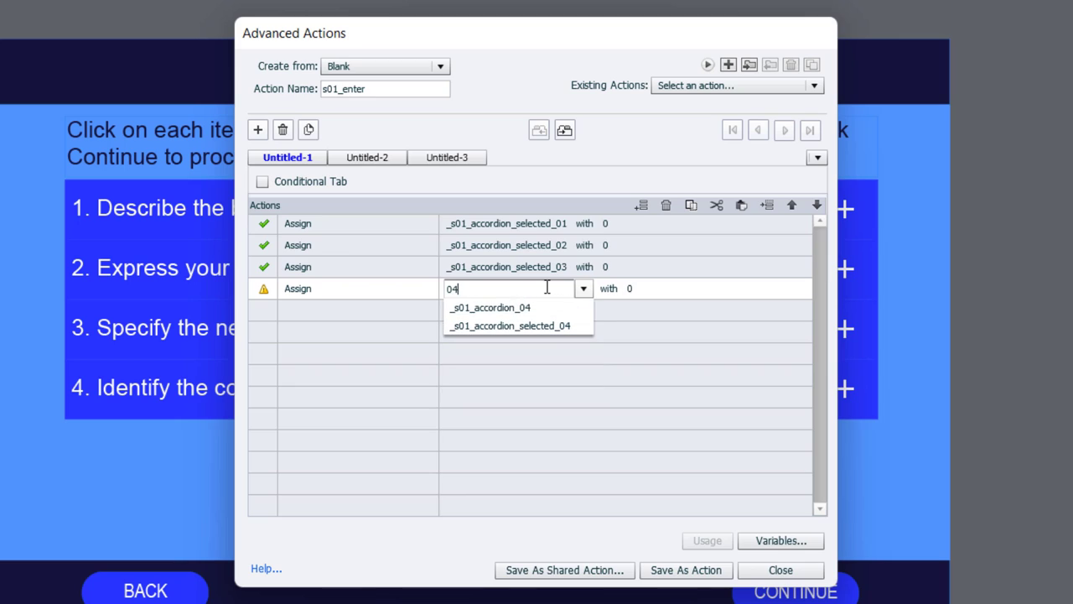
pyautogui.click(509, 325)
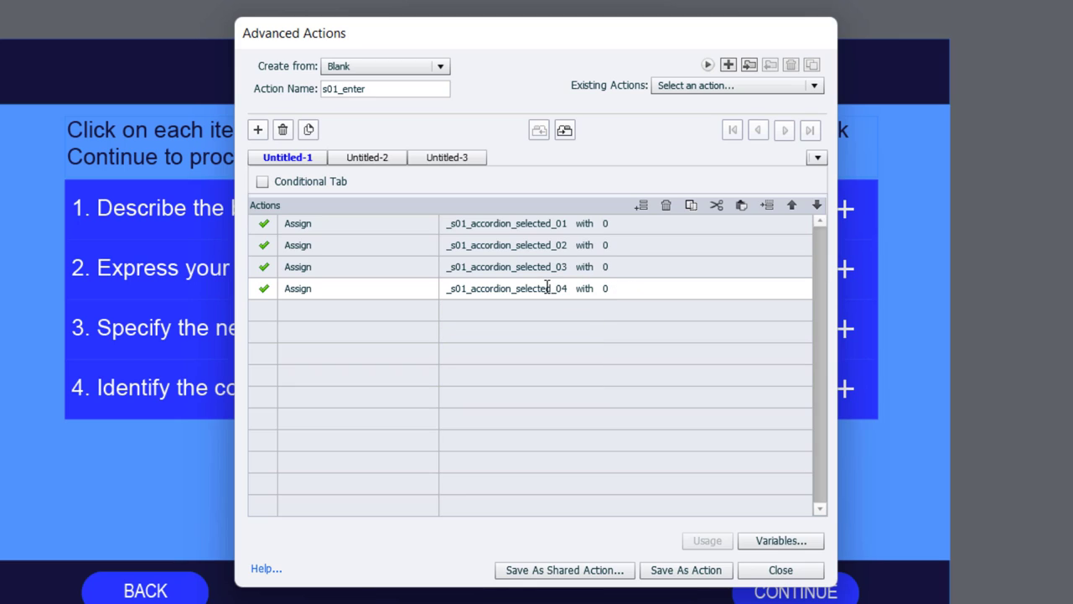
pyautogui.moveTo(677, 560)
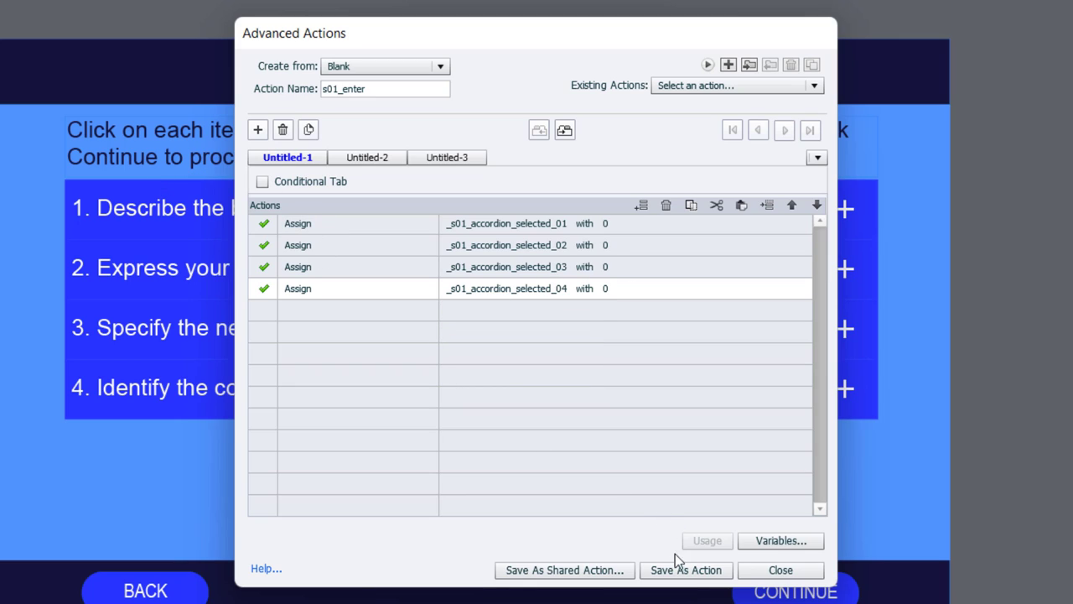
pyautogui.moveTo(686, 570)
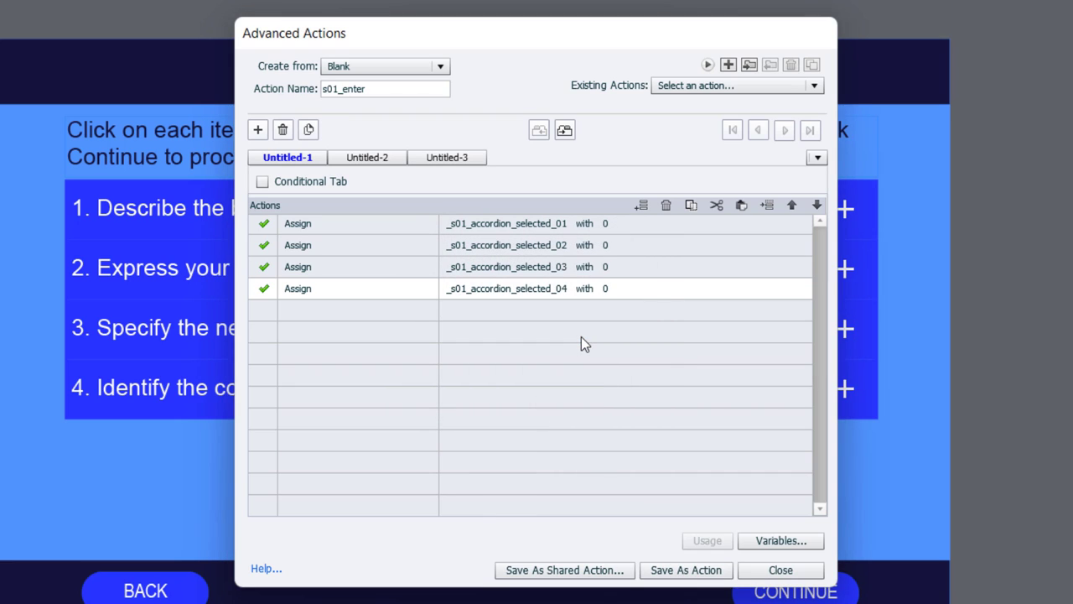
pyautogui.click(779, 570)
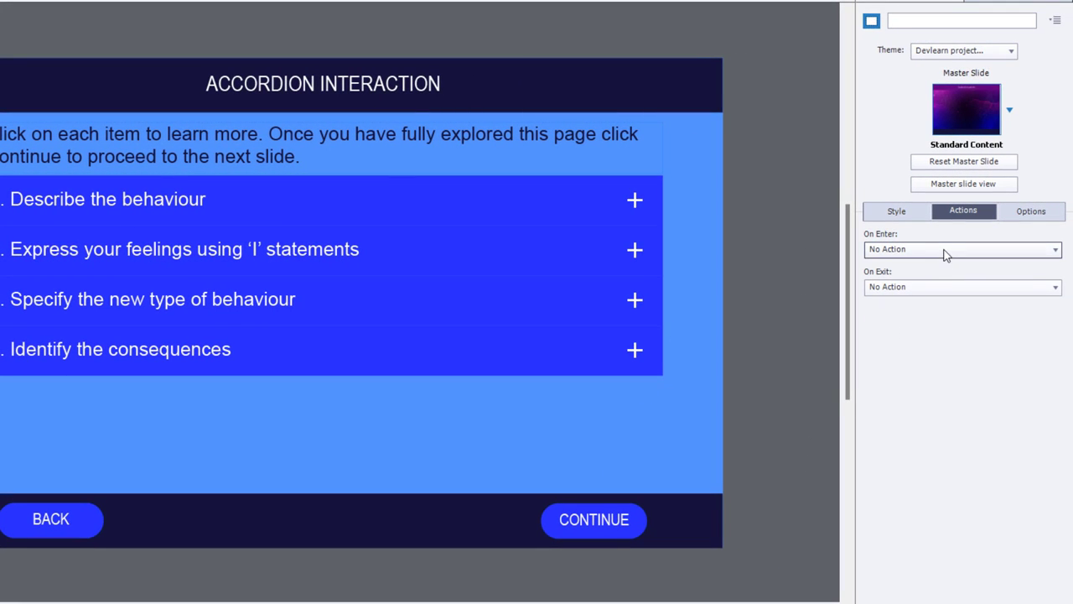
pyautogui.moveTo(857, 277)
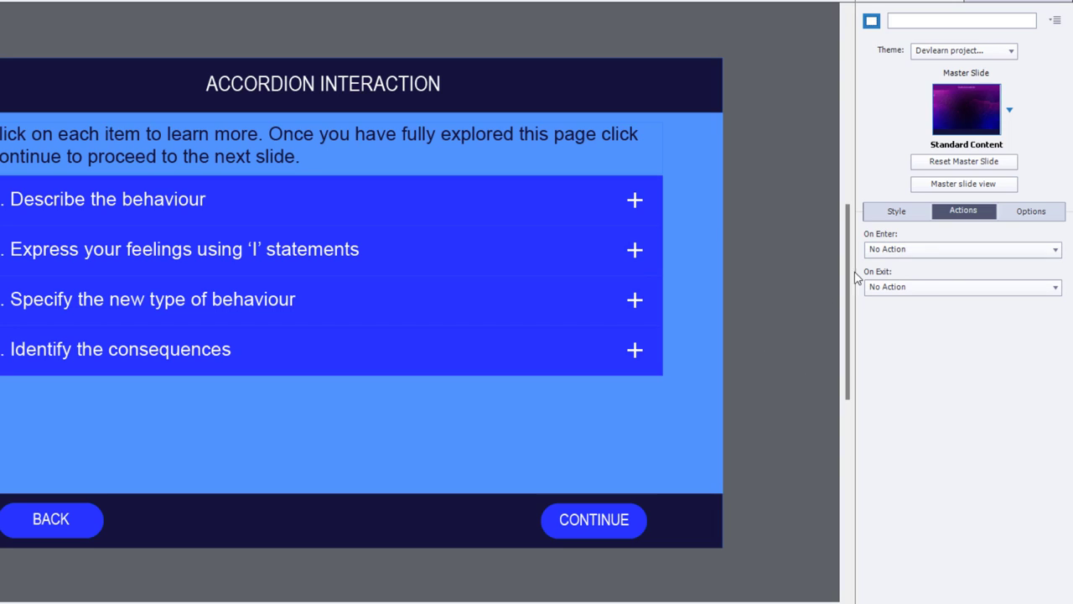
pyautogui.moveTo(782, 315)
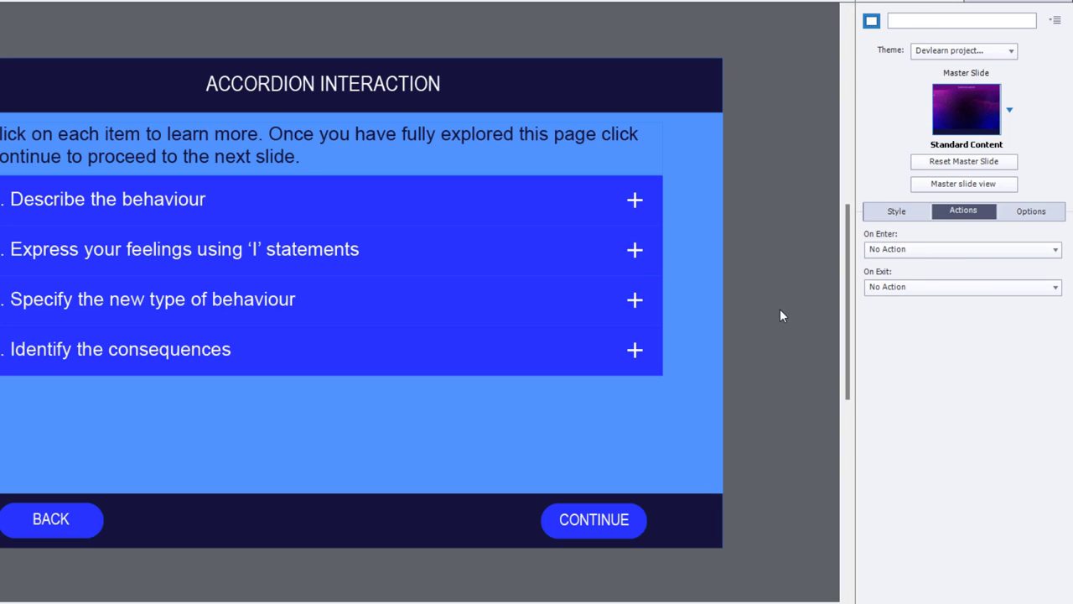
# - Set the slide's On Enter to Execute Advanced Actions with script s01_enter
pyautogui.click(963, 248)
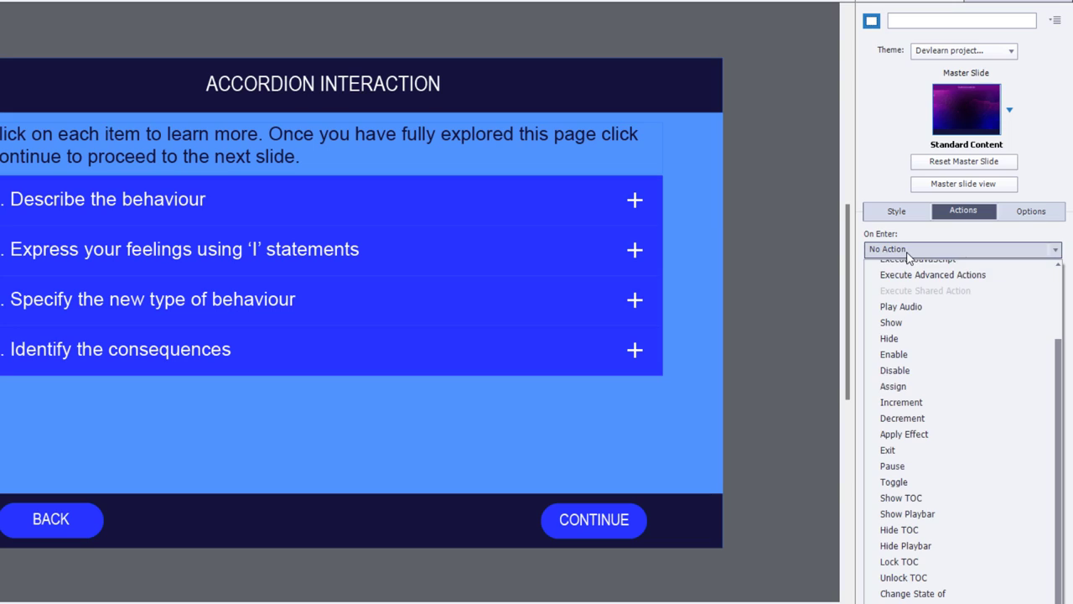
pyautogui.click(932, 275)
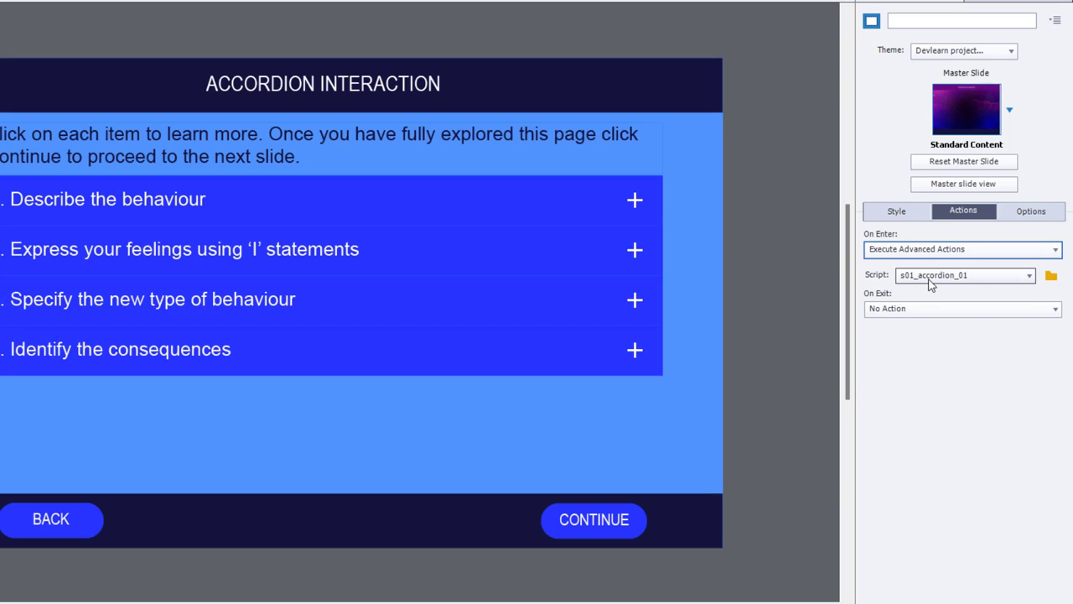
pyautogui.click(1029, 275)
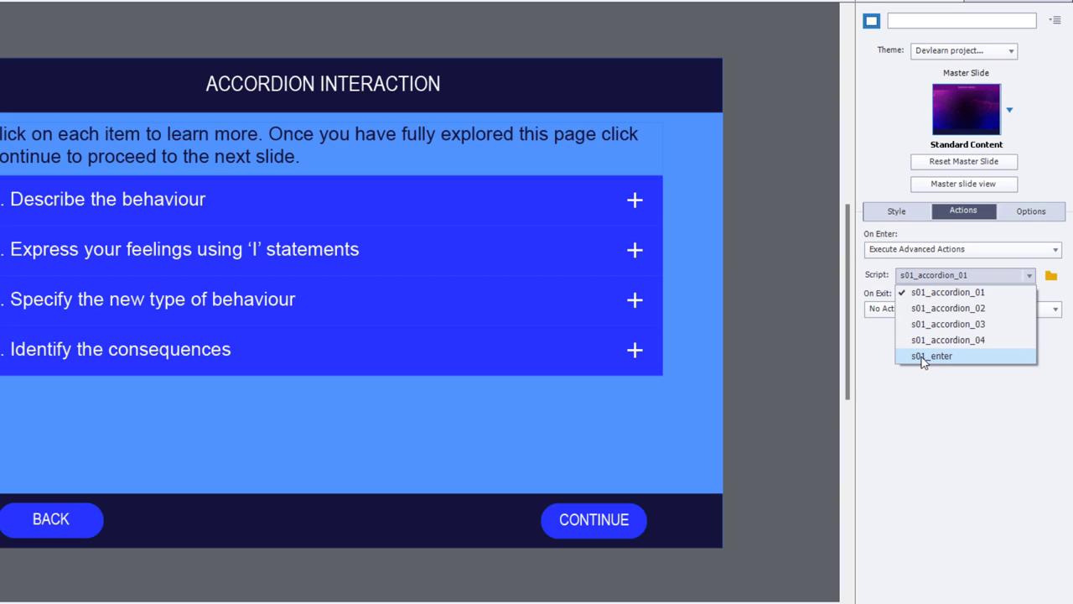
pyautogui.click(933, 356)
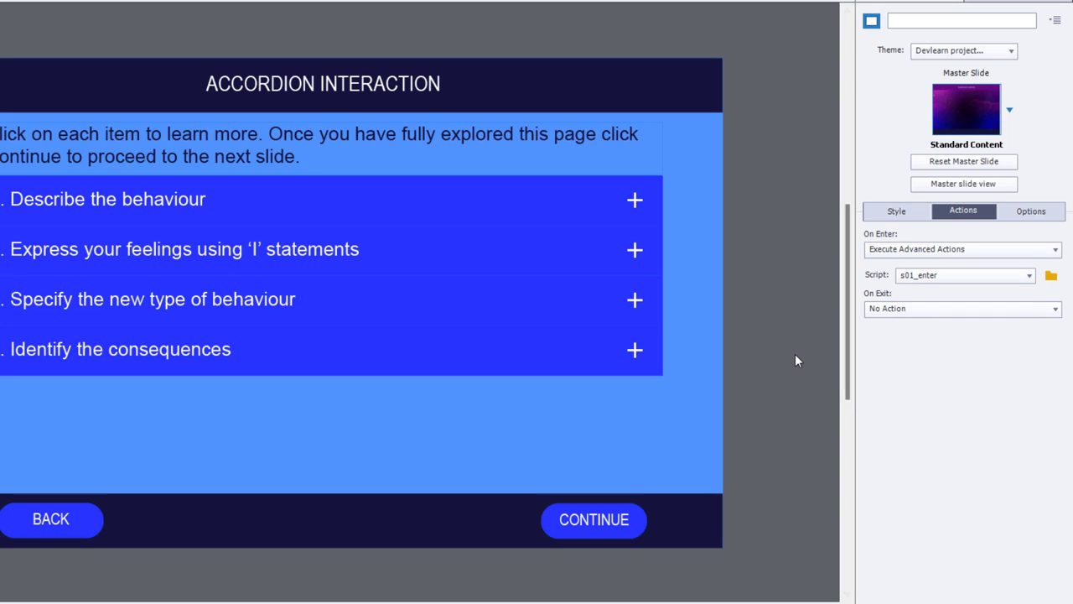
pyautogui.moveTo(583, 200)
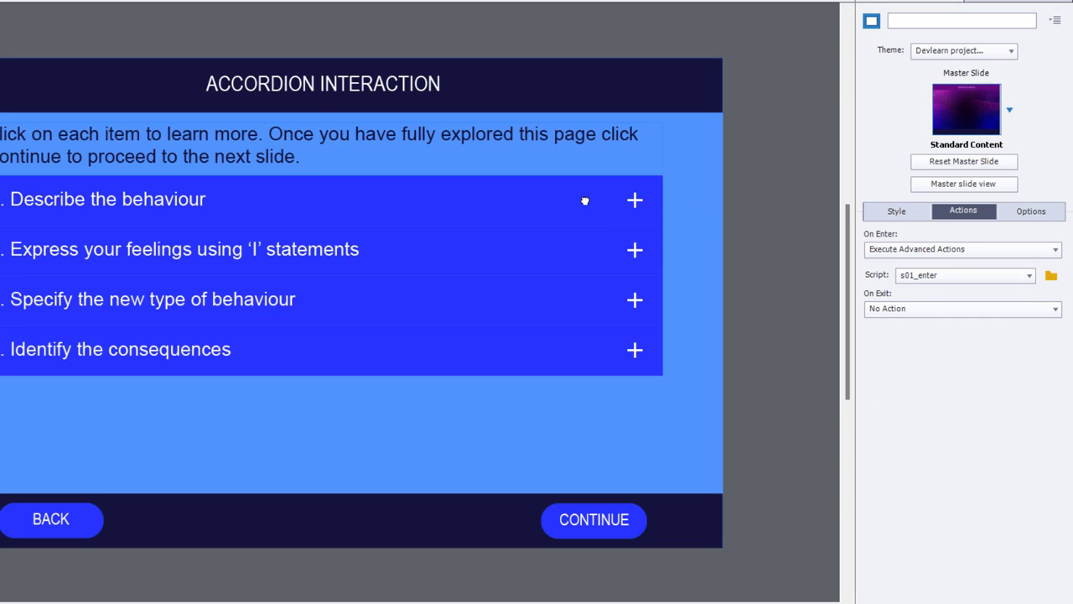
# - Make the first and second plus buttons execute advanced actions s01_accordion_01 and _02 on success
pyautogui.click(634, 200)
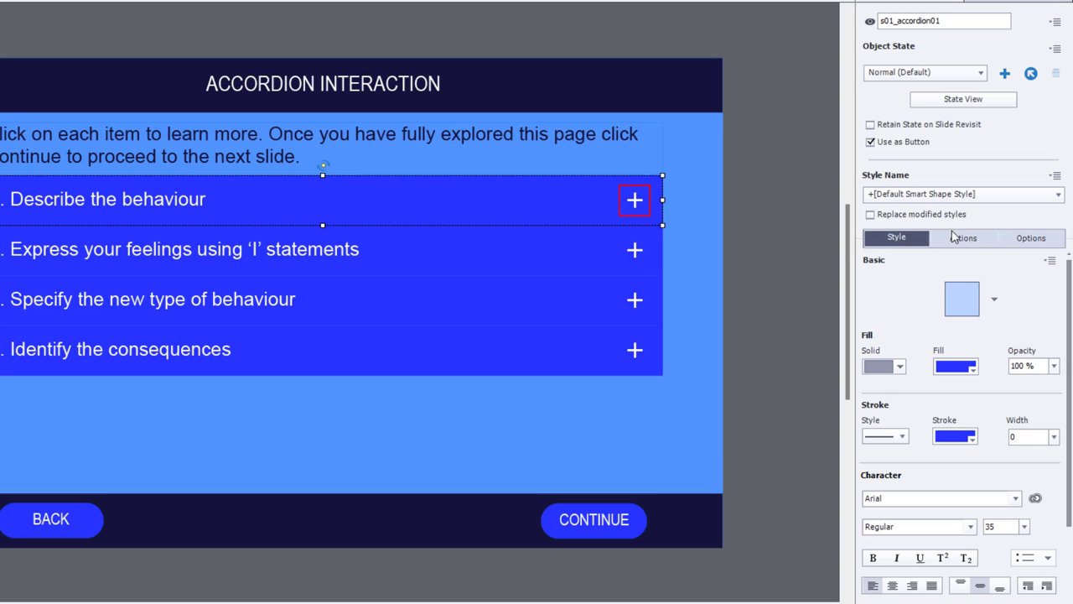
pyautogui.click(963, 238)
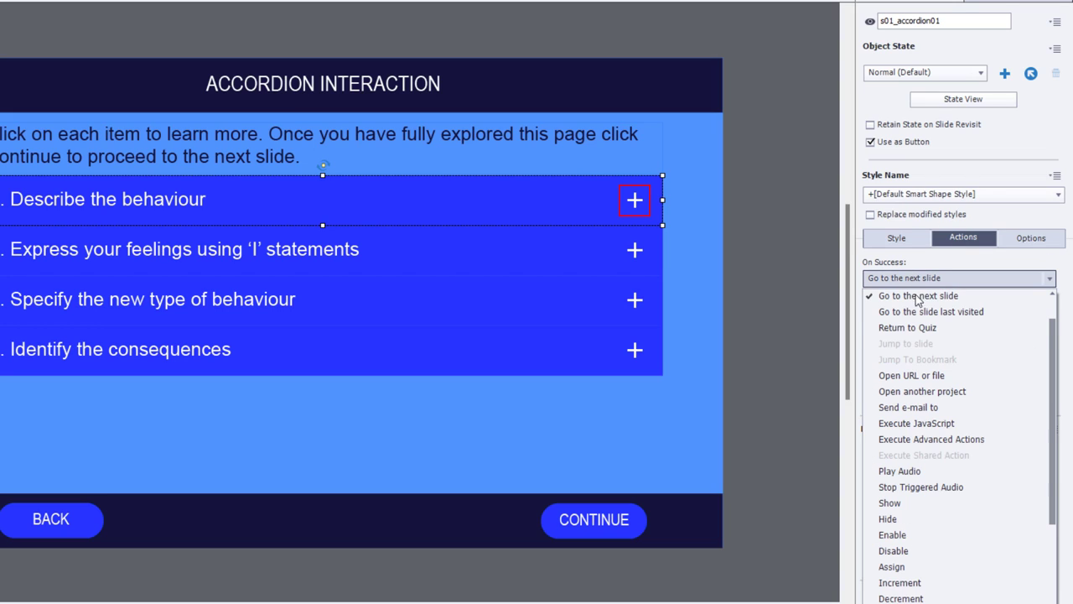
pyautogui.click(919, 295)
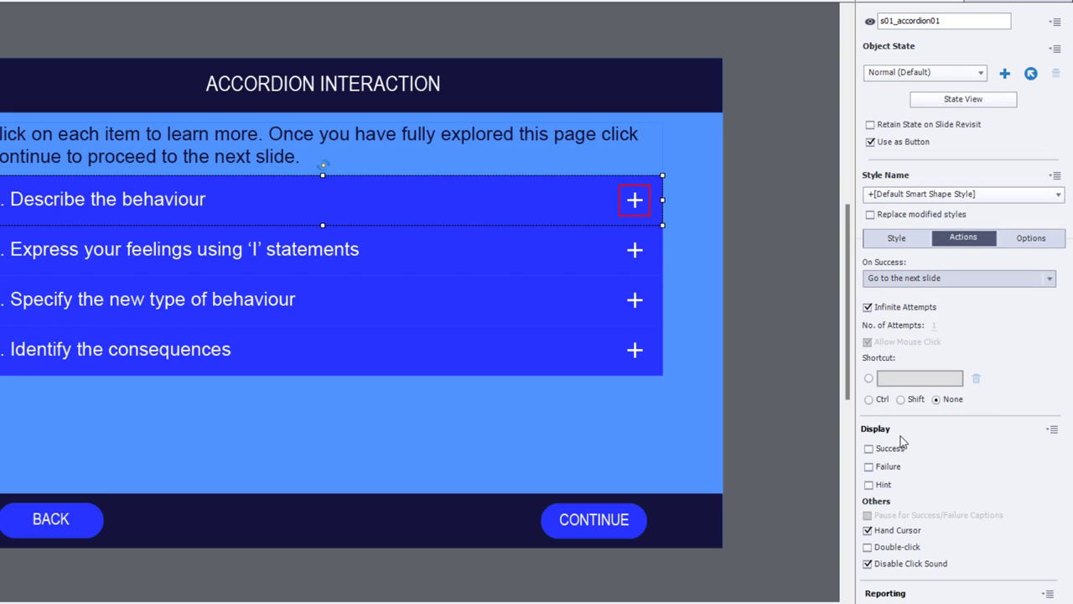
pyautogui.click(959, 278)
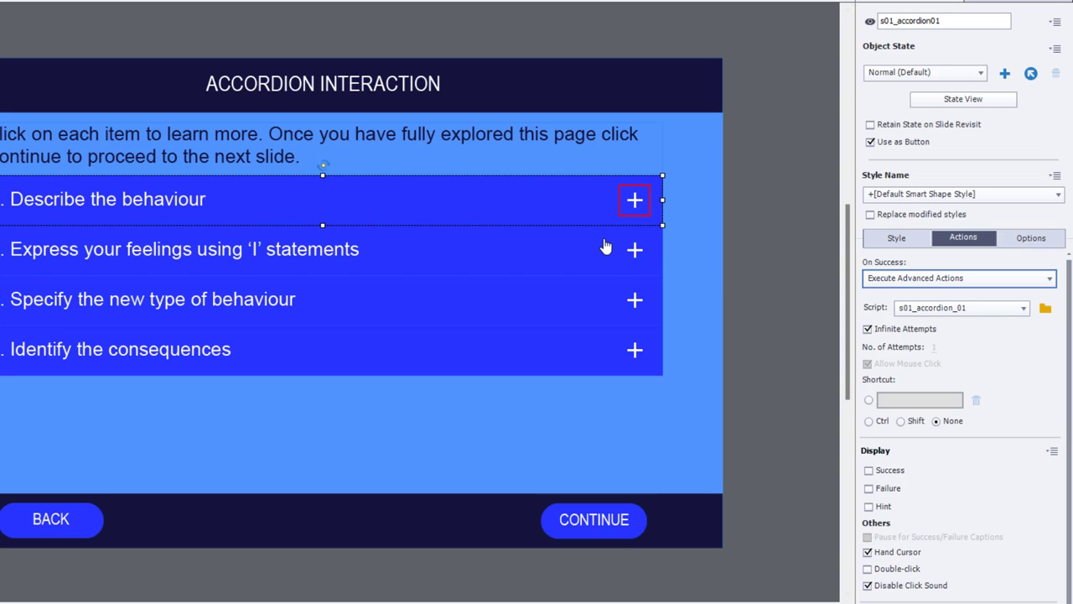
pyautogui.click(960, 278)
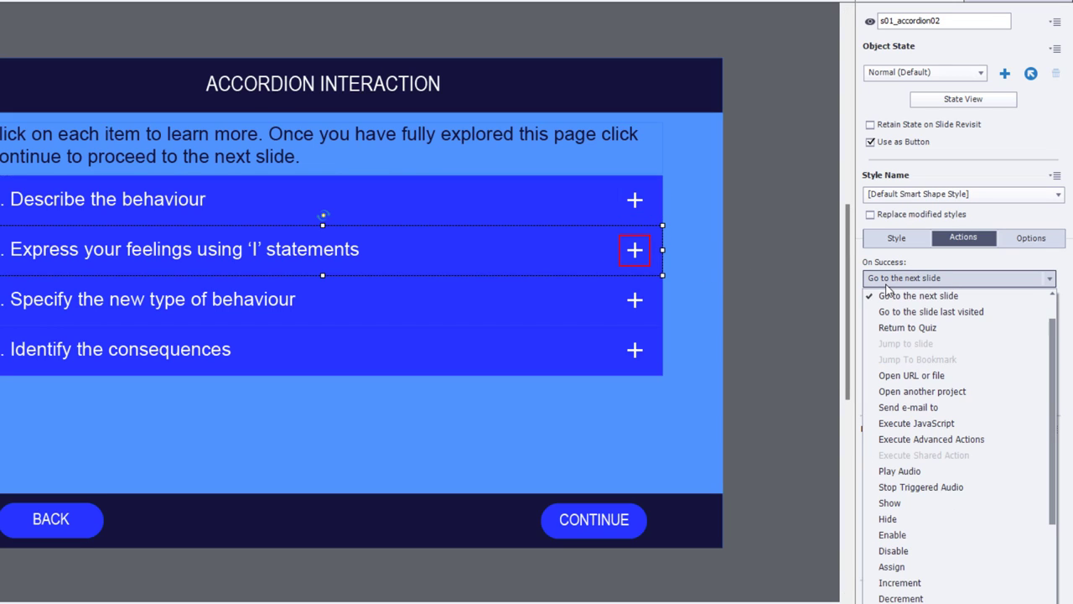
pyautogui.click(931, 439)
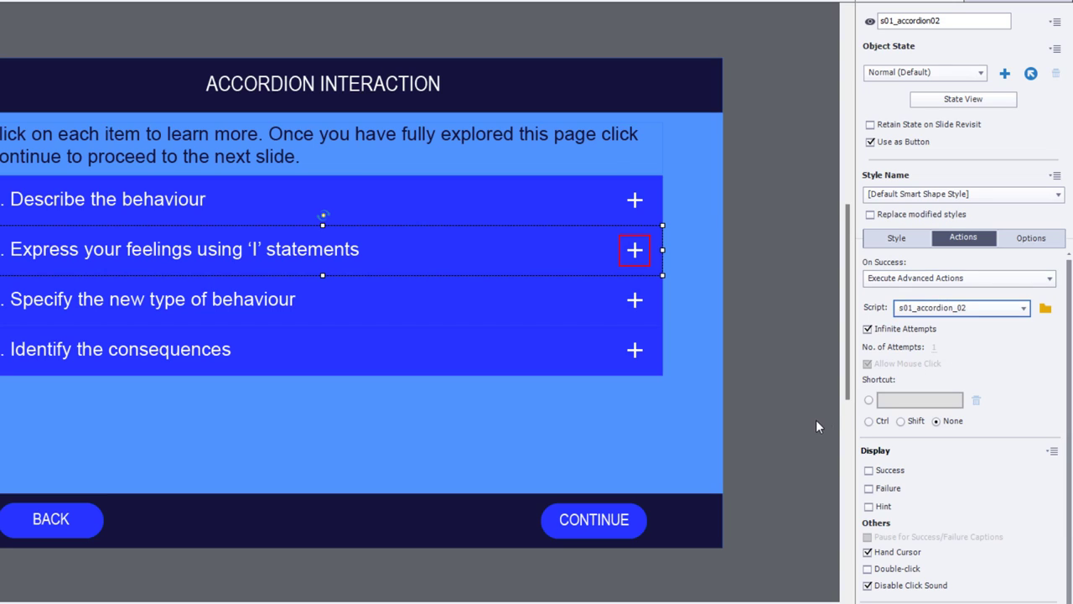
# - Make the third and fourth plus buttons execute advanced actions s01_accordion_03 and _04 on success
pyautogui.click(959, 278)
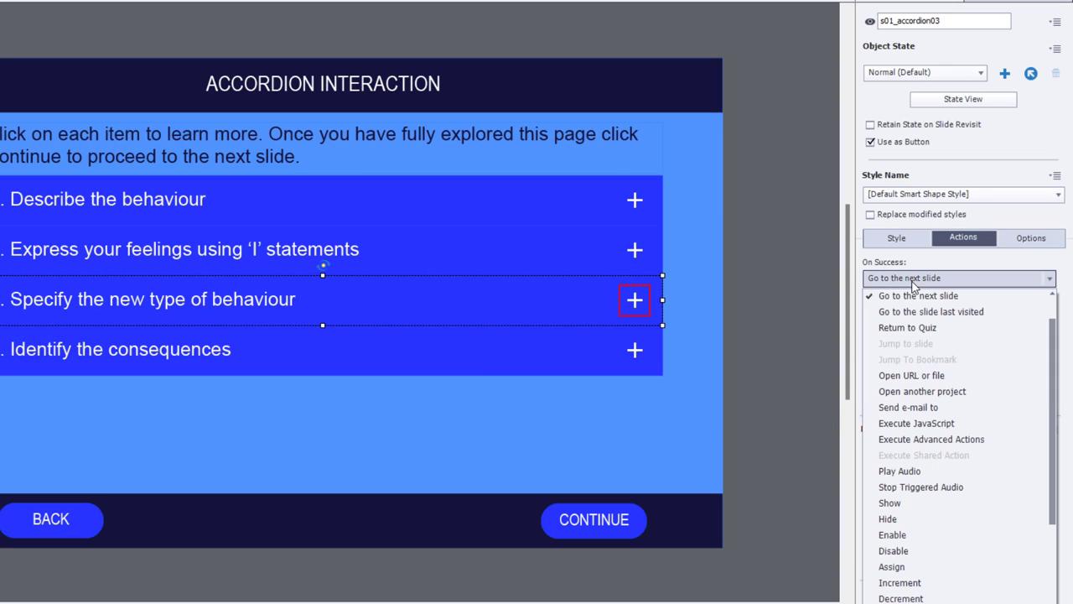
pyautogui.click(919, 296)
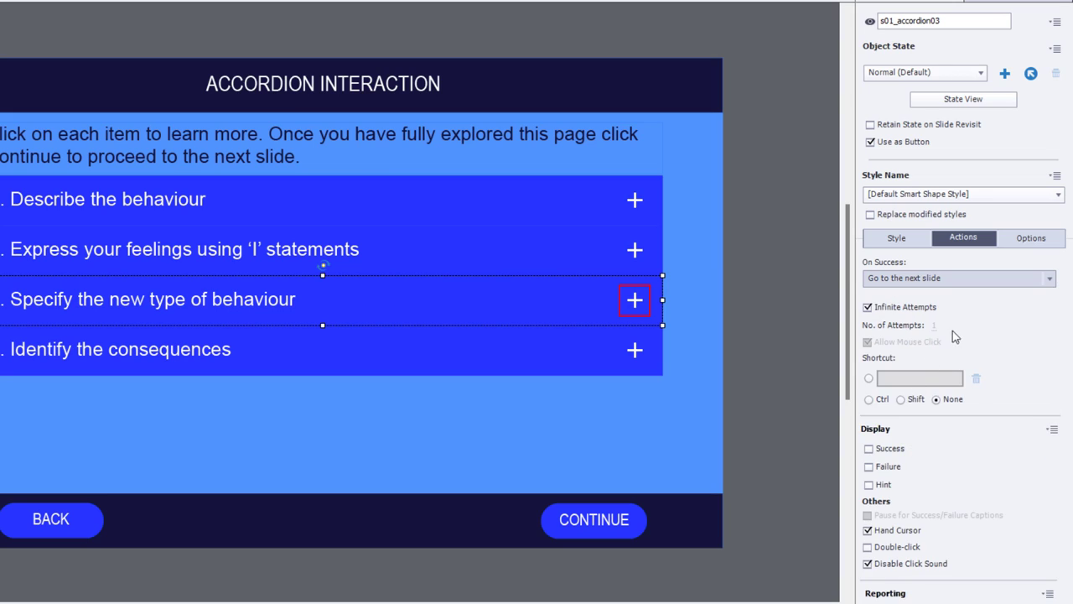
pyautogui.click(959, 278)
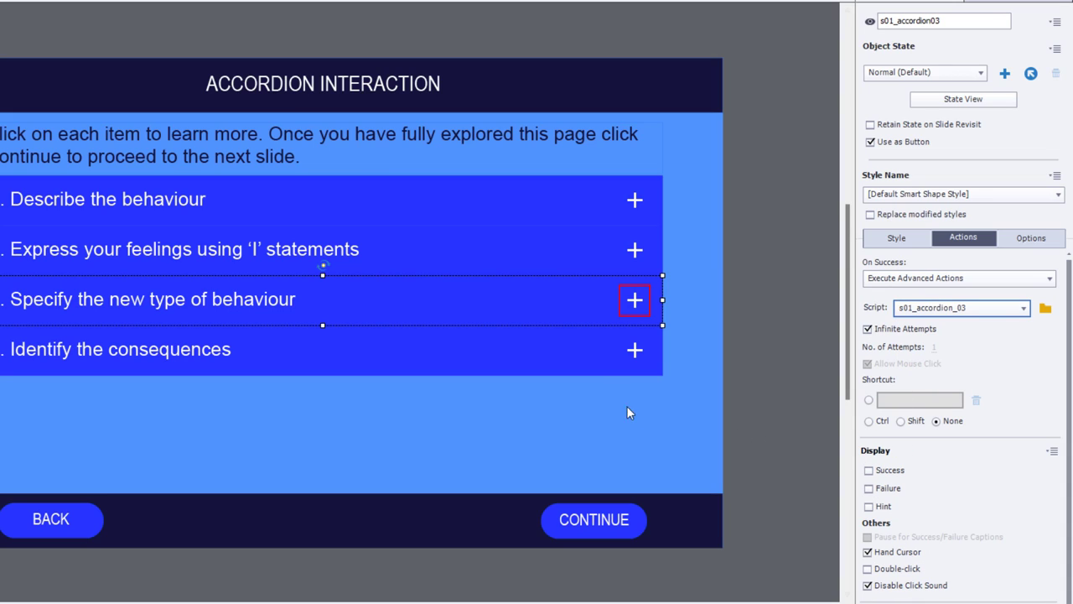
pyautogui.click(959, 278)
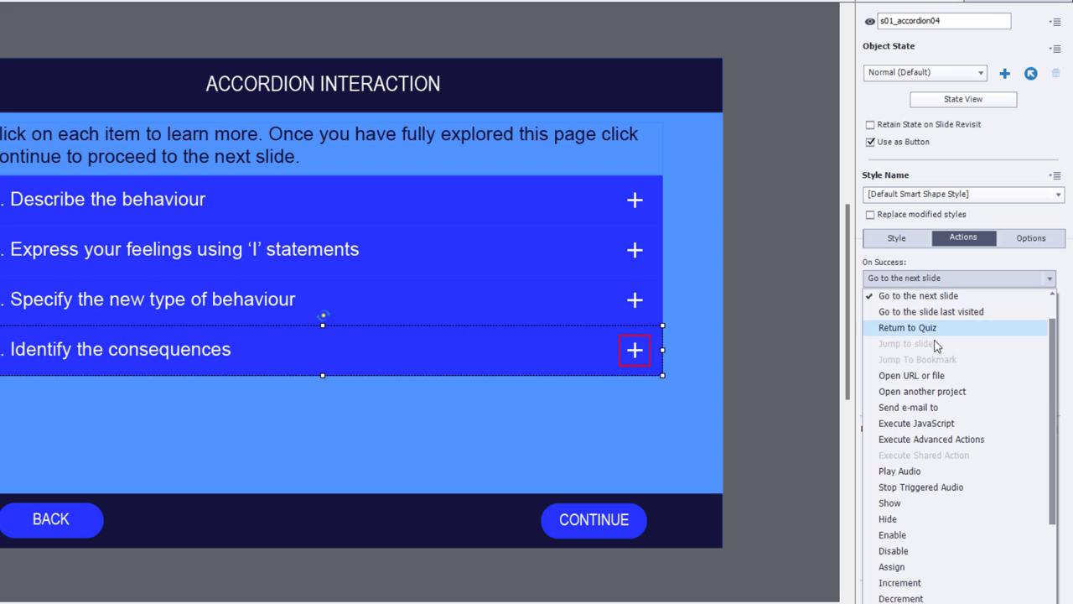
pyautogui.click(933, 439)
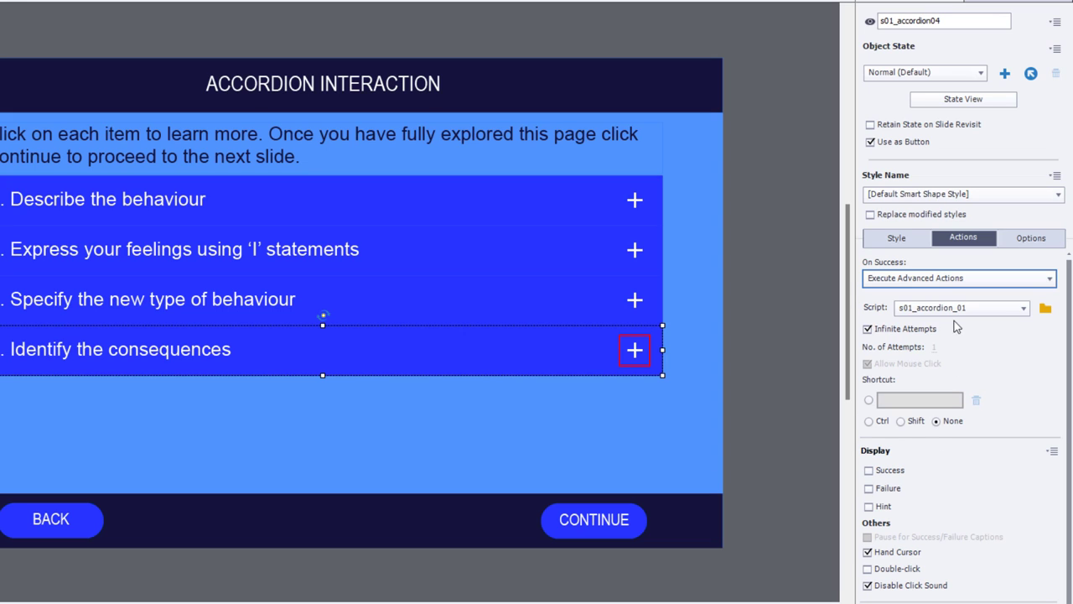
pyautogui.click(956, 308)
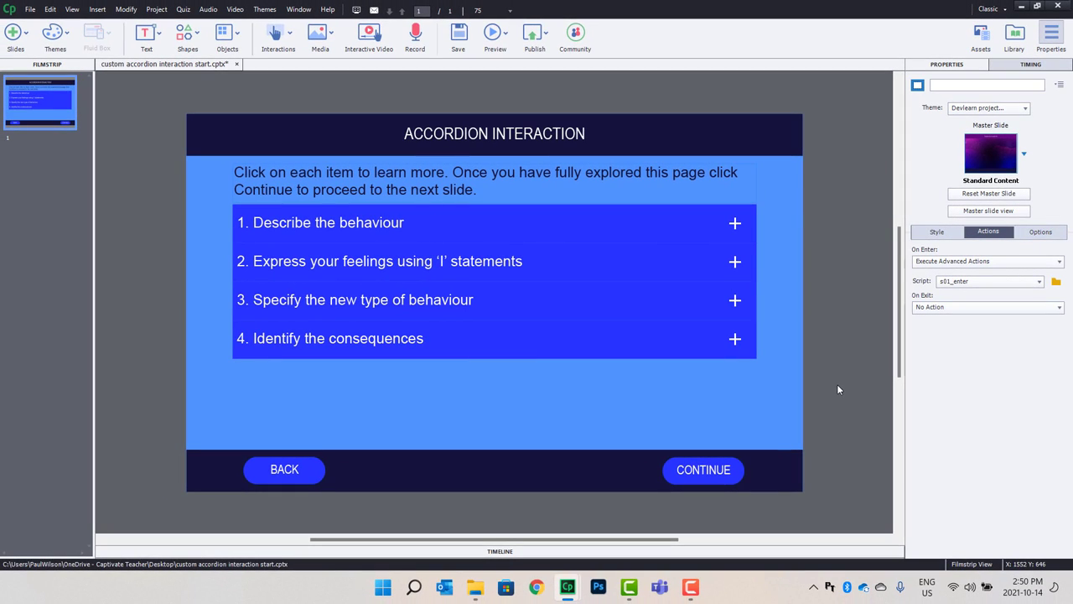
# - Launch an HTML5 in Browser preview of the accordion project
pyautogui.rightClick(40, 101)
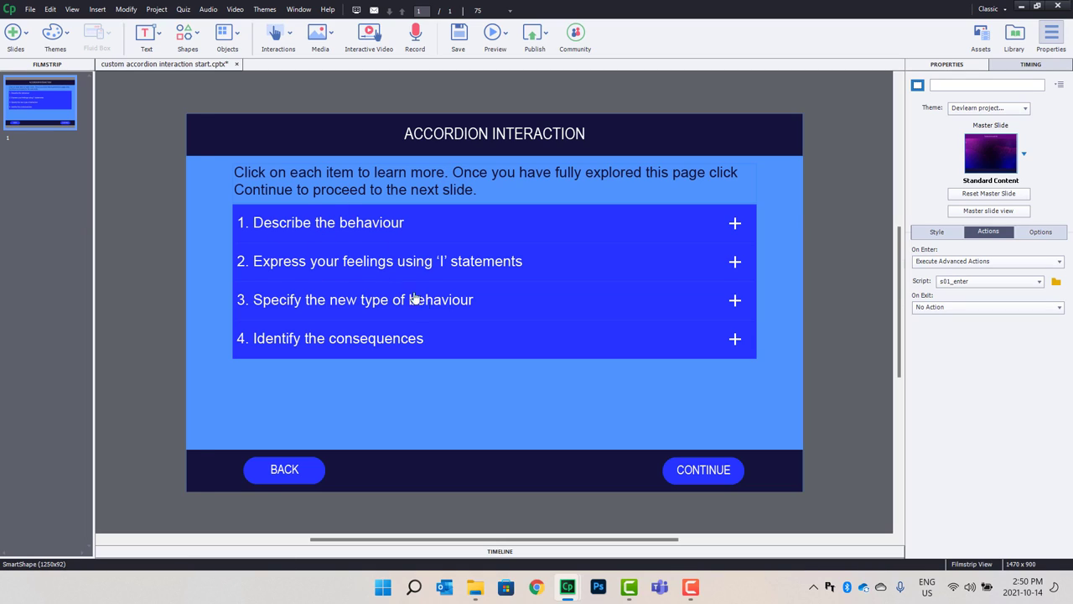
pyautogui.moveTo(420, 300)
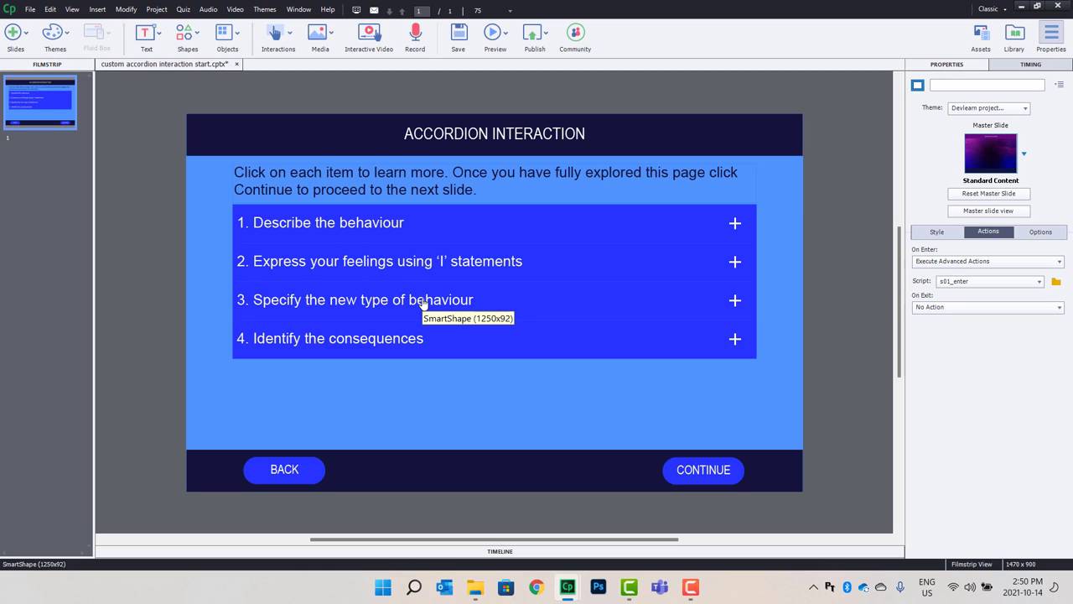
pyautogui.moveTo(422, 303)
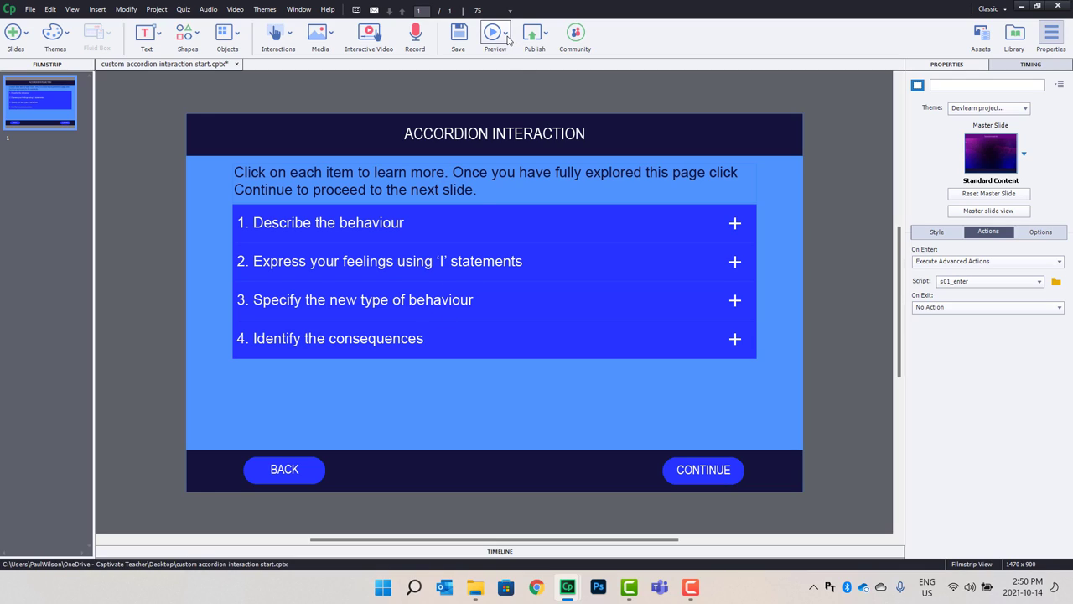
pyautogui.click(507, 34)
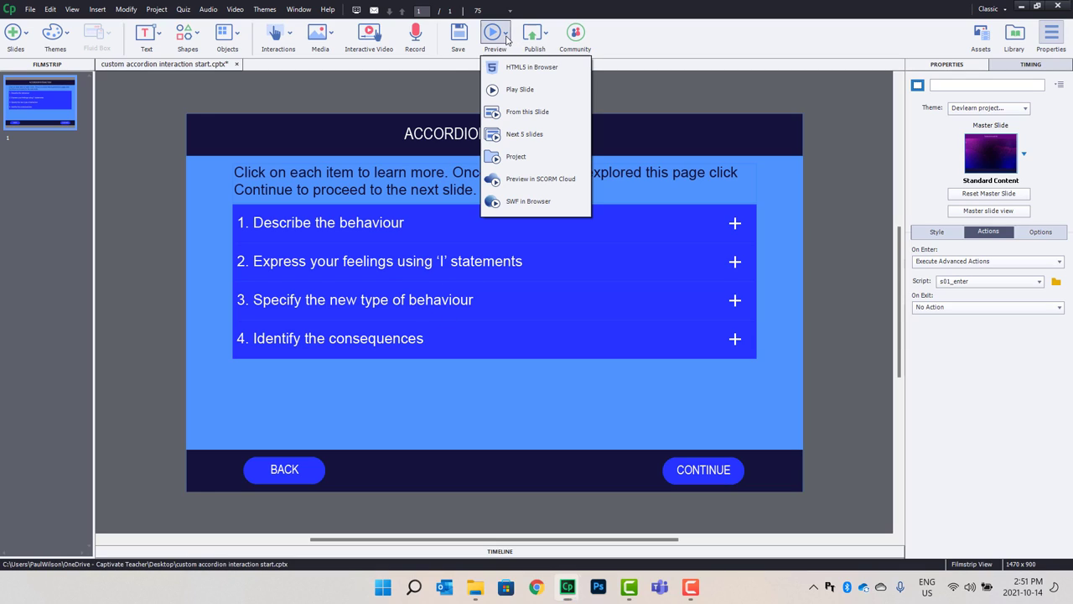
pyautogui.click(531, 67)
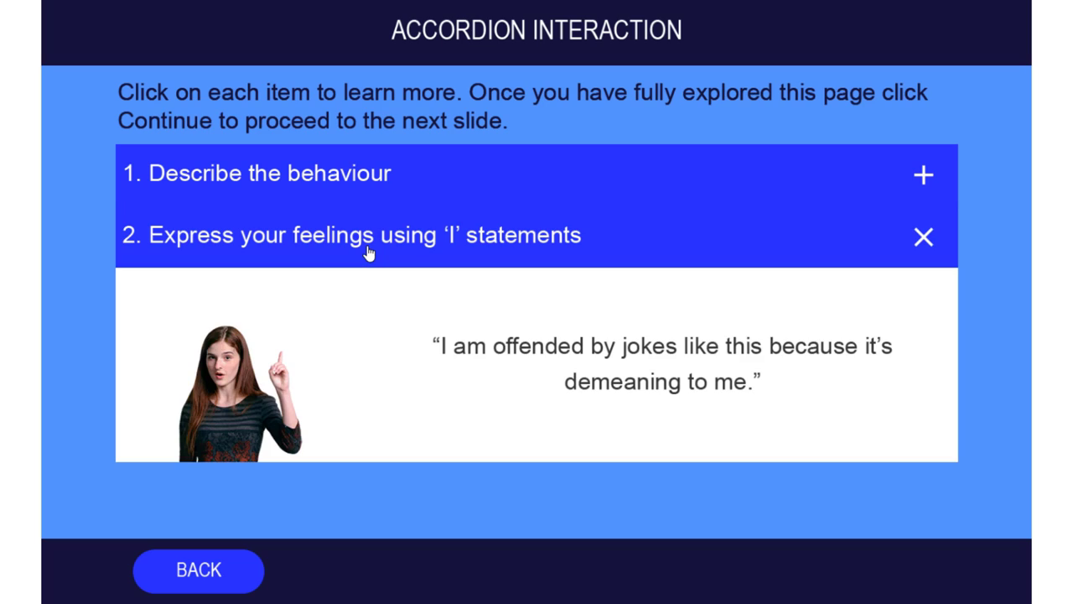
pyautogui.moveTo(374, 369)
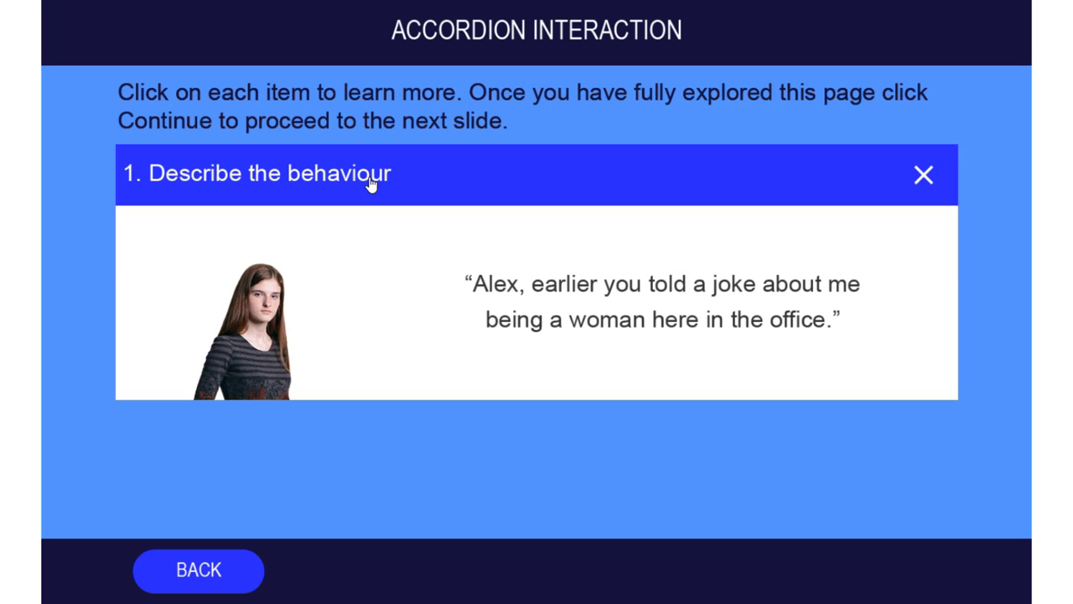
pyautogui.moveTo(252, 191)
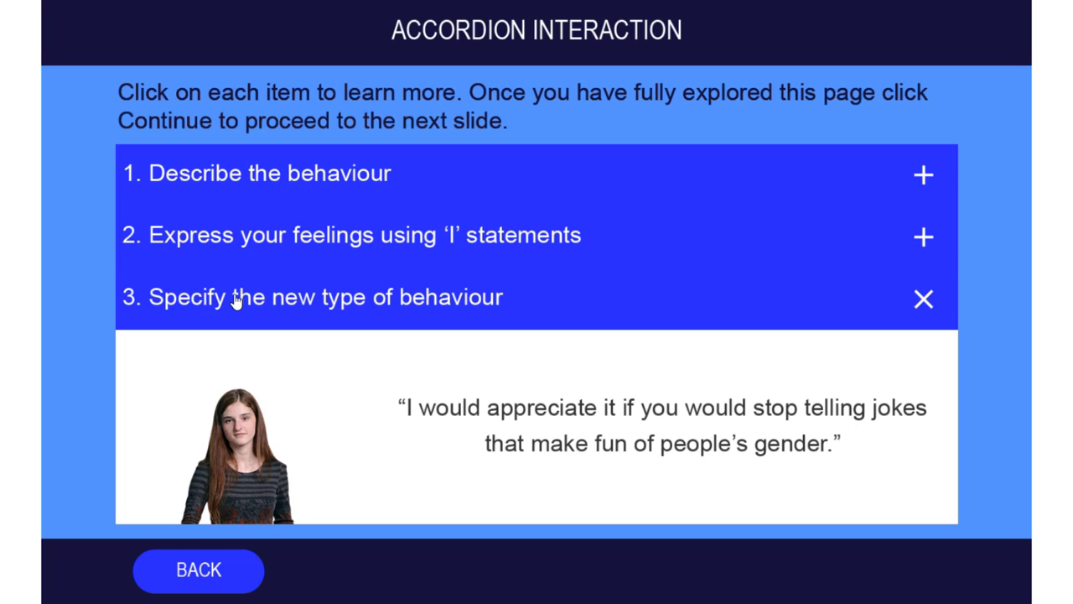
# - Expand the fourth item, Identify the consequences, then collapse it again
pyautogui.click(922, 298)
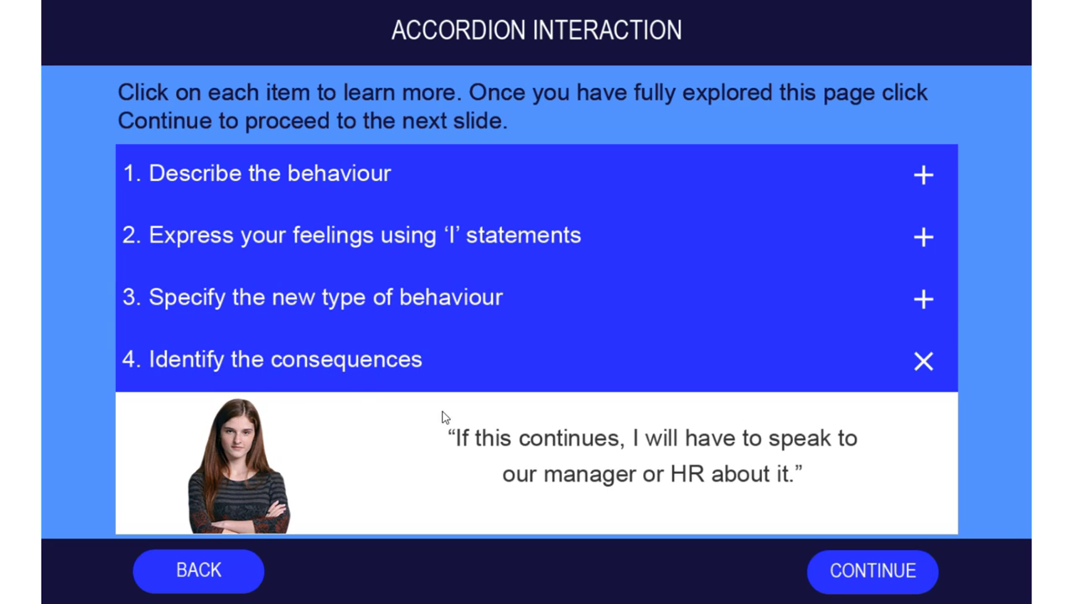
pyautogui.moveTo(644, 362)
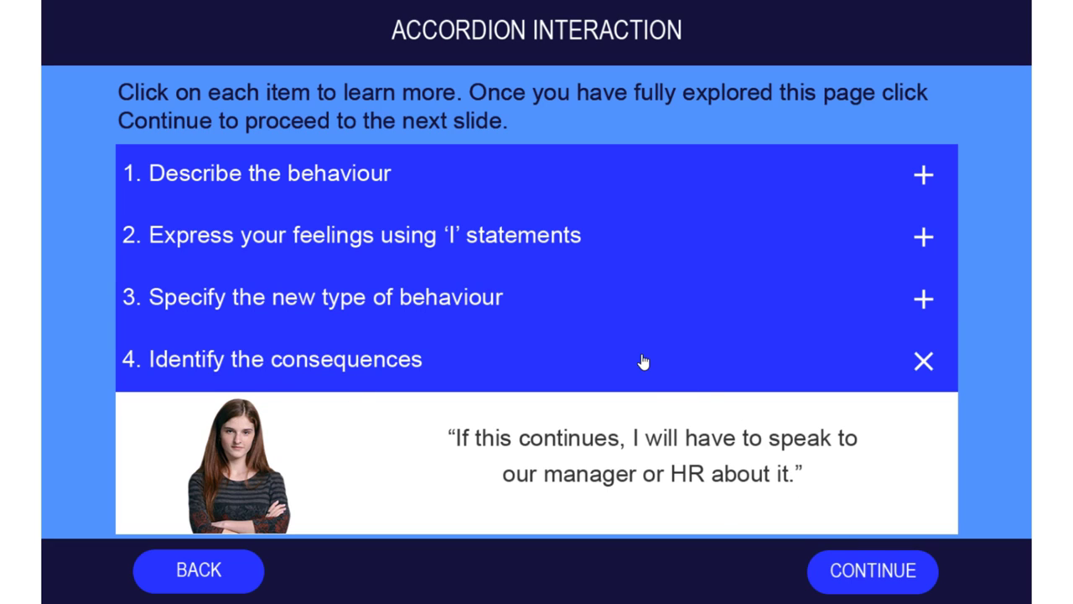
pyautogui.click(922, 359)
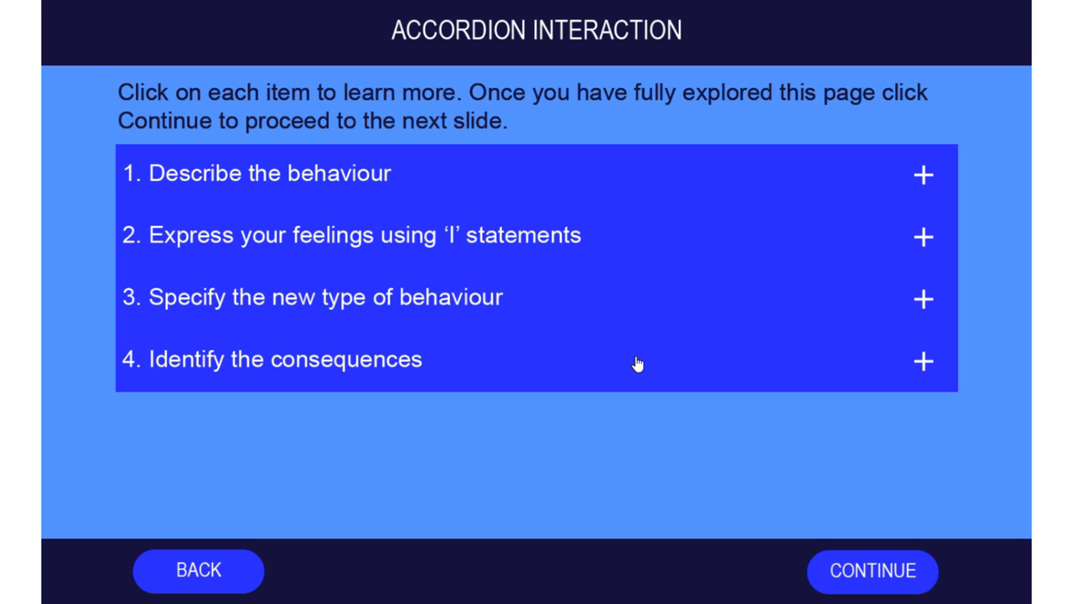